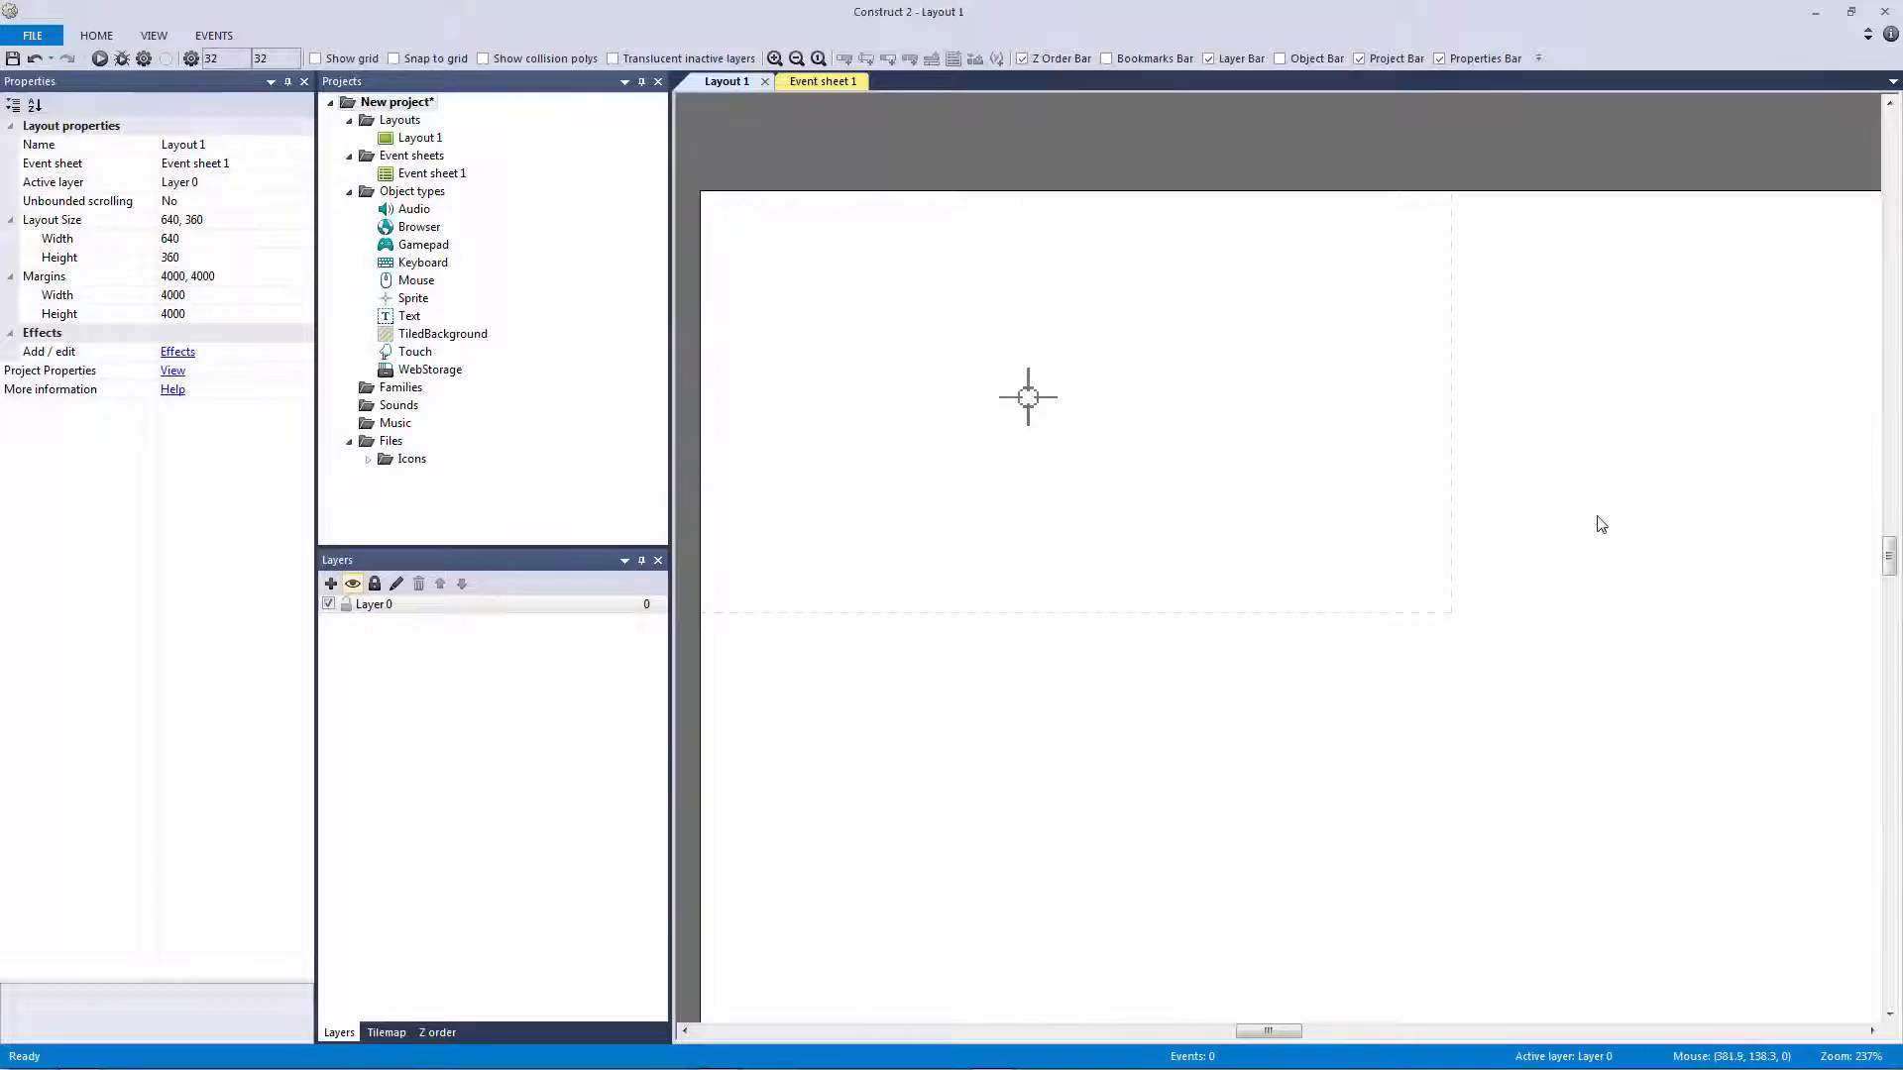
mouse_move(1516, 512)
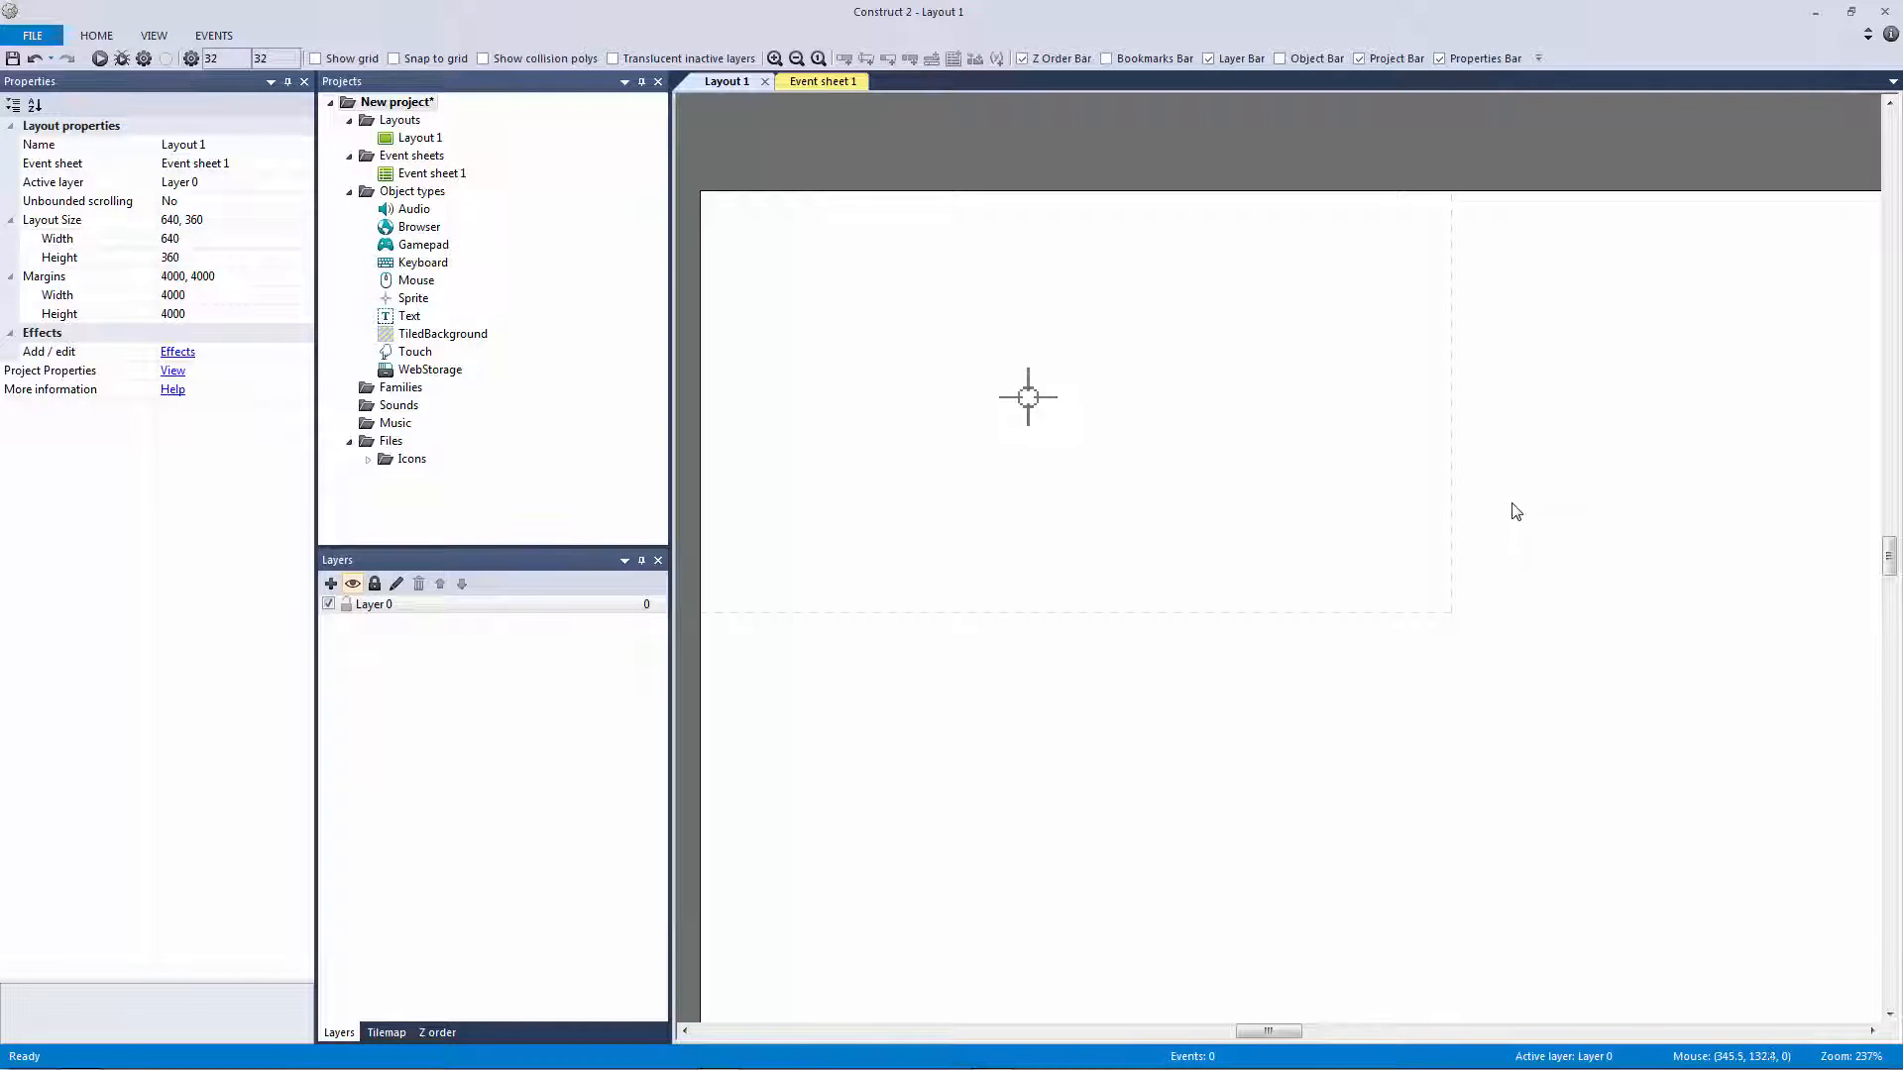
mouse_move(1365, 474)
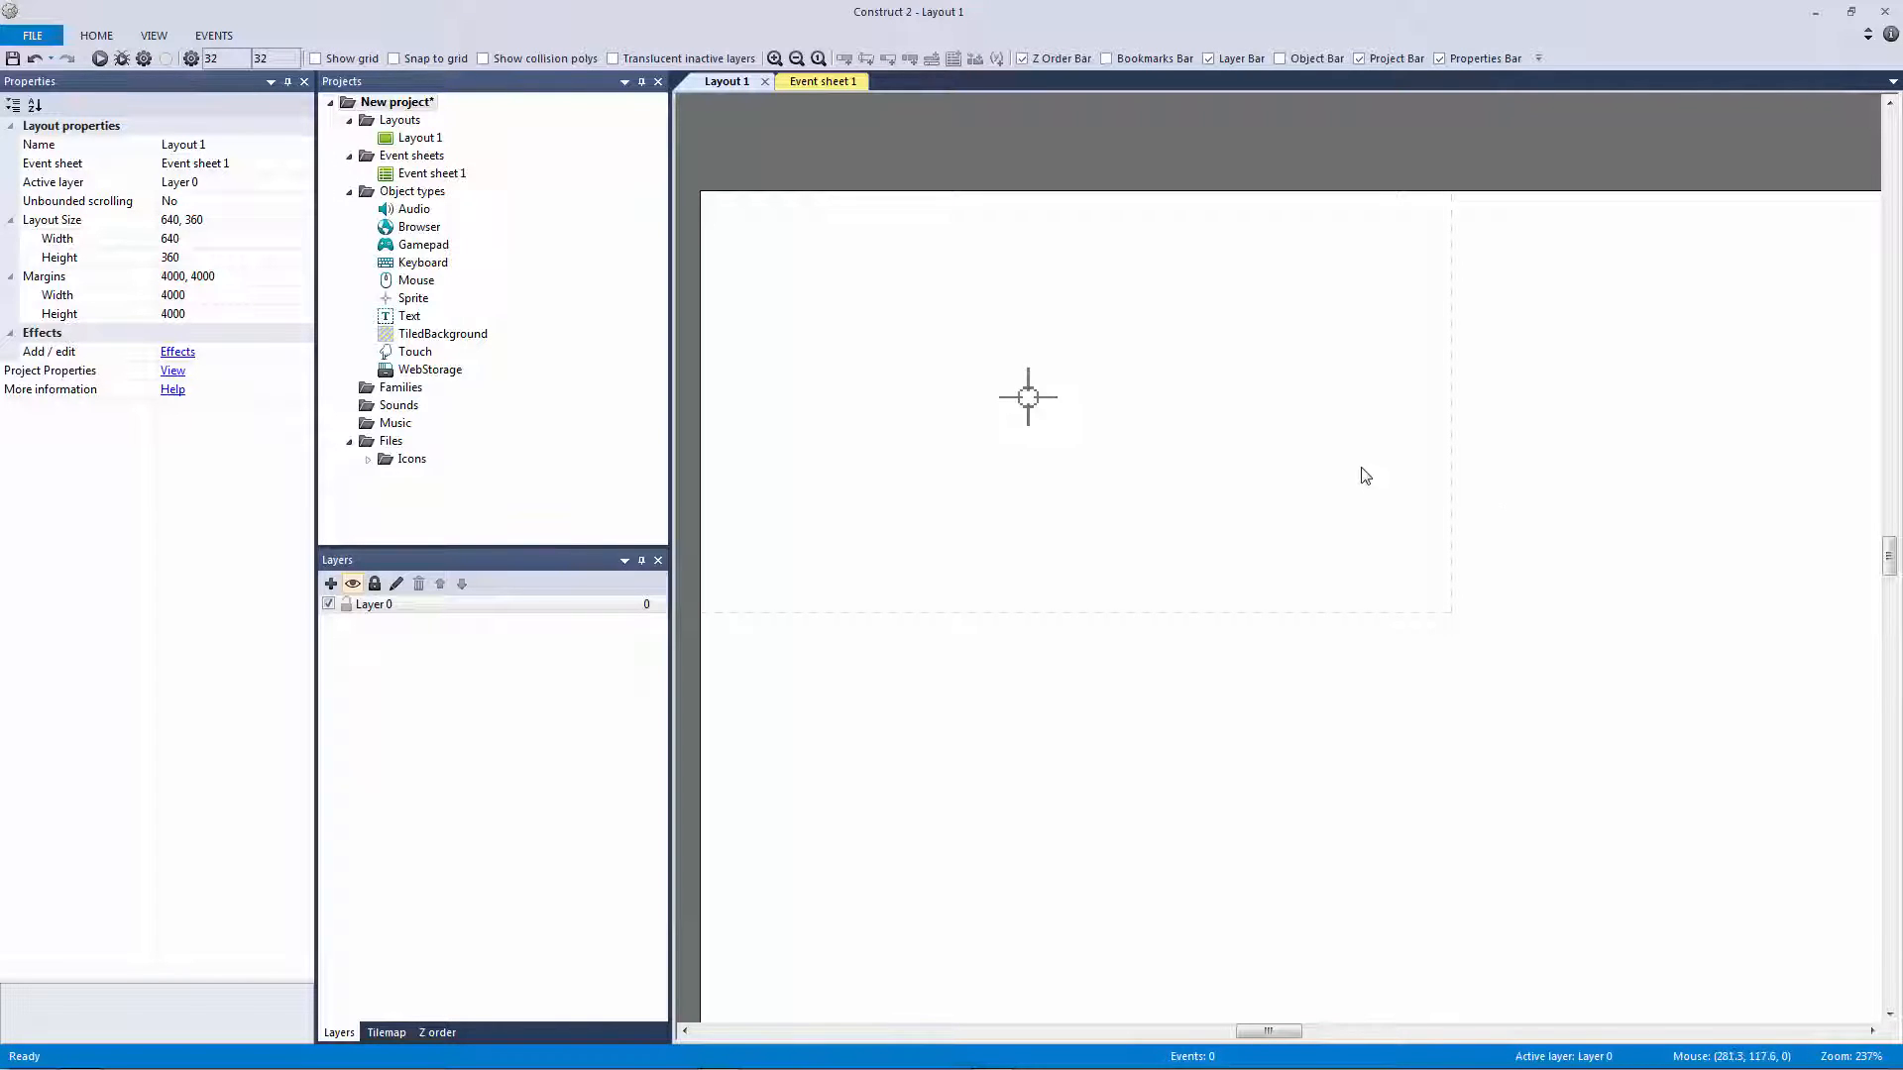
mouse_move(1229, 456)
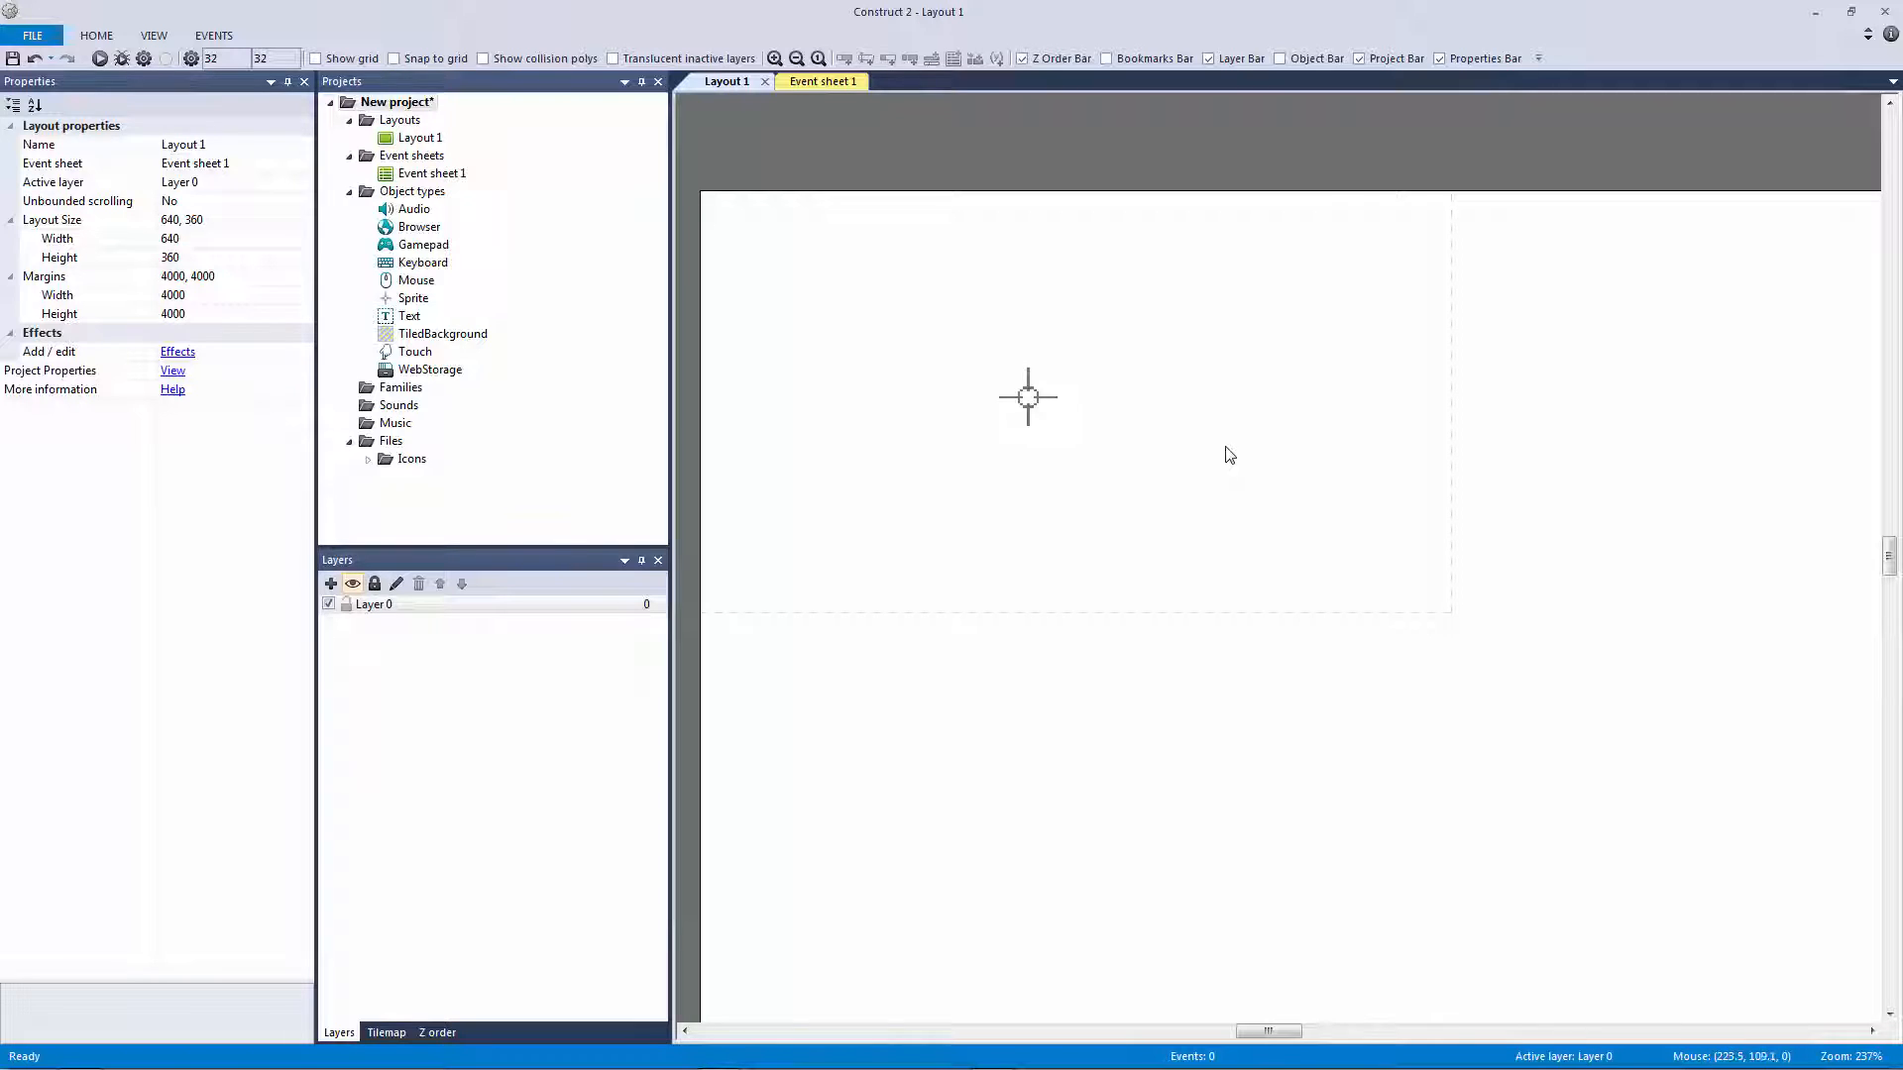
mouse_move(993, 442)
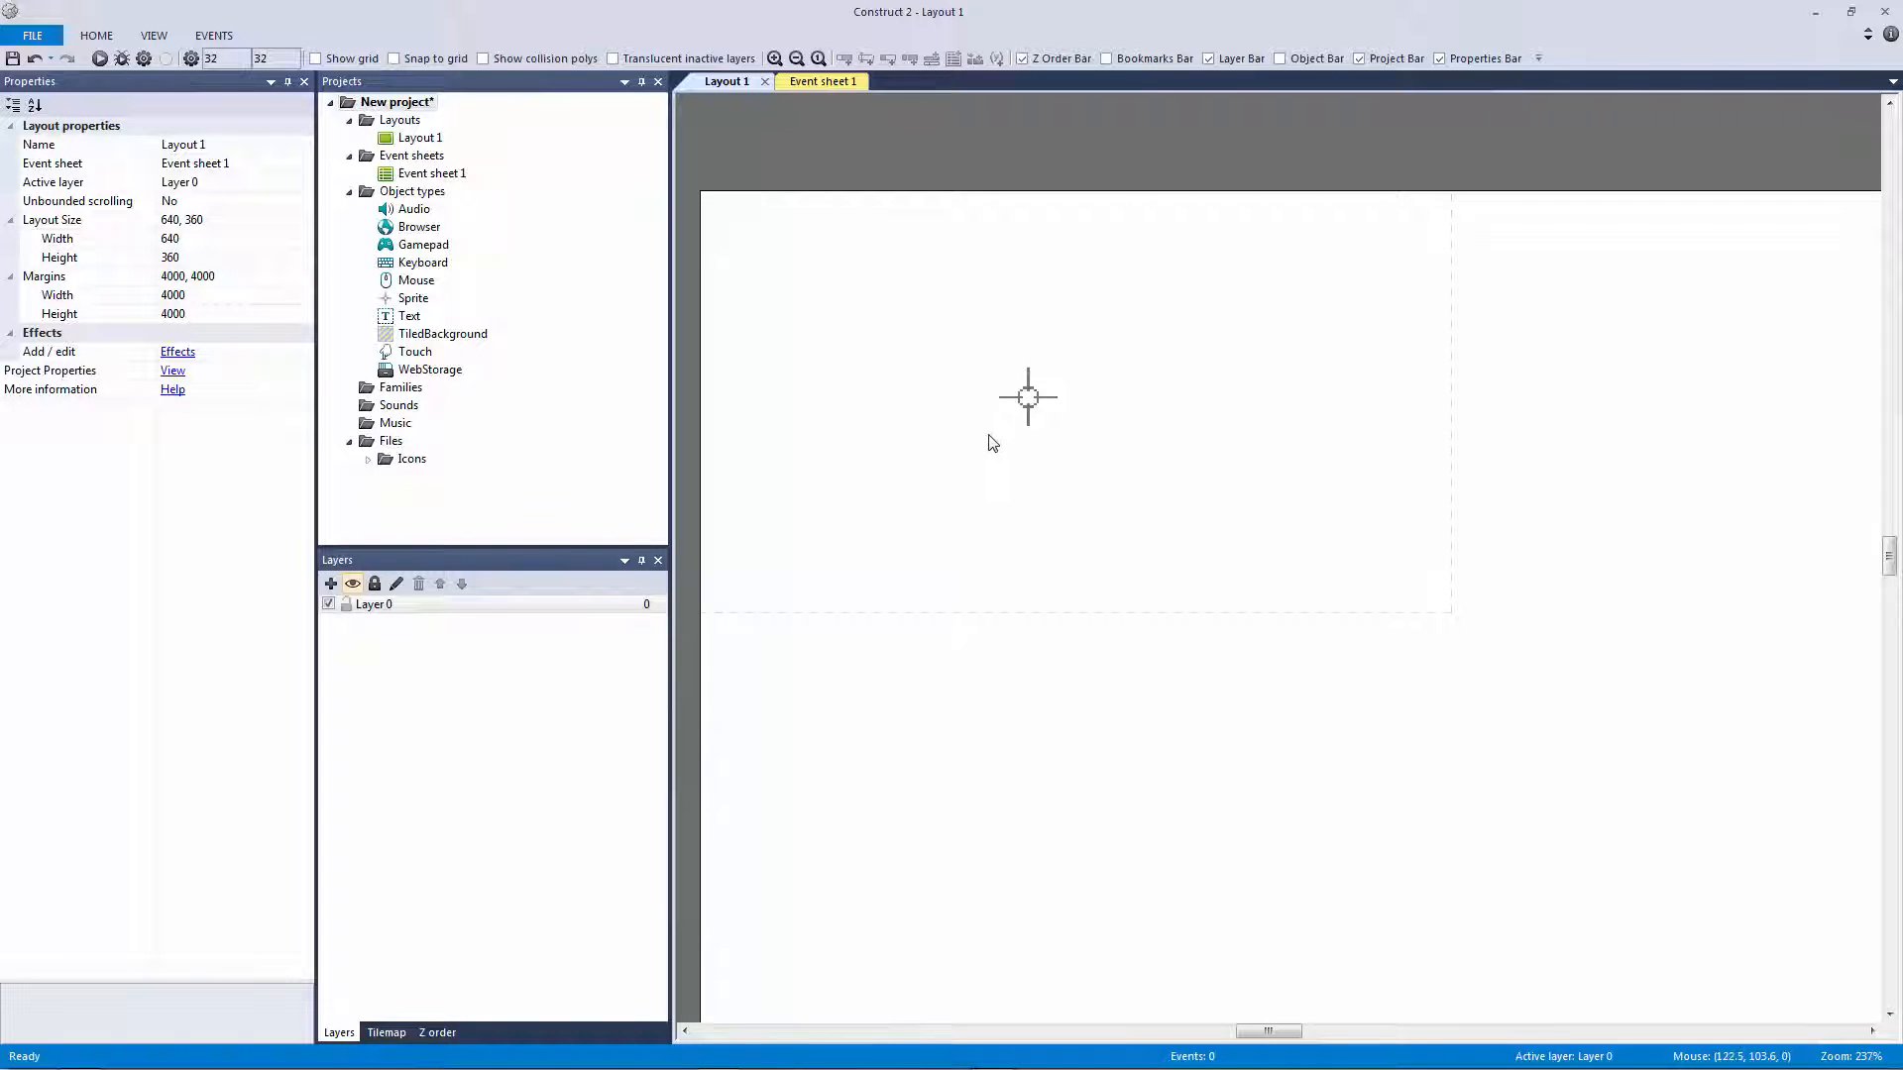
mouse_move(1126, 402)
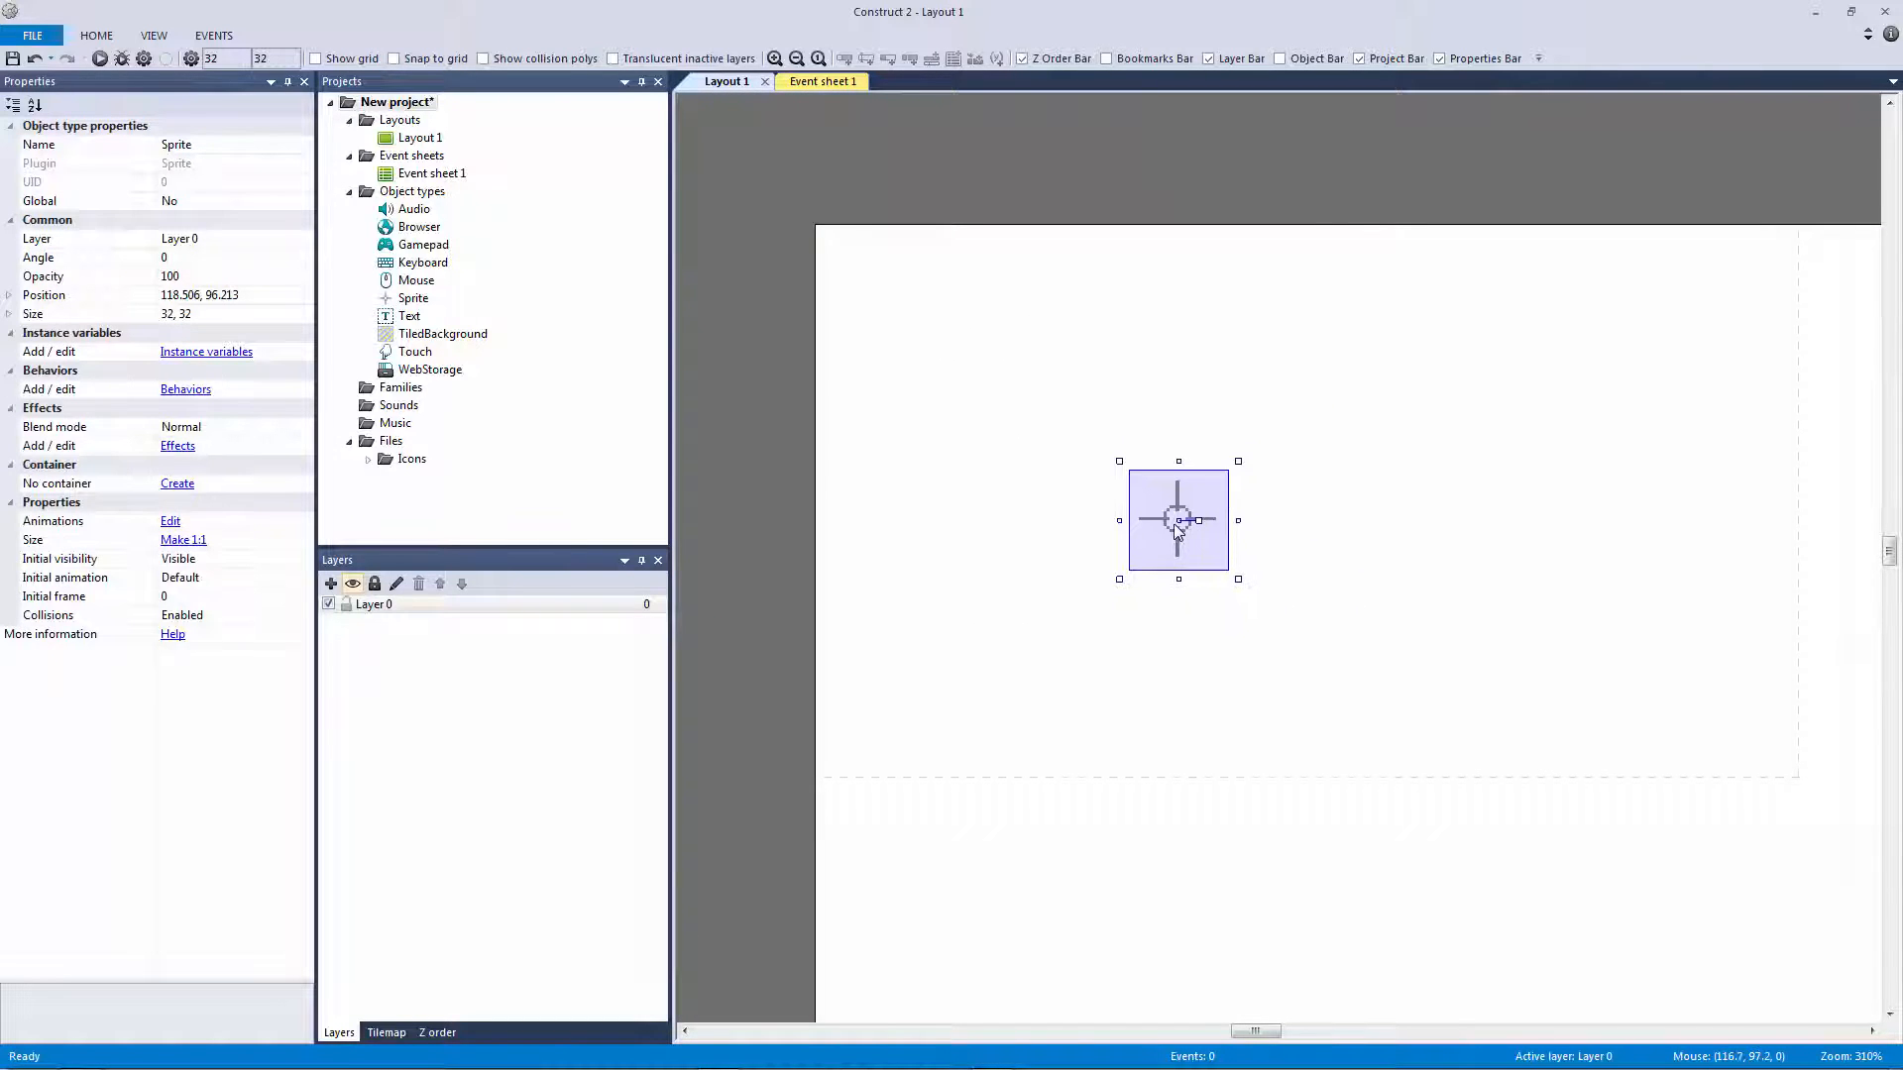
Inspect the crosshair sprite's image twice, then move to Event sheet 1 with the sprite named obj_cursor
double_click(1177, 519)
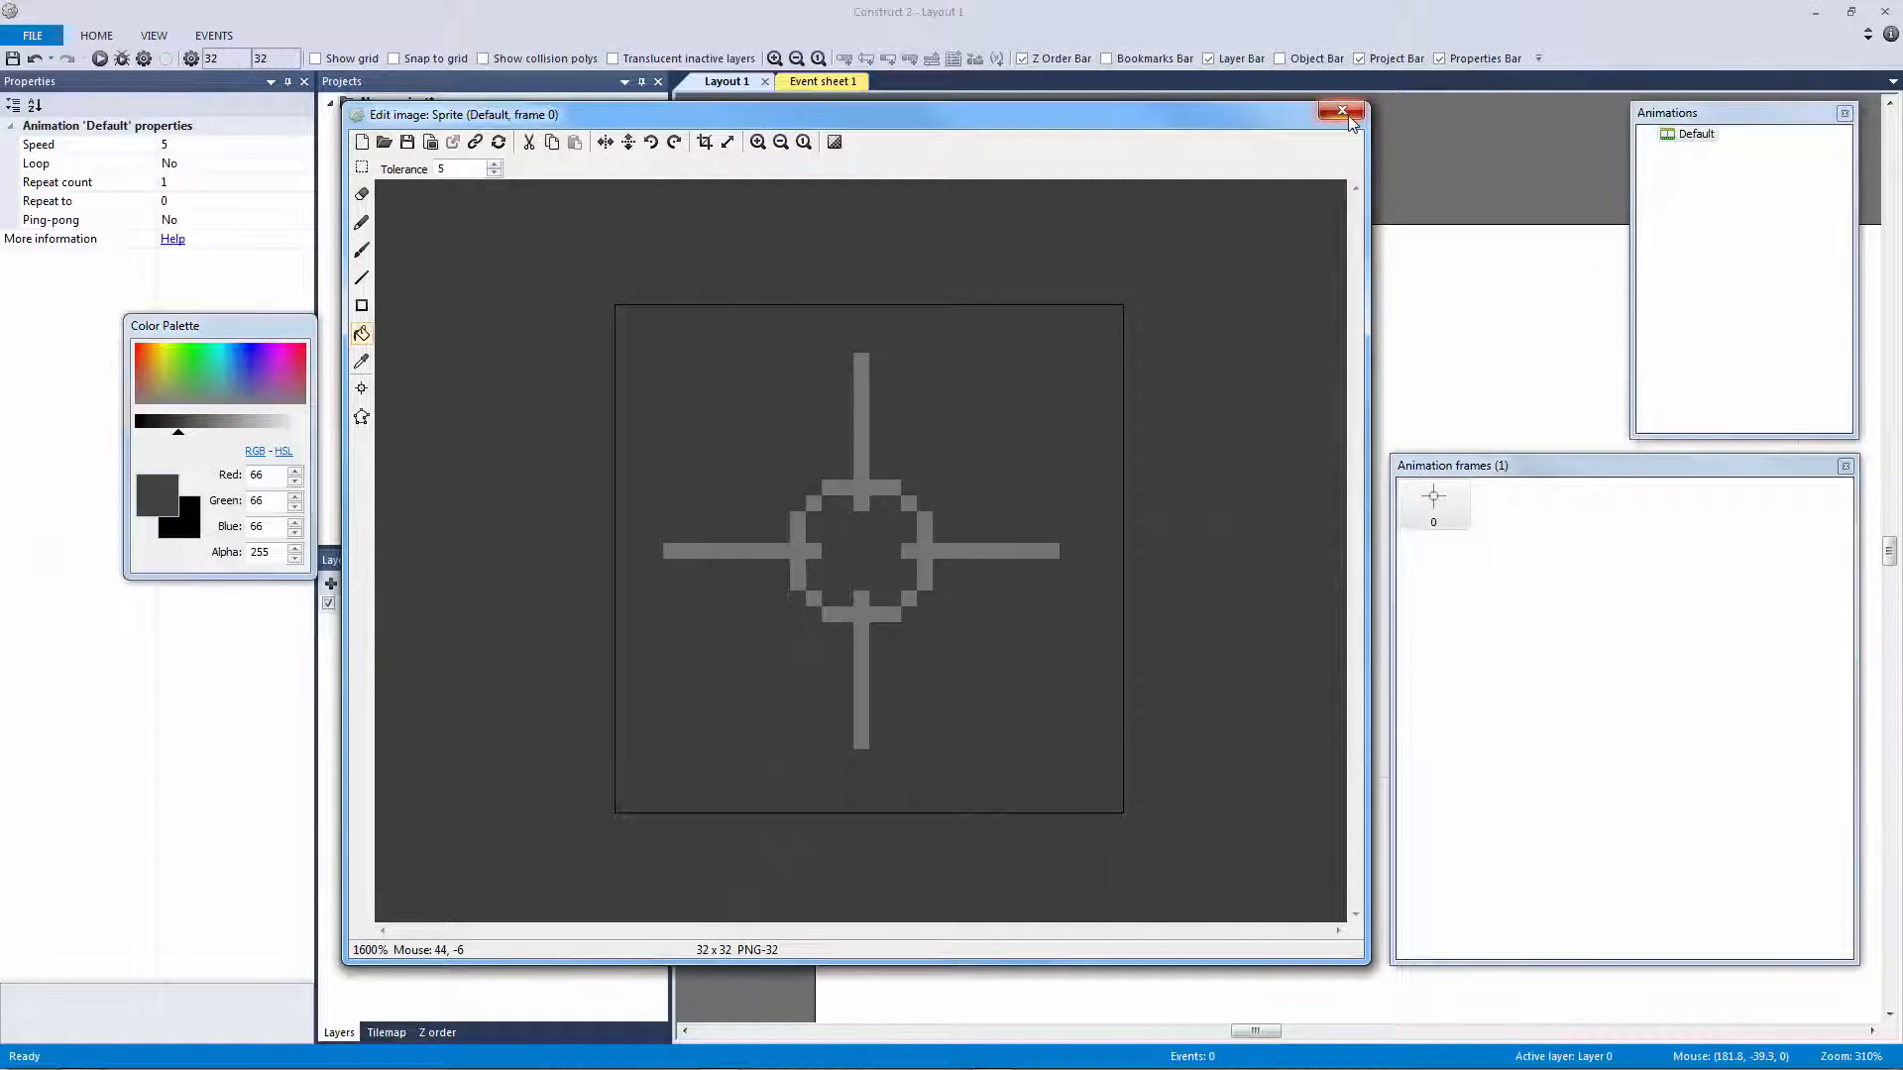
click(1342, 111)
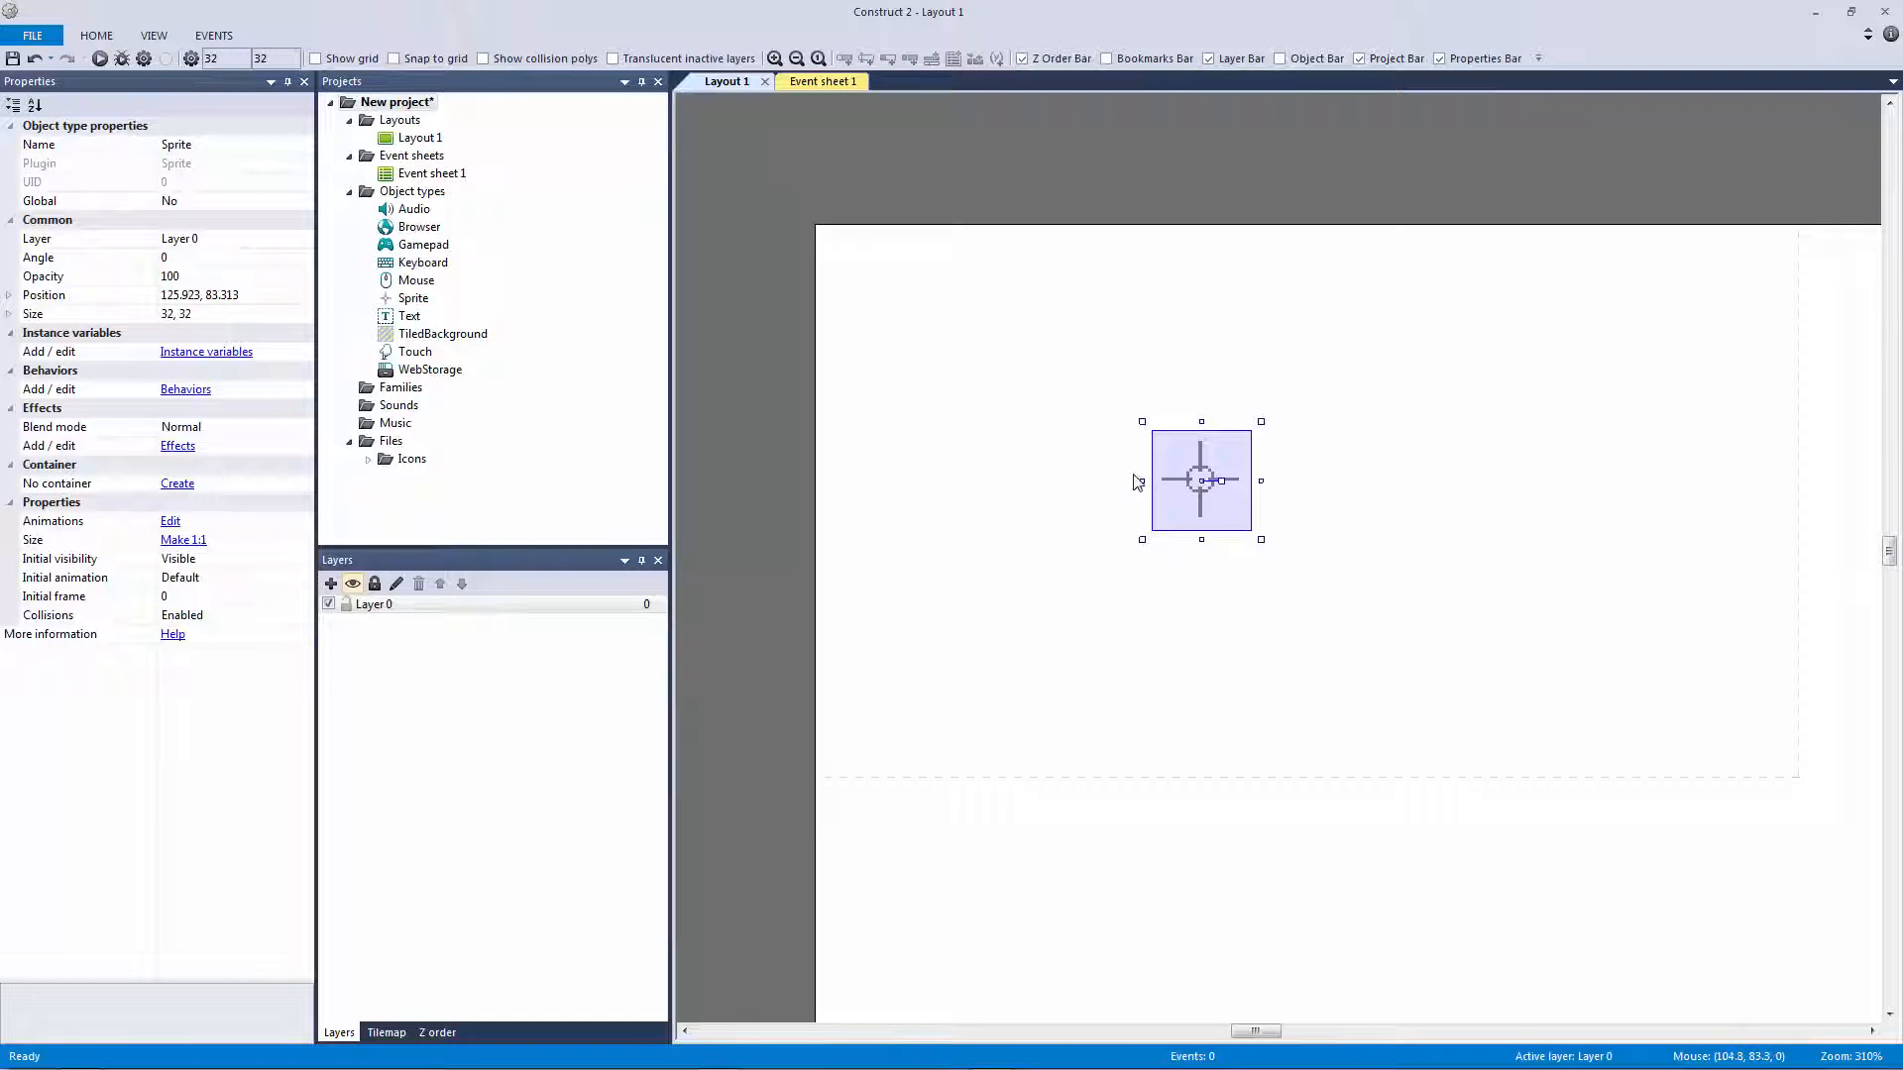
mouse_move(1100, 475)
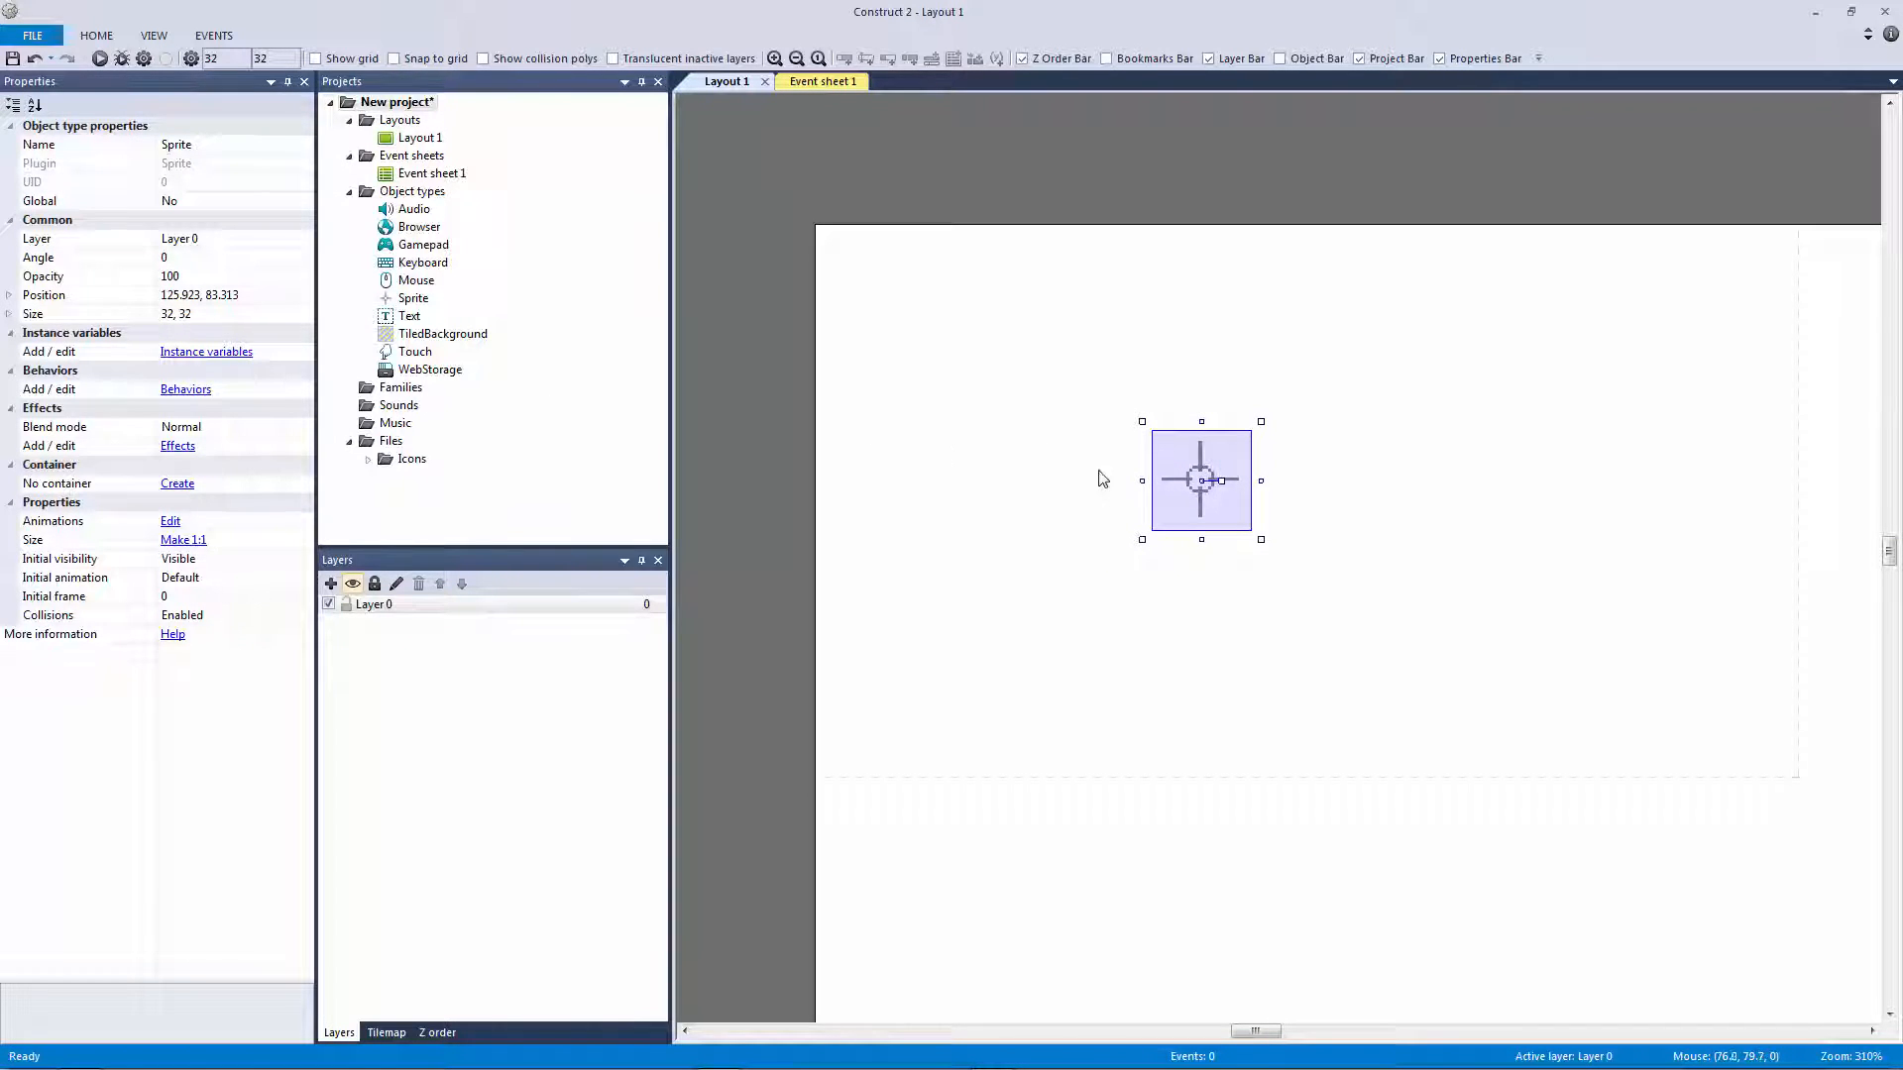
double_click(1201, 478)
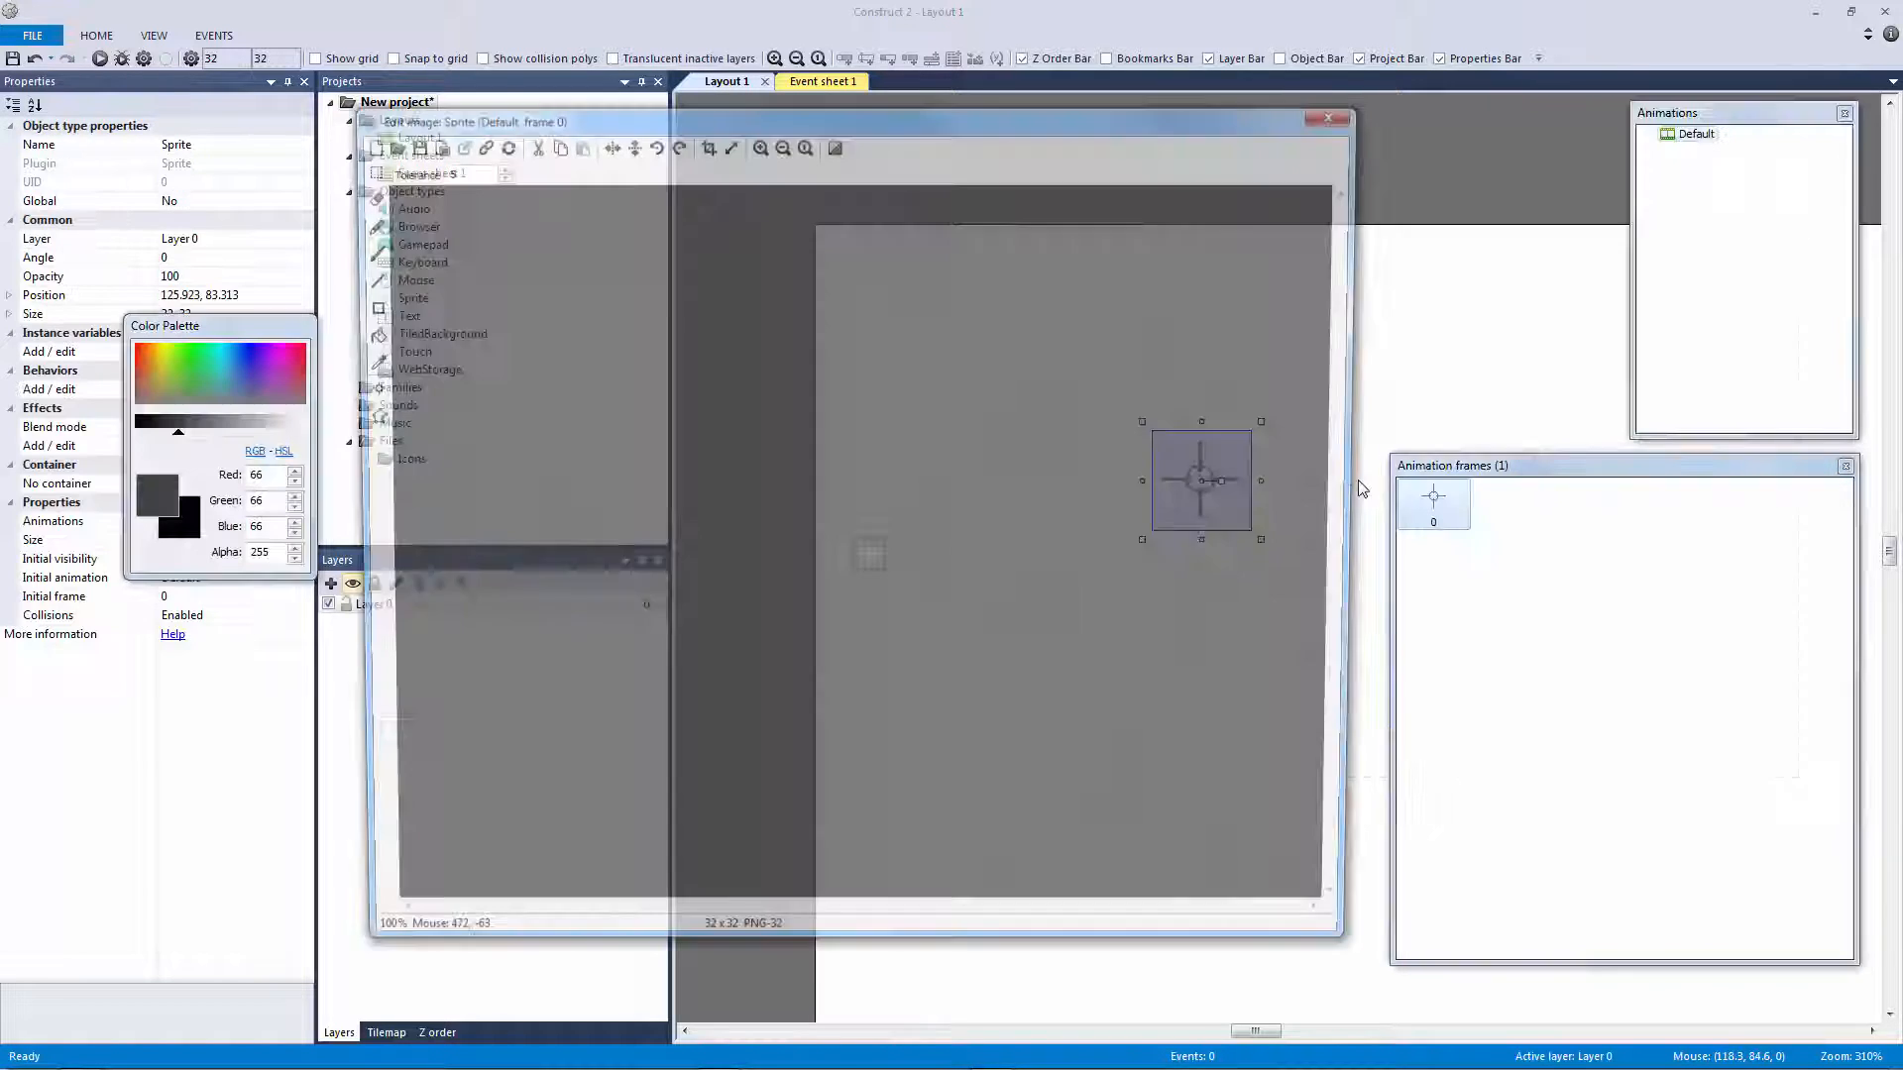
click(1326, 117)
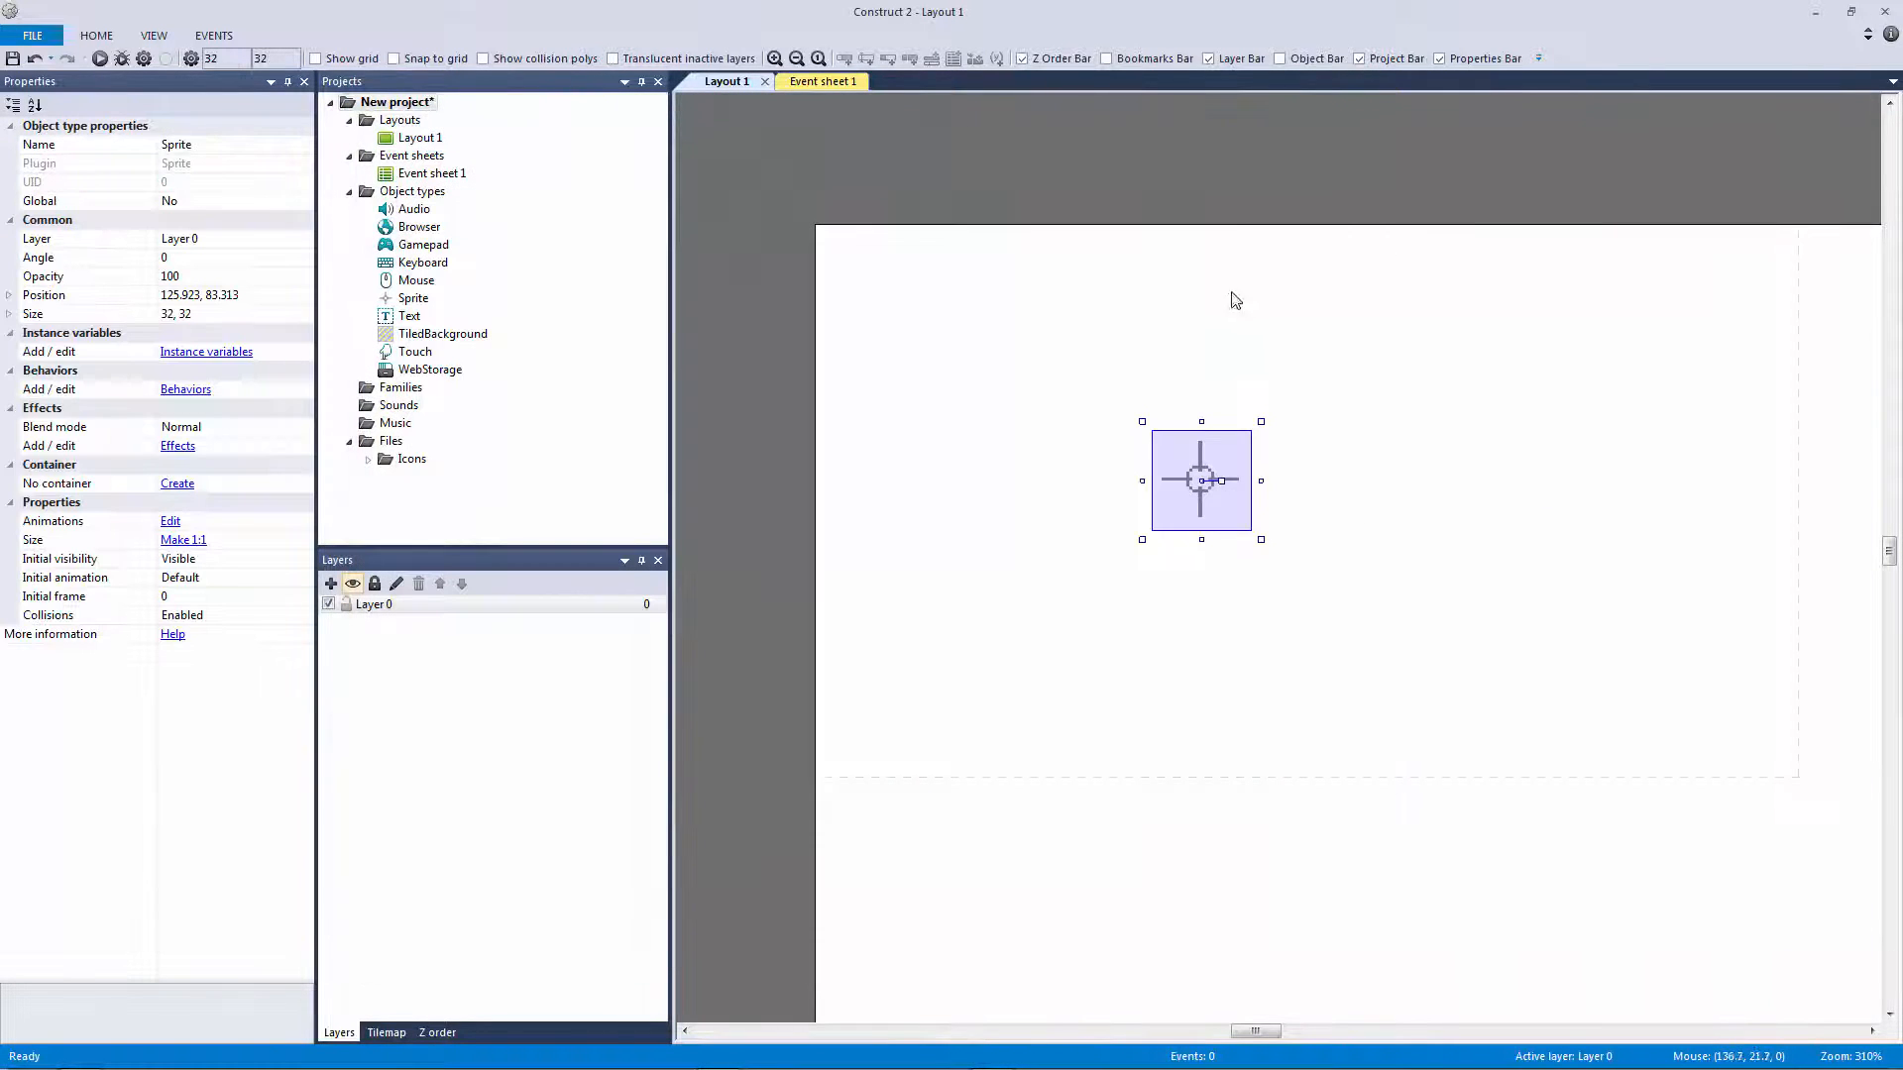
mouse_move(1006, 418)
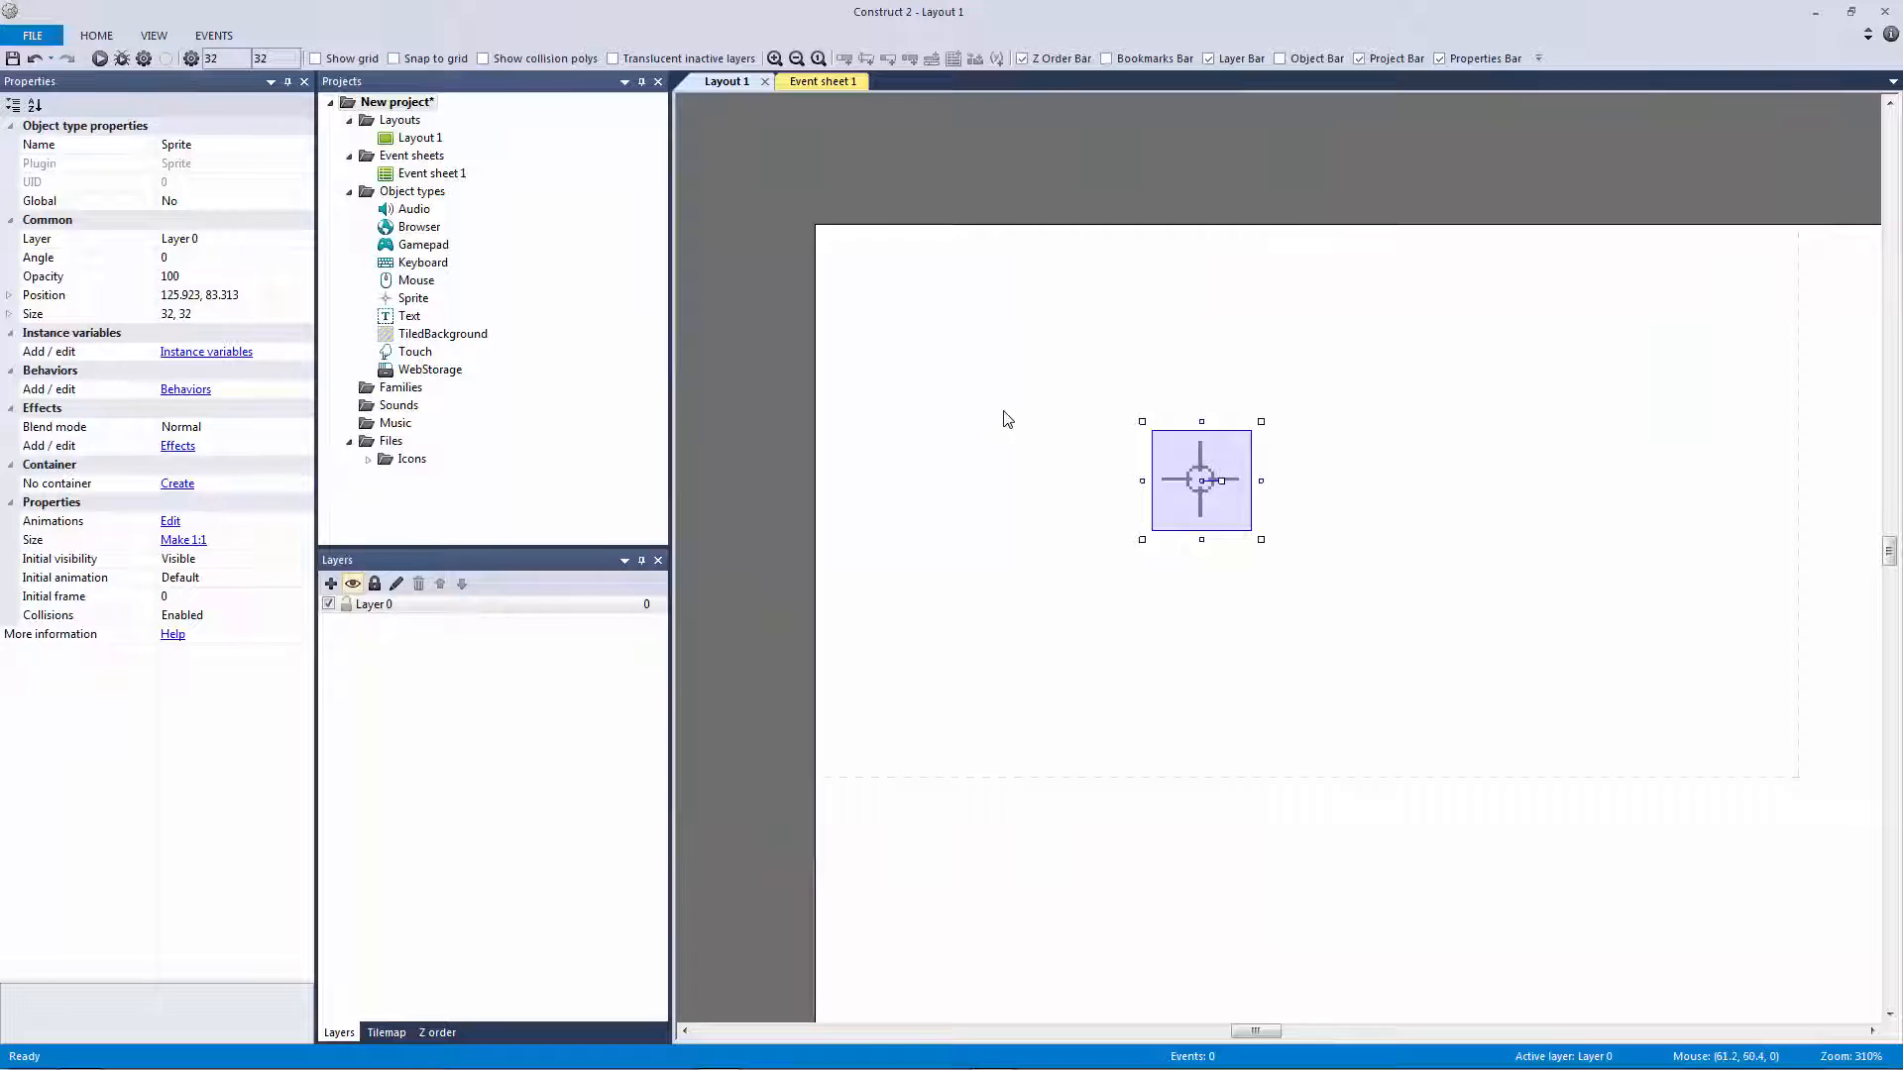
mouse_move(892, 331)
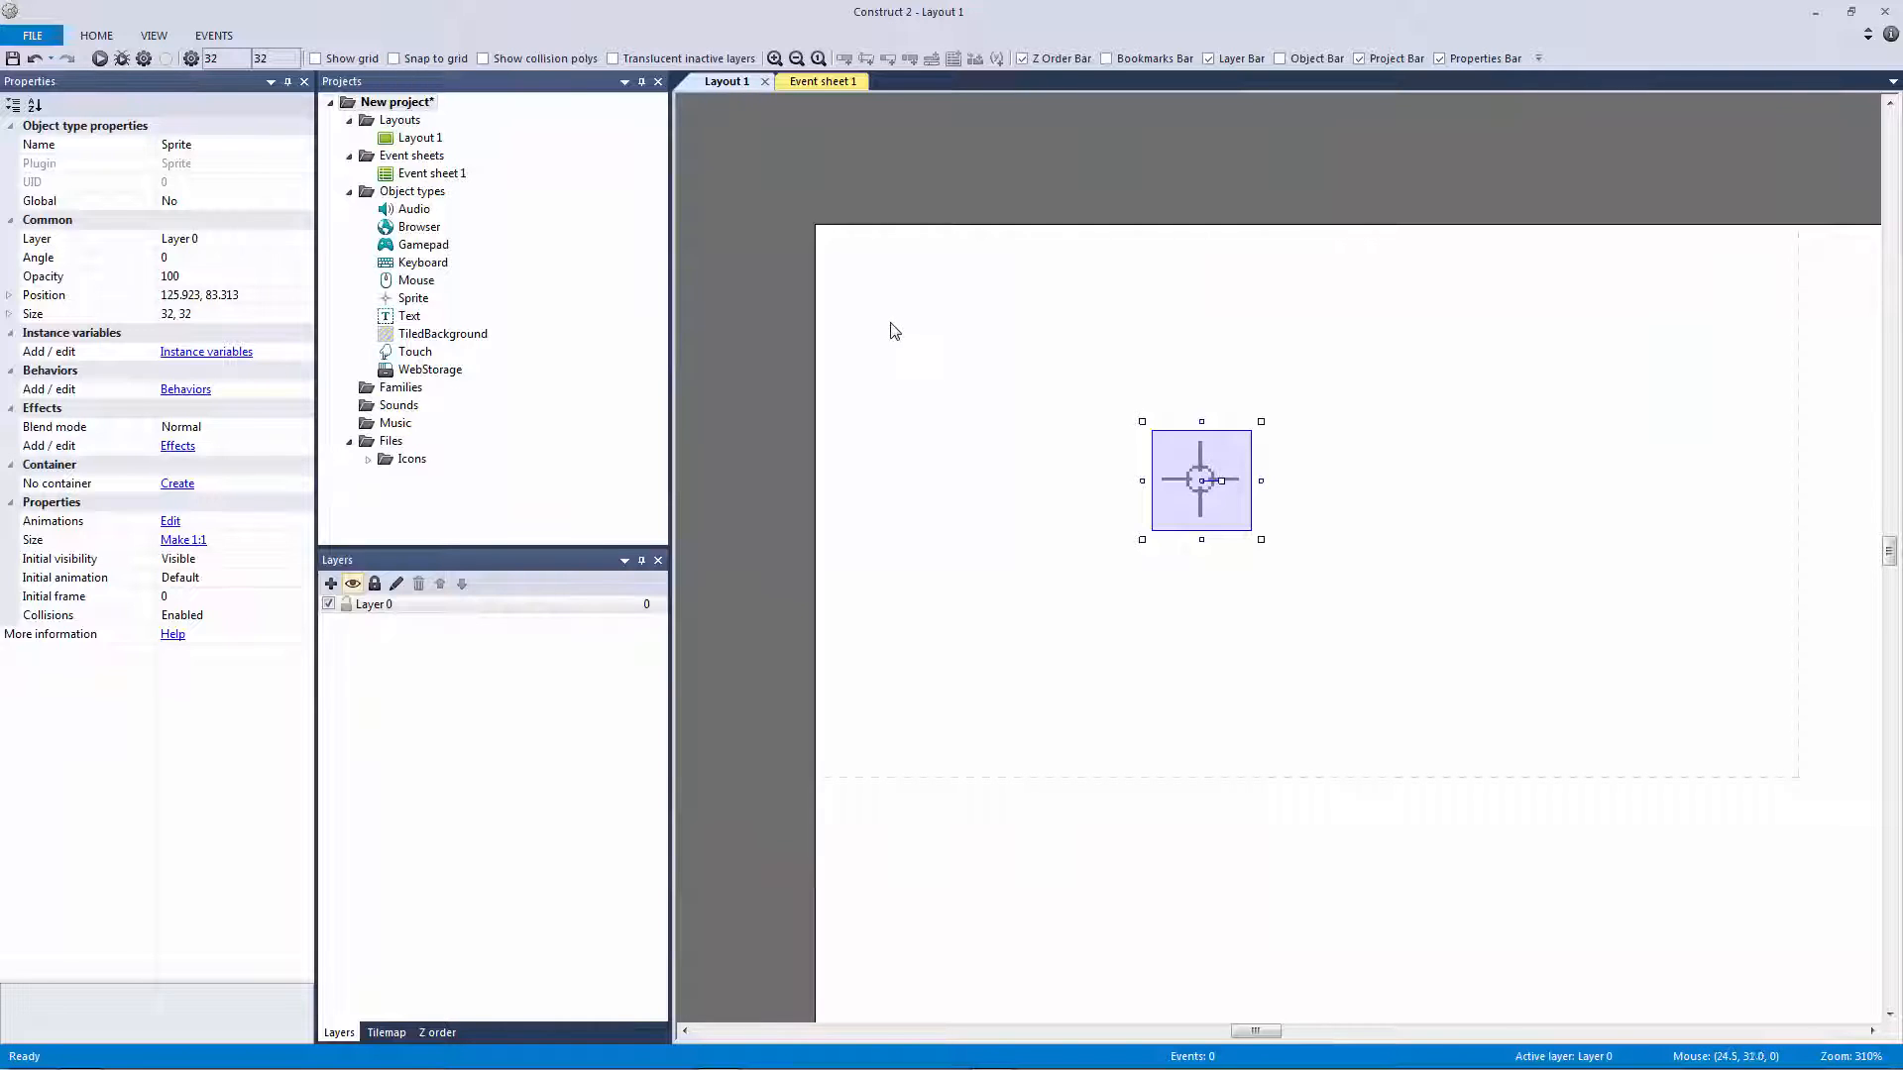
mouse_move(872, 339)
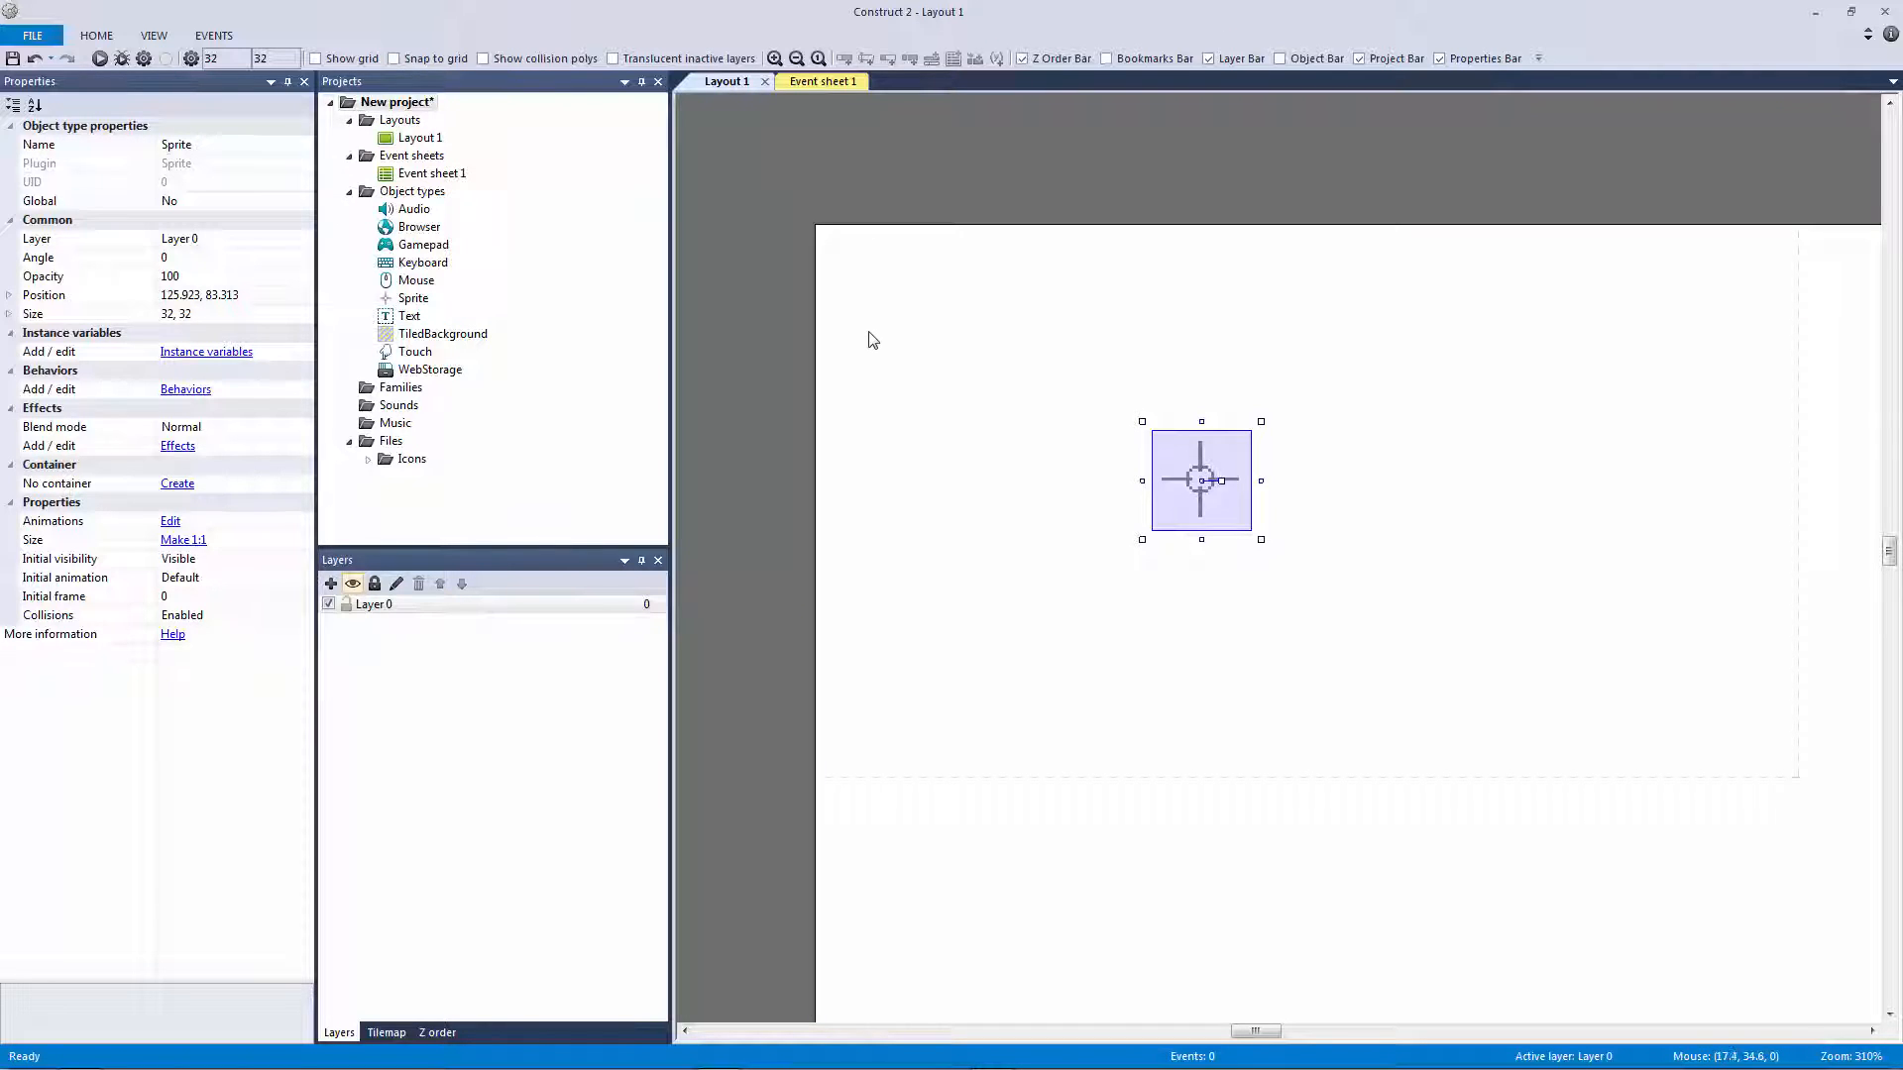
mouse_move(240, 154)
text(obj_cursor)
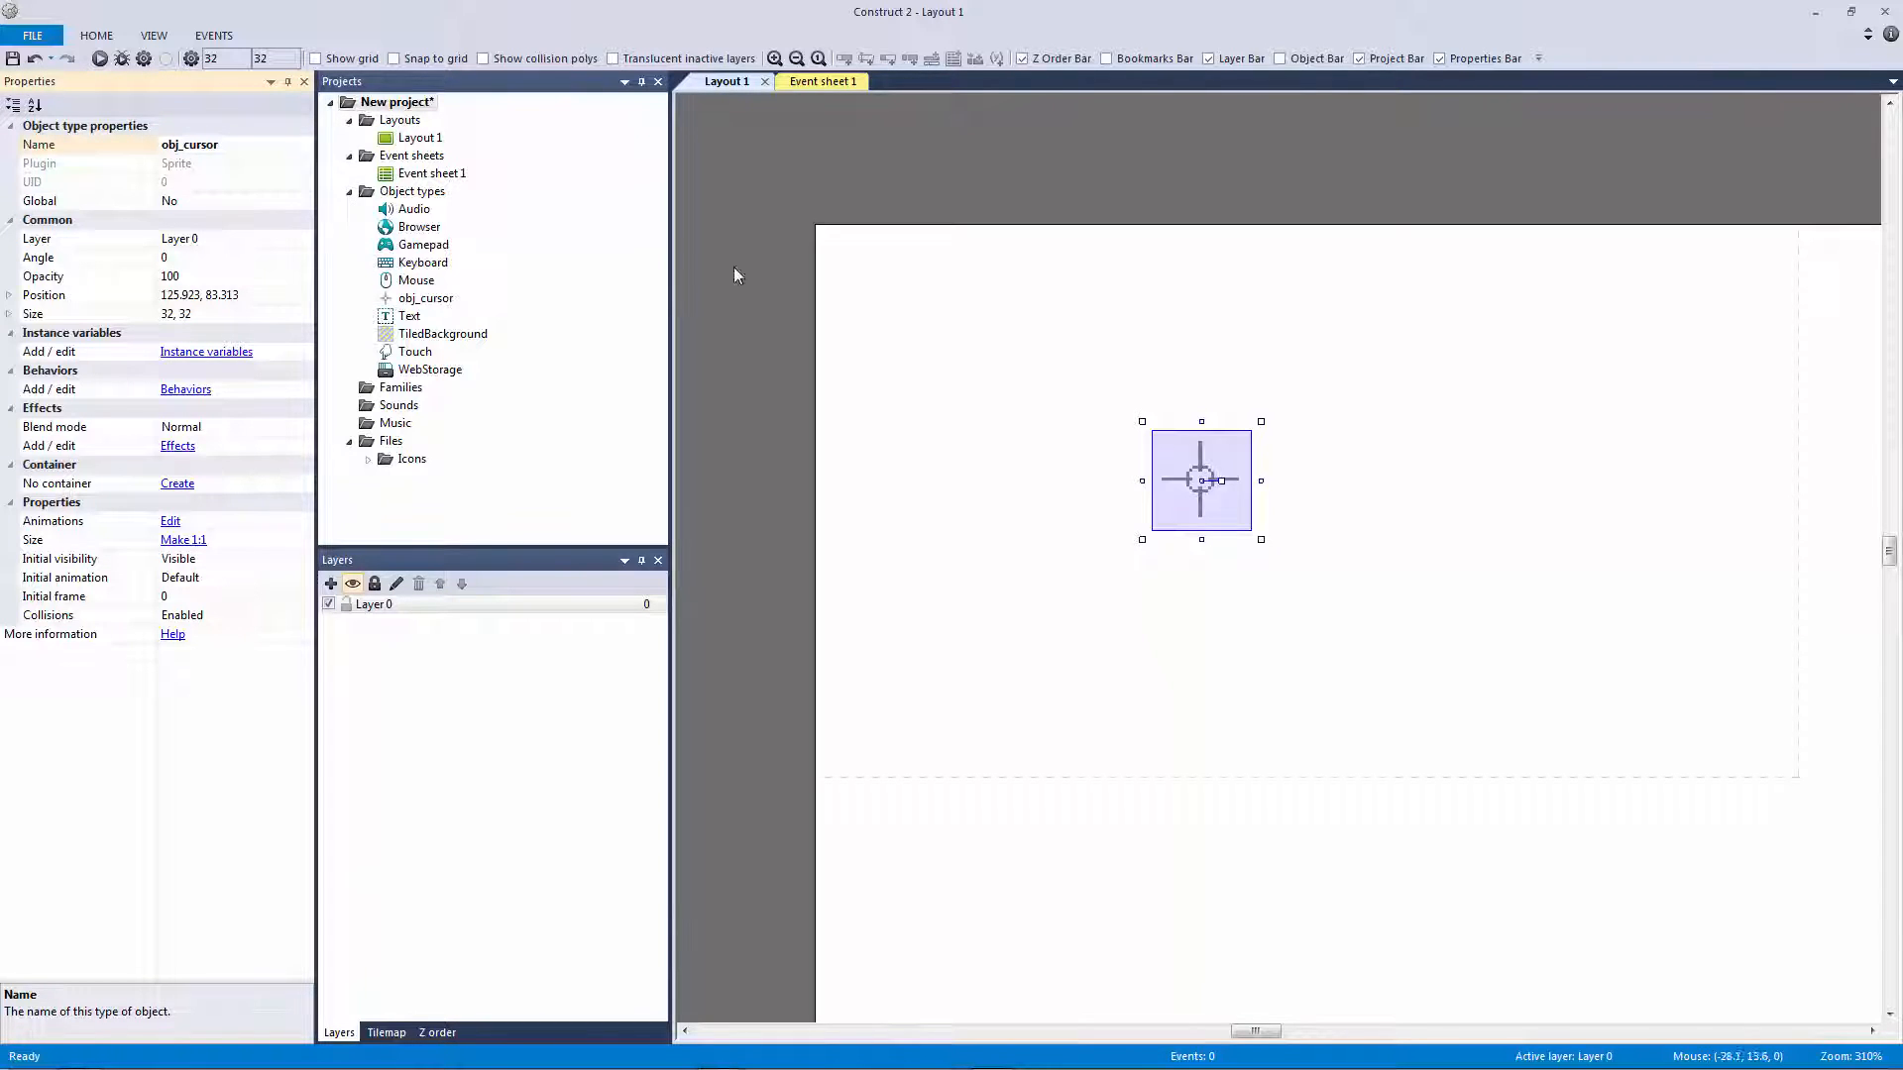
click(807, 81)
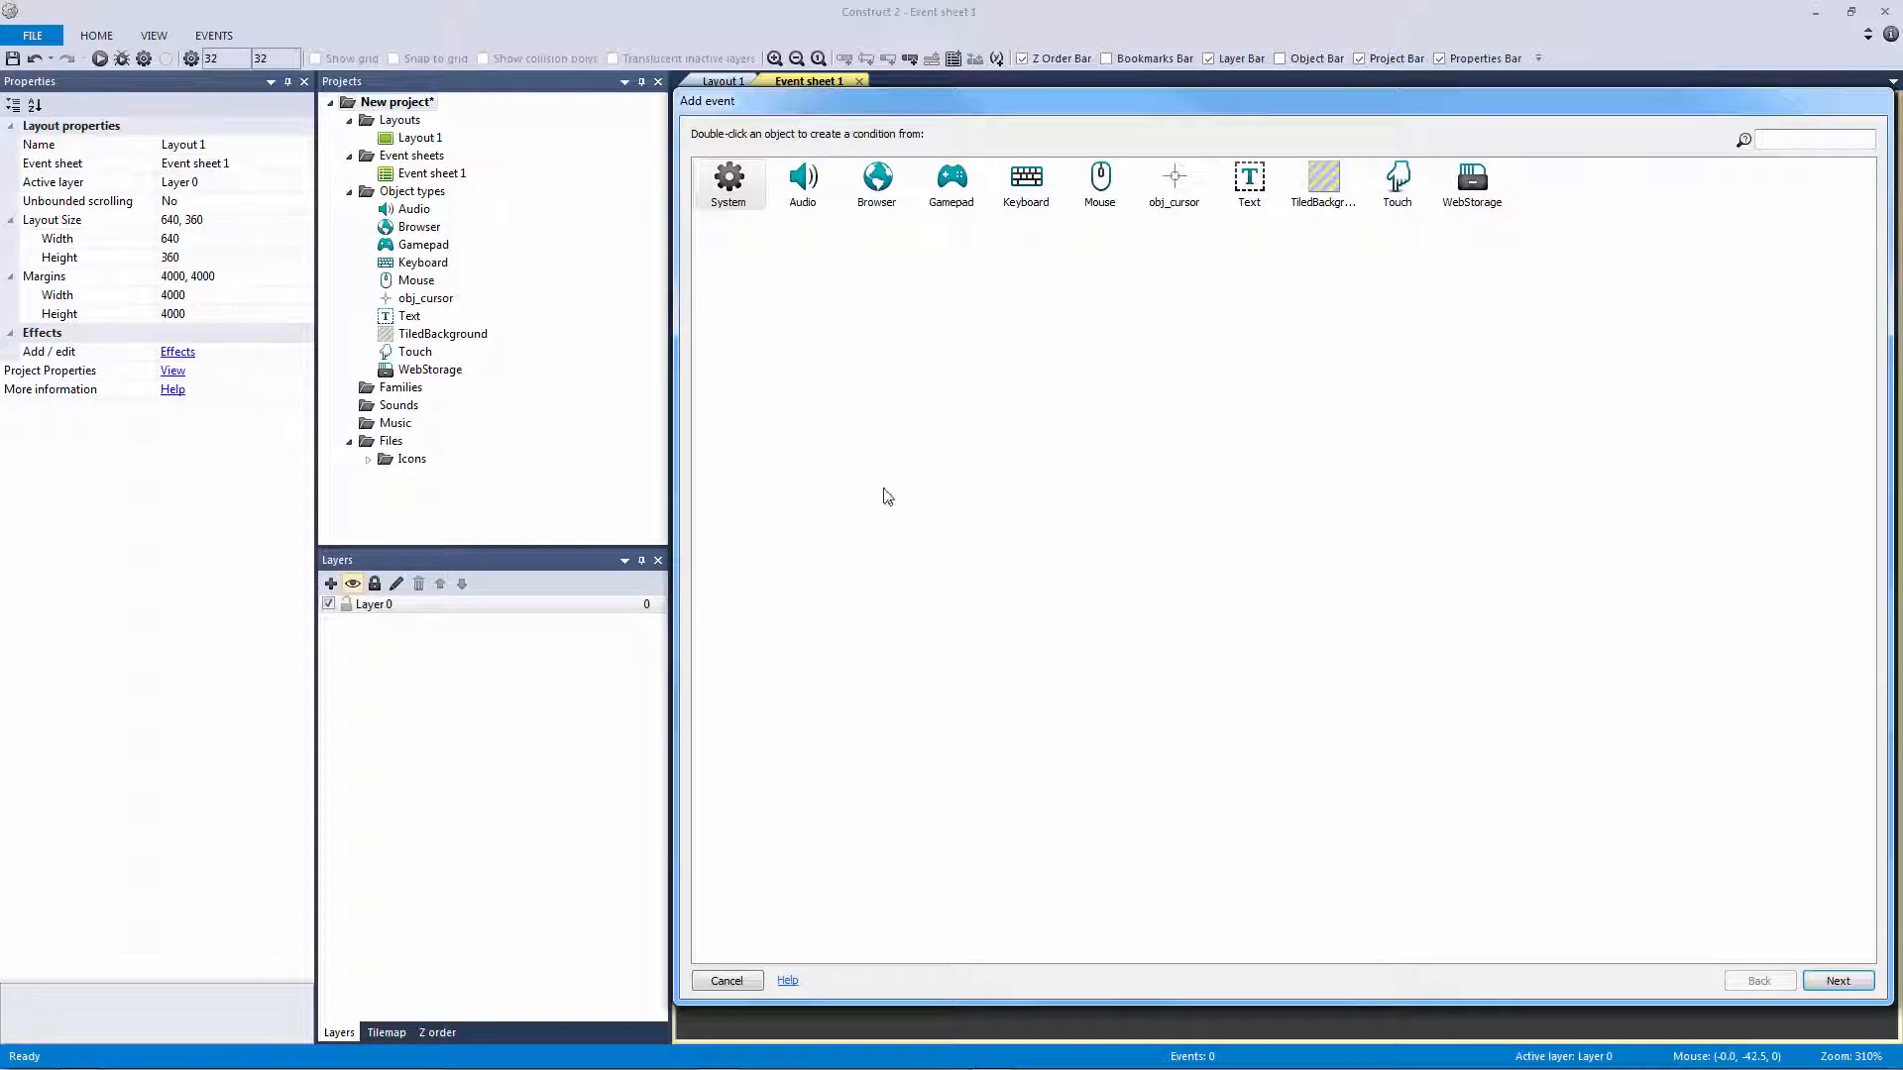
Add a System On start of layout condition as the first event
click(728, 183)
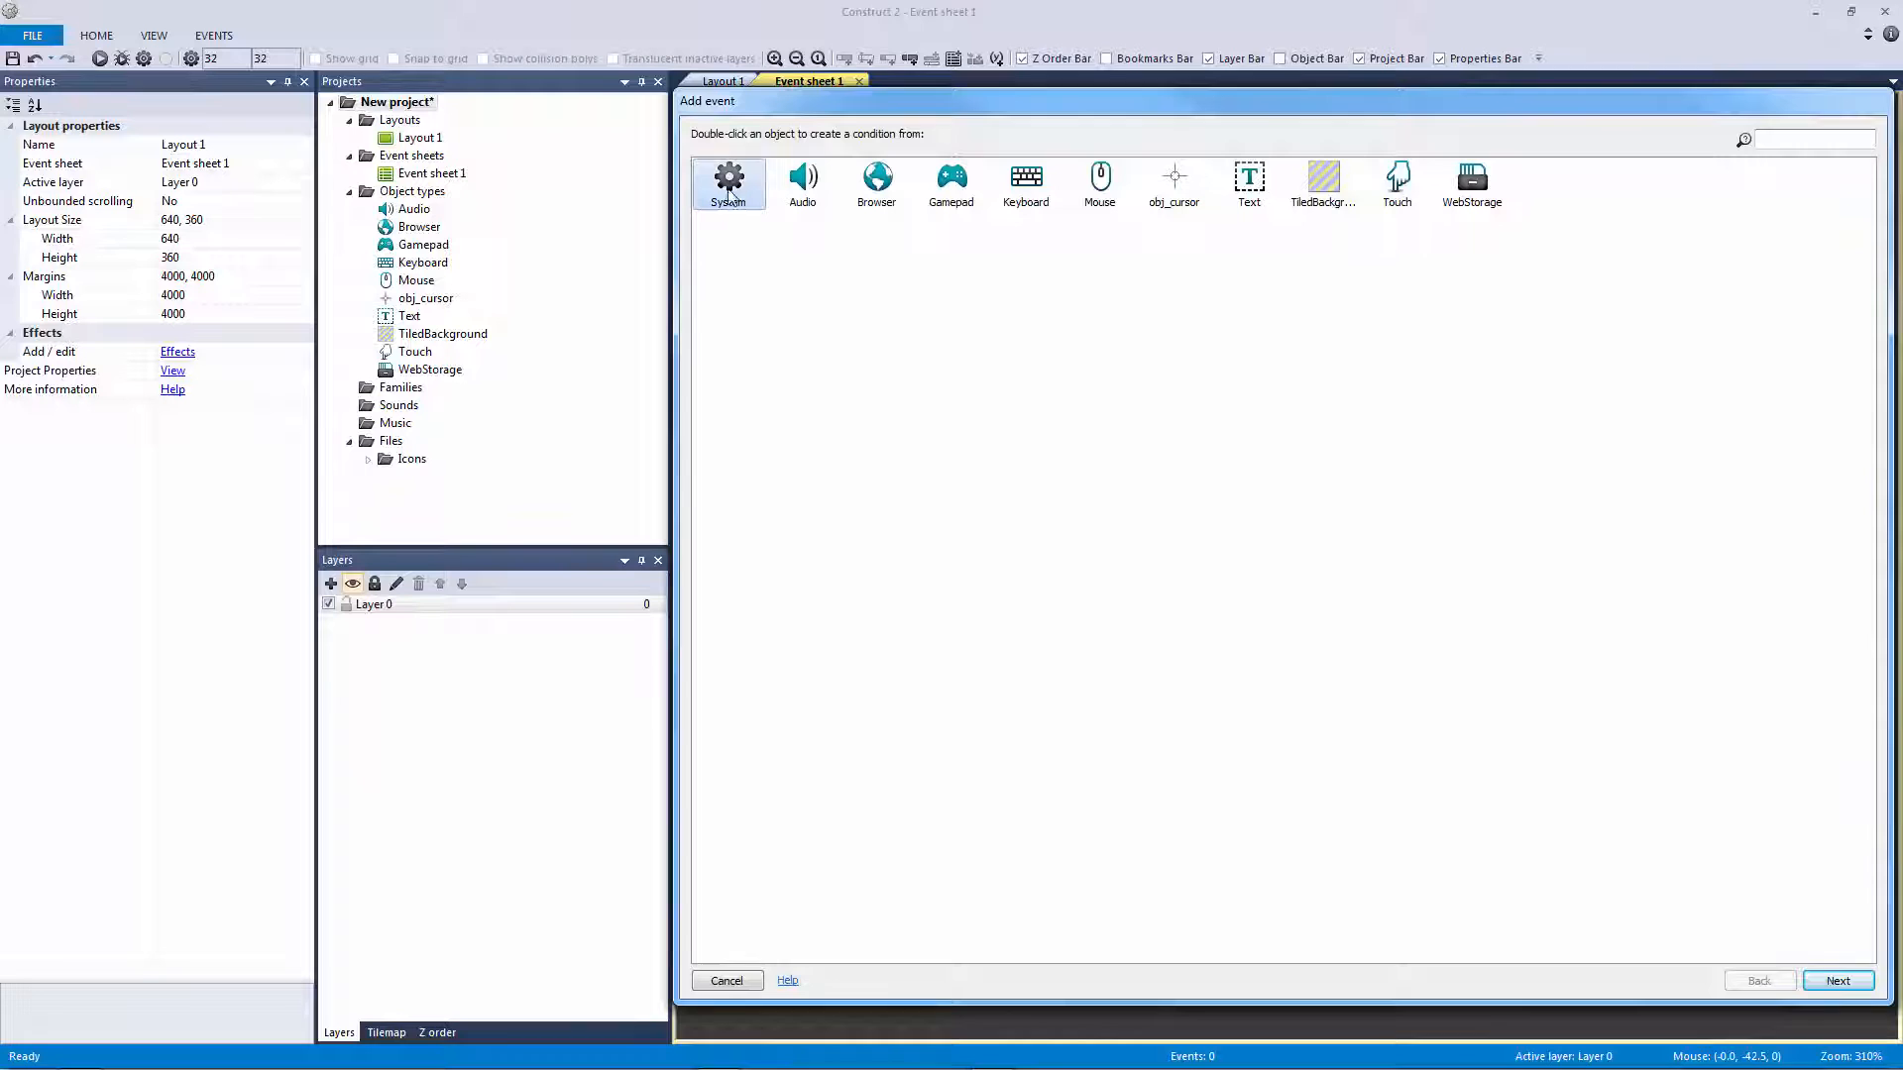
double_click(728, 184)
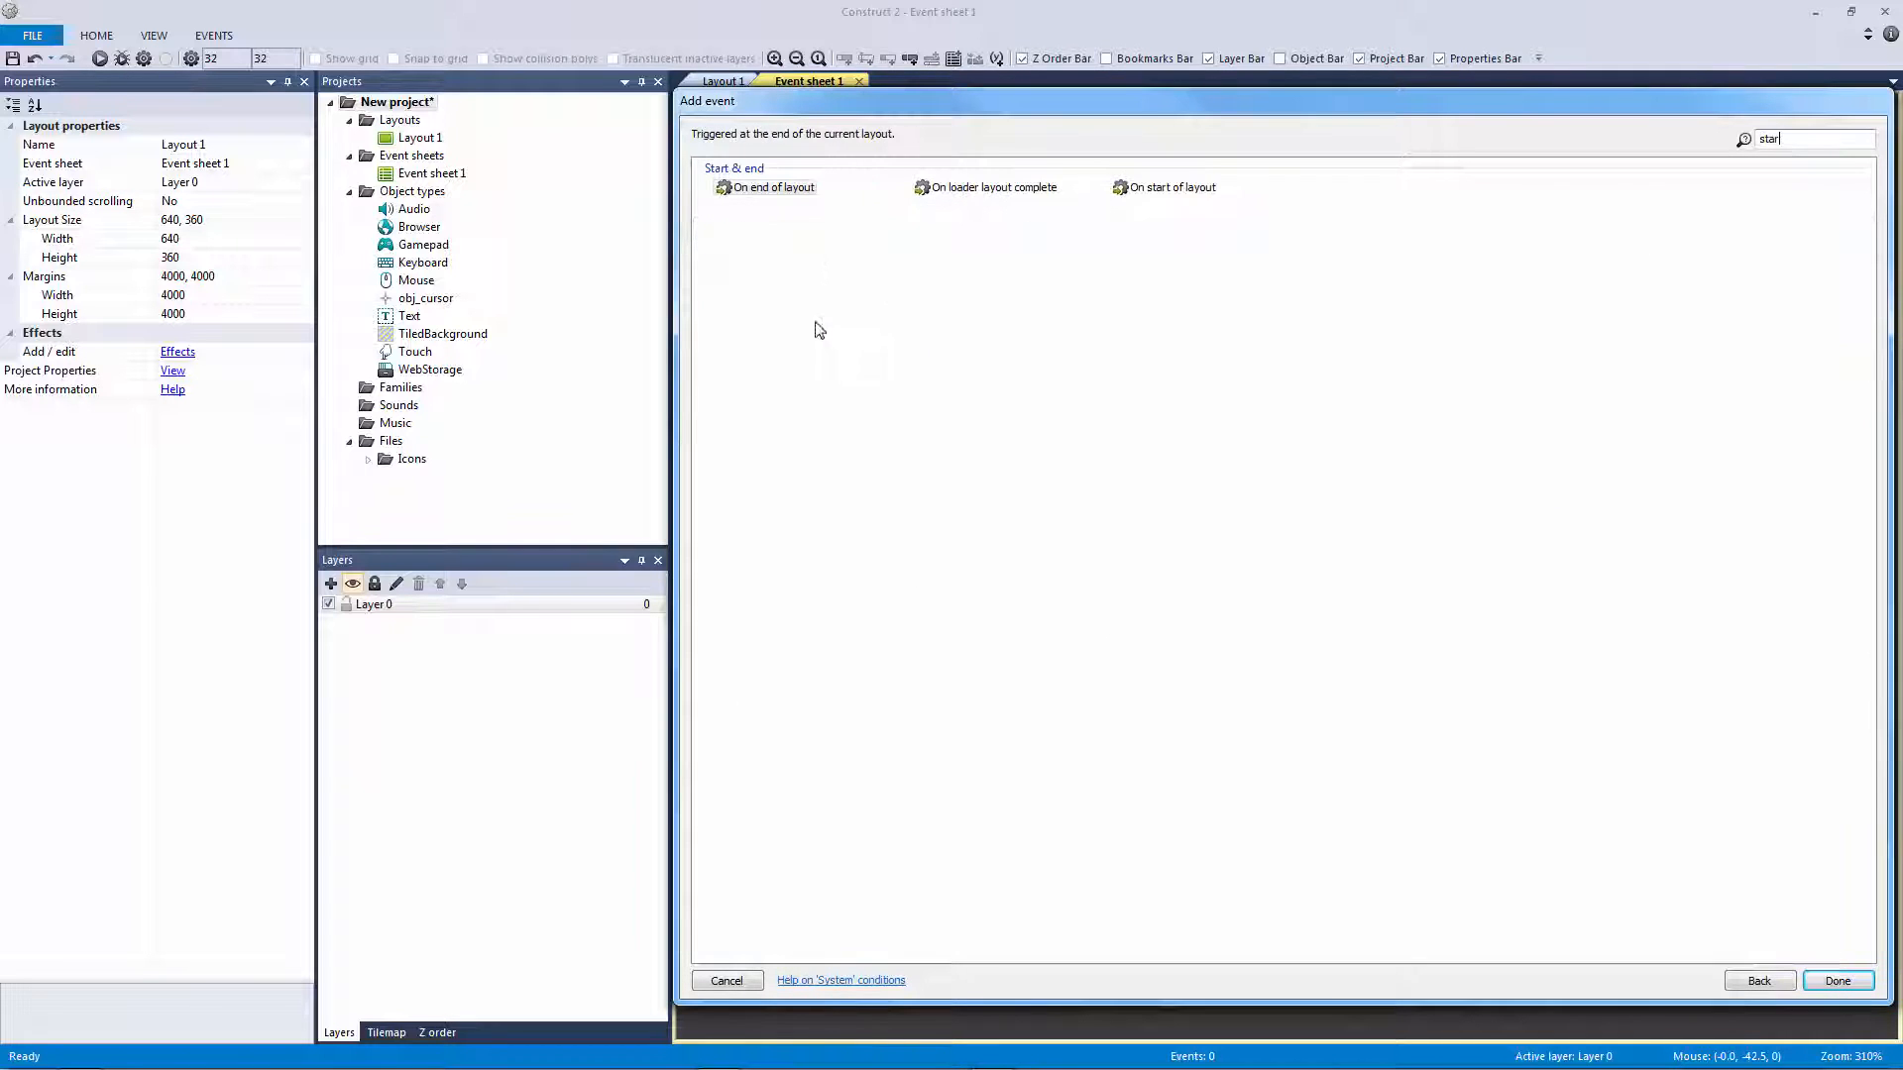
click(1758, 981)
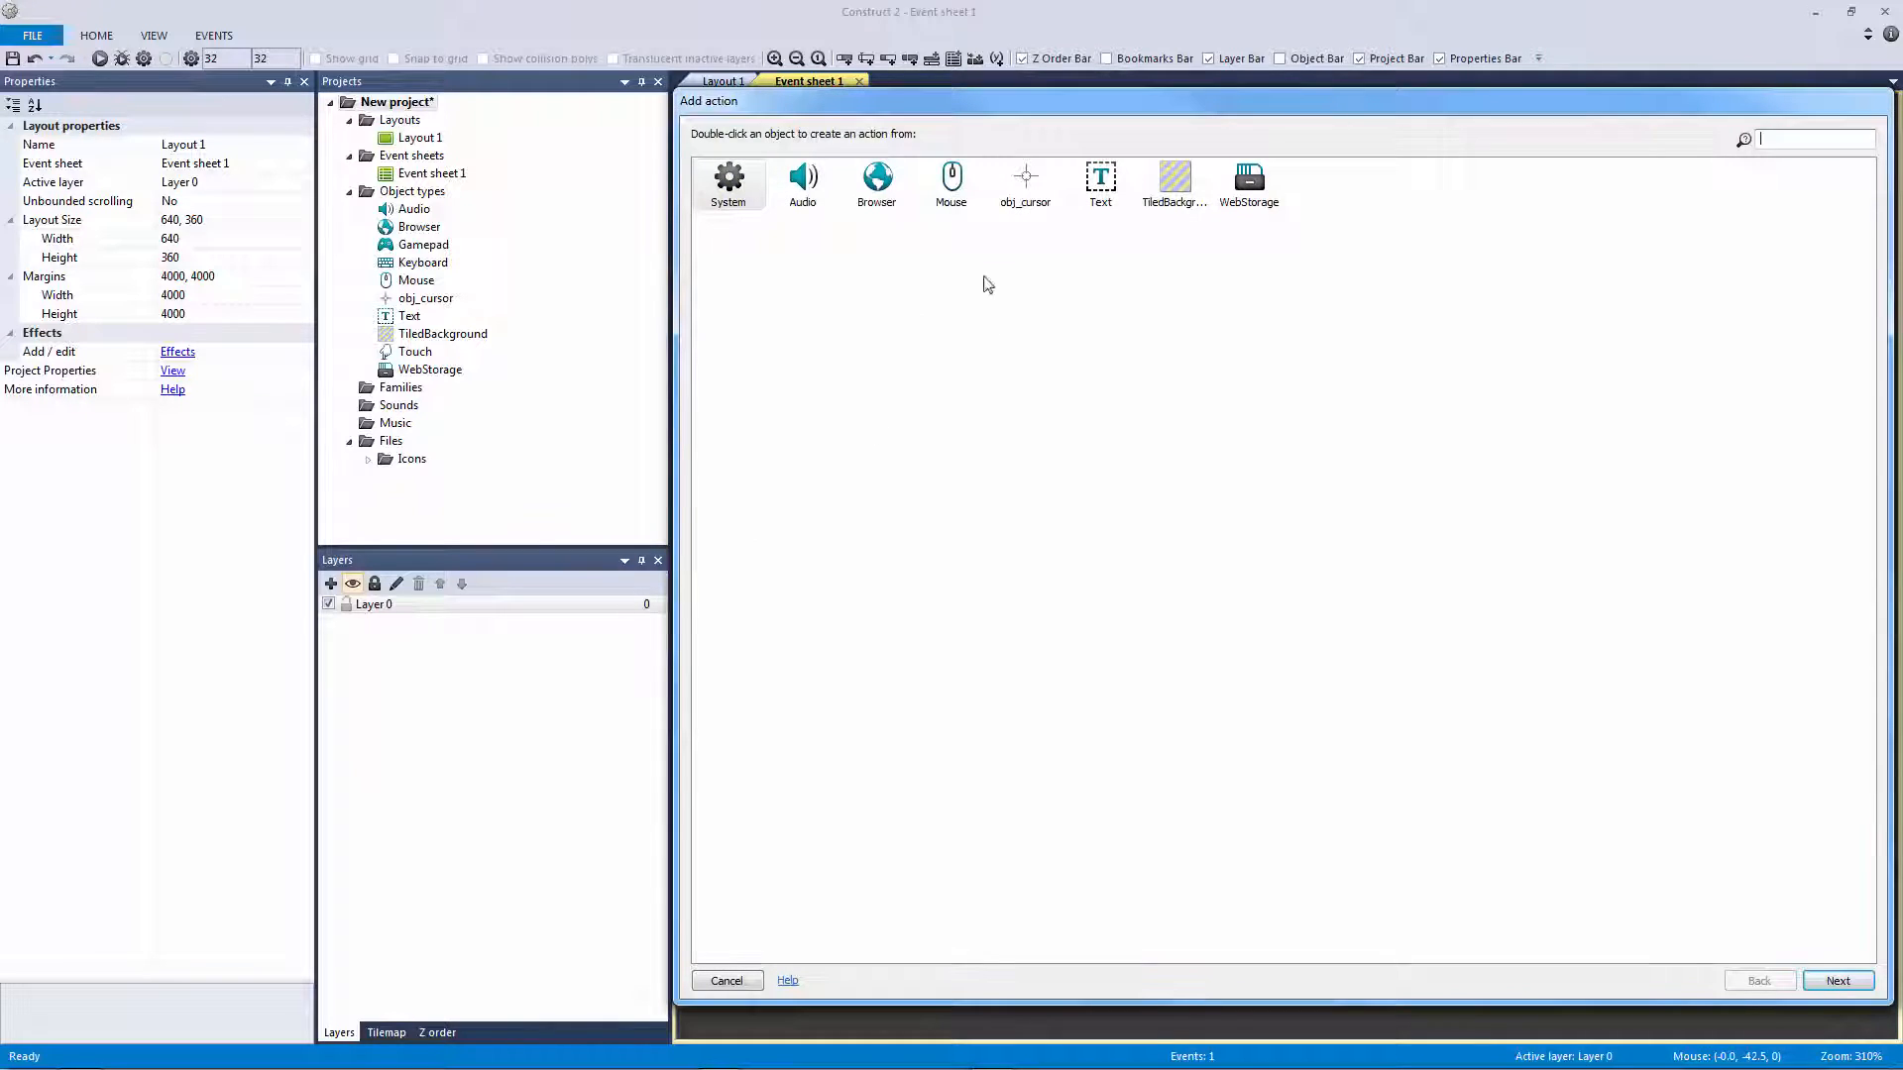
mouse_move(1015, 352)
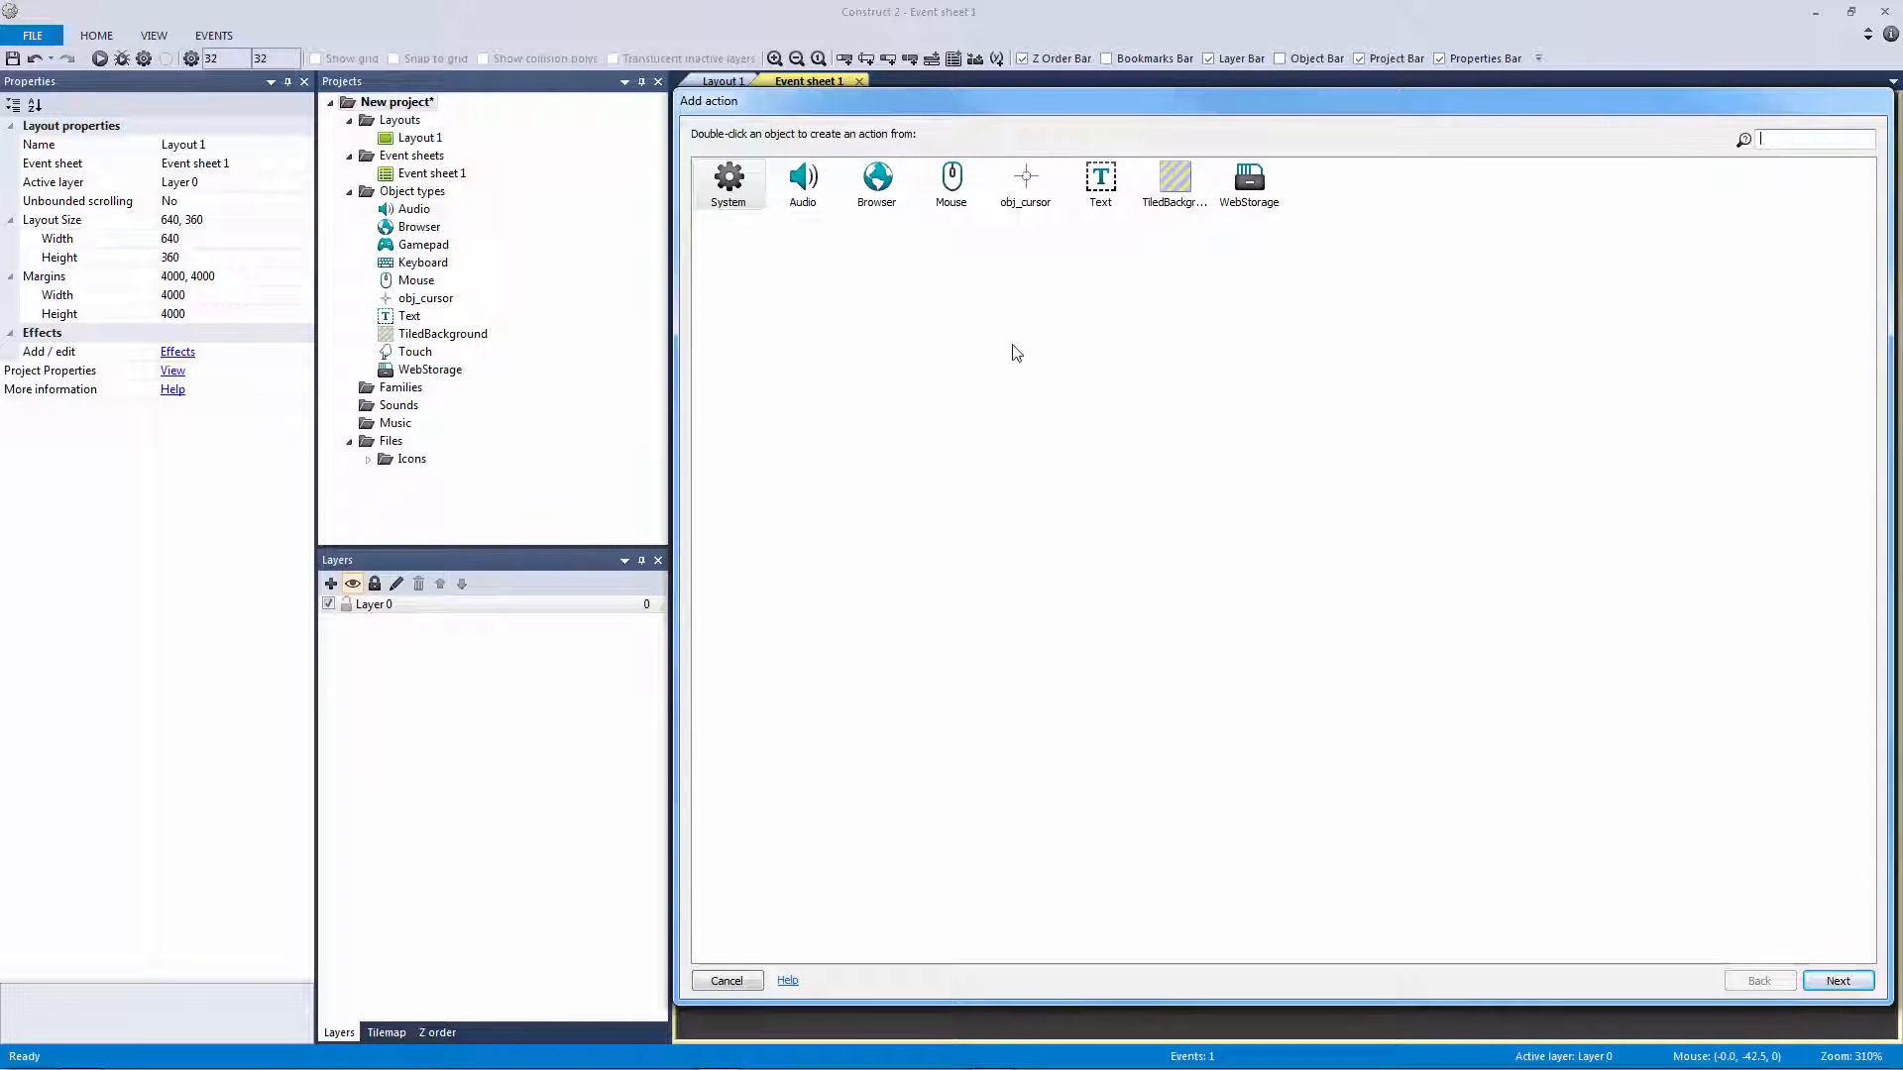
Give the event a Mouse Set cursor from sprite action using obj_cursor and preview Layout 1
click(803, 183)
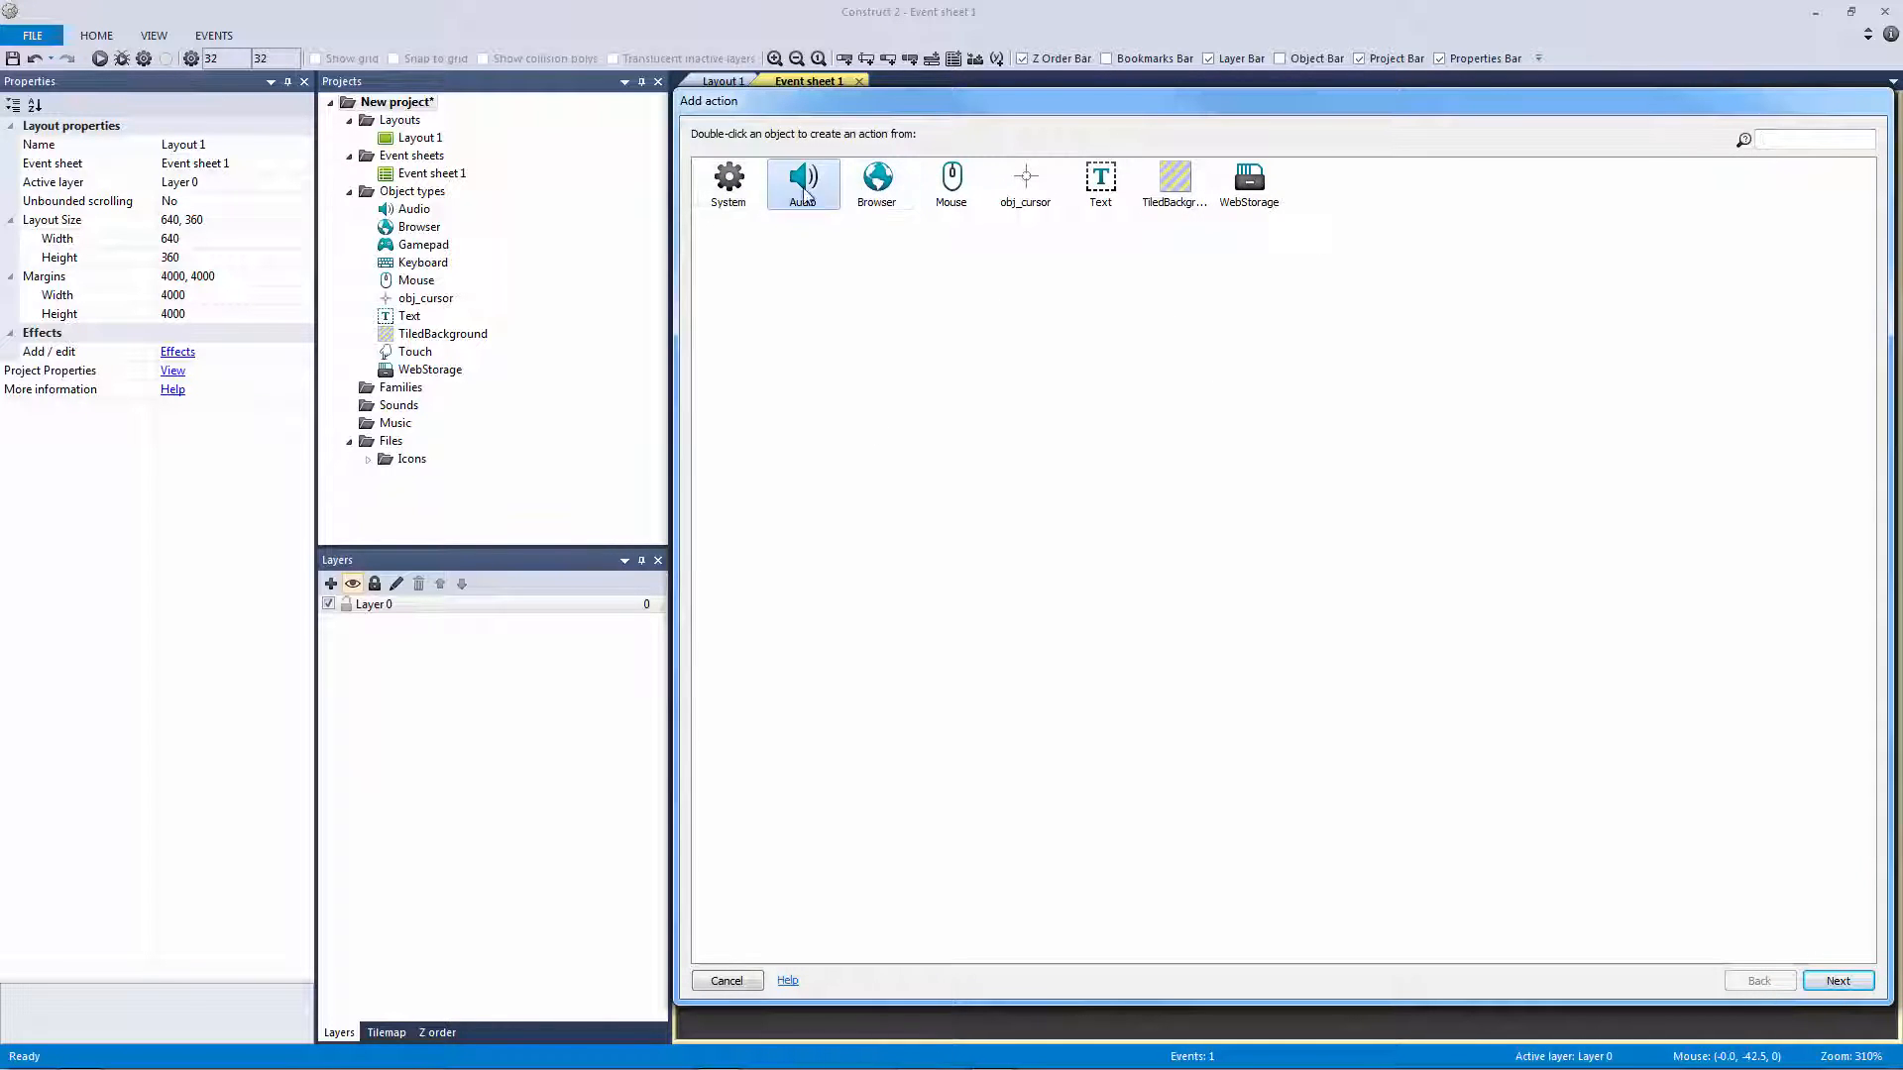
mouse_move(1247, 185)
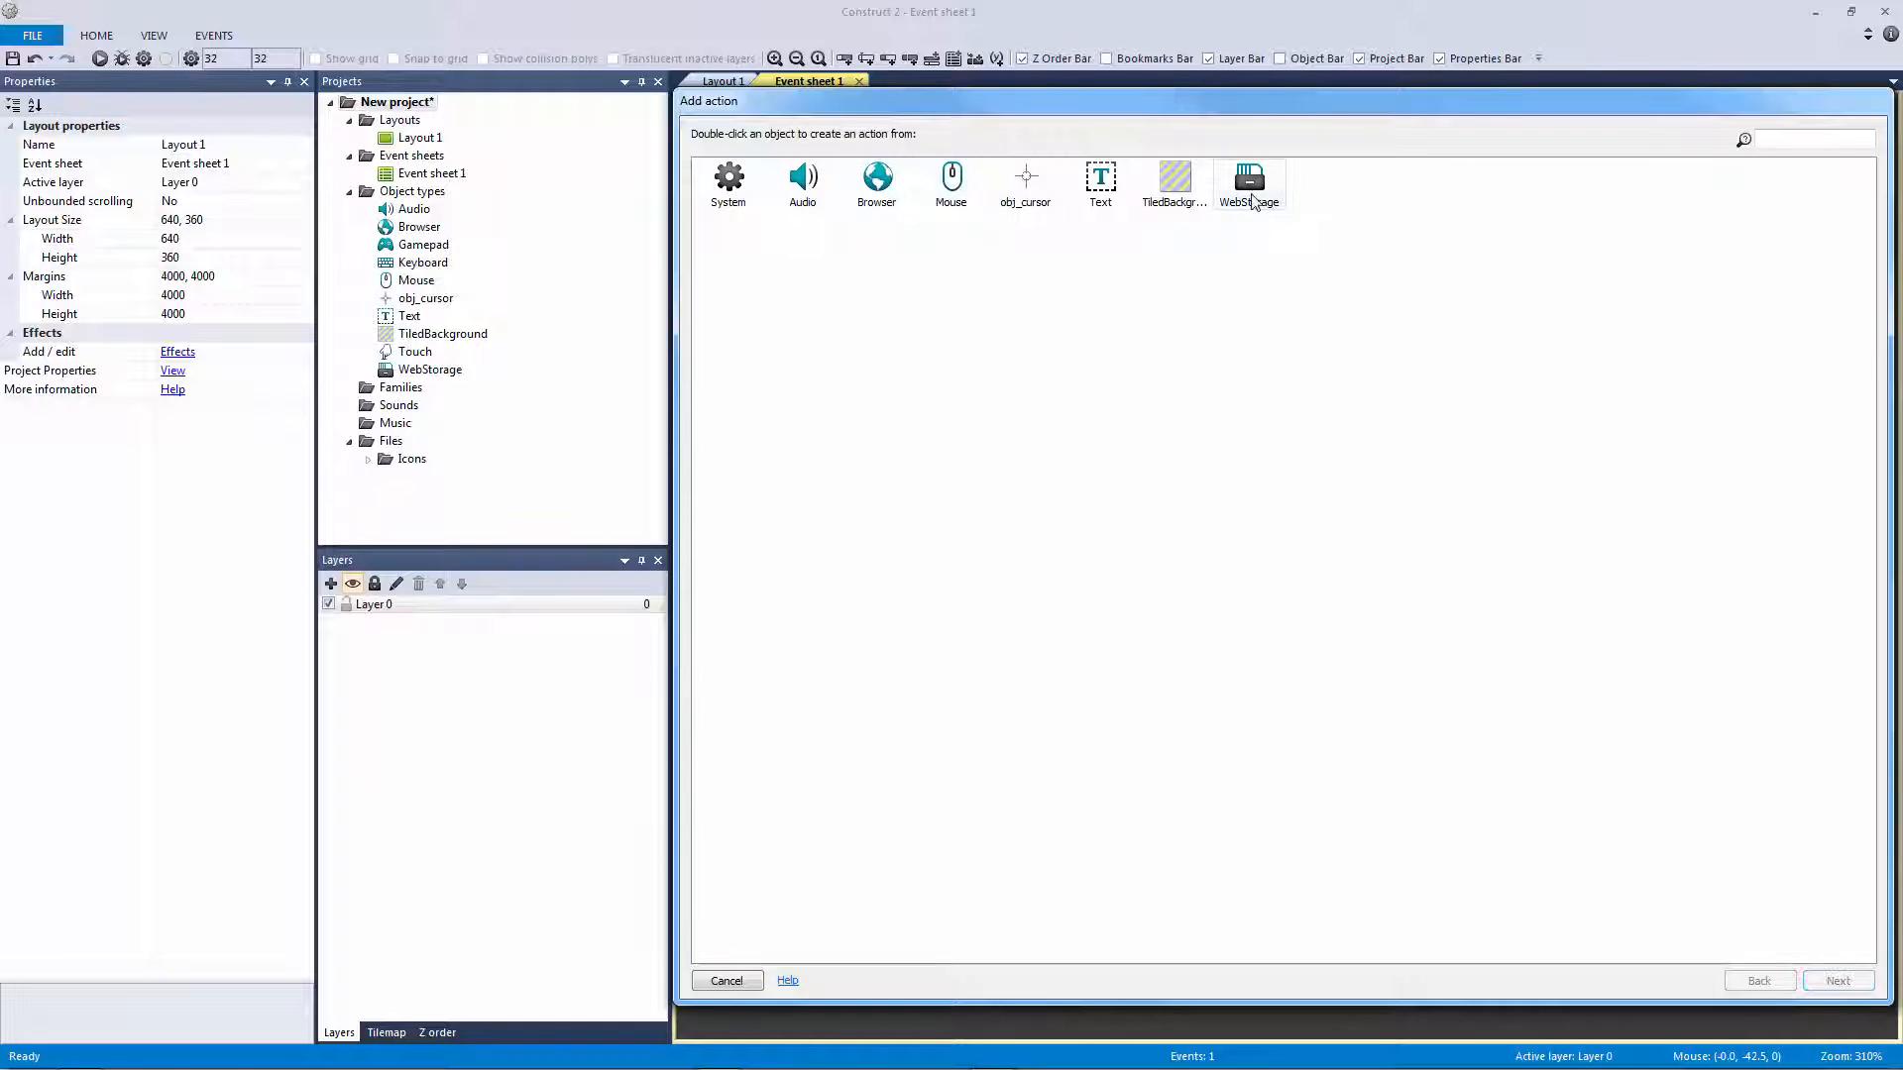
click(803, 183)
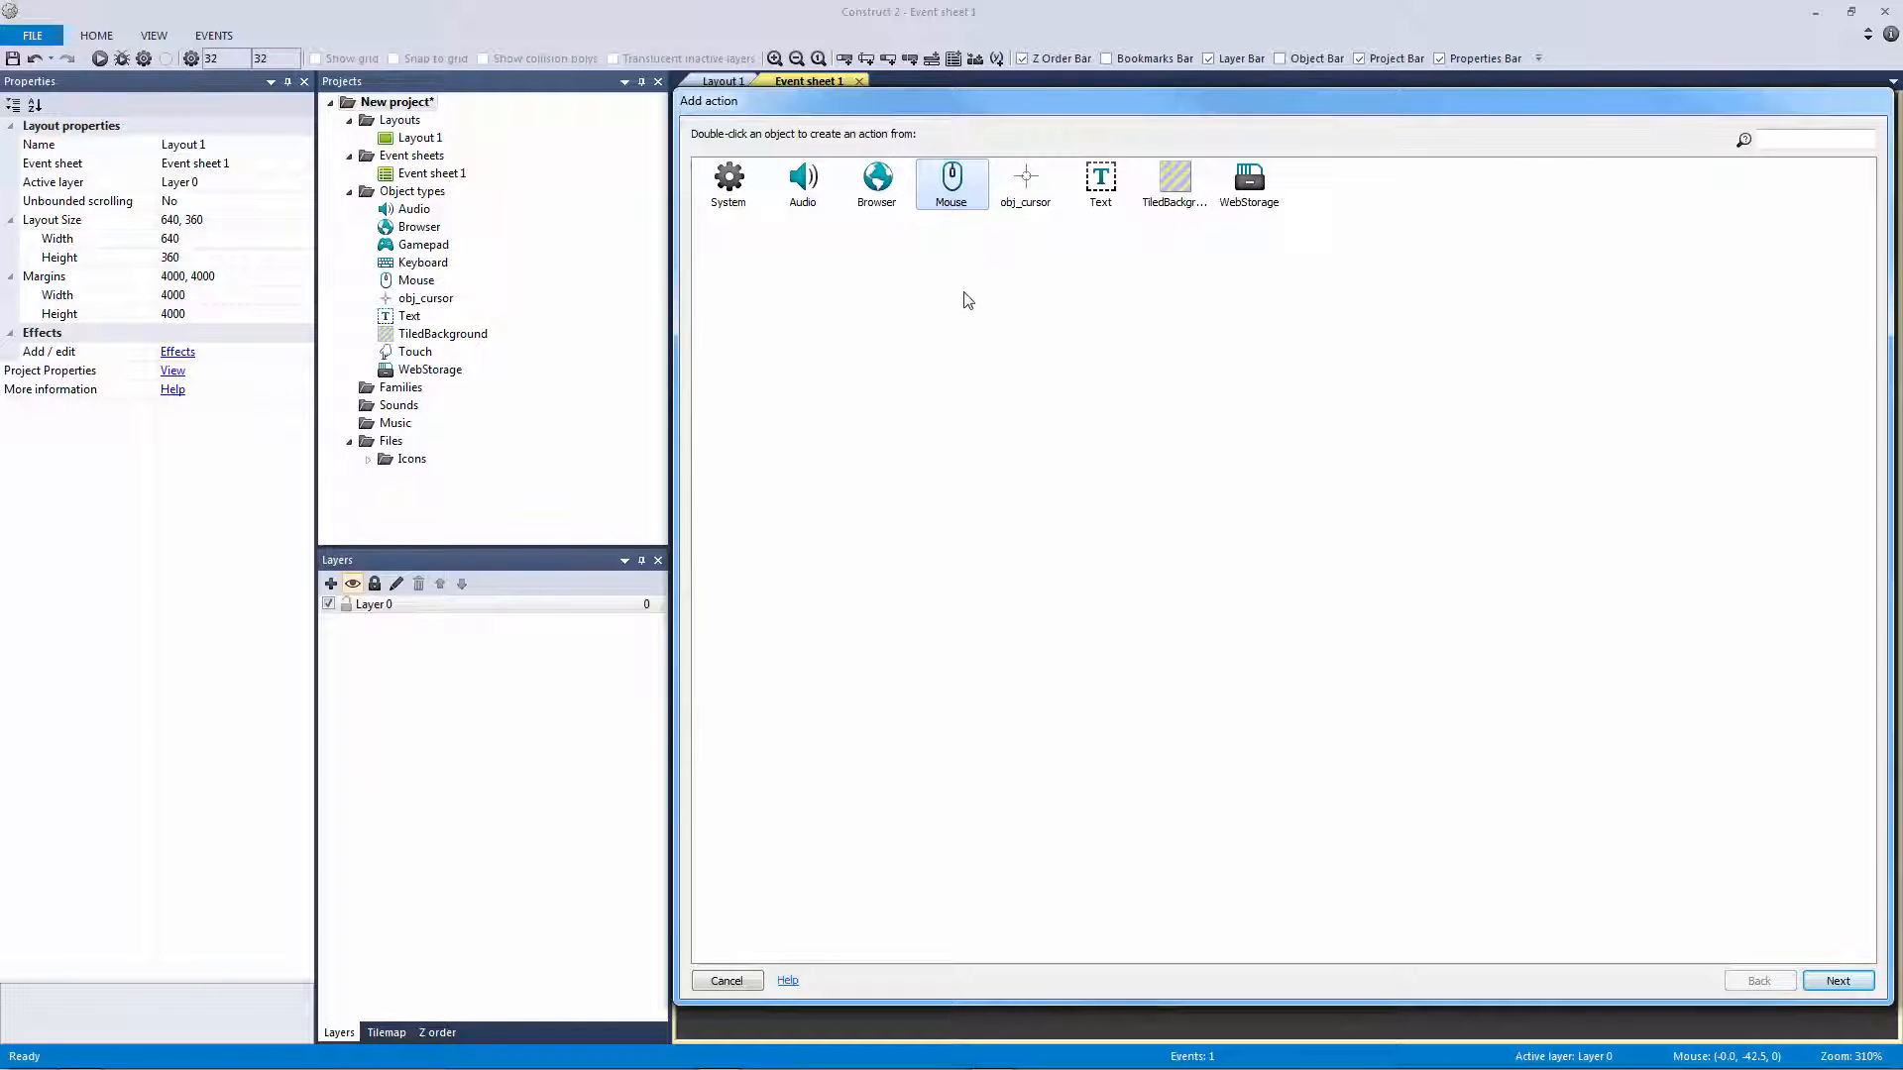
mouse_move(951, 183)
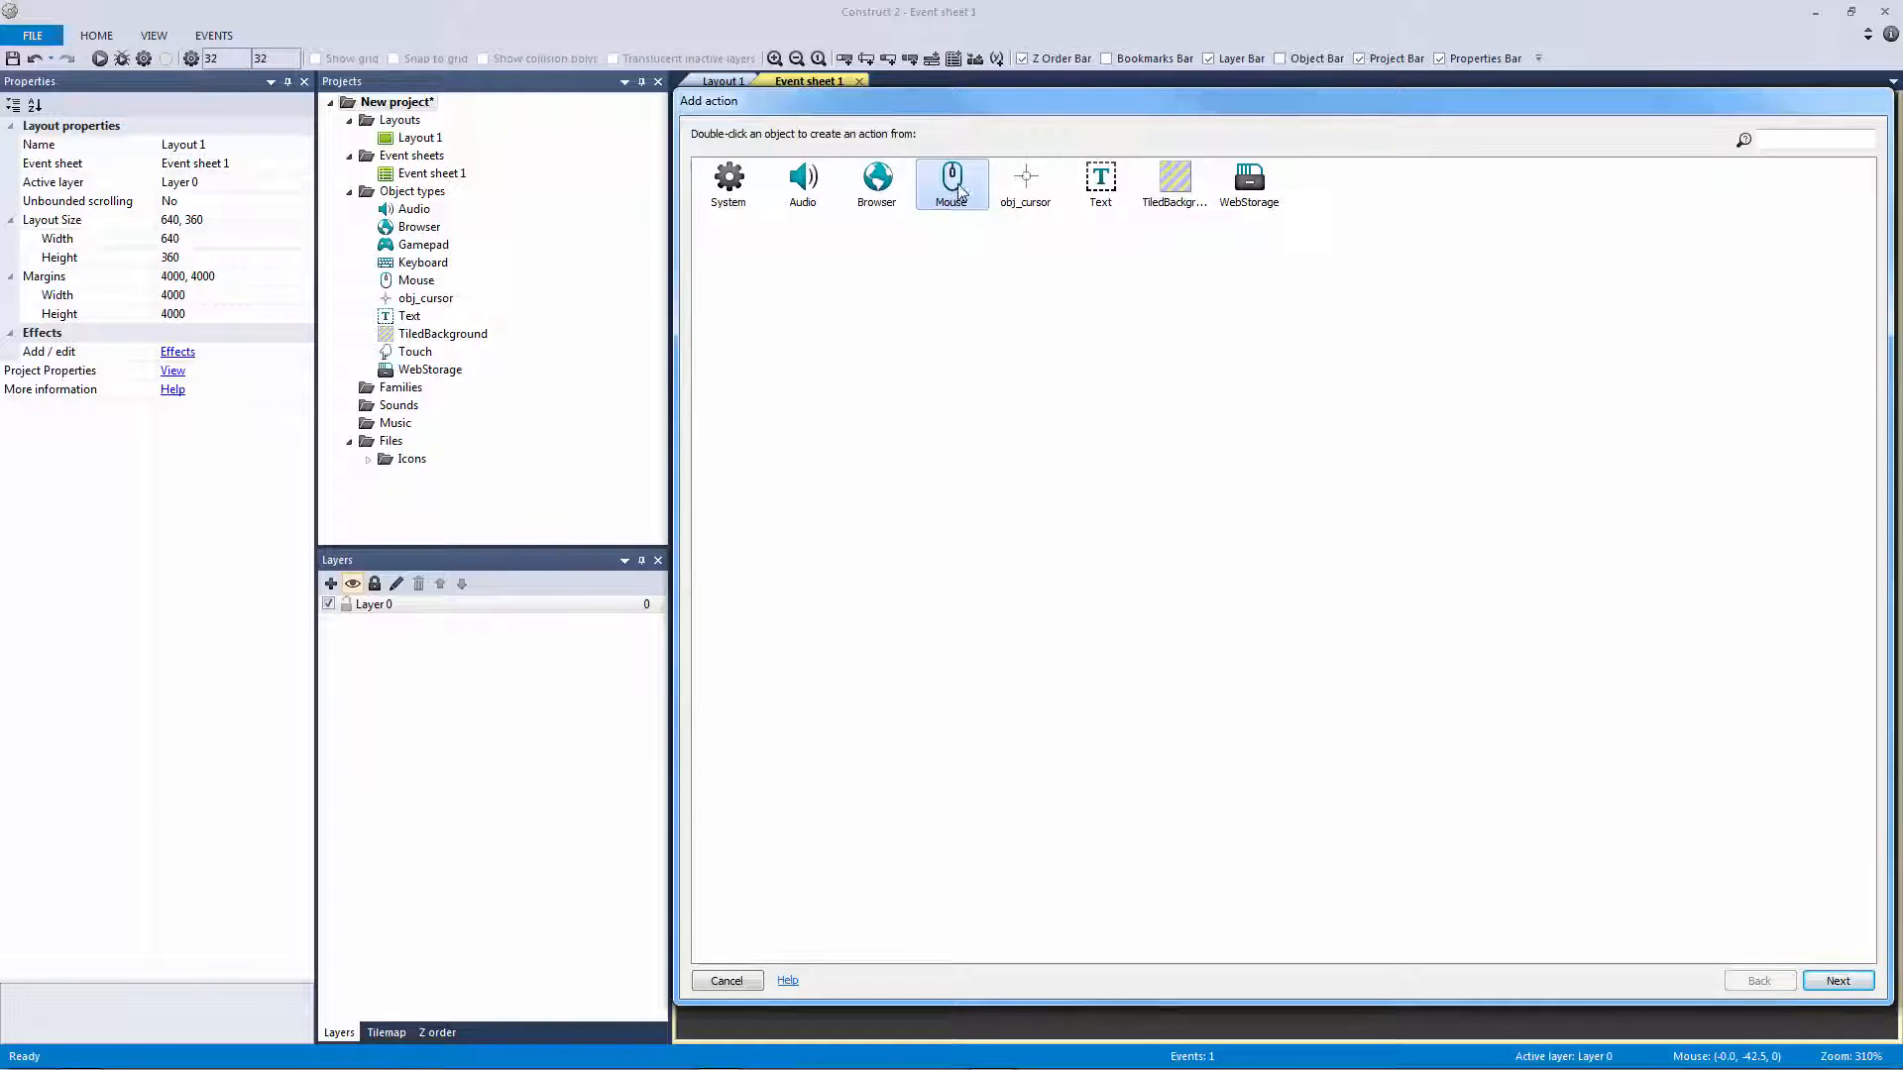
double_click(952, 182)
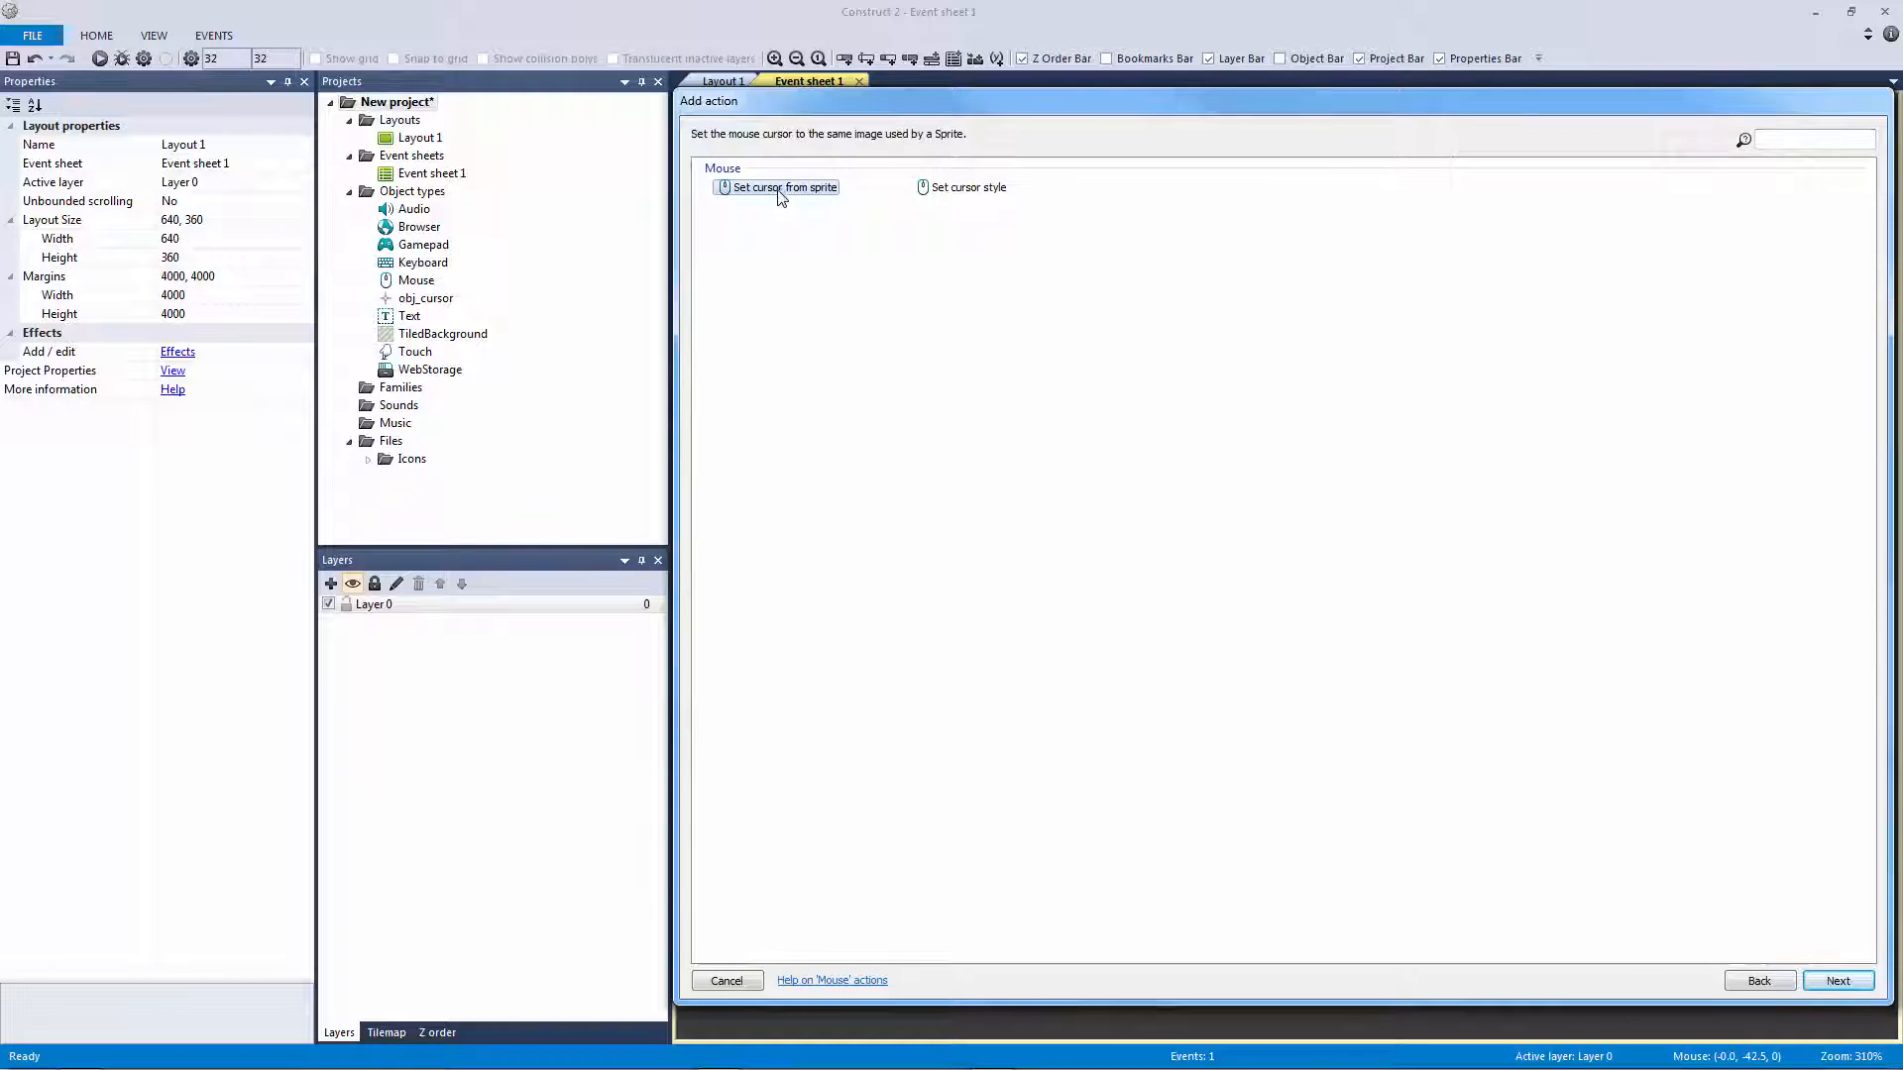
mouse_move(755, 145)
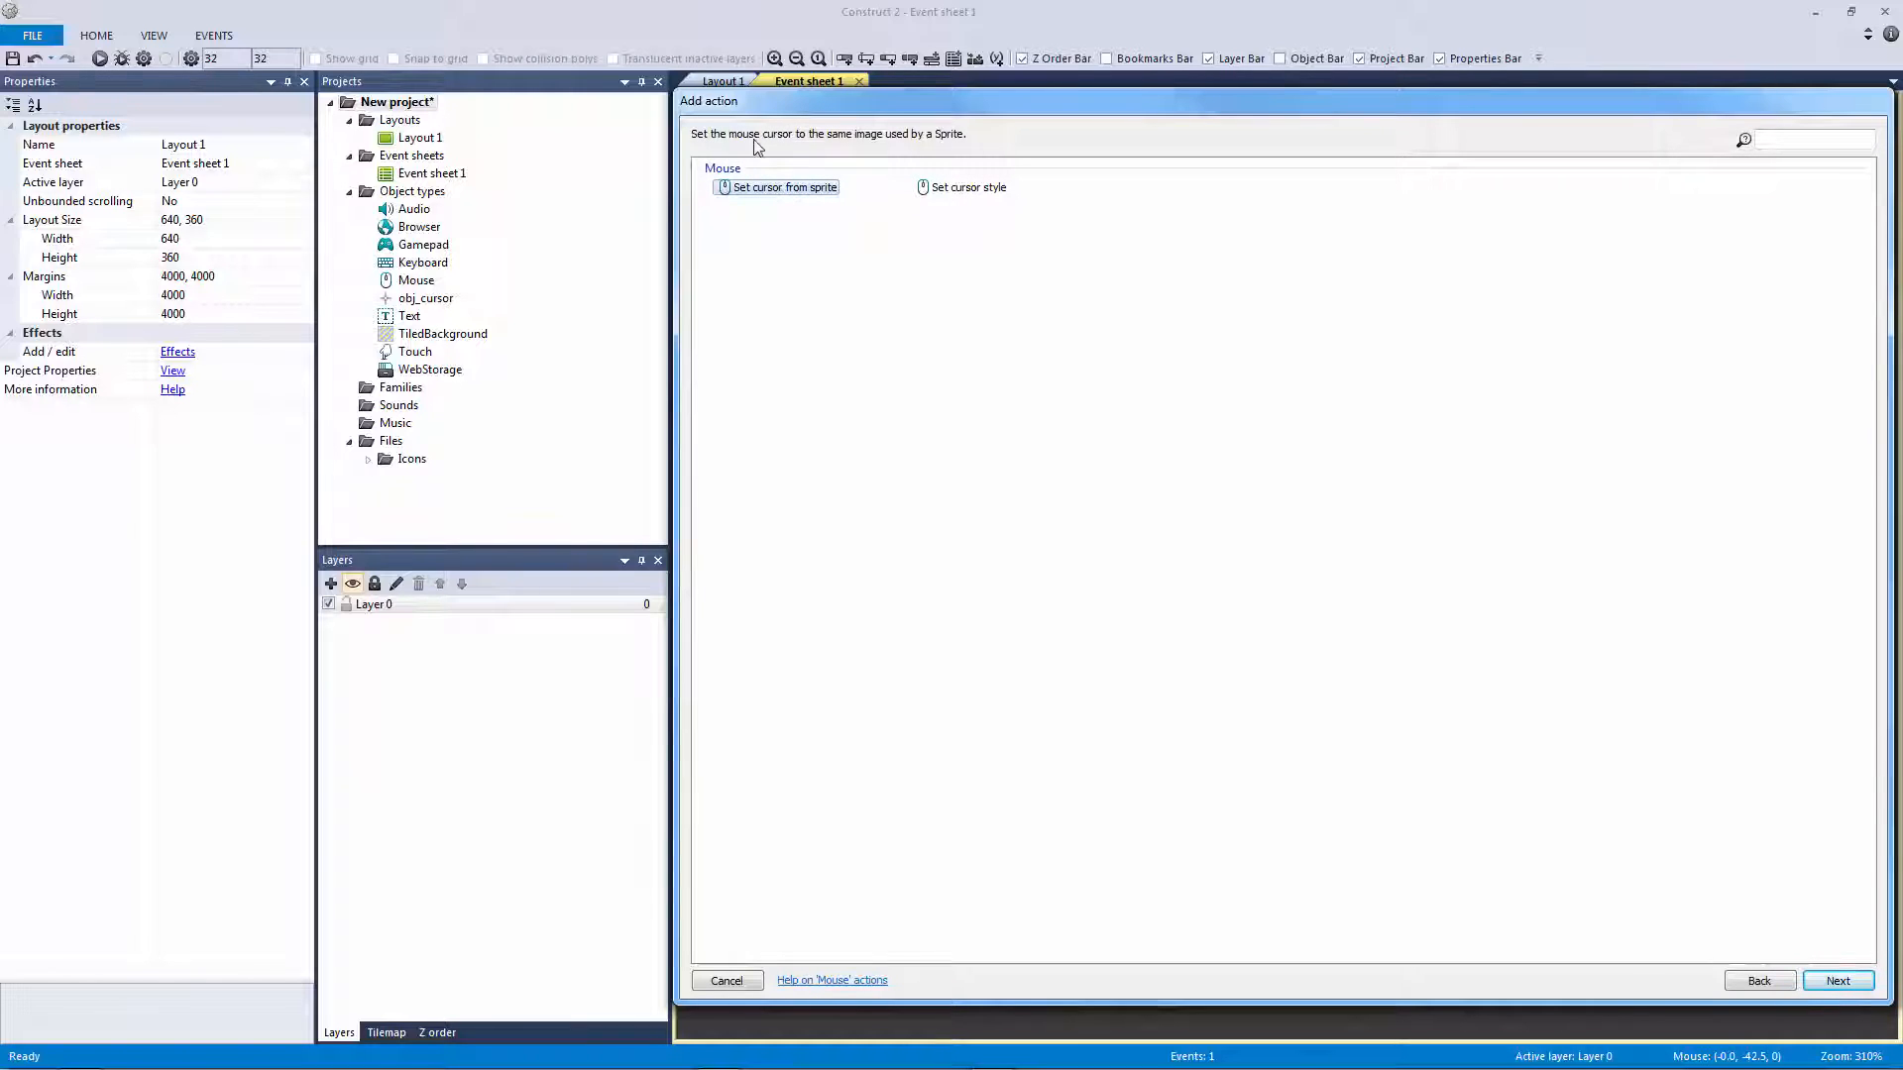
mouse_move(719, 355)
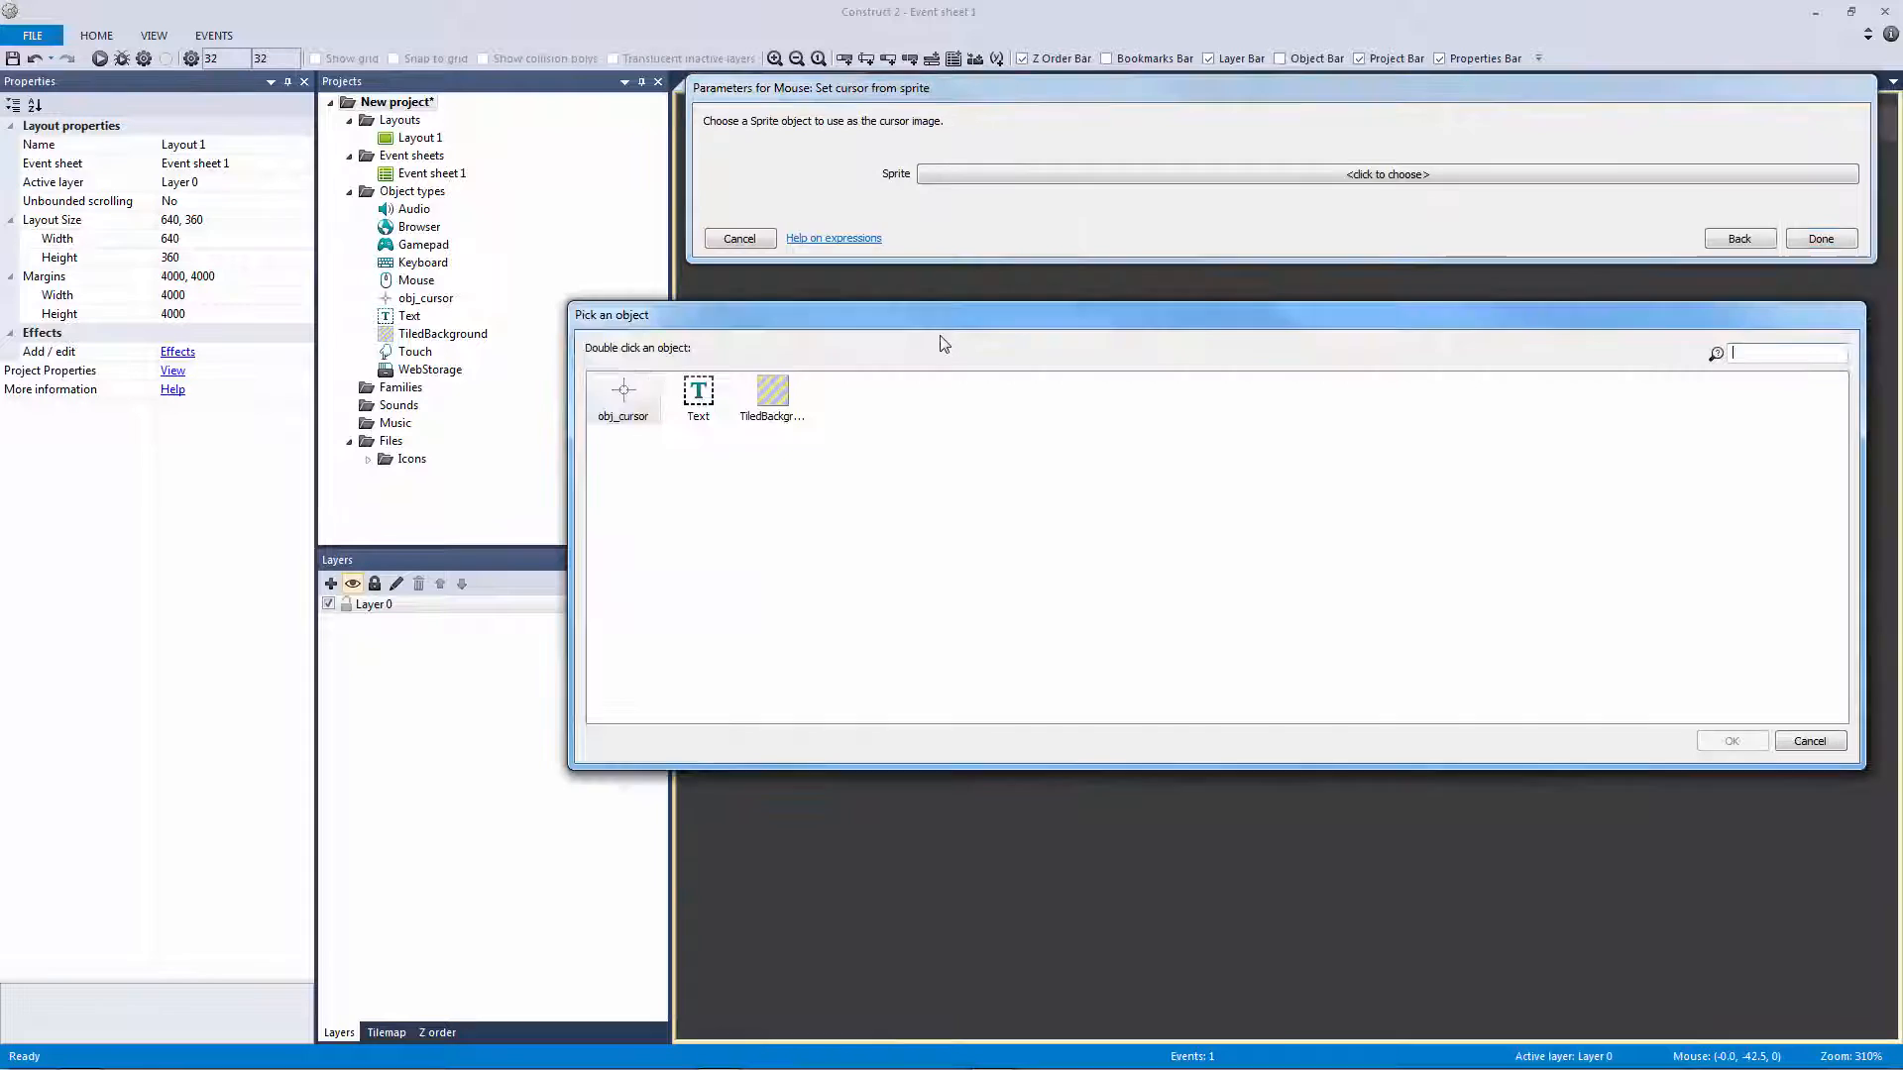
double_click(624, 397)
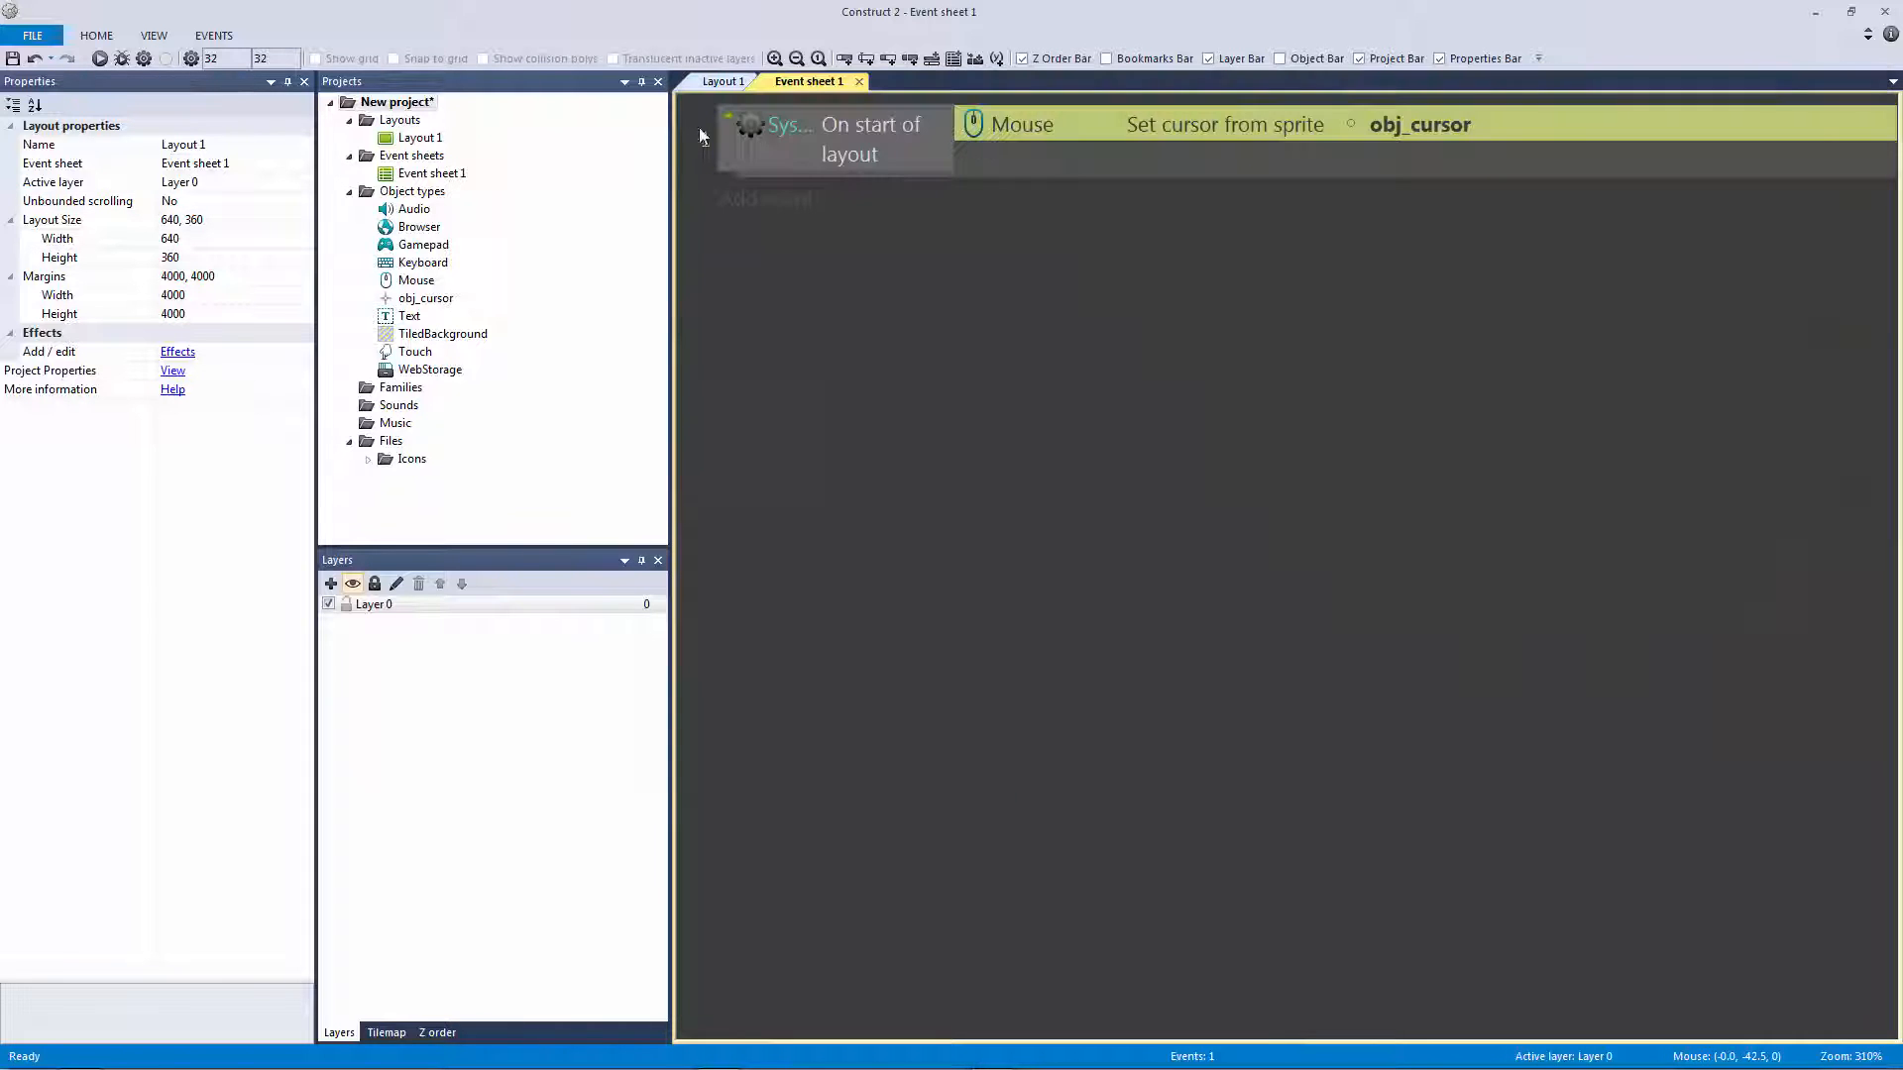
click(722, 81)
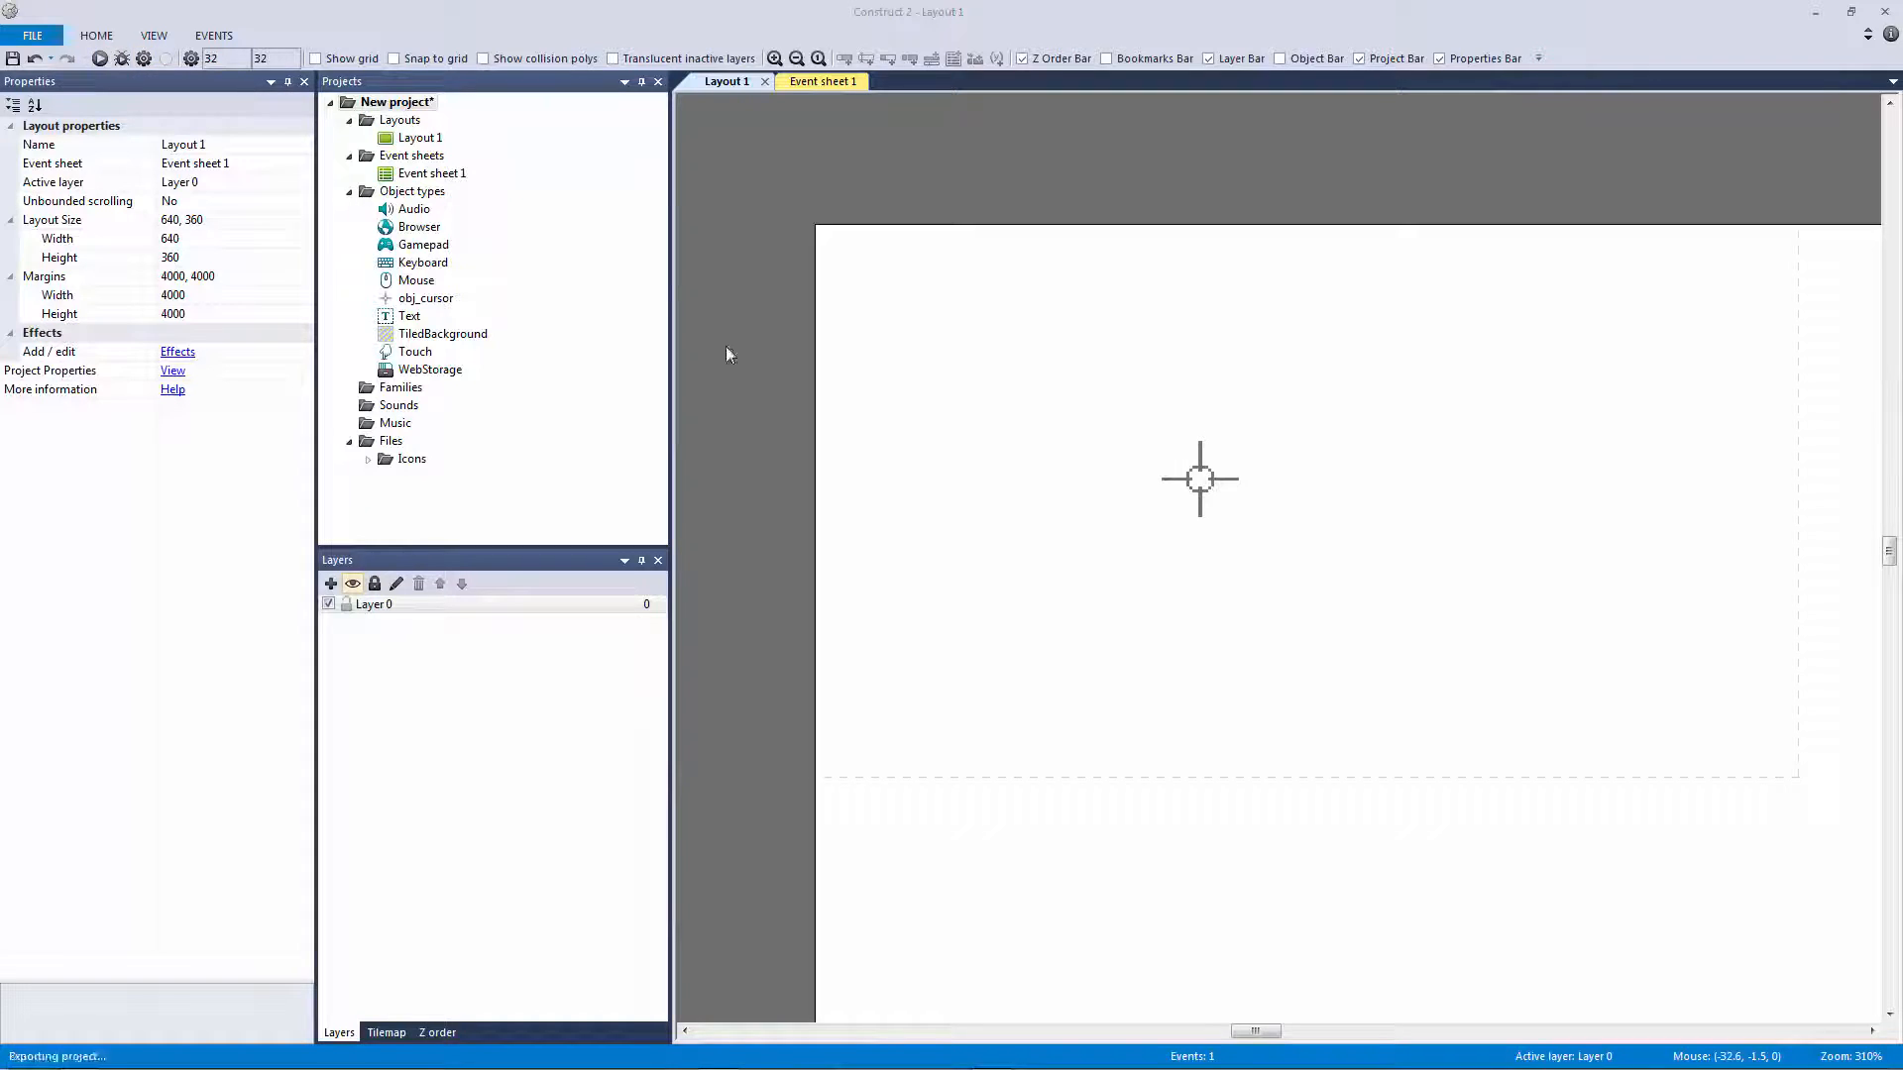
click(101, 57)
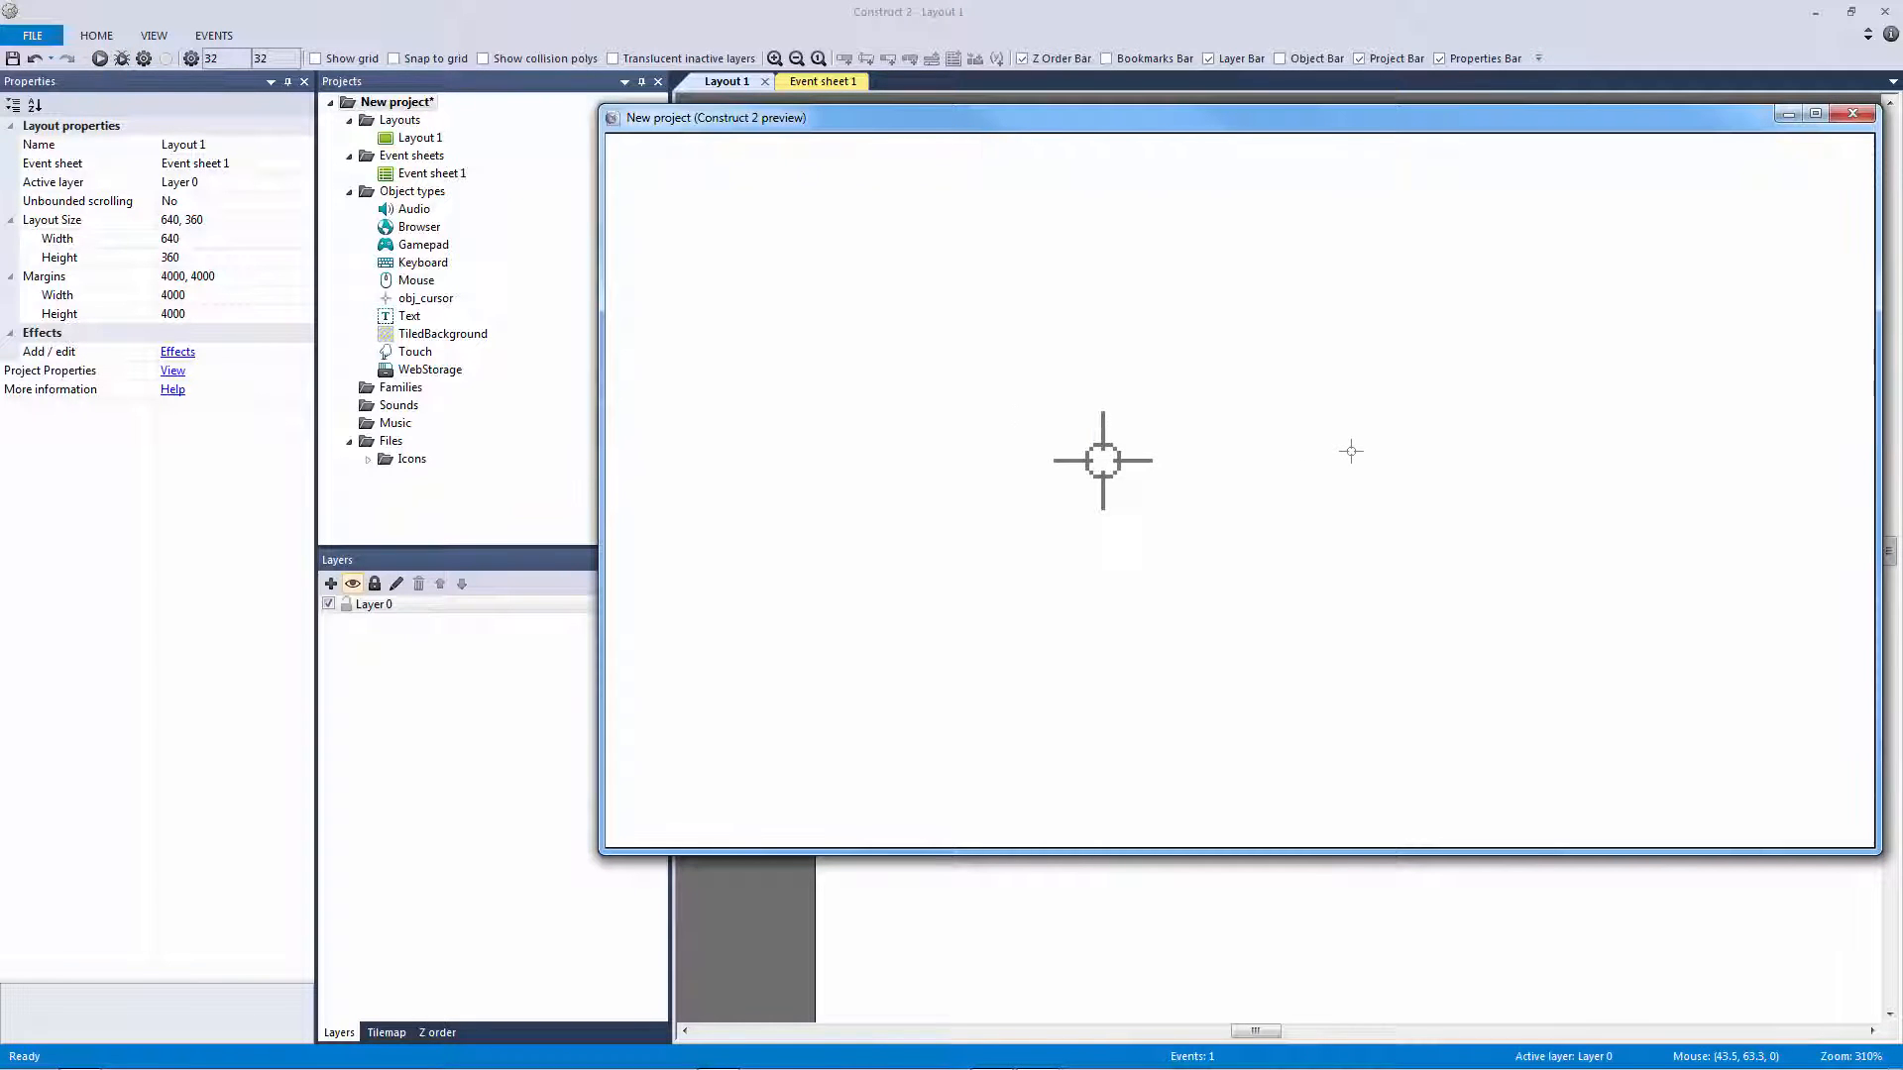
mouse_move(931, 284)
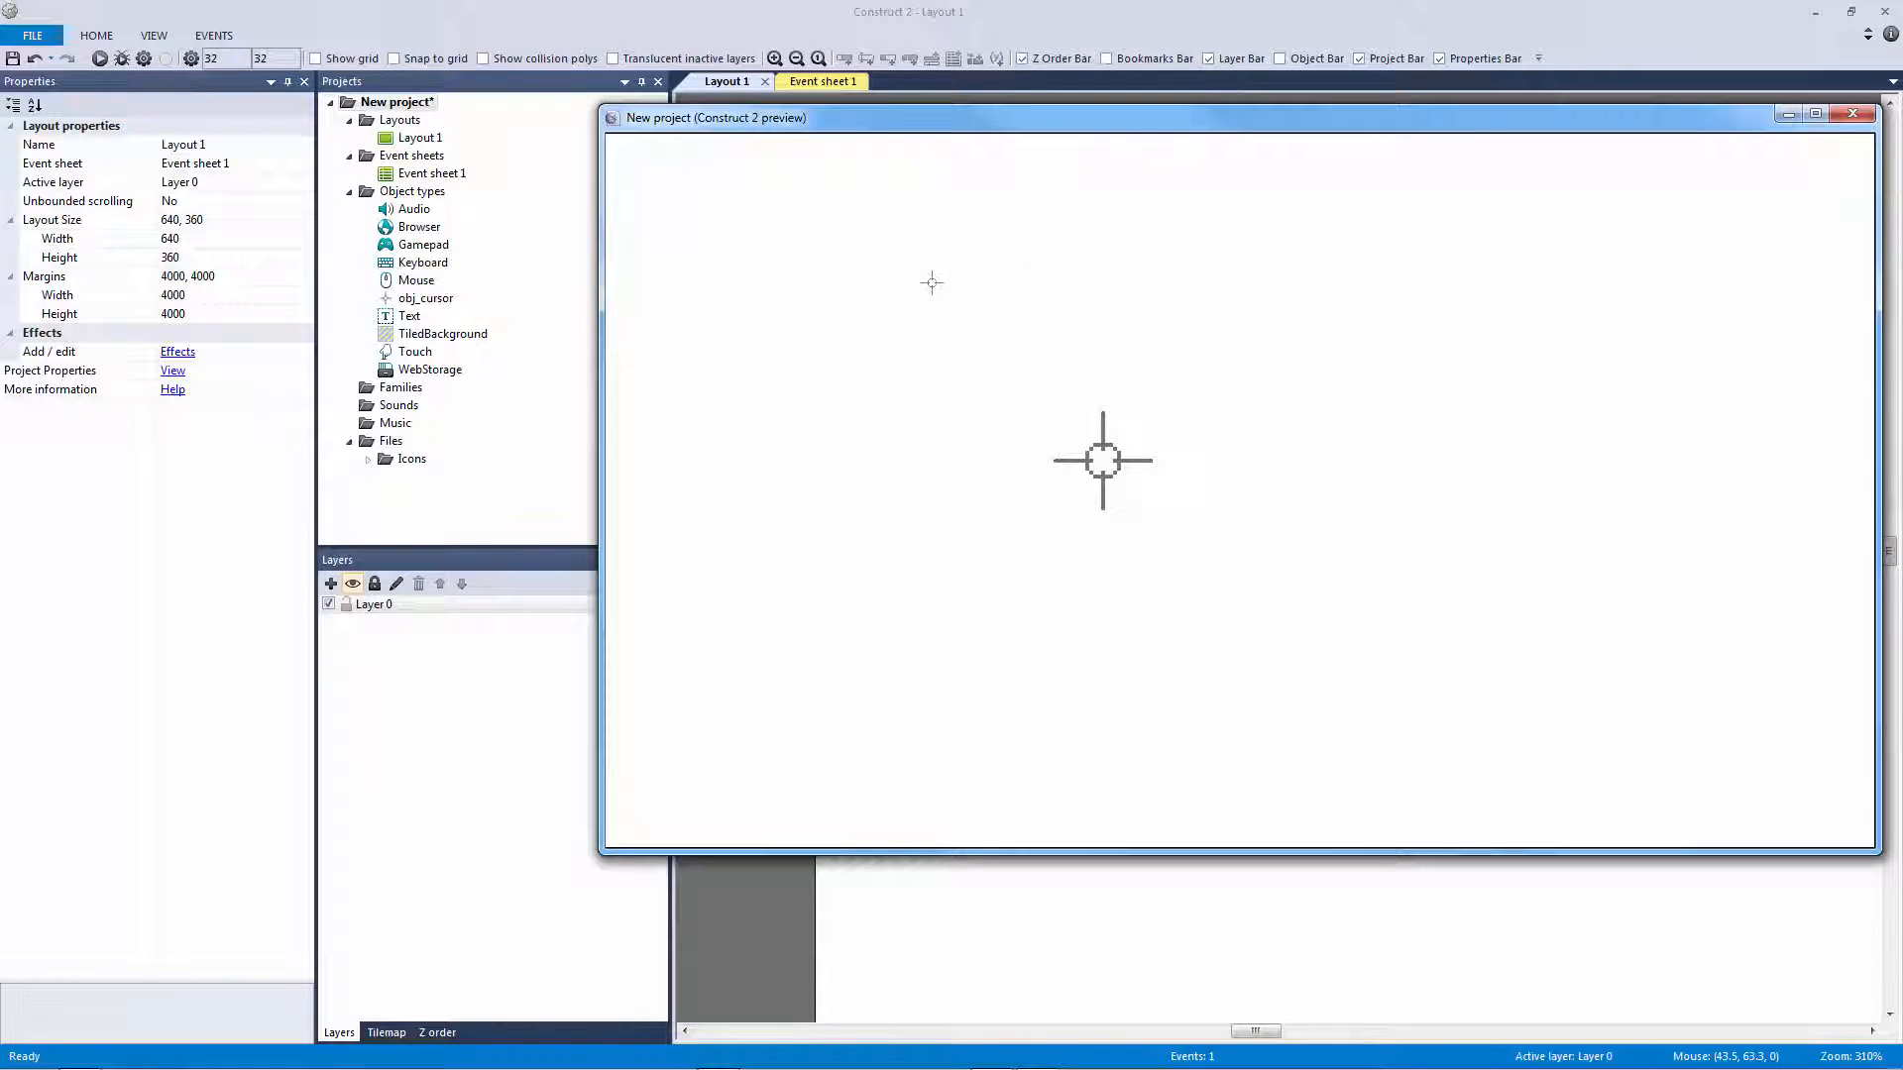
mouse_move(907, 355)
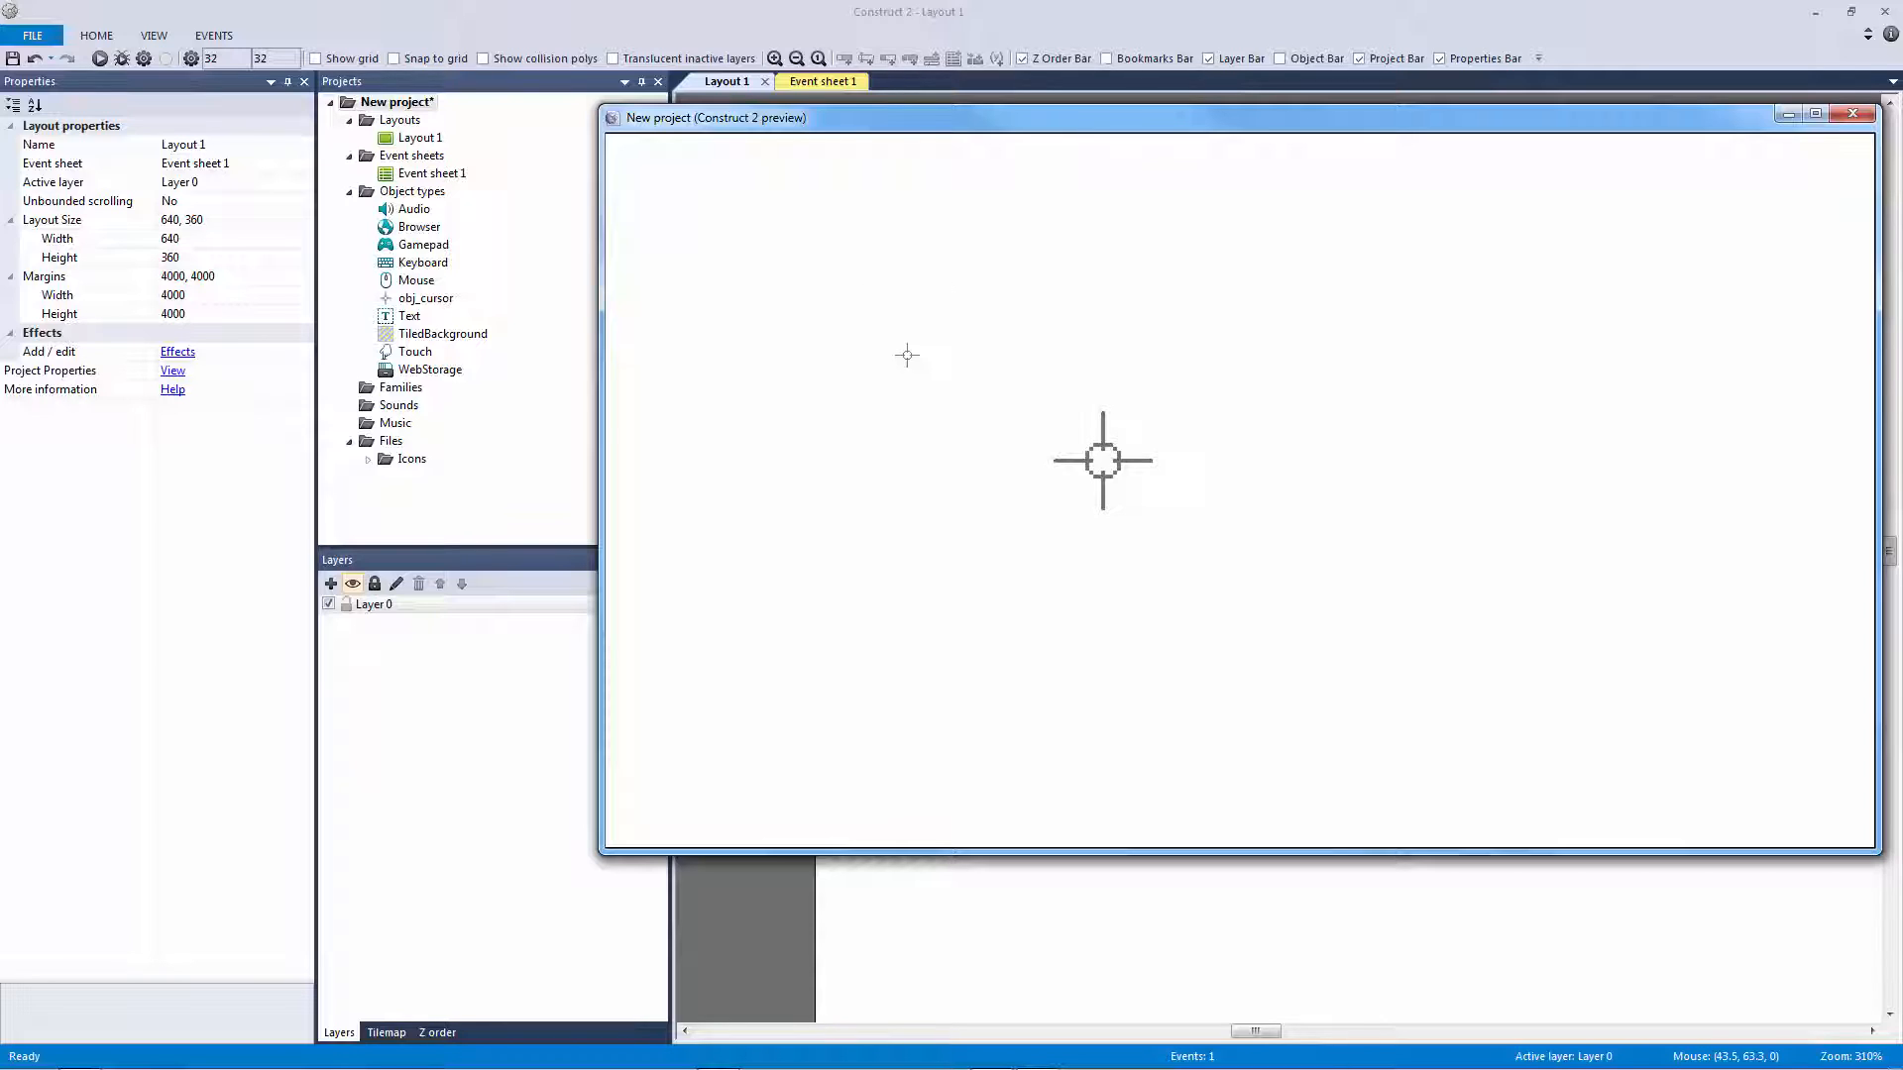
mouse_move(900, 410)
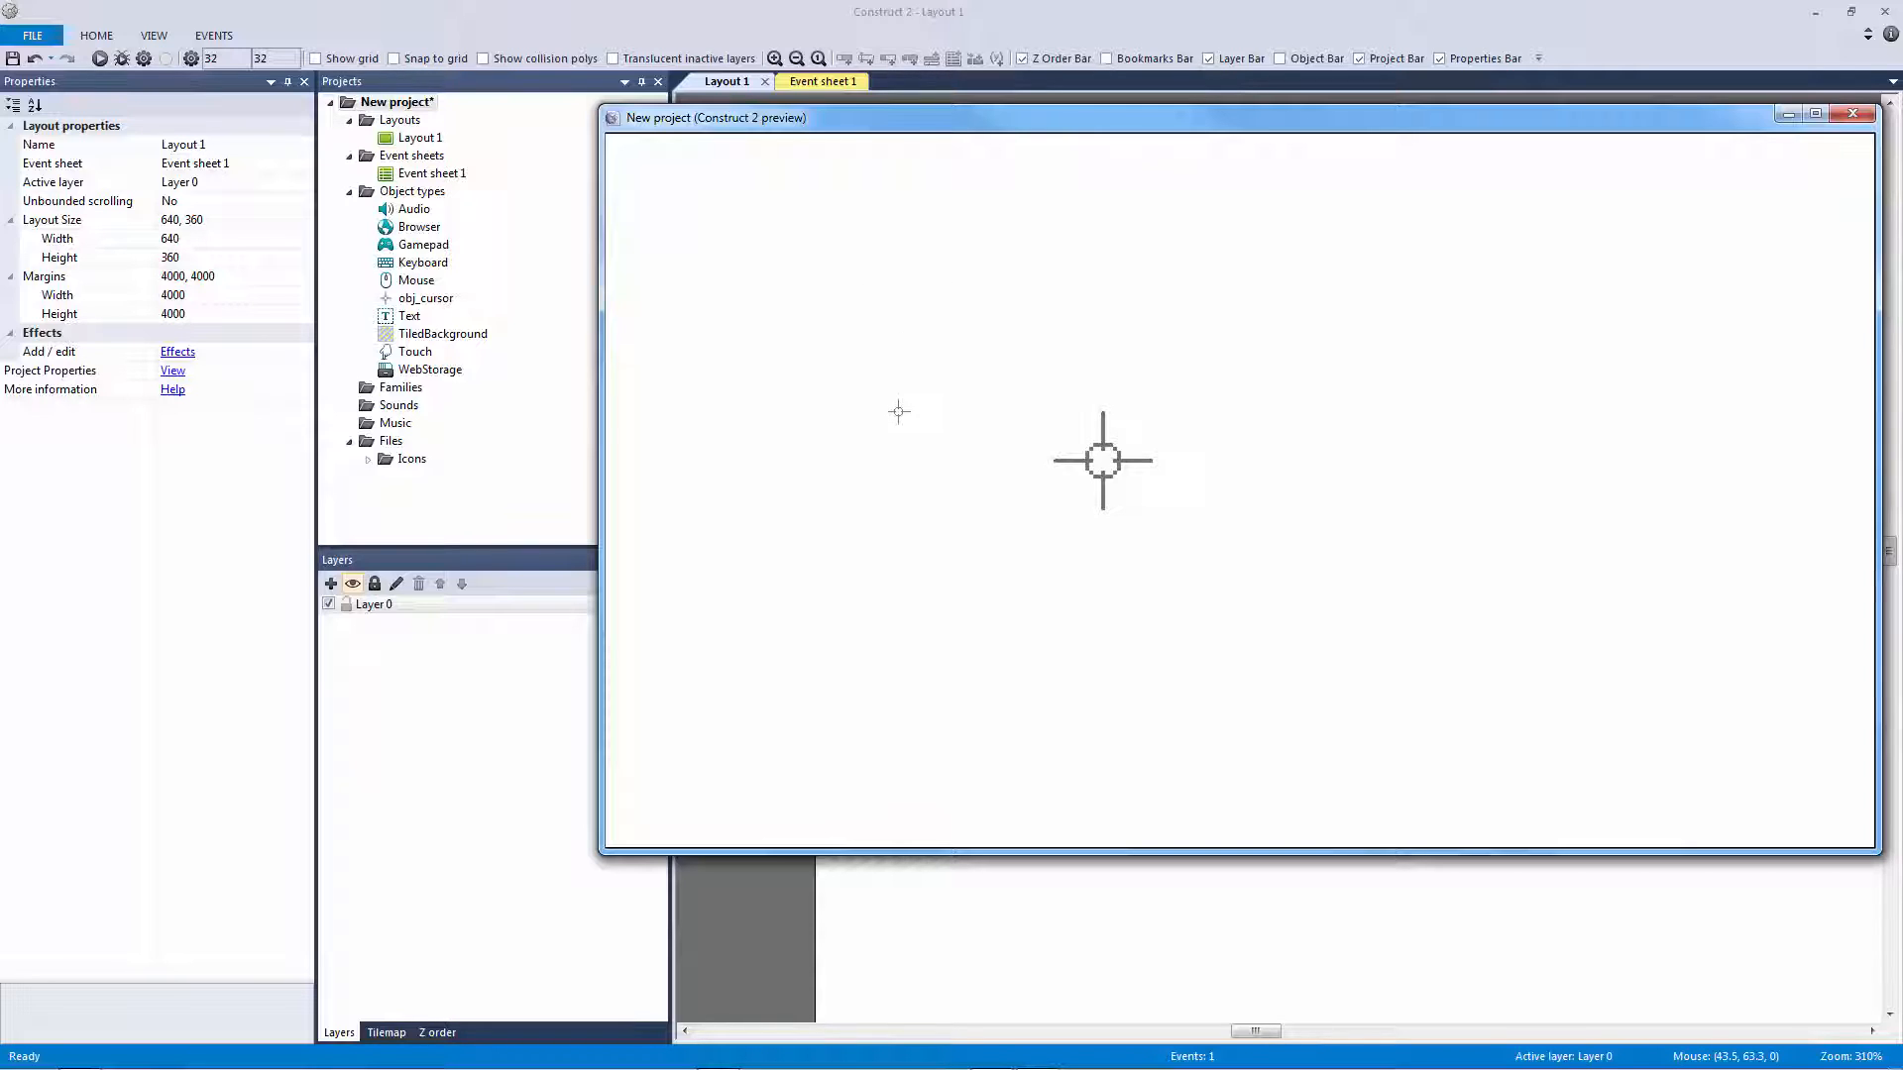
mouse_move(872, 379)
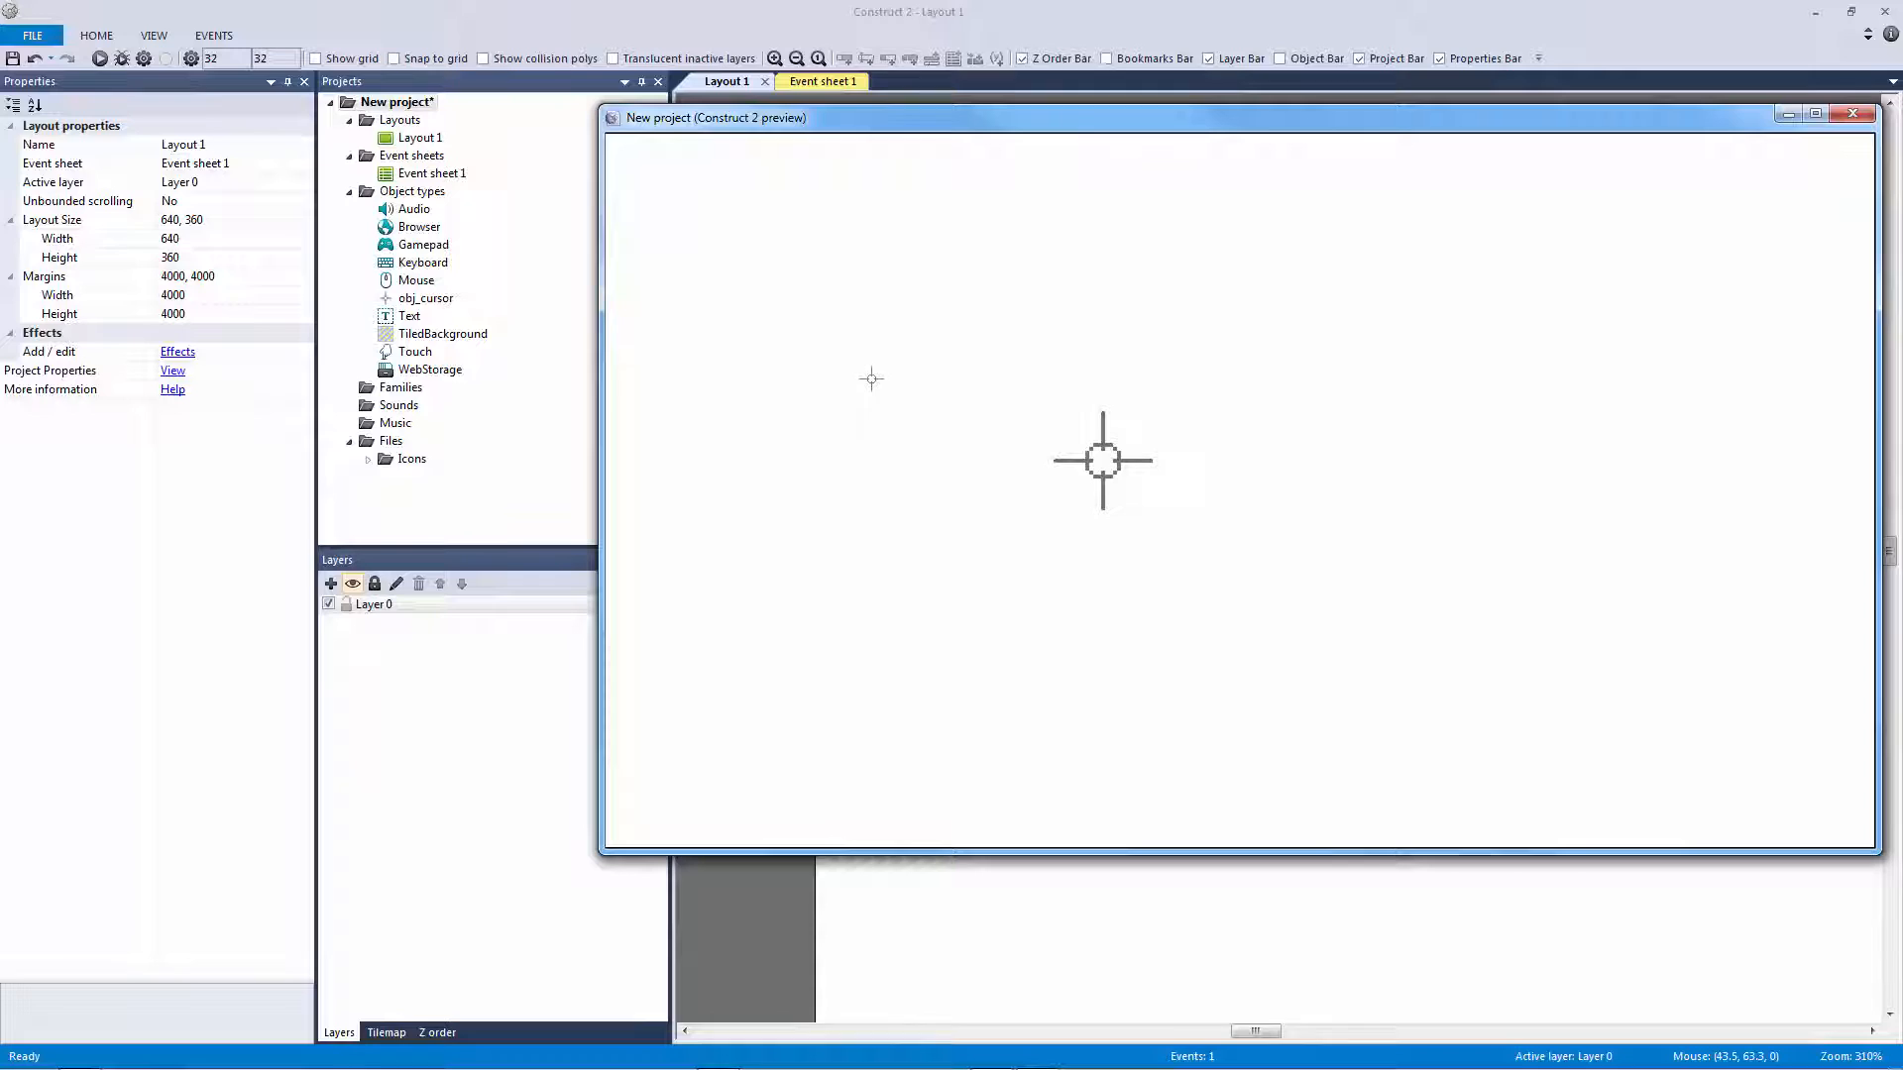
mouse_move(884, 341)
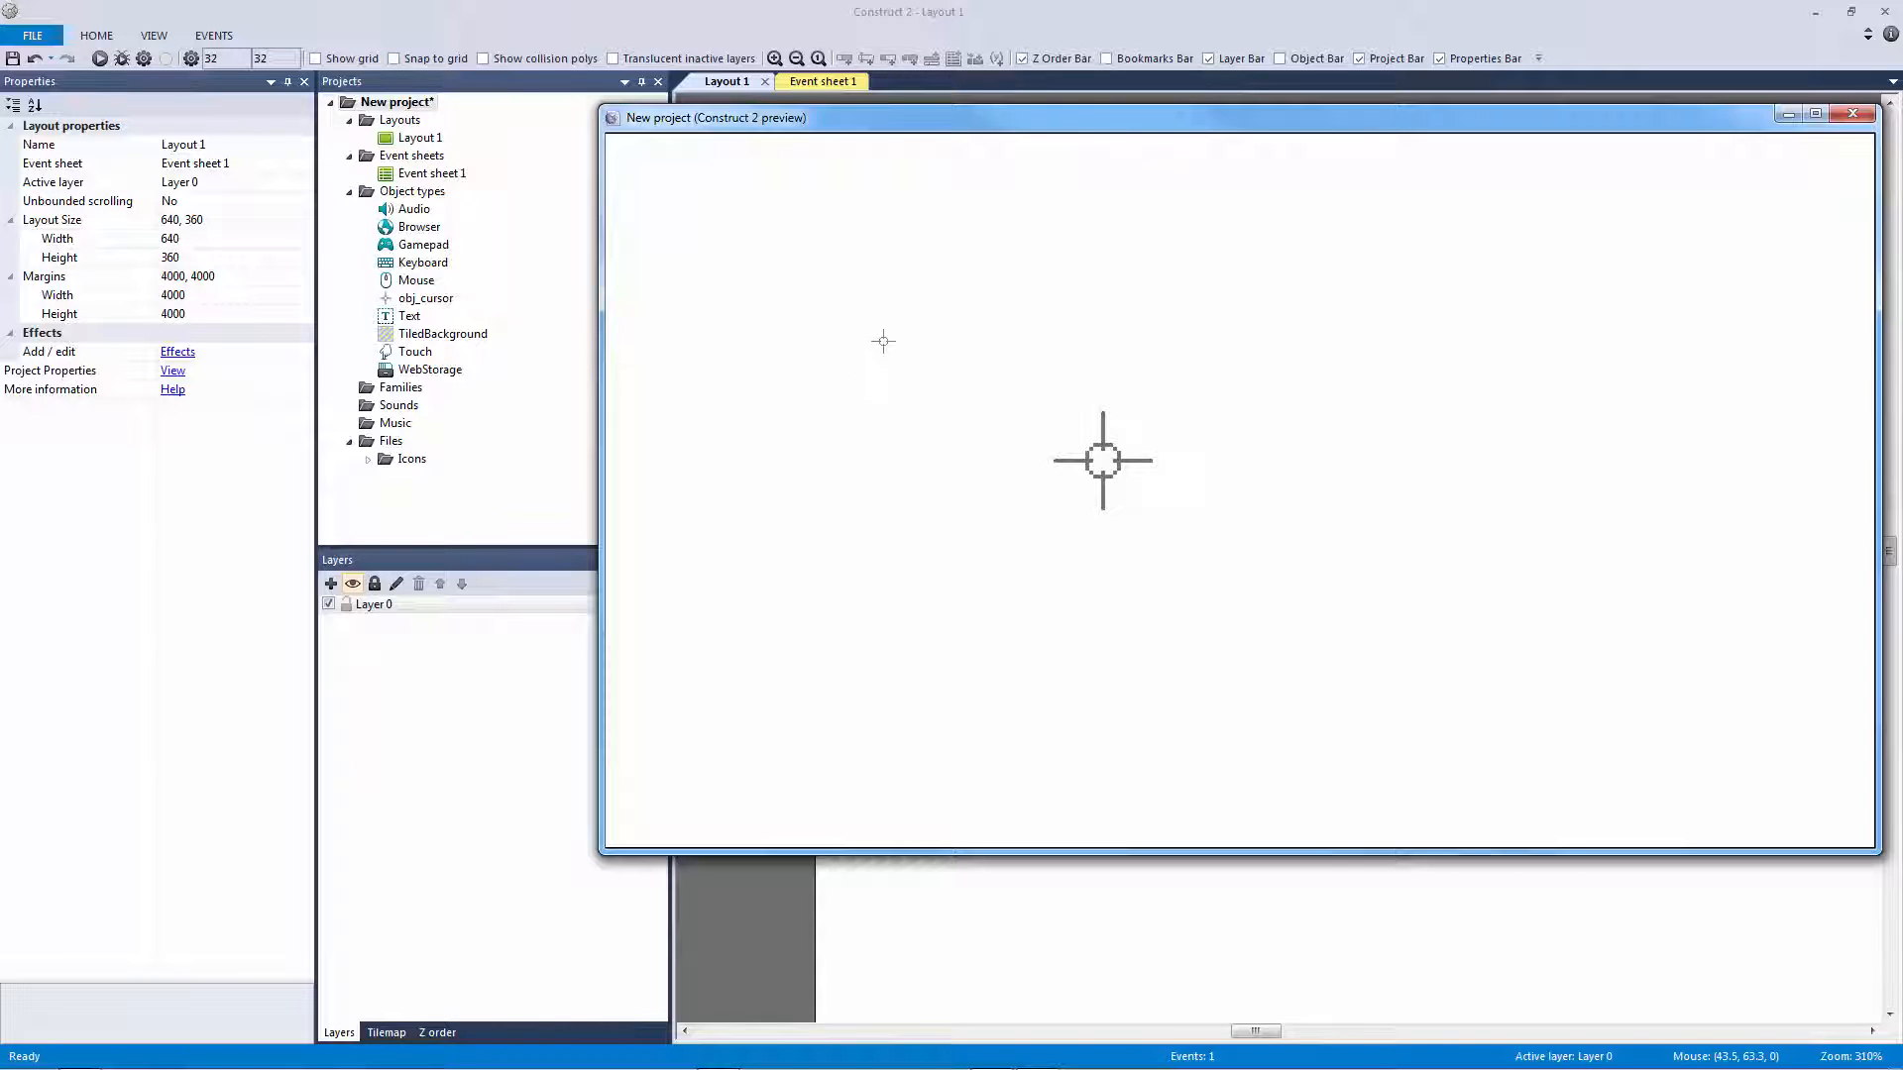
mouse_move(1068, 289)
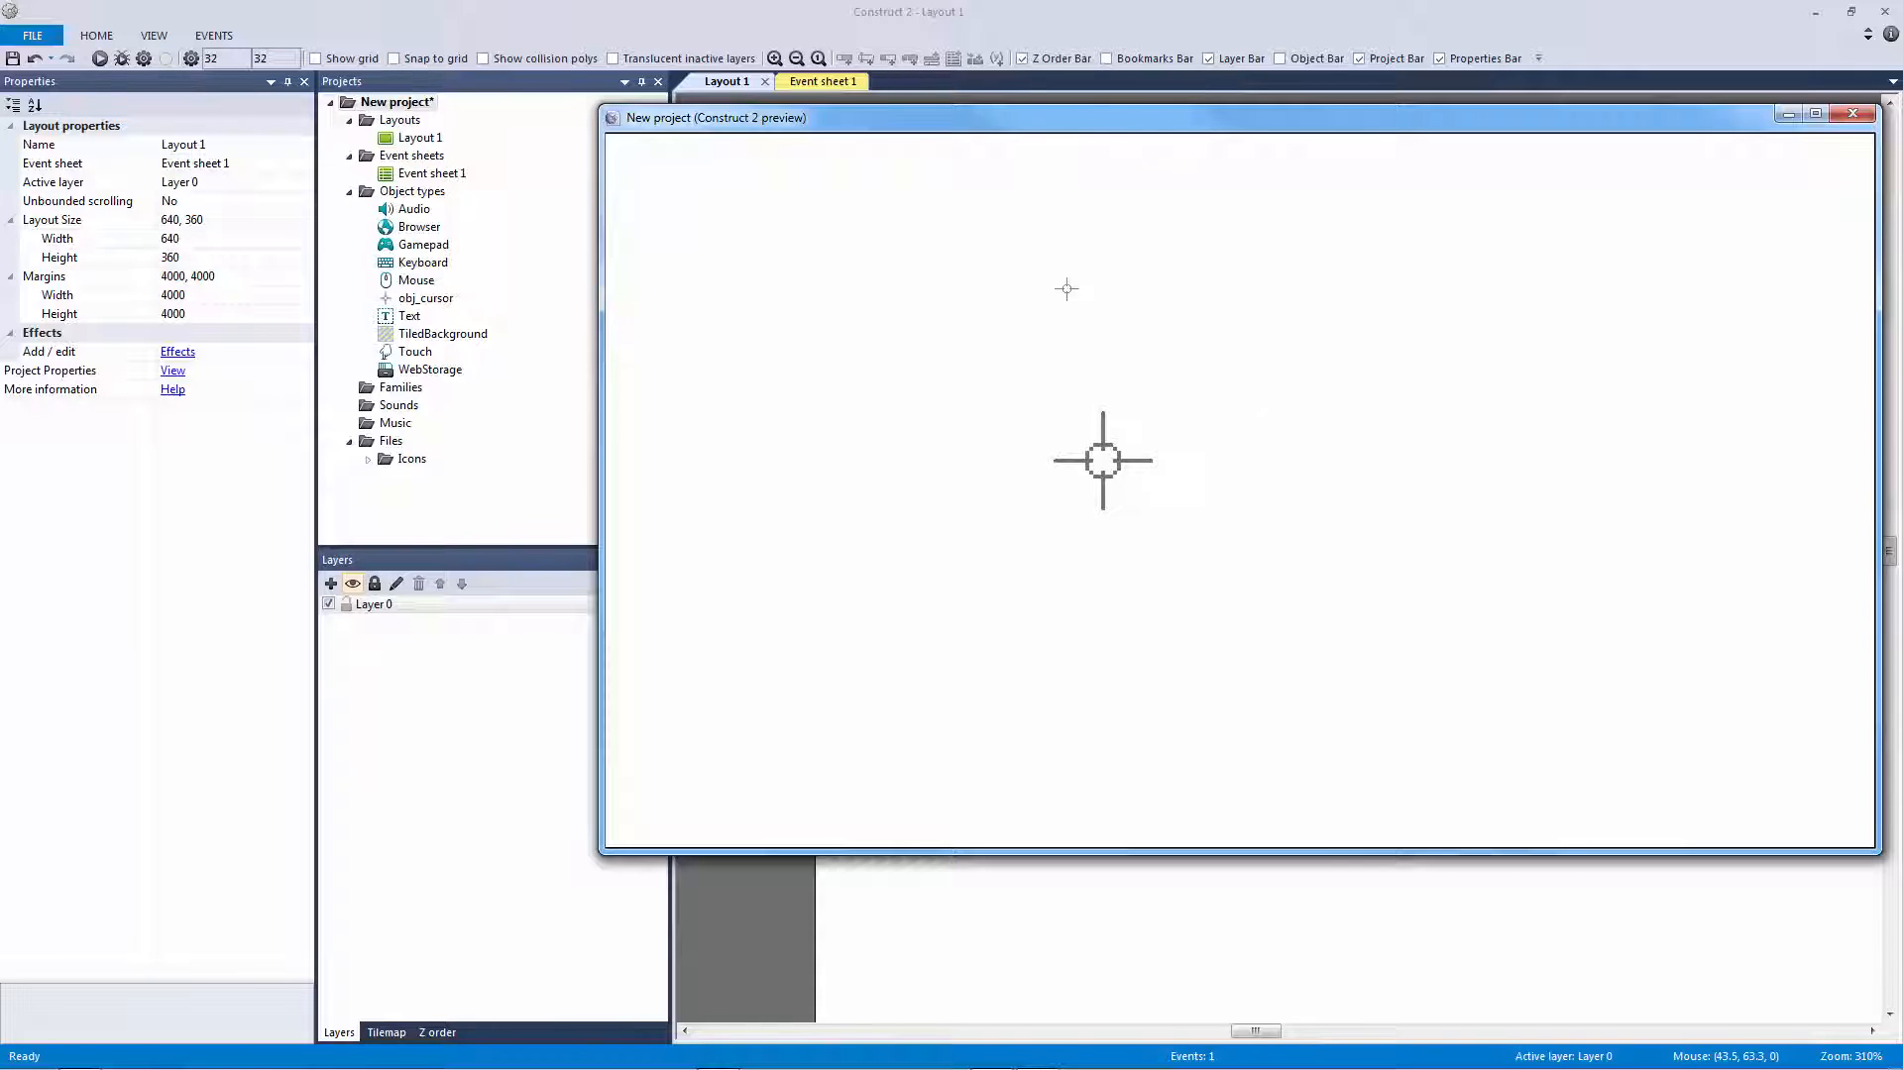
click(1854, 113)
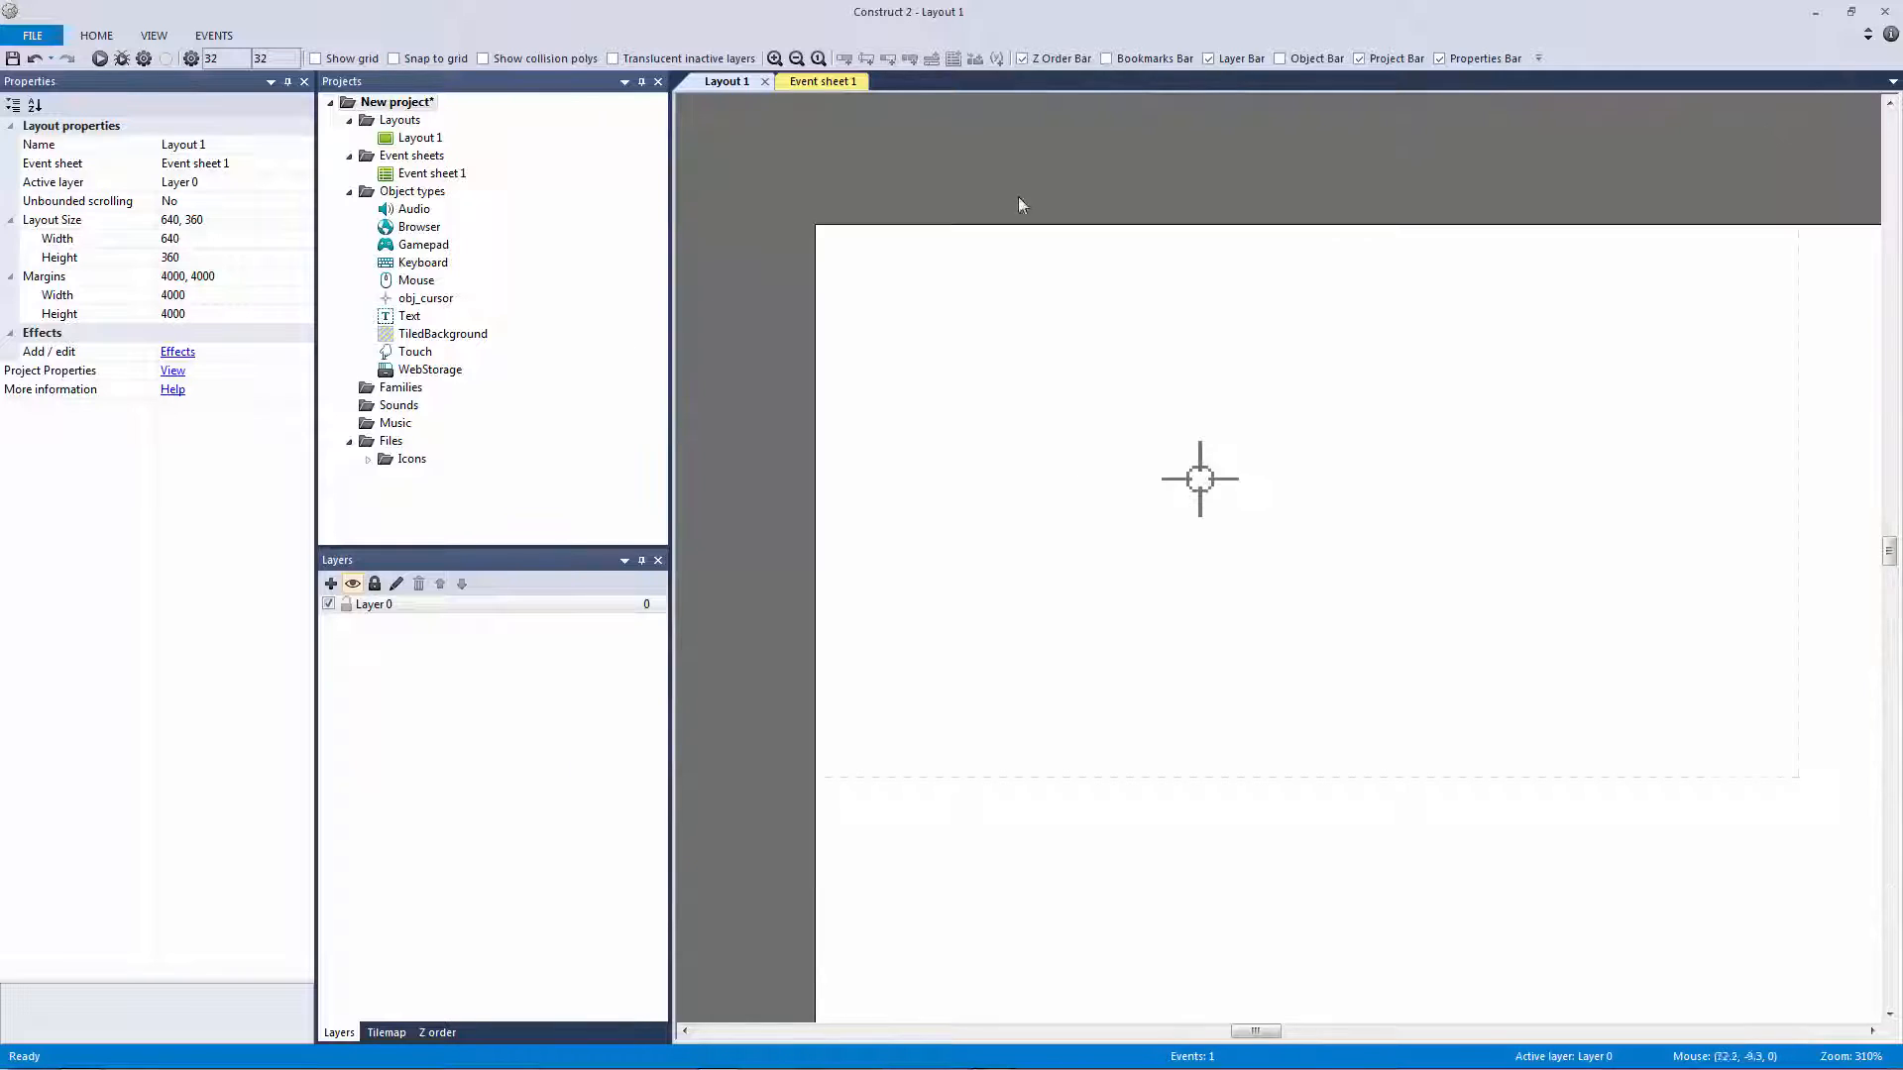
click(806, 81)
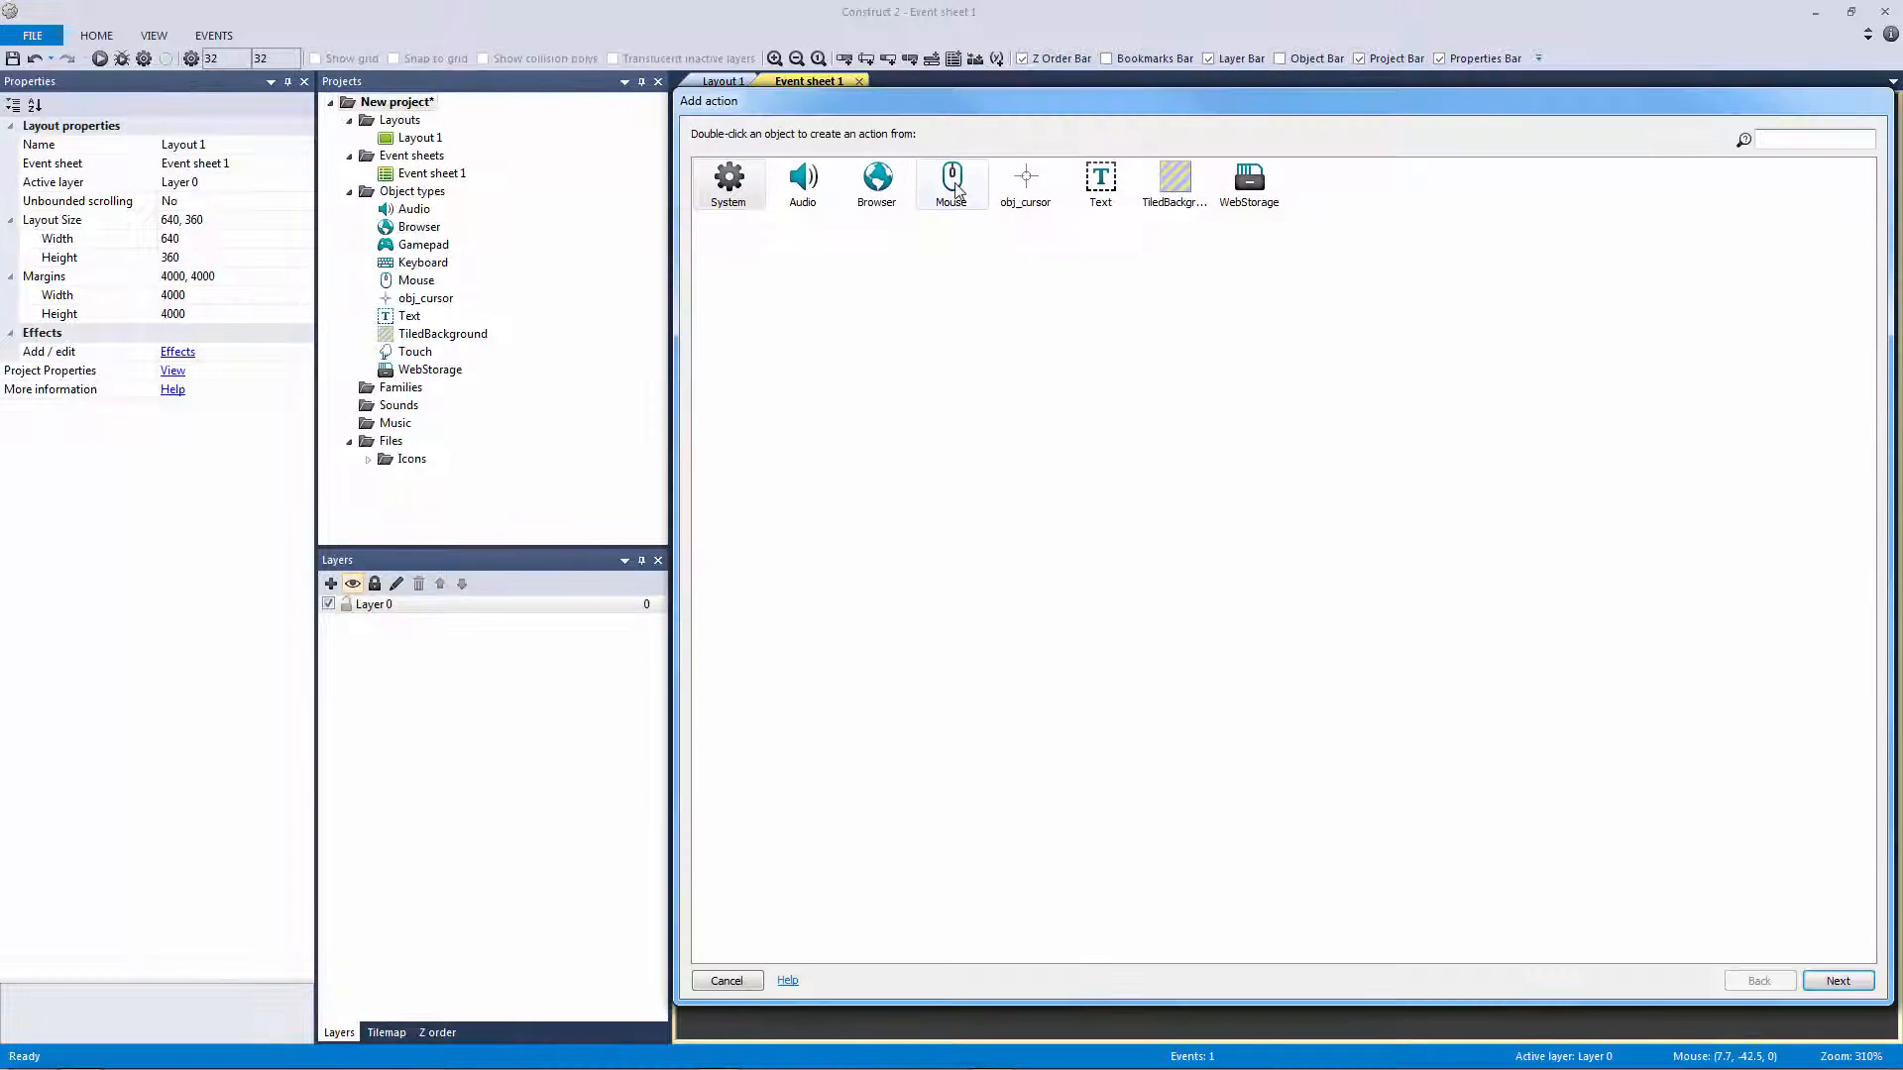
Add a Mouse Set cursor style action with style None to hide the system cursor
double_click(951, 182)
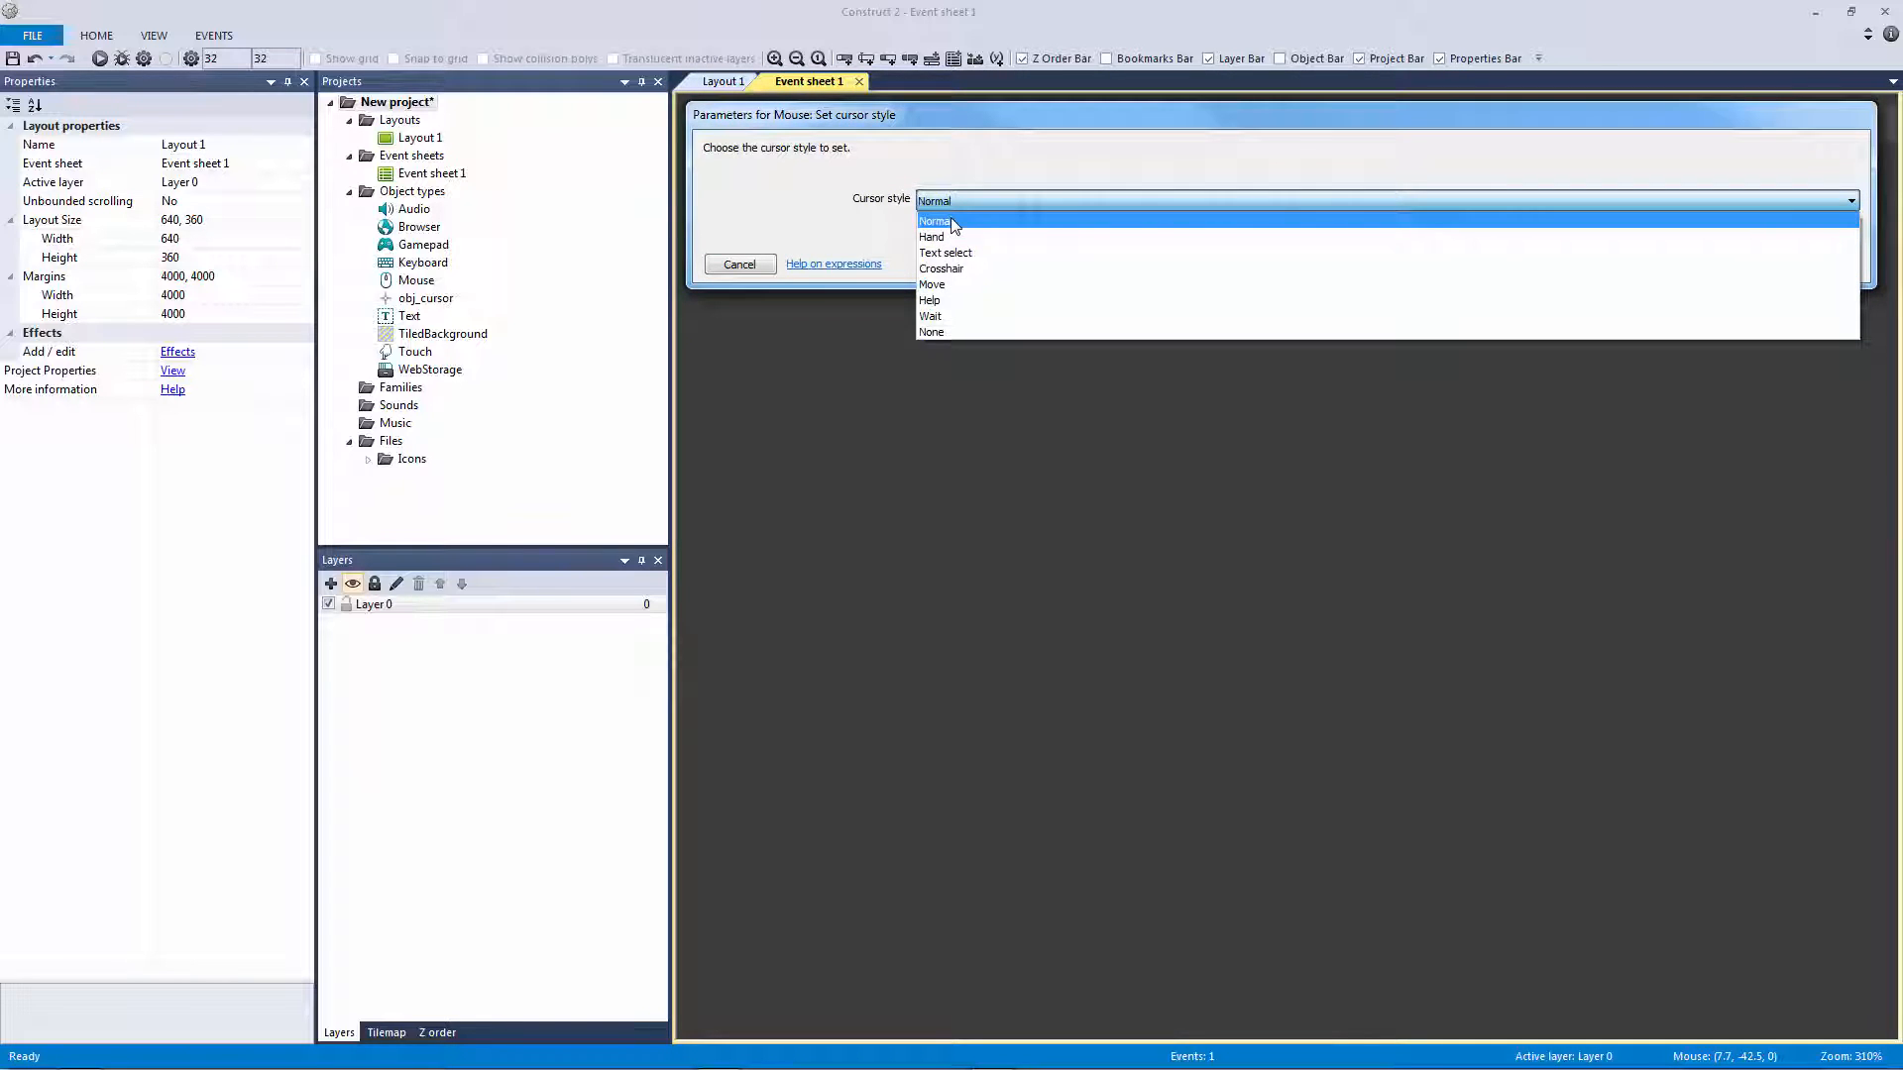
mouse_move(954, 236)
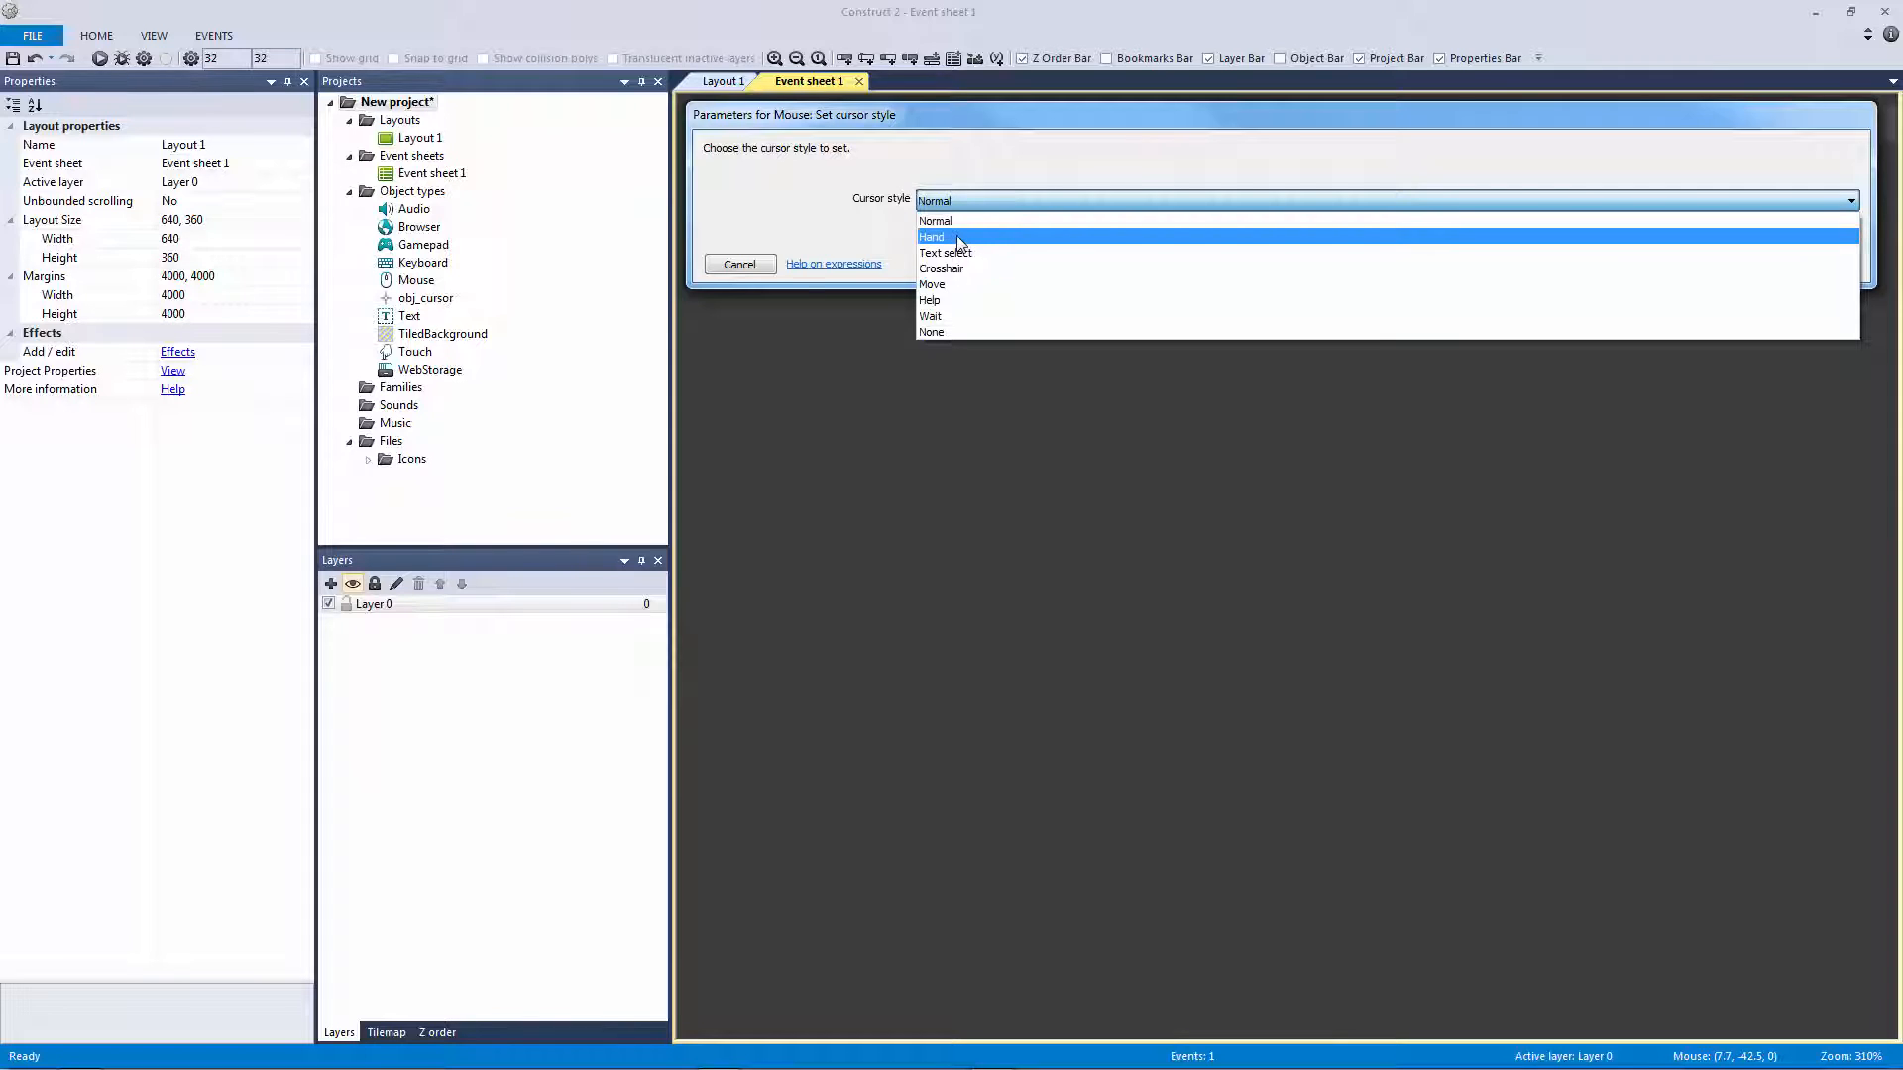
mouse_move(947, 252)
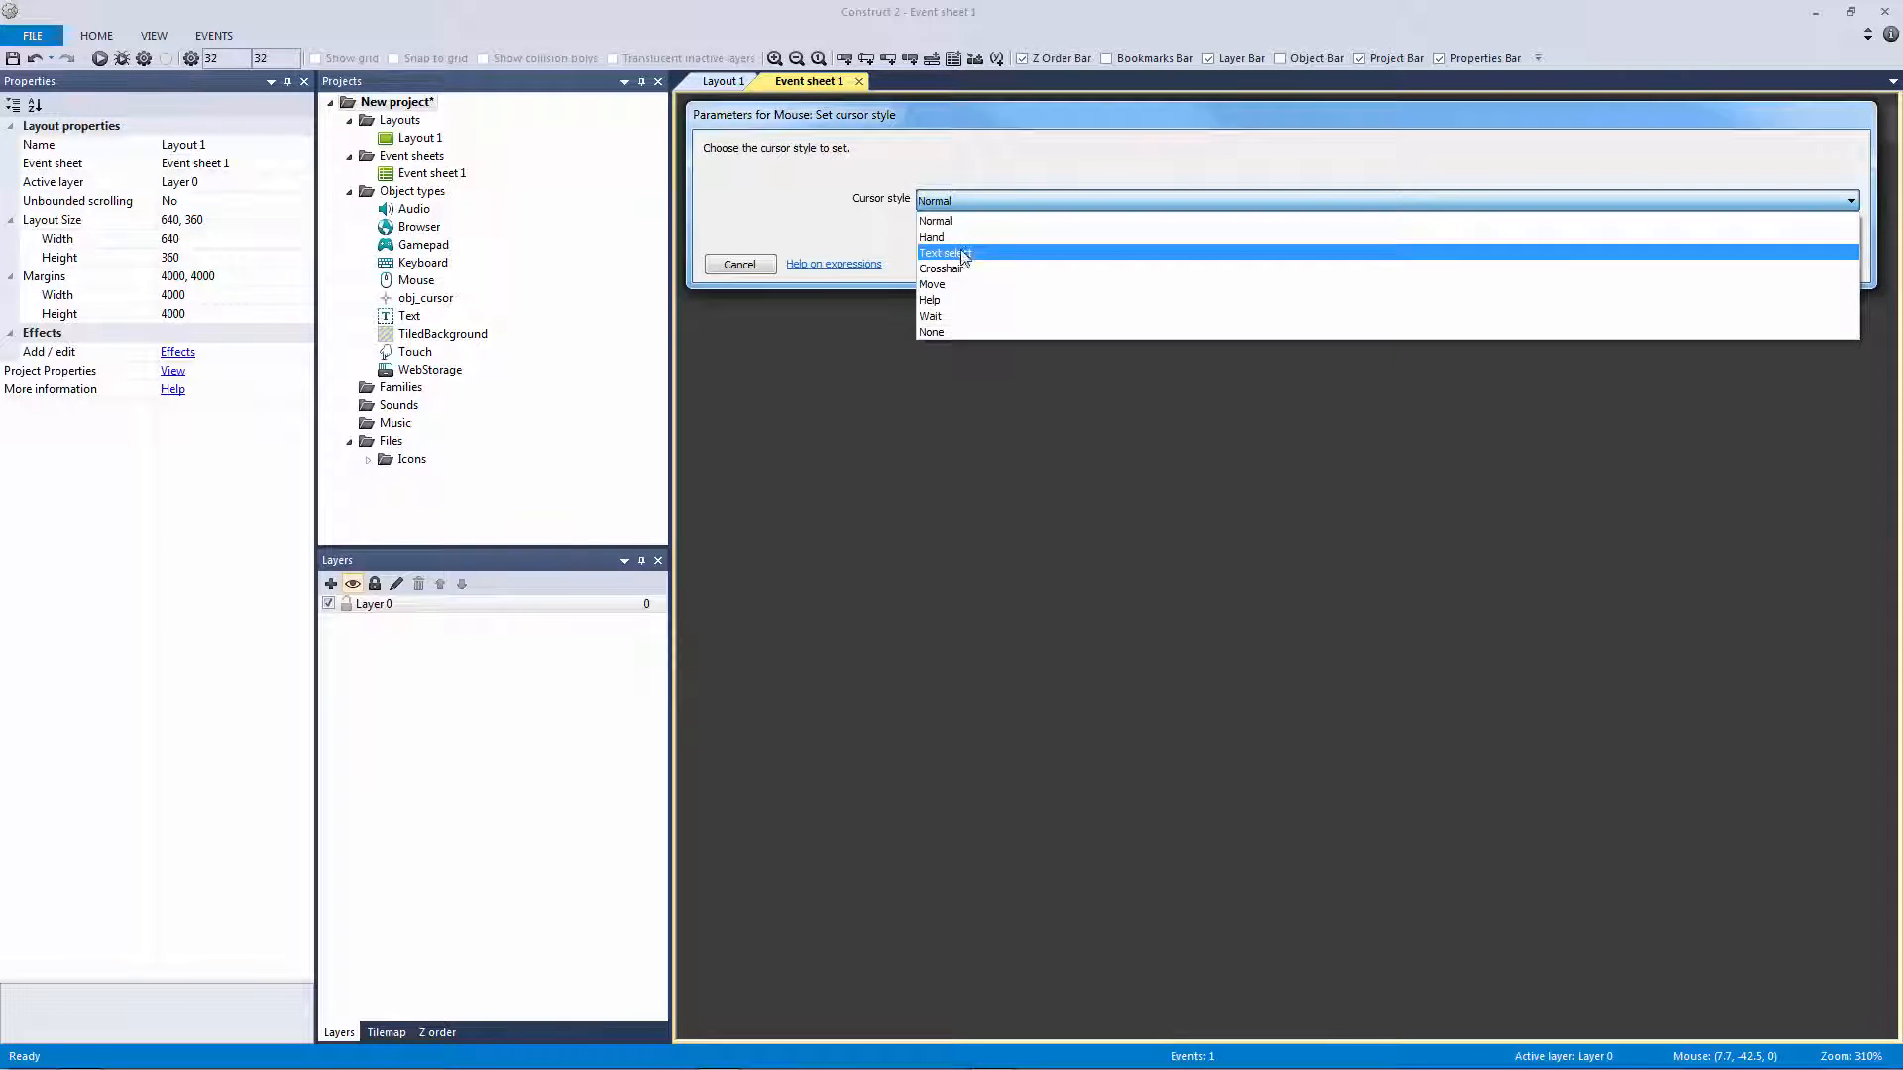
mouse_move(947, 235)
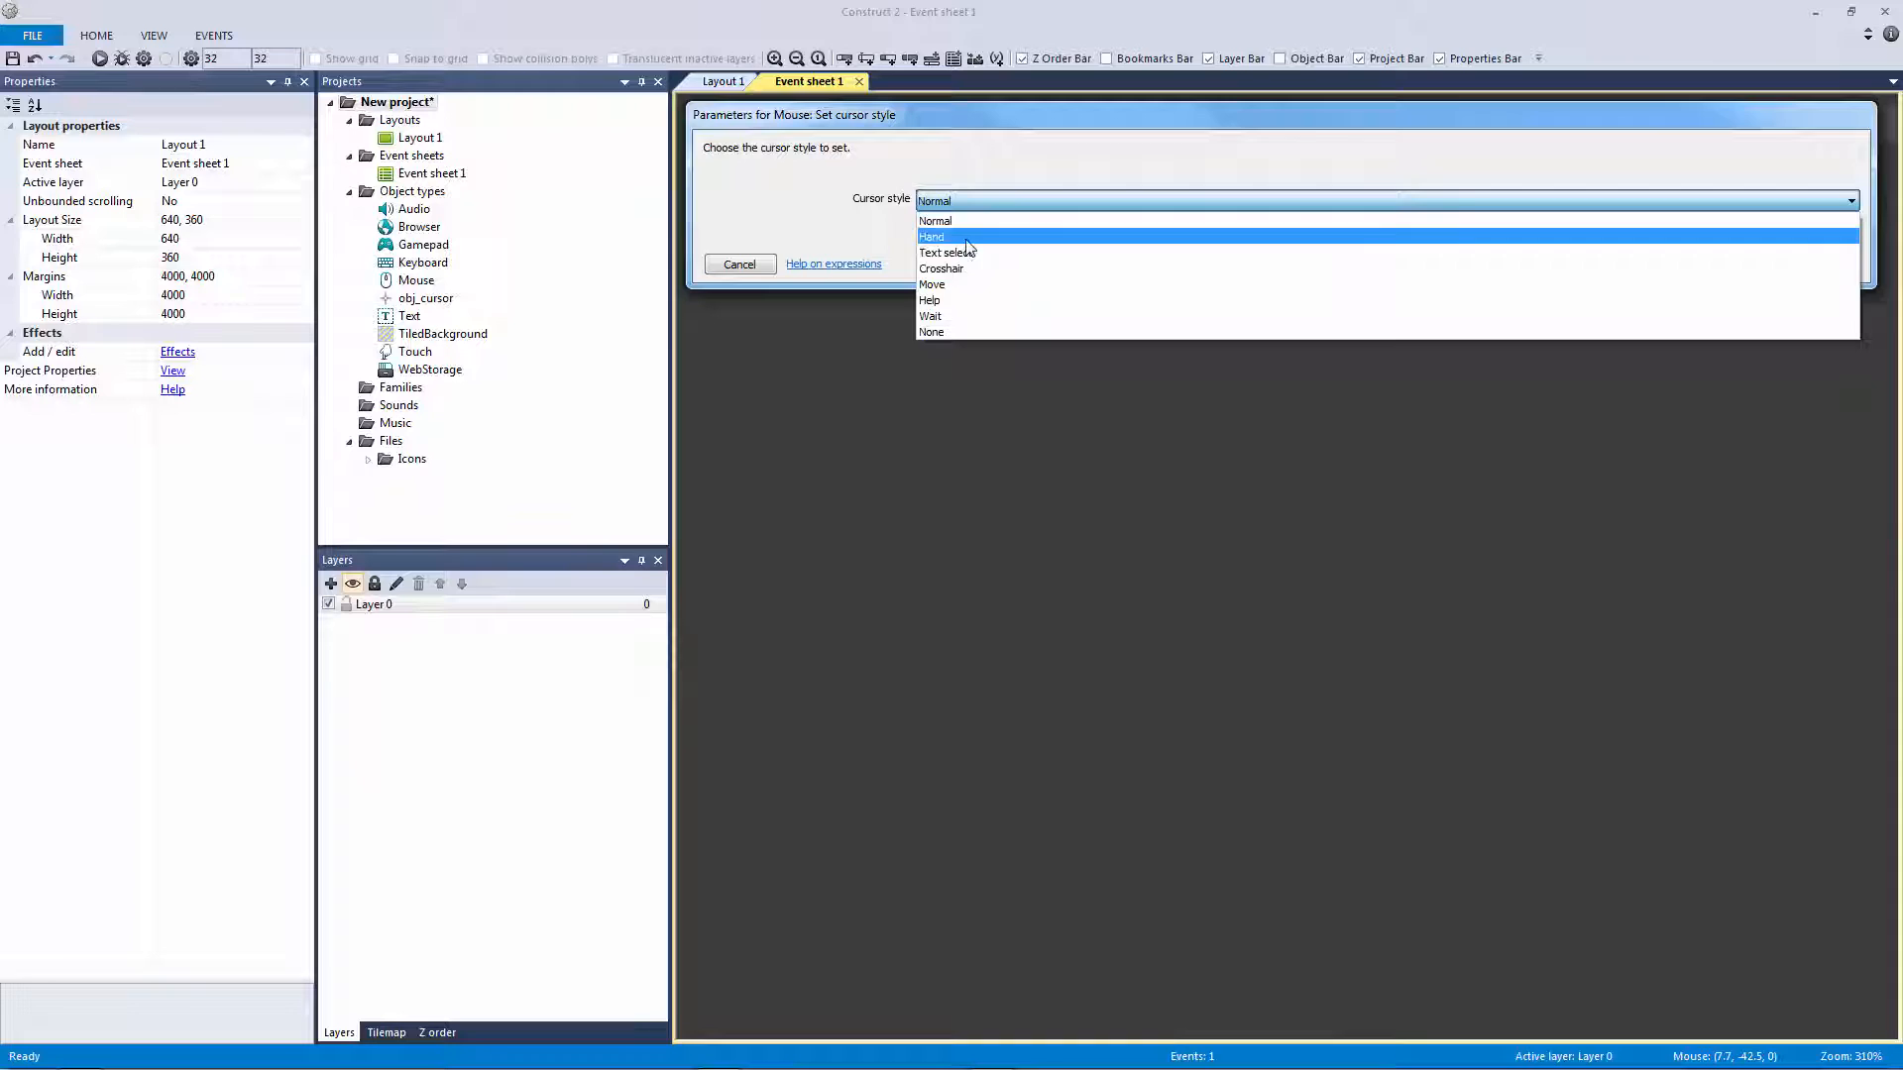
mouse_move(980, 252)
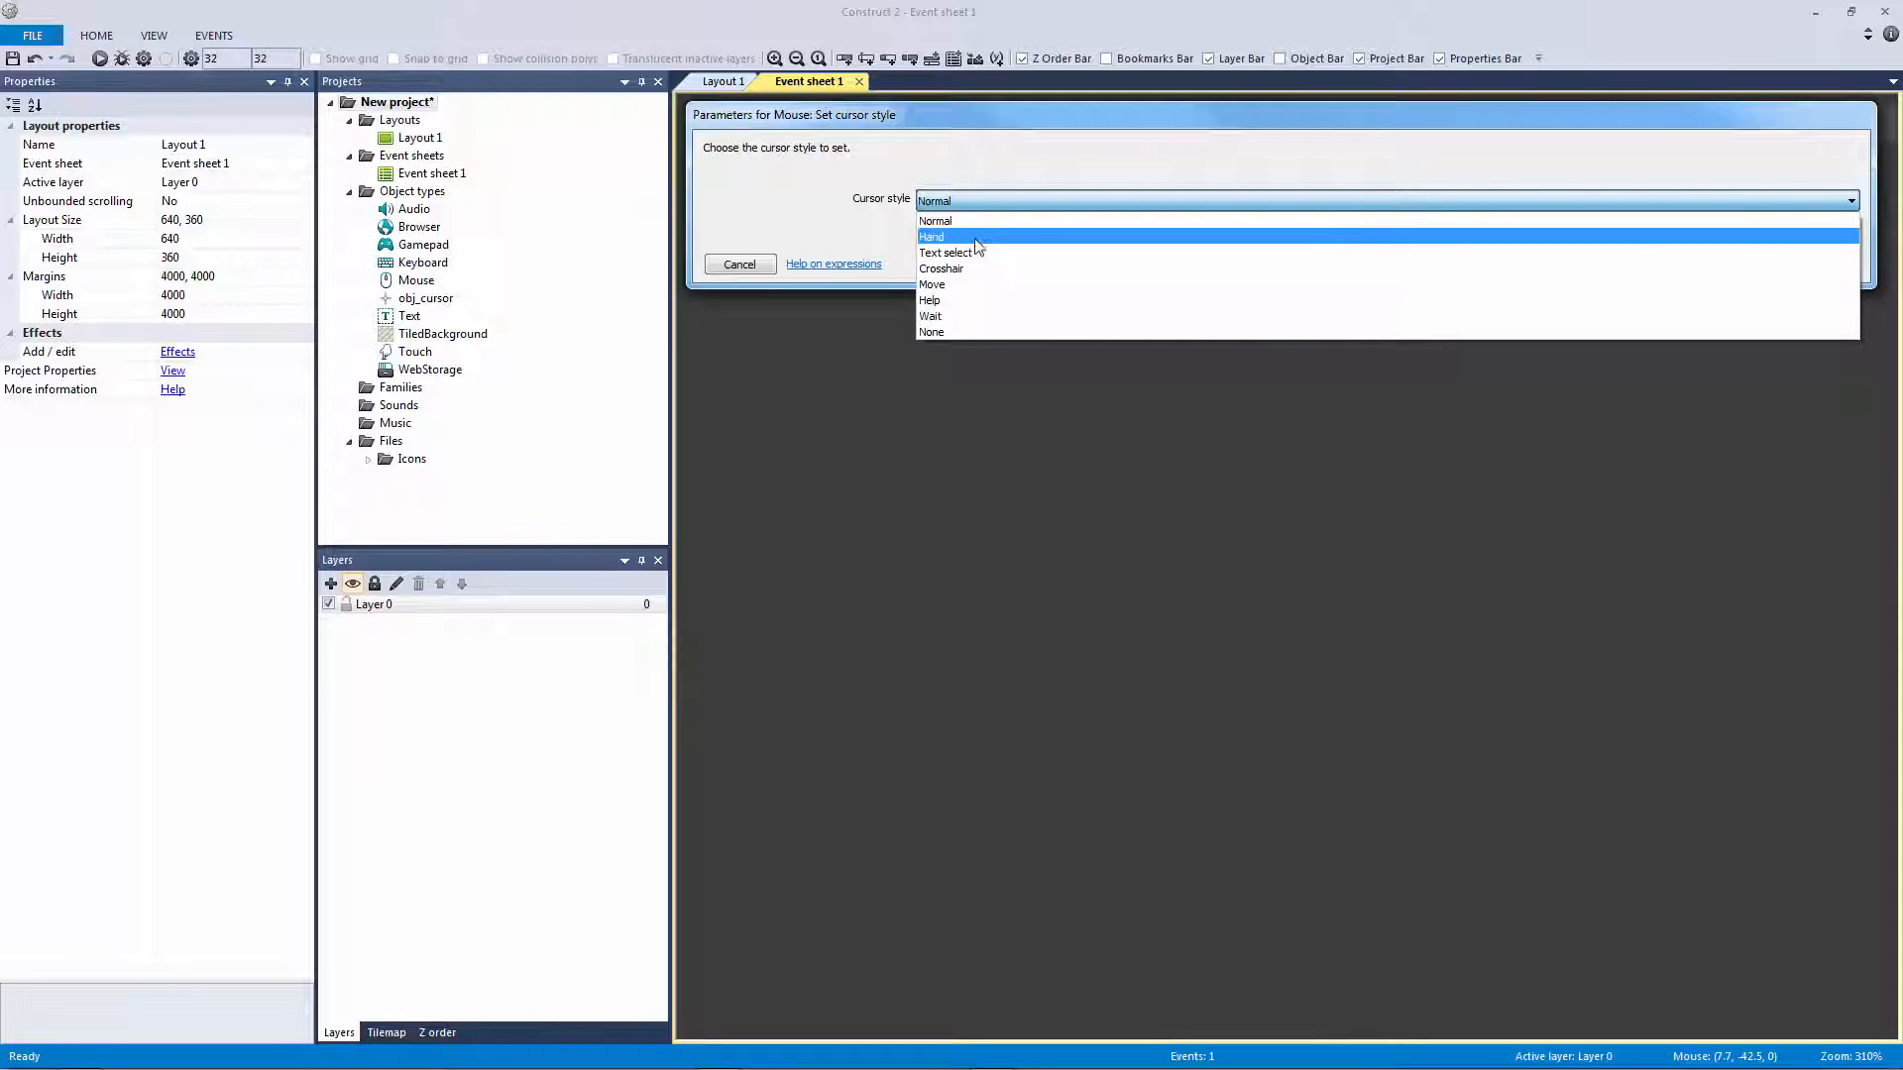
mouse_move(953, 220)
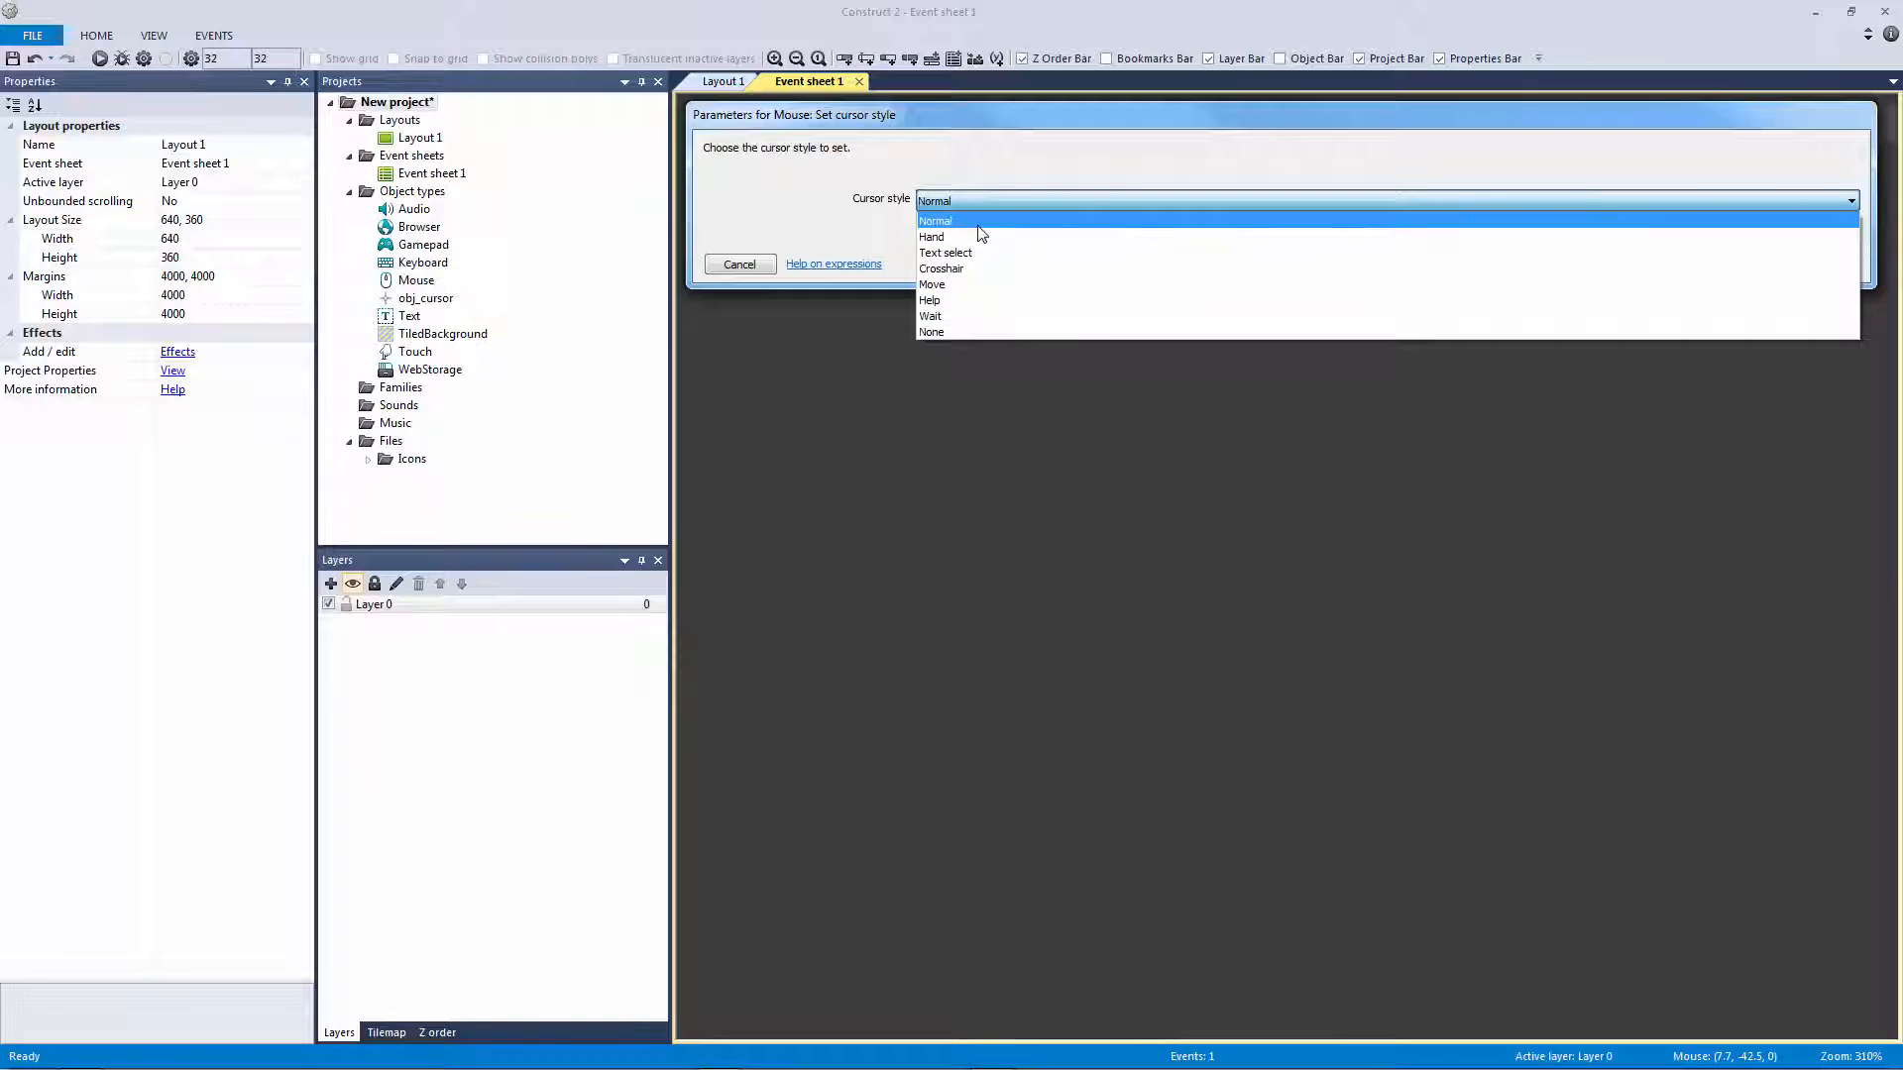
mouse_move(1009, 317)
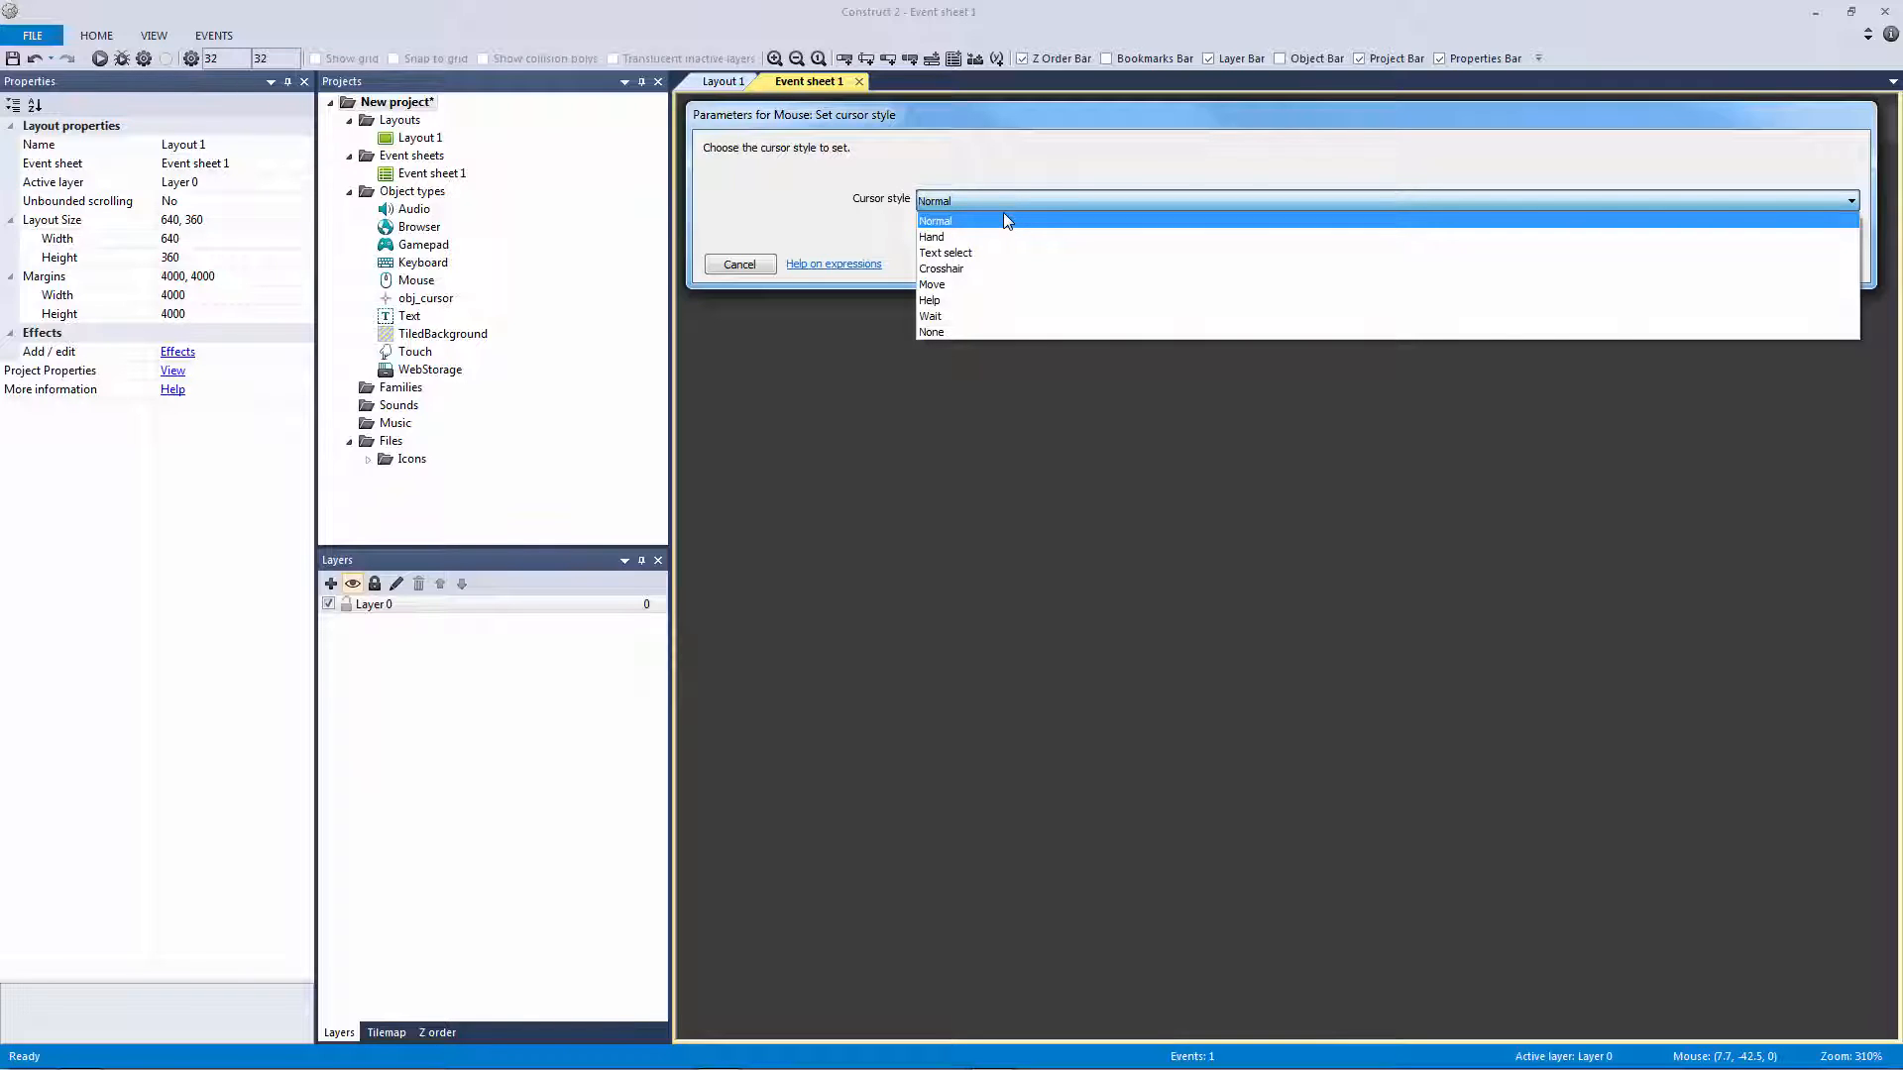
mouse_move(989, 236)
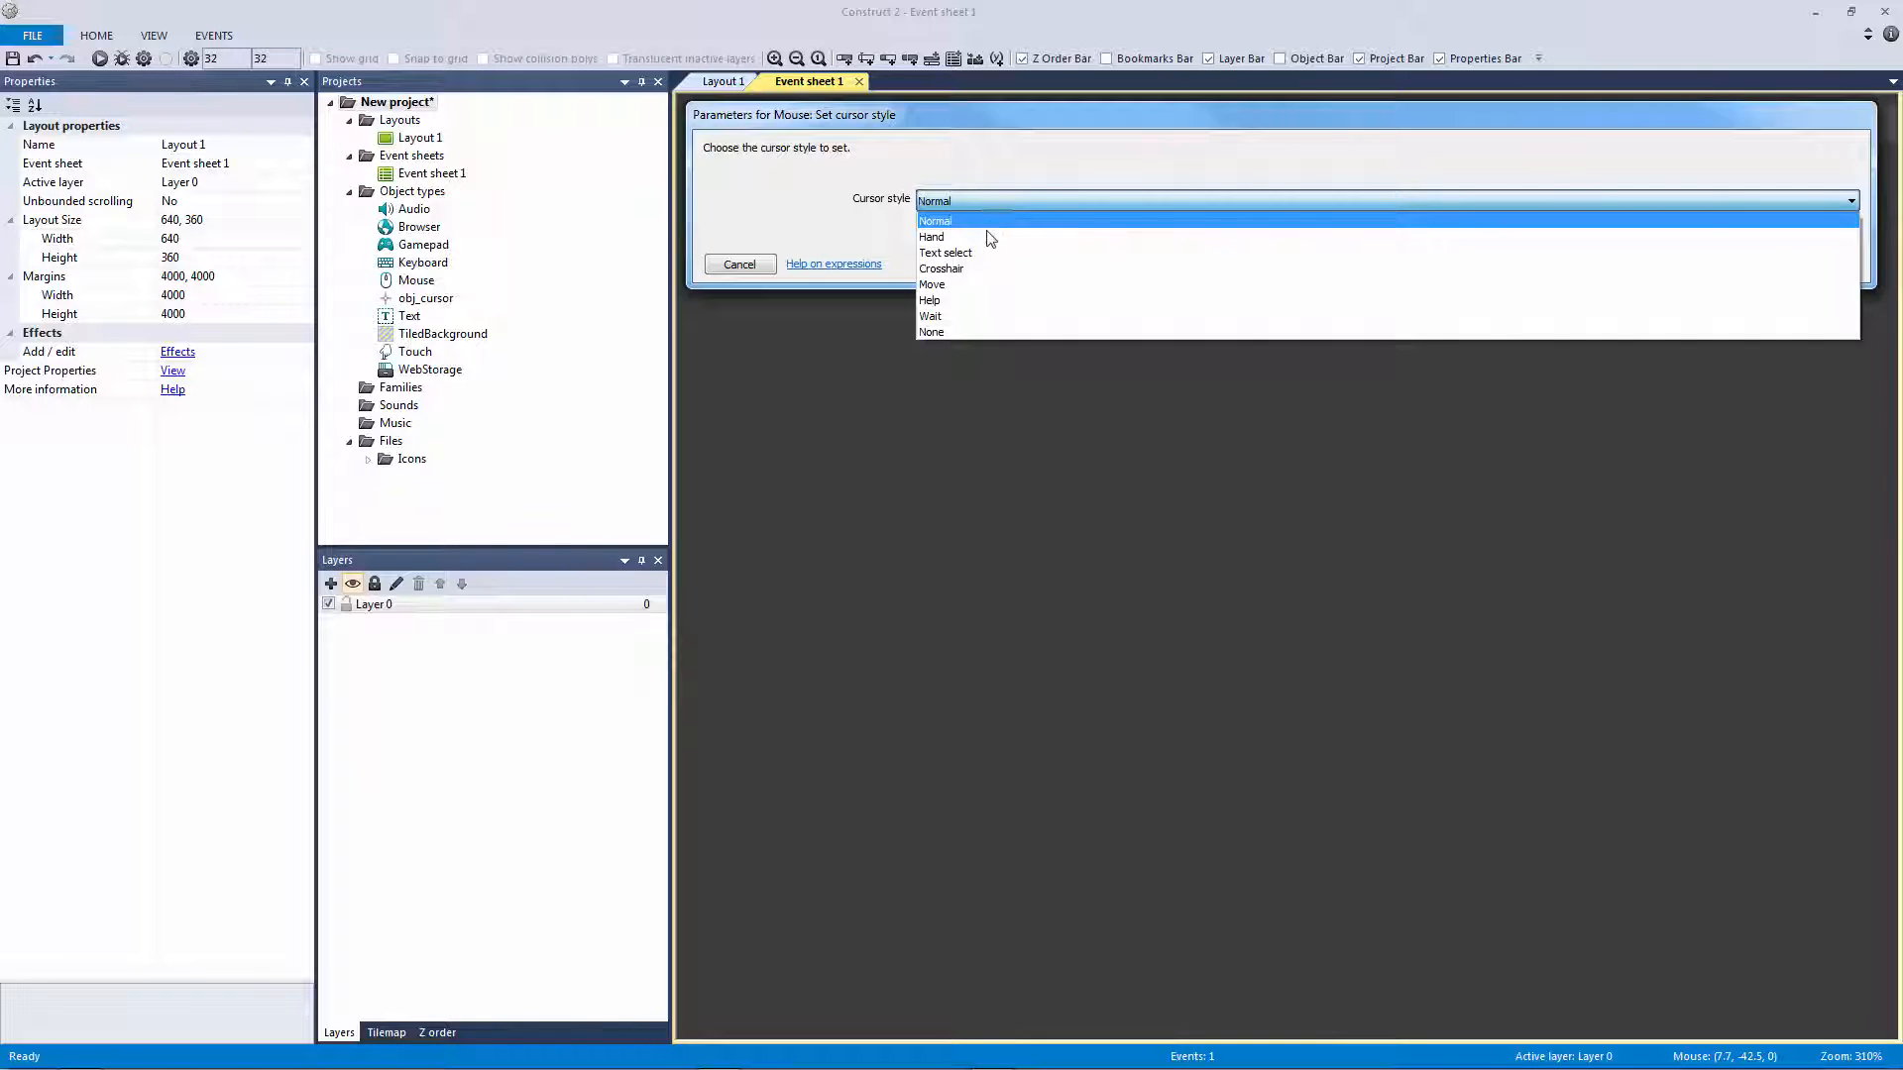
mouse_move(987, 315)
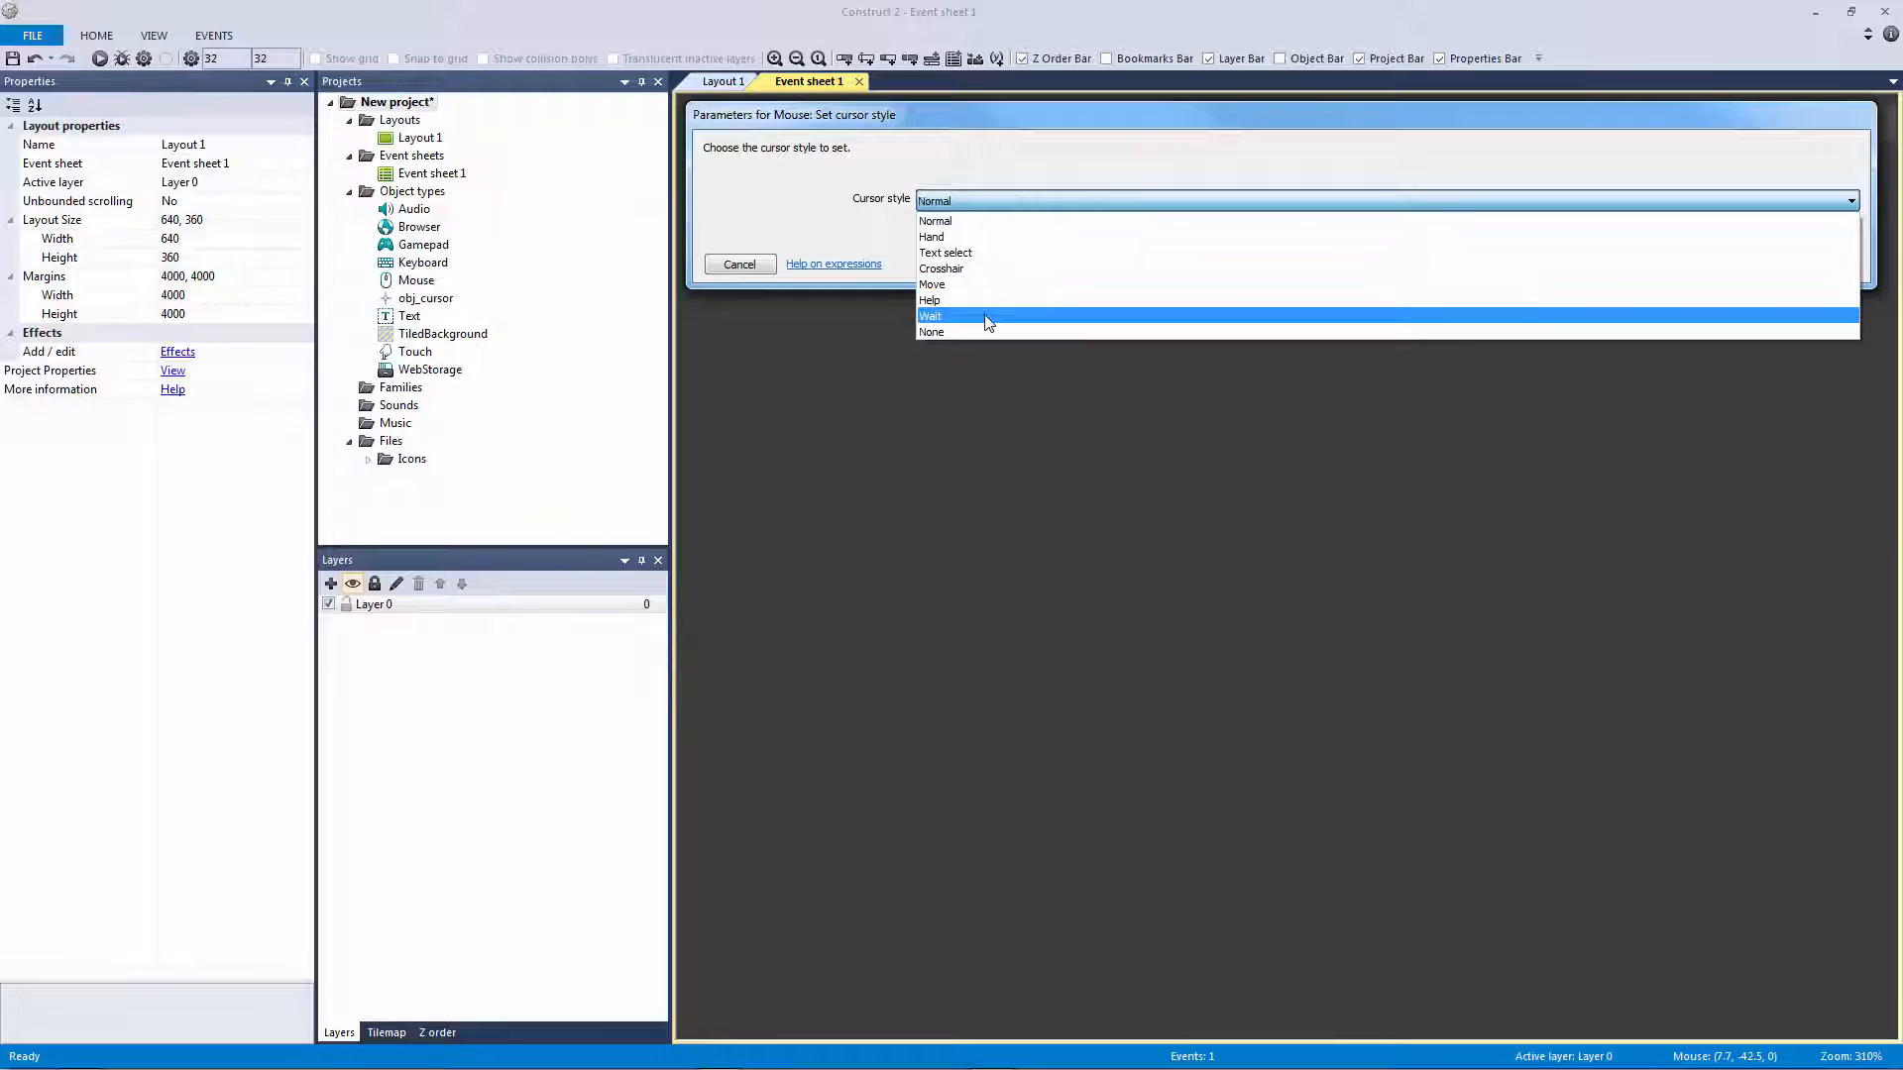
mouse_move(985, 299)
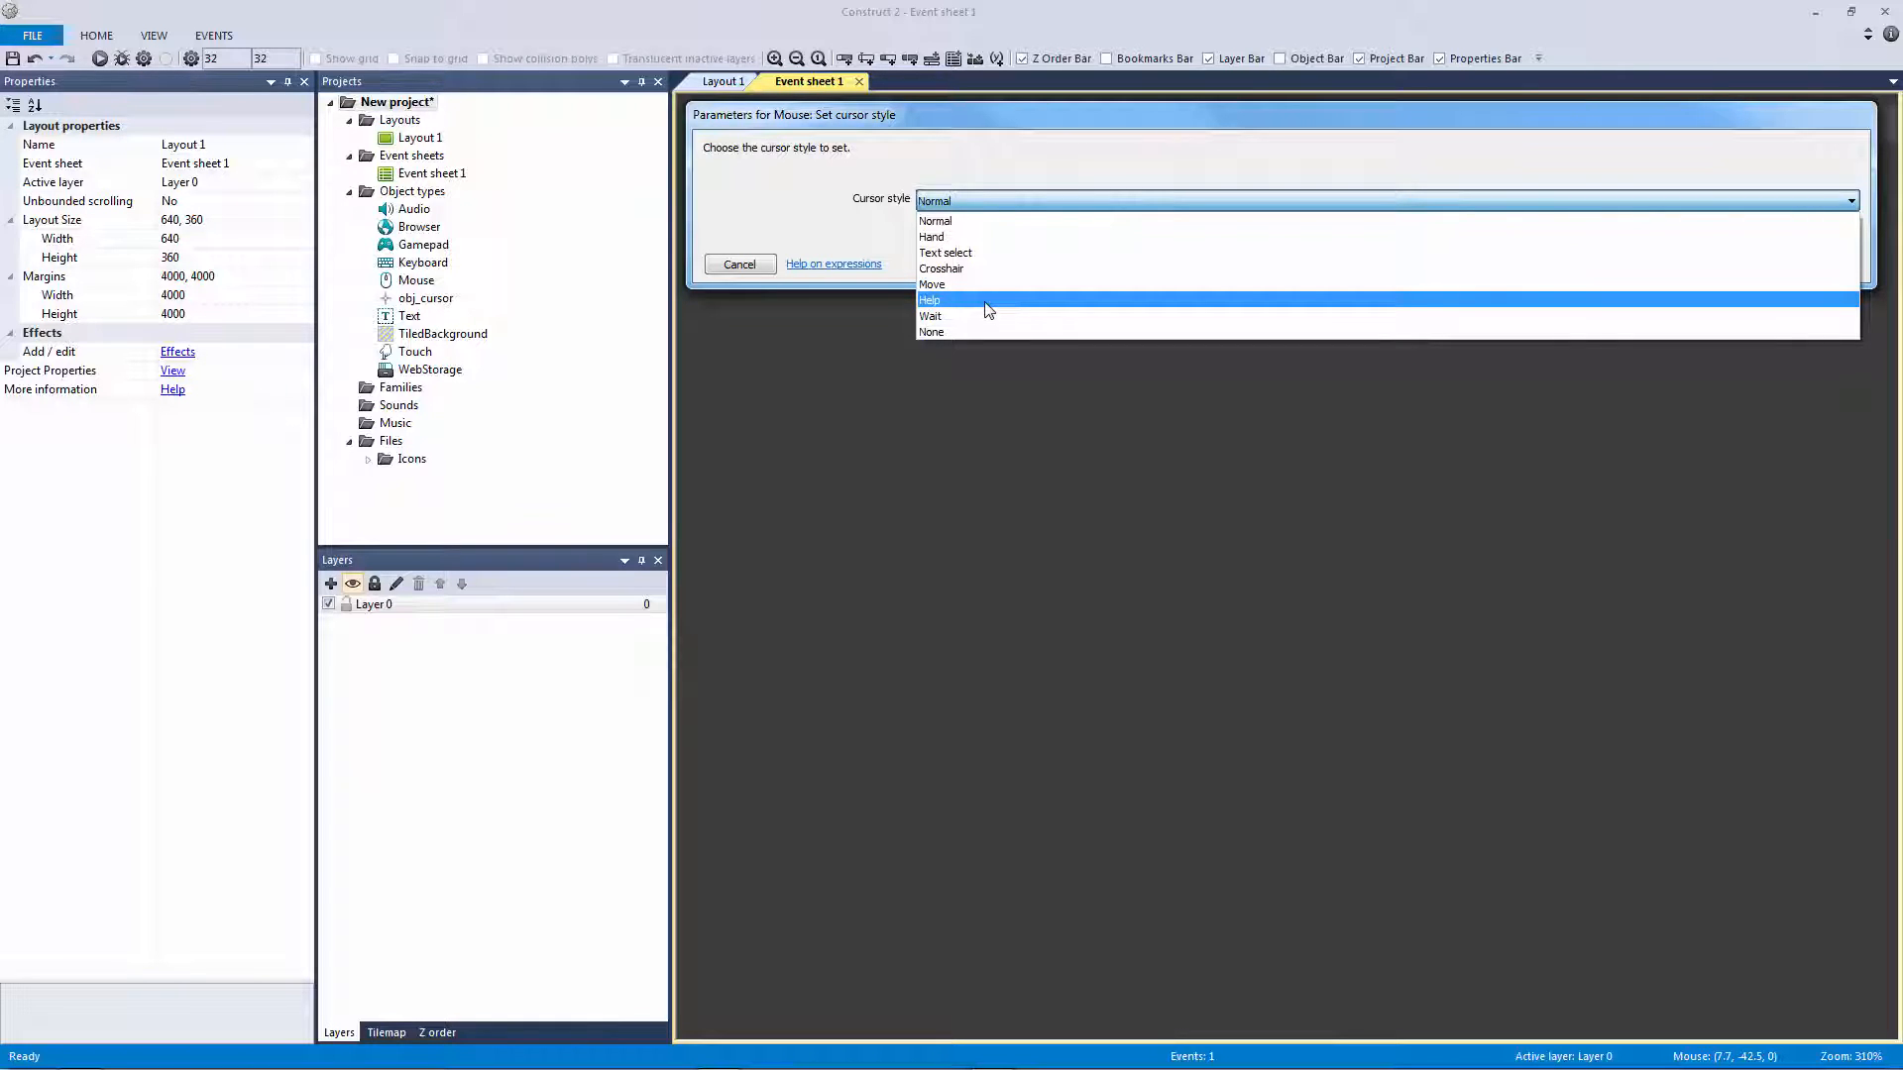
click(934, 220)
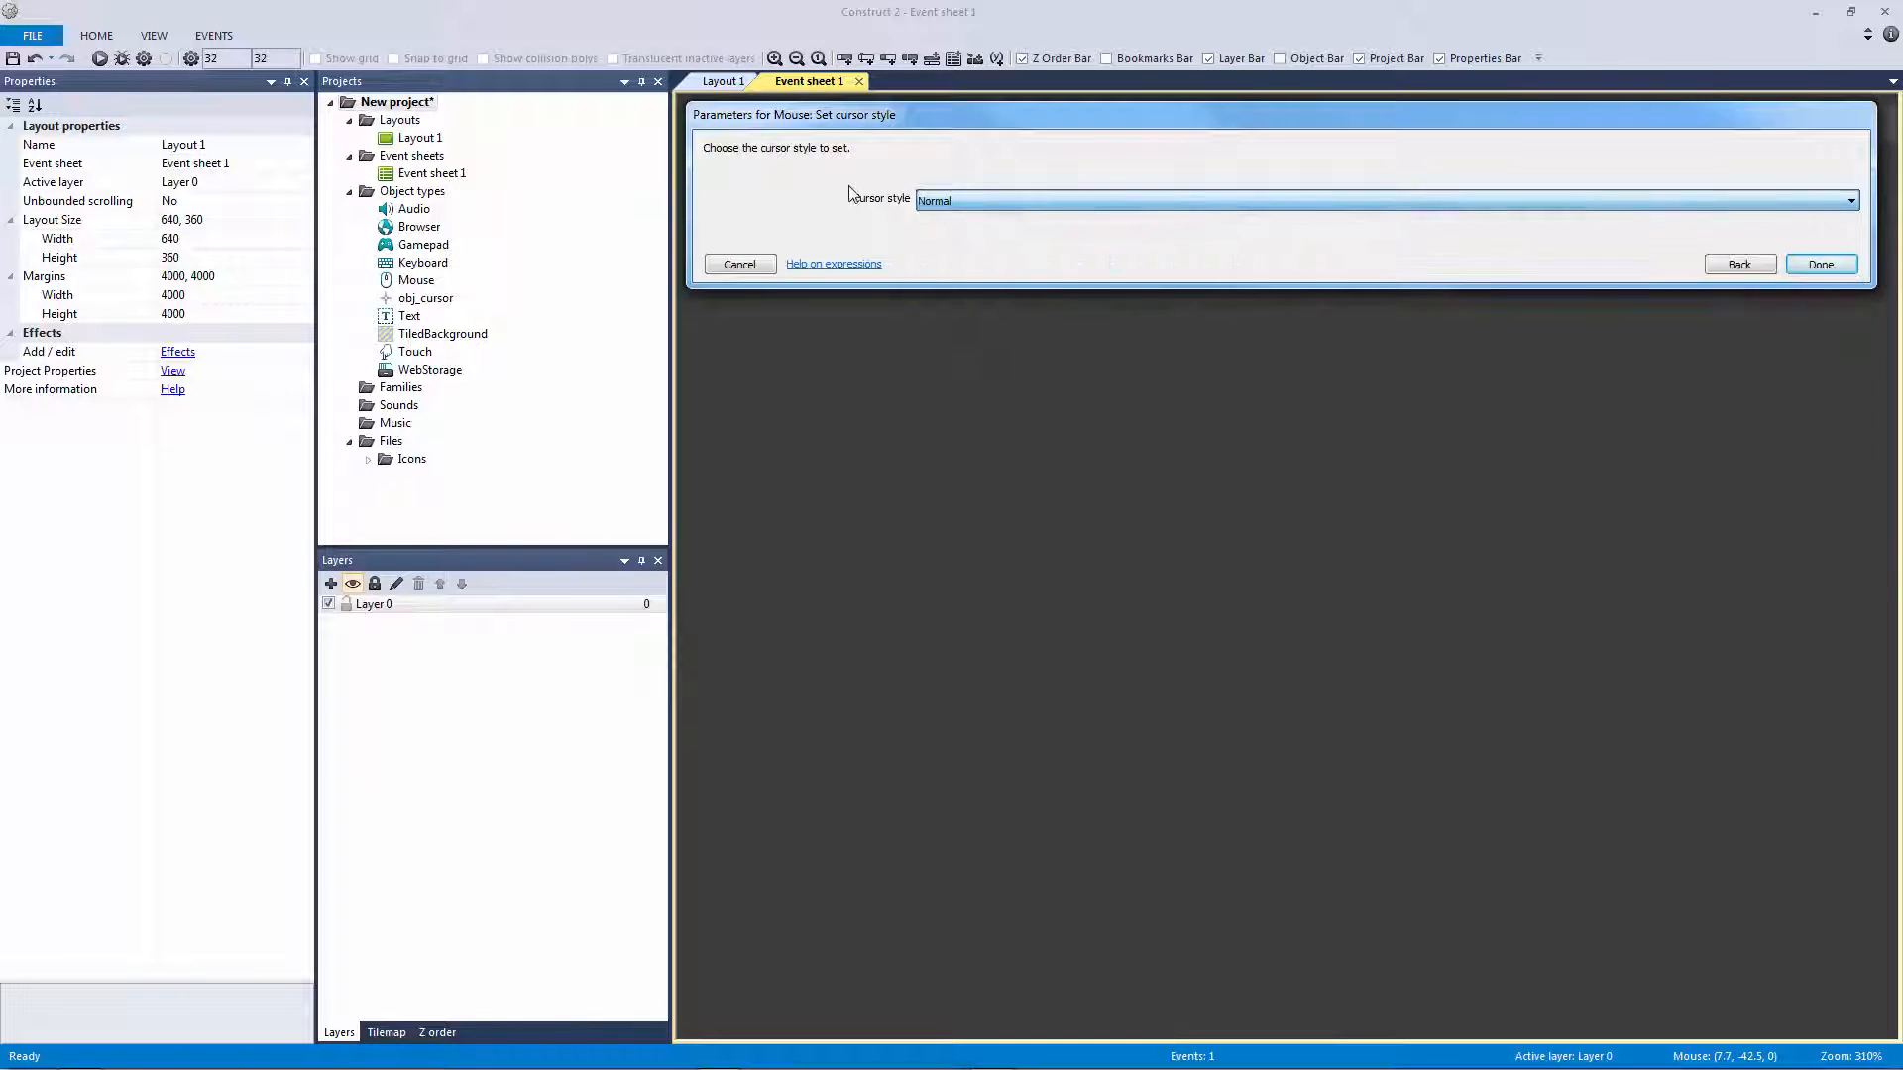
click(1818, 264)
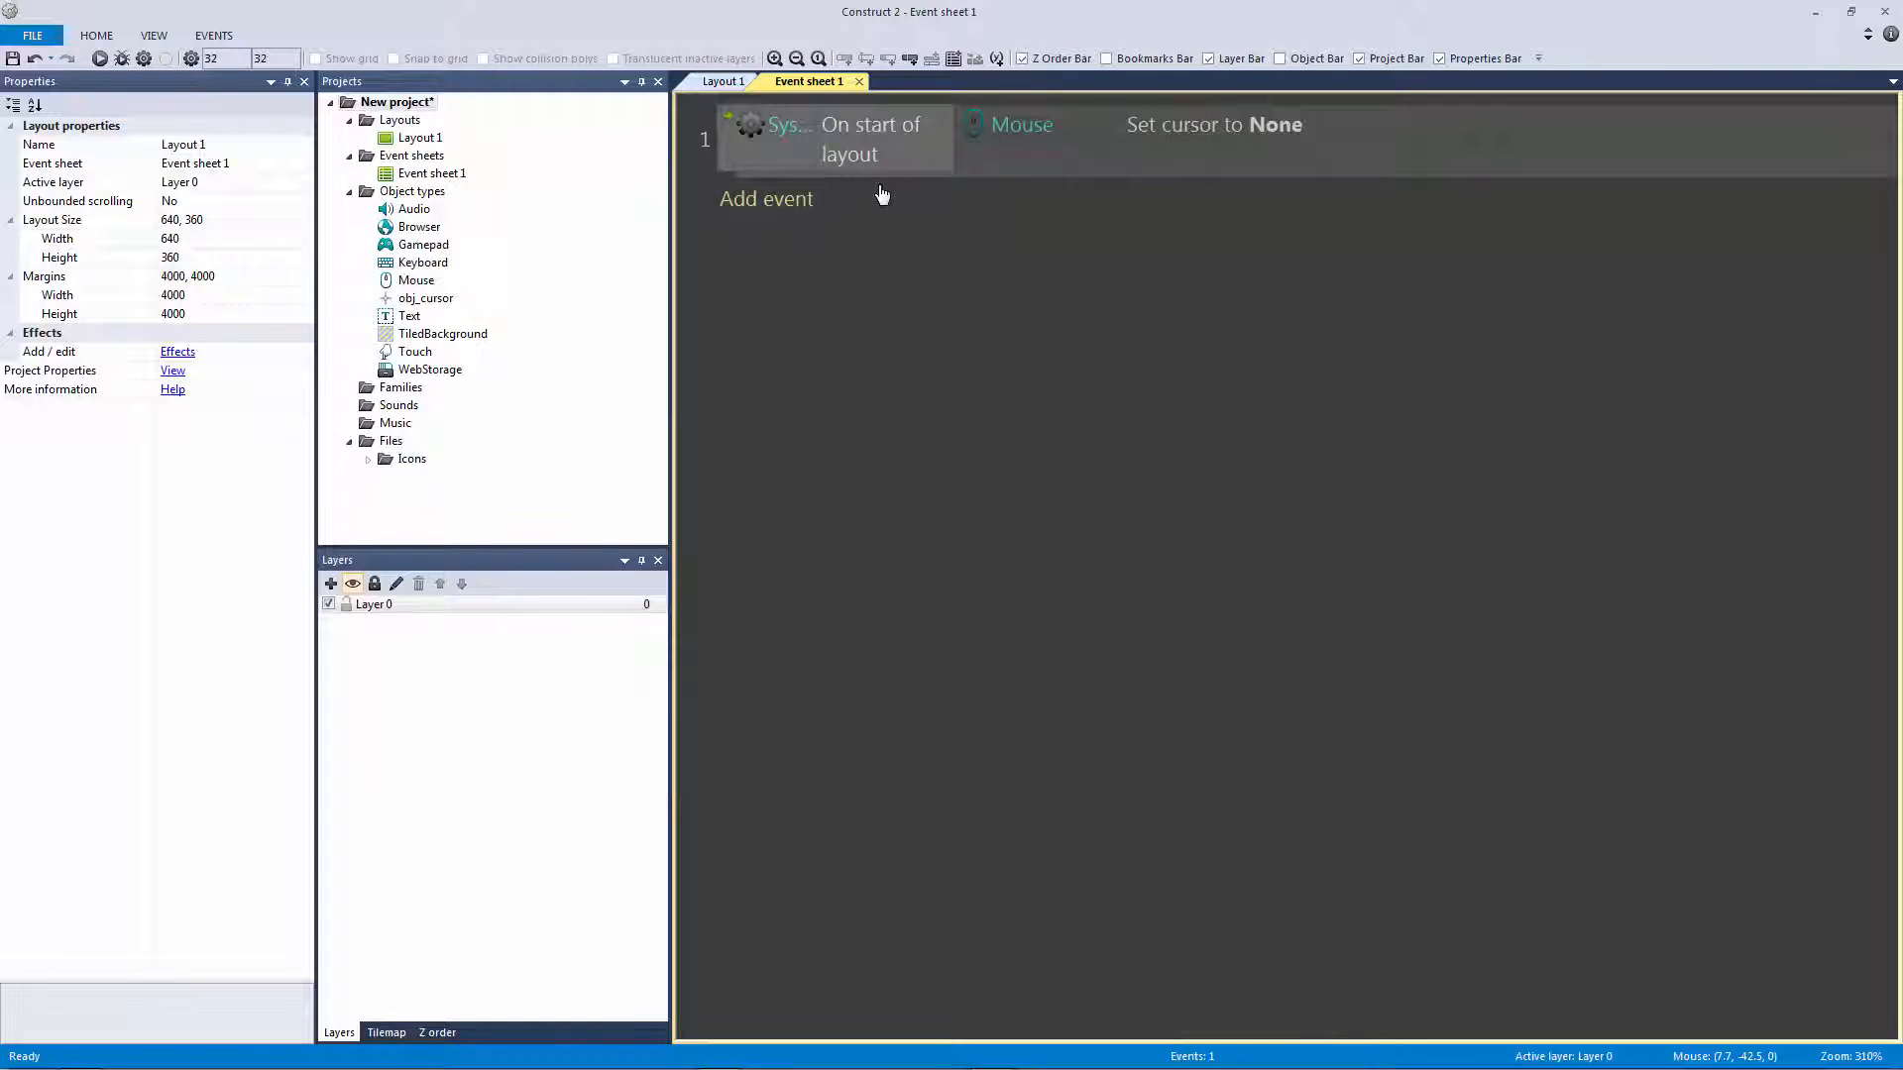
mouse_move(782, 145)
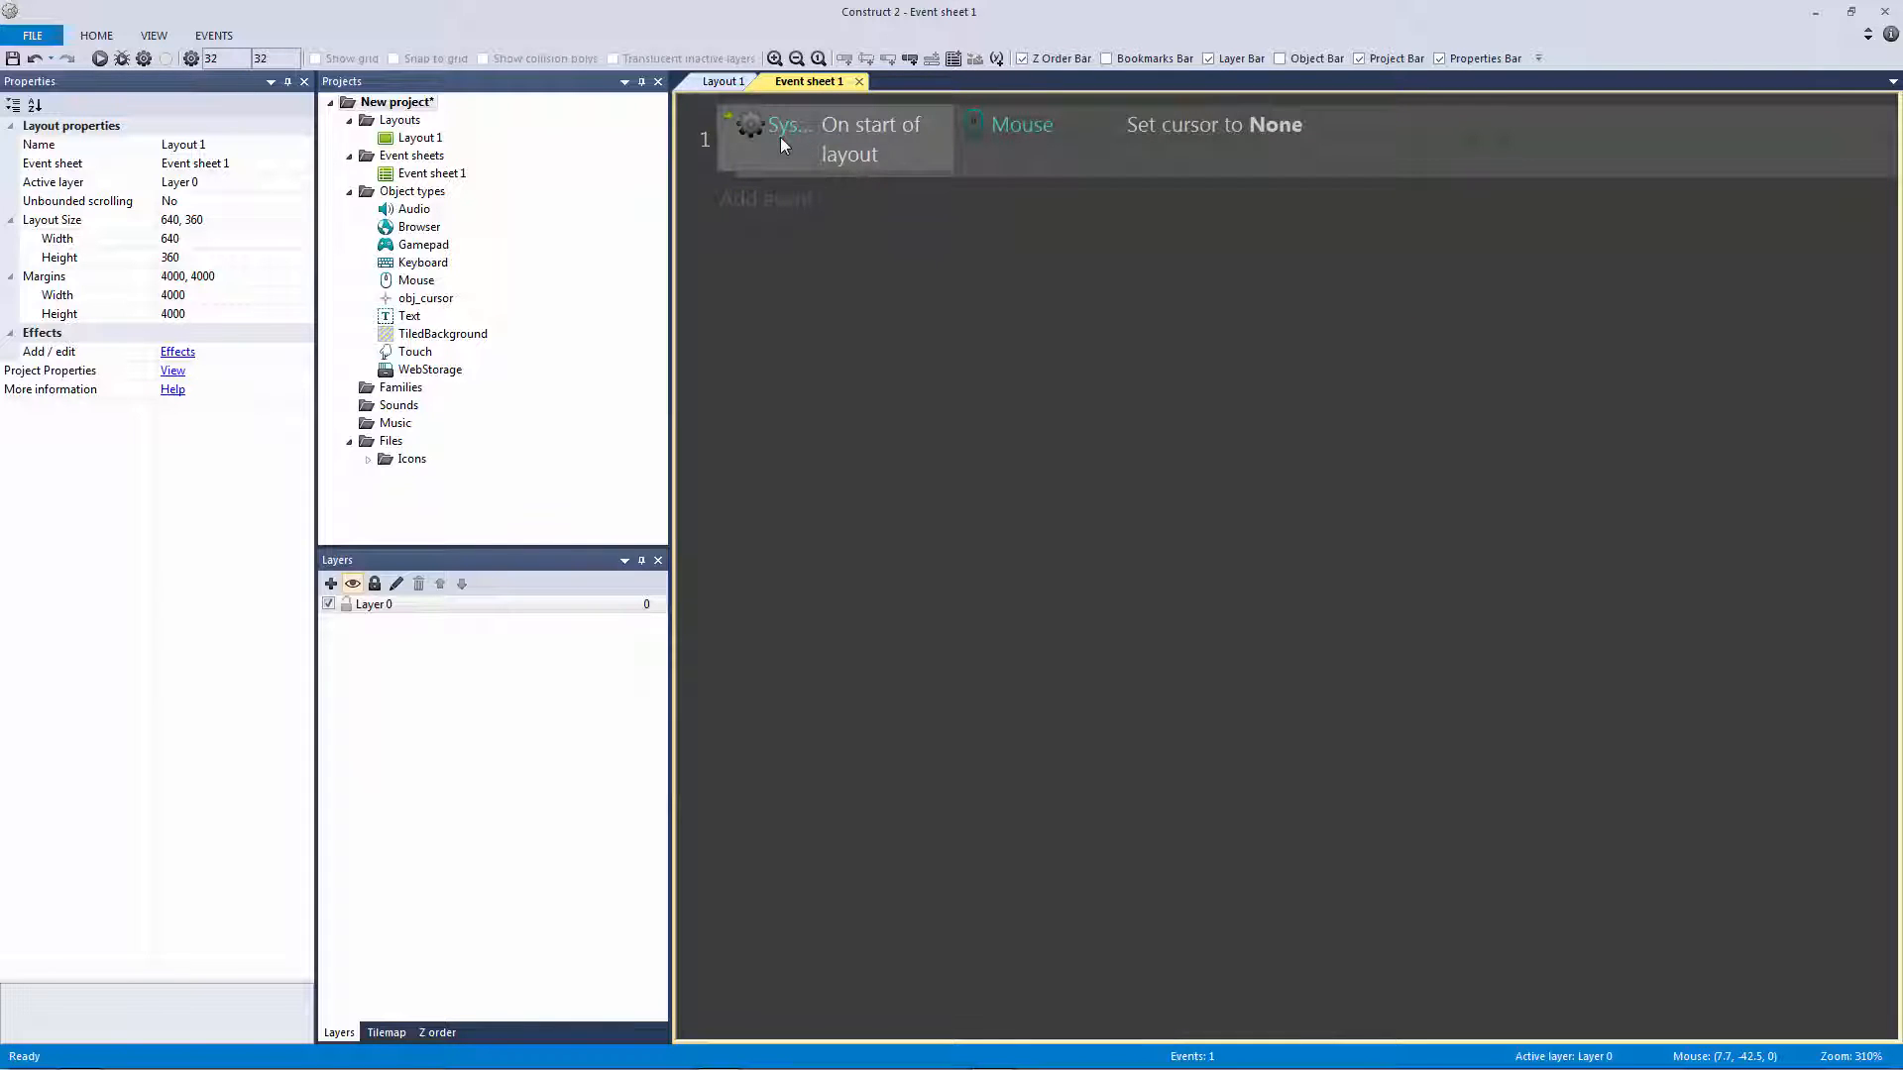
Glance at Layout 1 and come back to Event sheet 1 to add another event
click(721, 81)
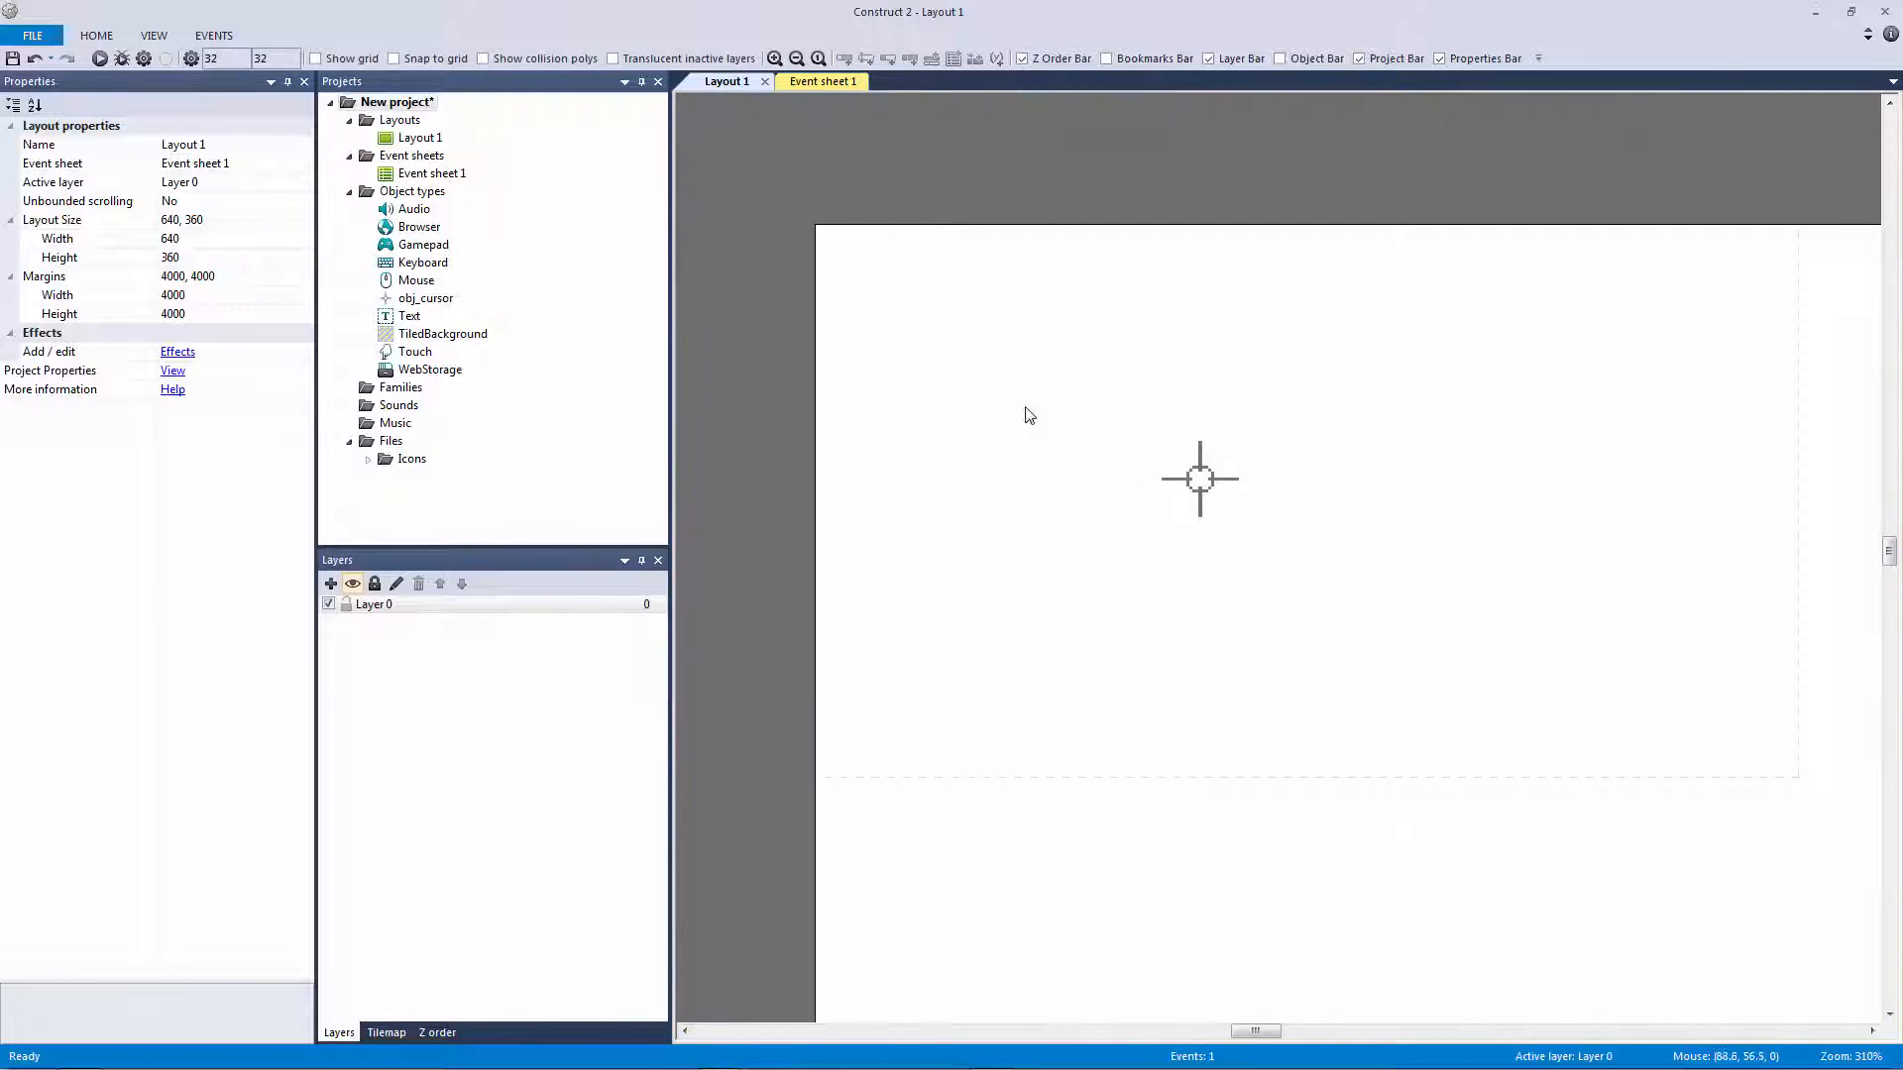
click(809, 81)
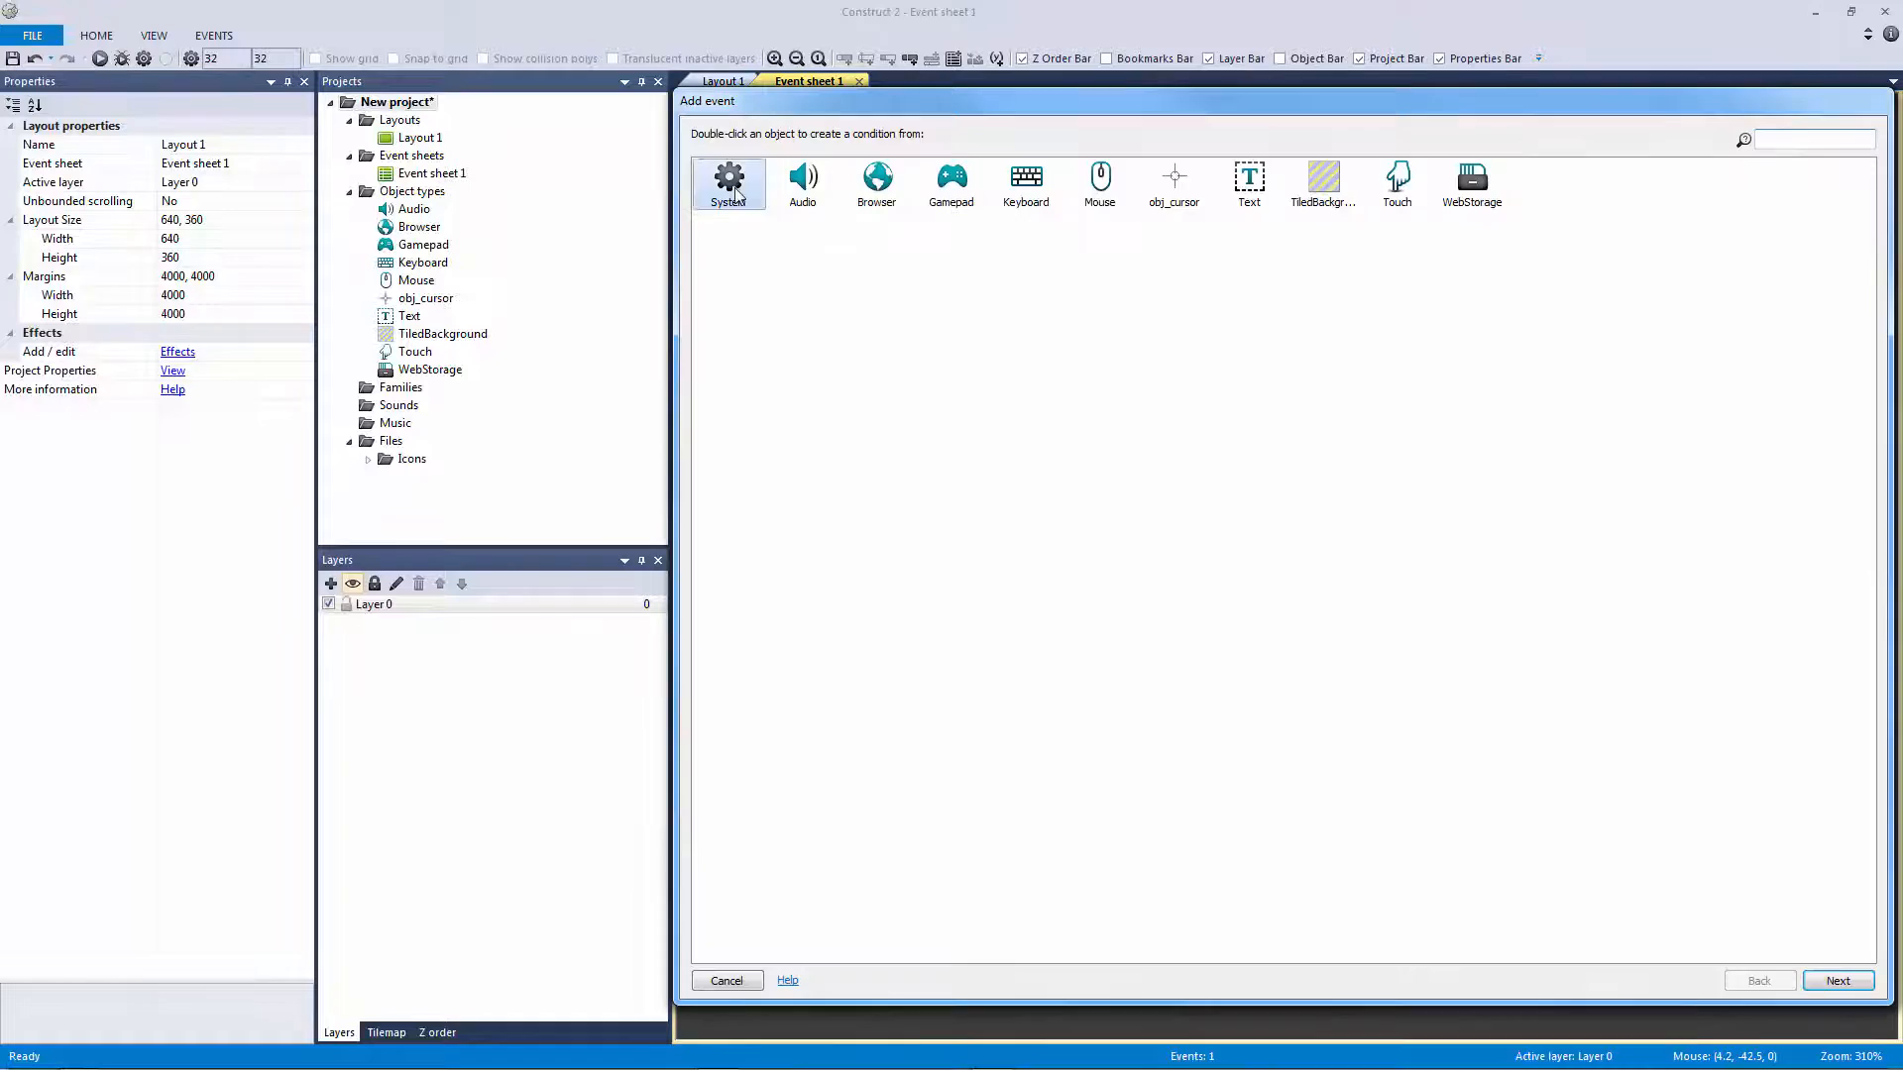
Create an Every tick event setting obj_cursor's position to Mouse.X, Mouse.Y, then show Layout 1
double_click(730, 182)
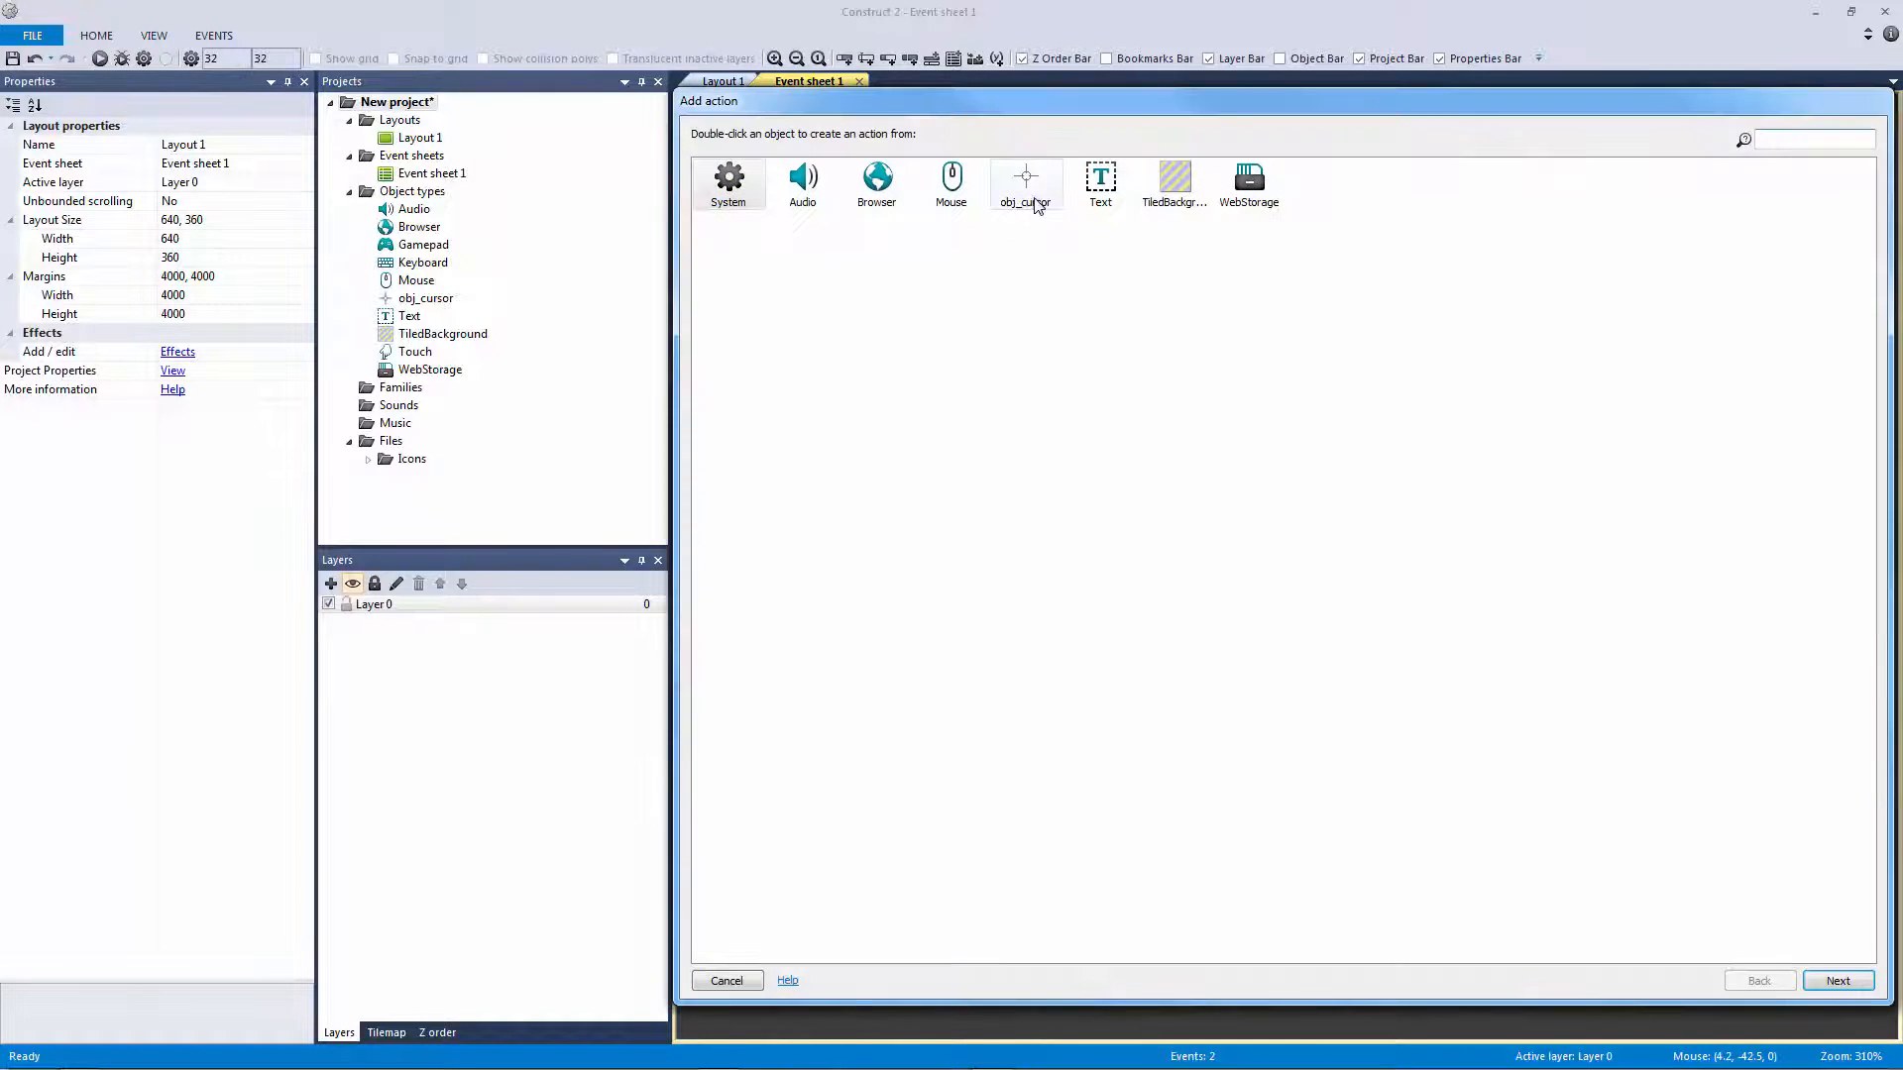
double_click(1025, 183)
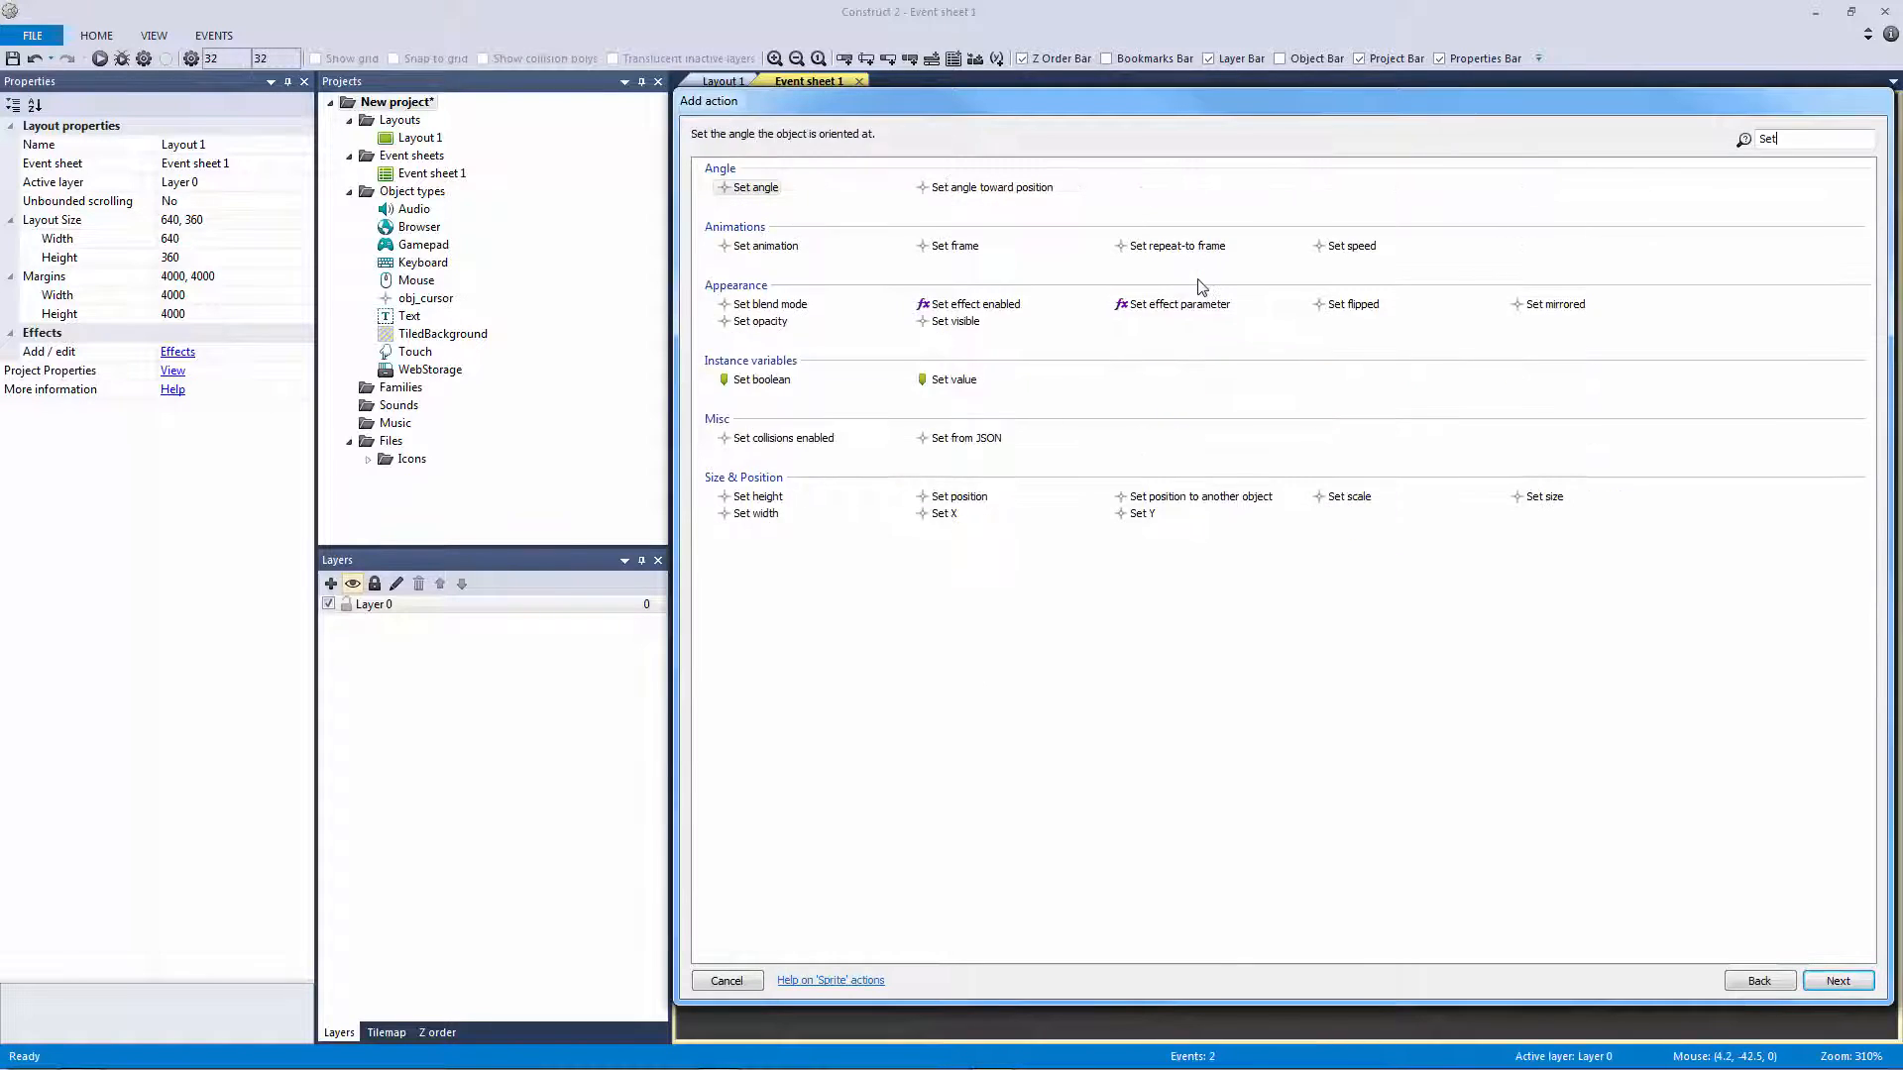
click(959, 495)
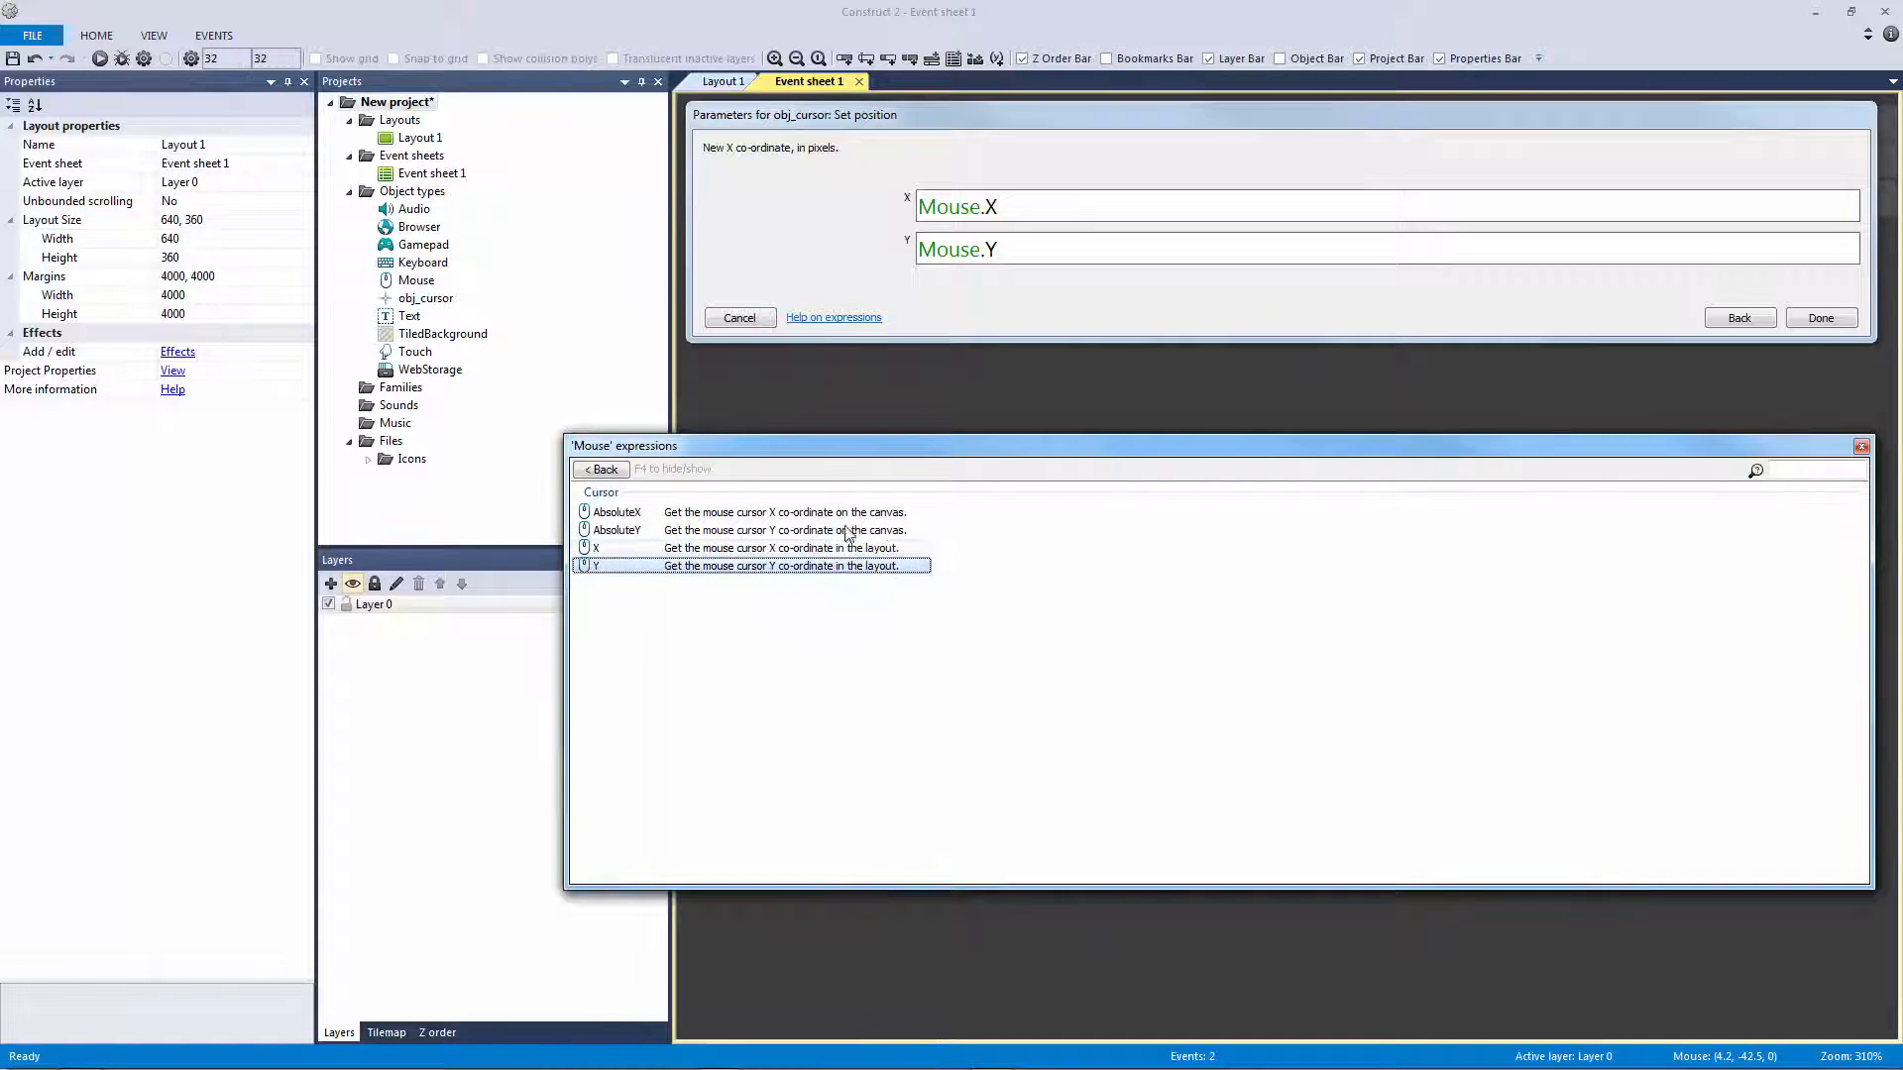
click(1820, 318)
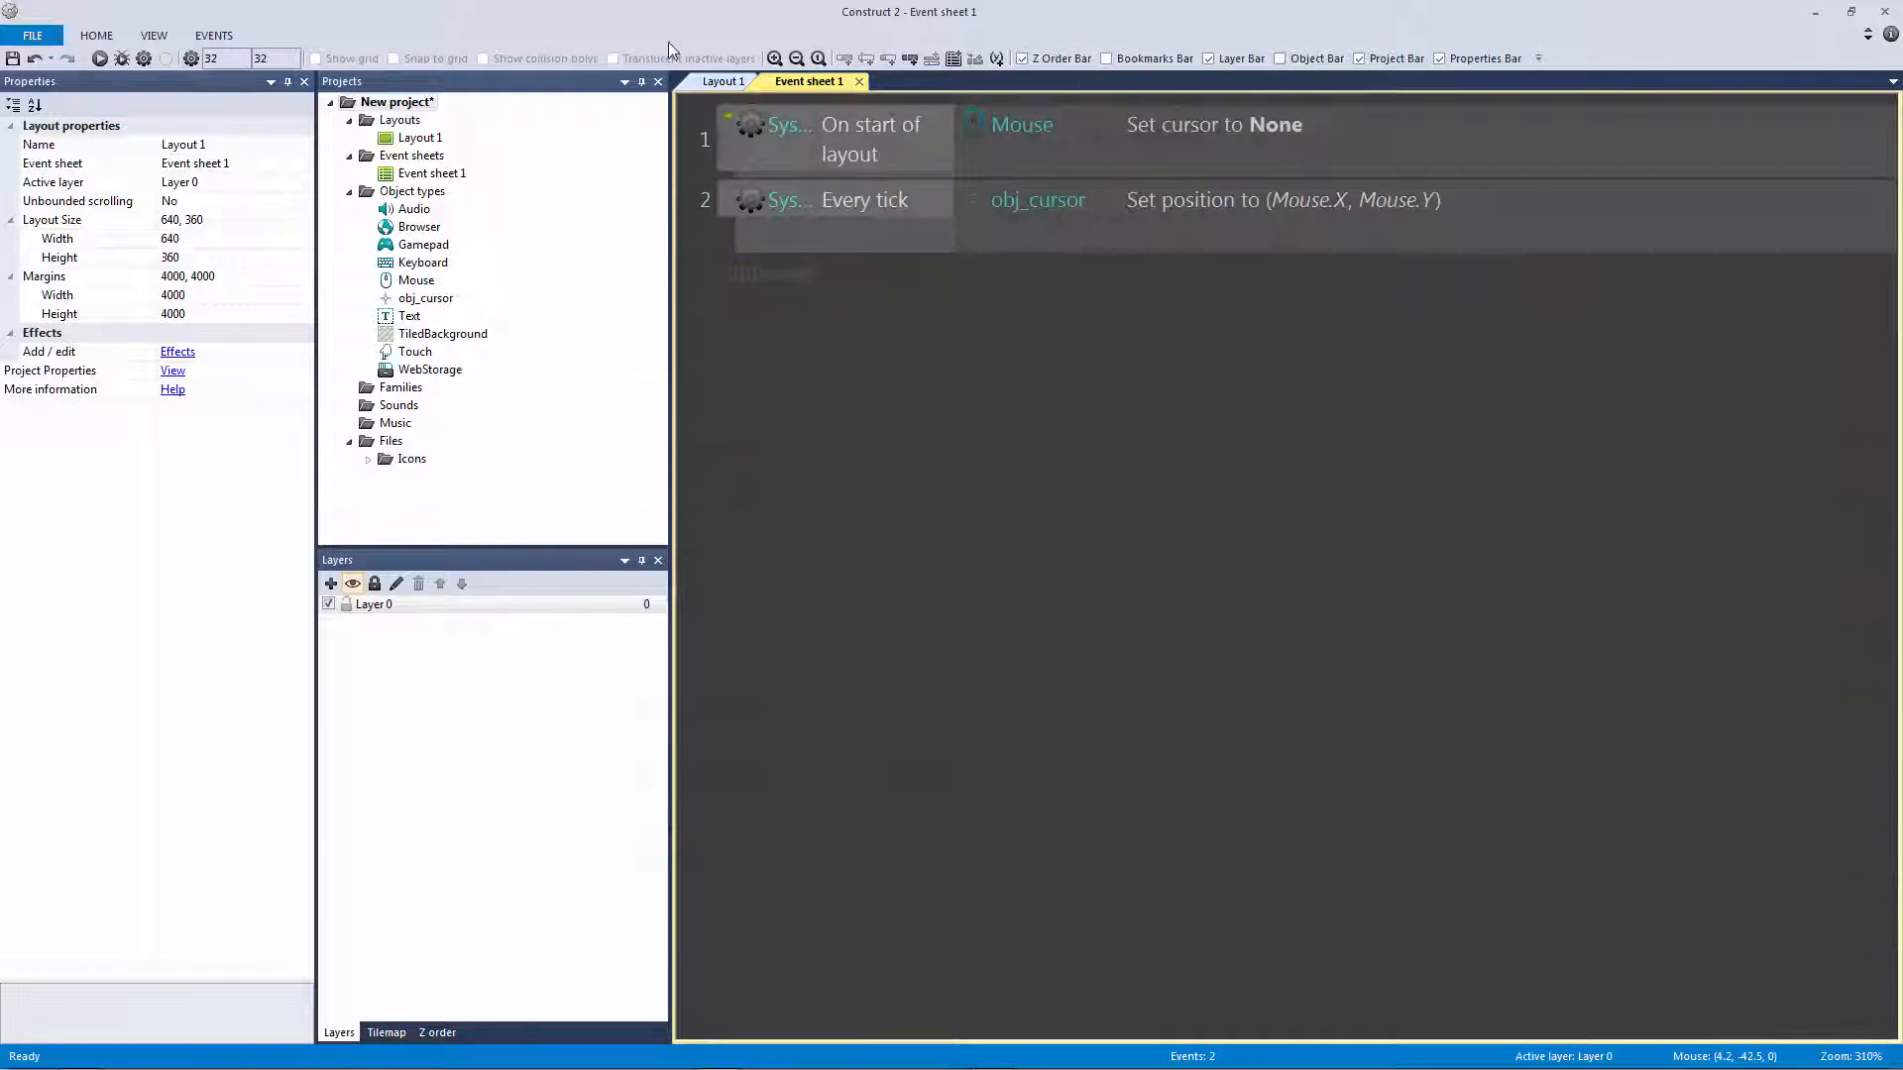
click(724, 82)
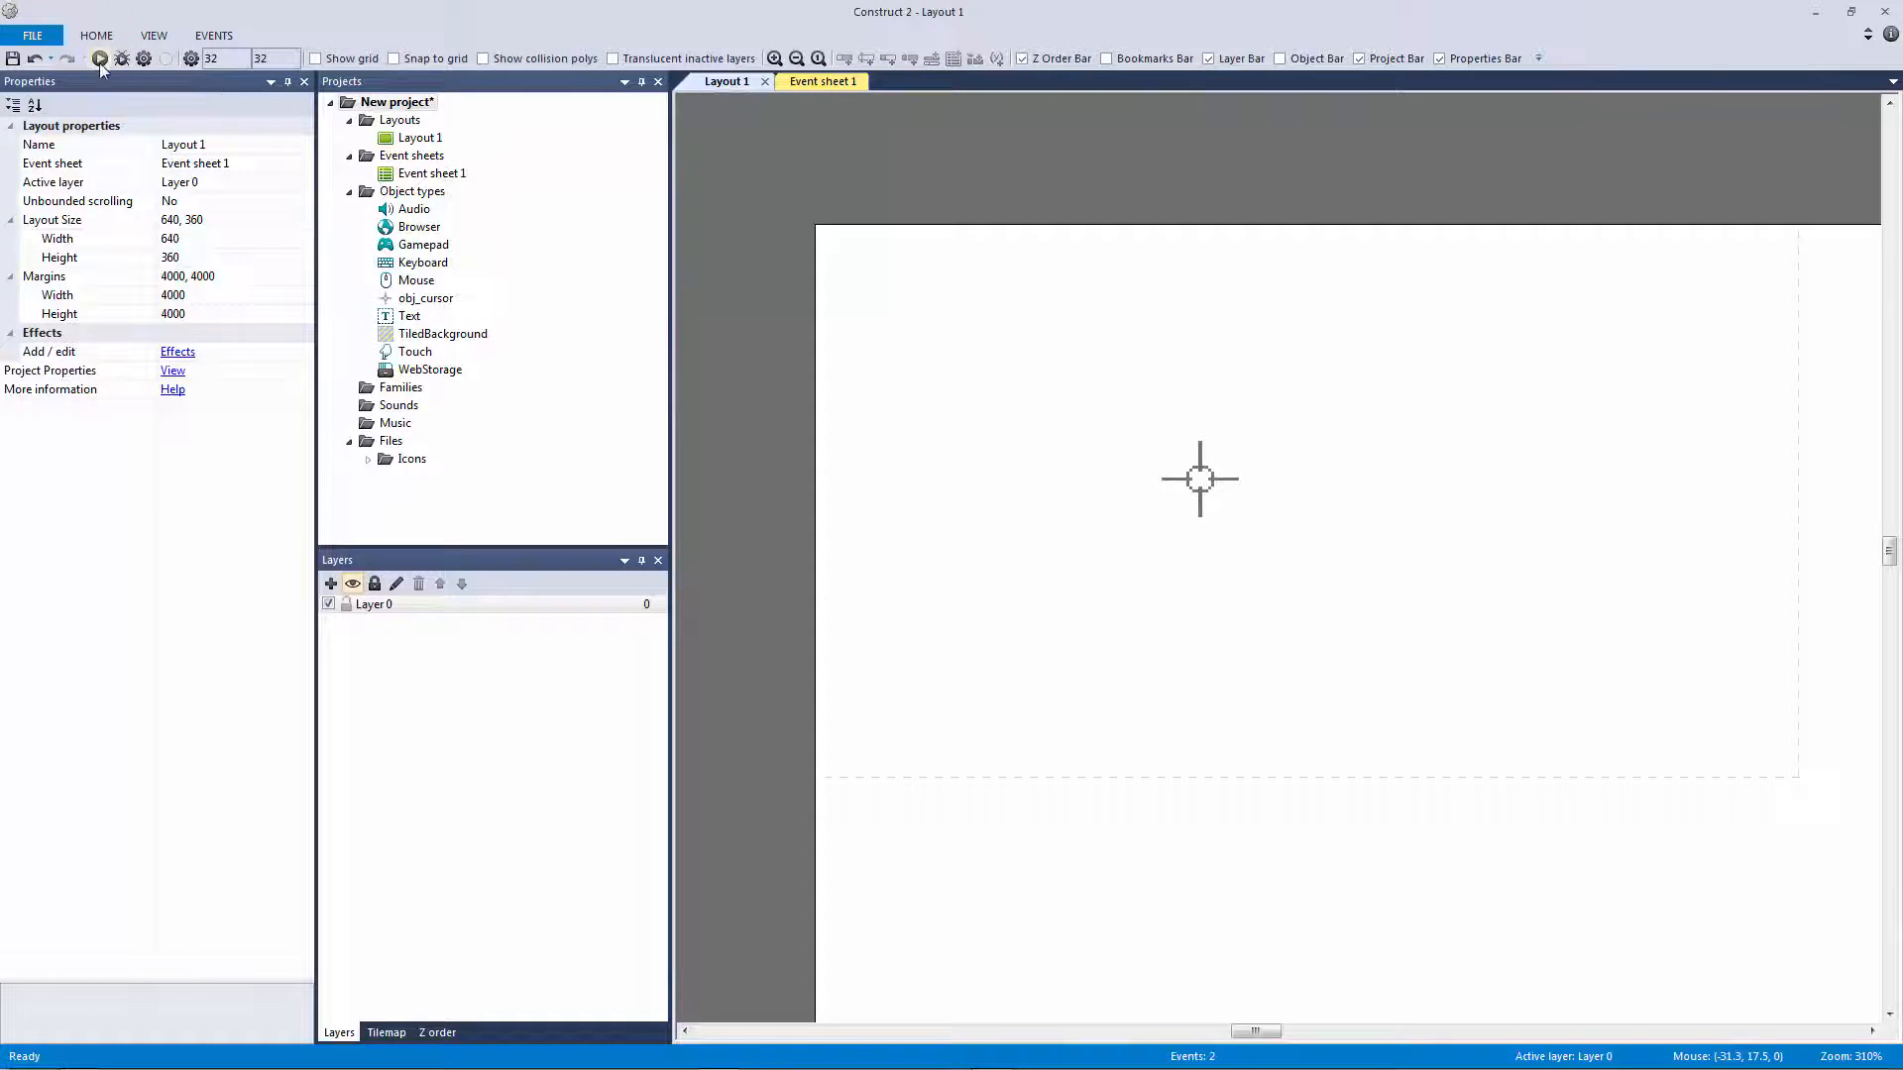
click(101, 58)
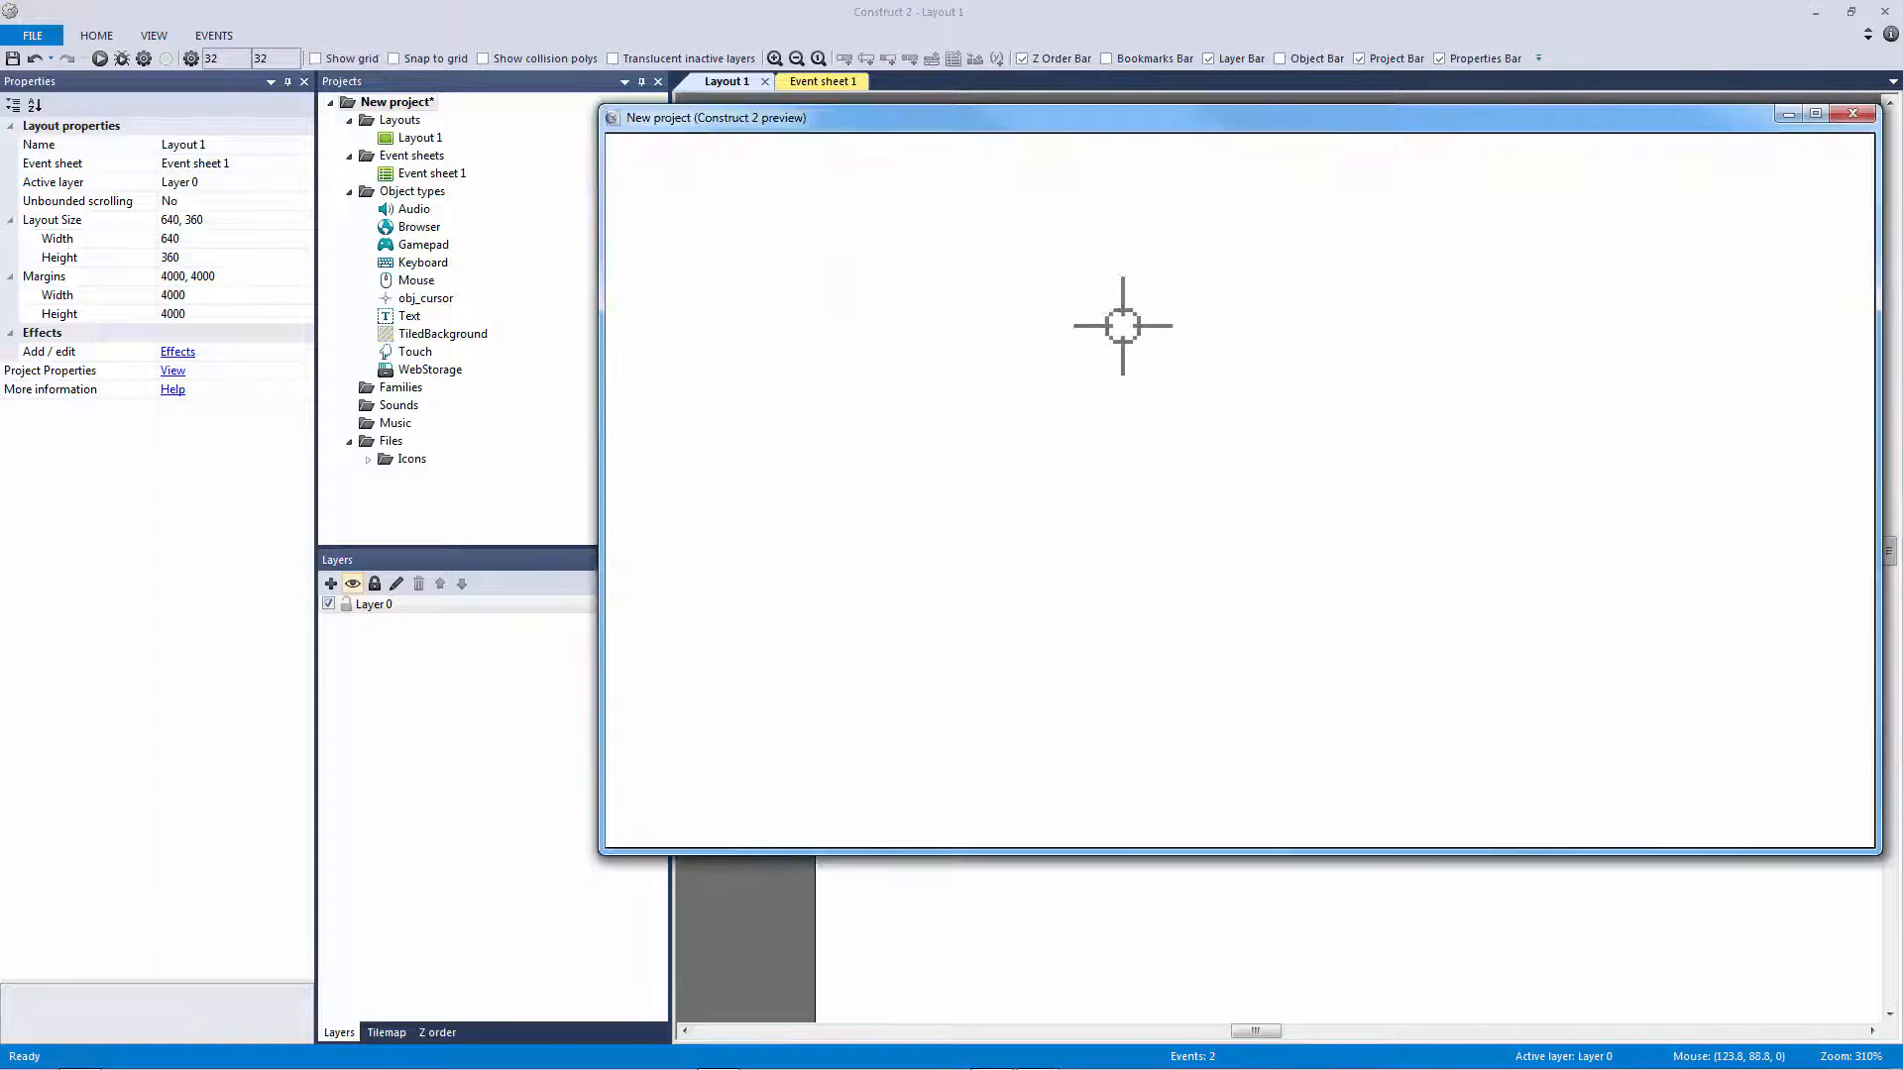
mouse_move(916, 355)
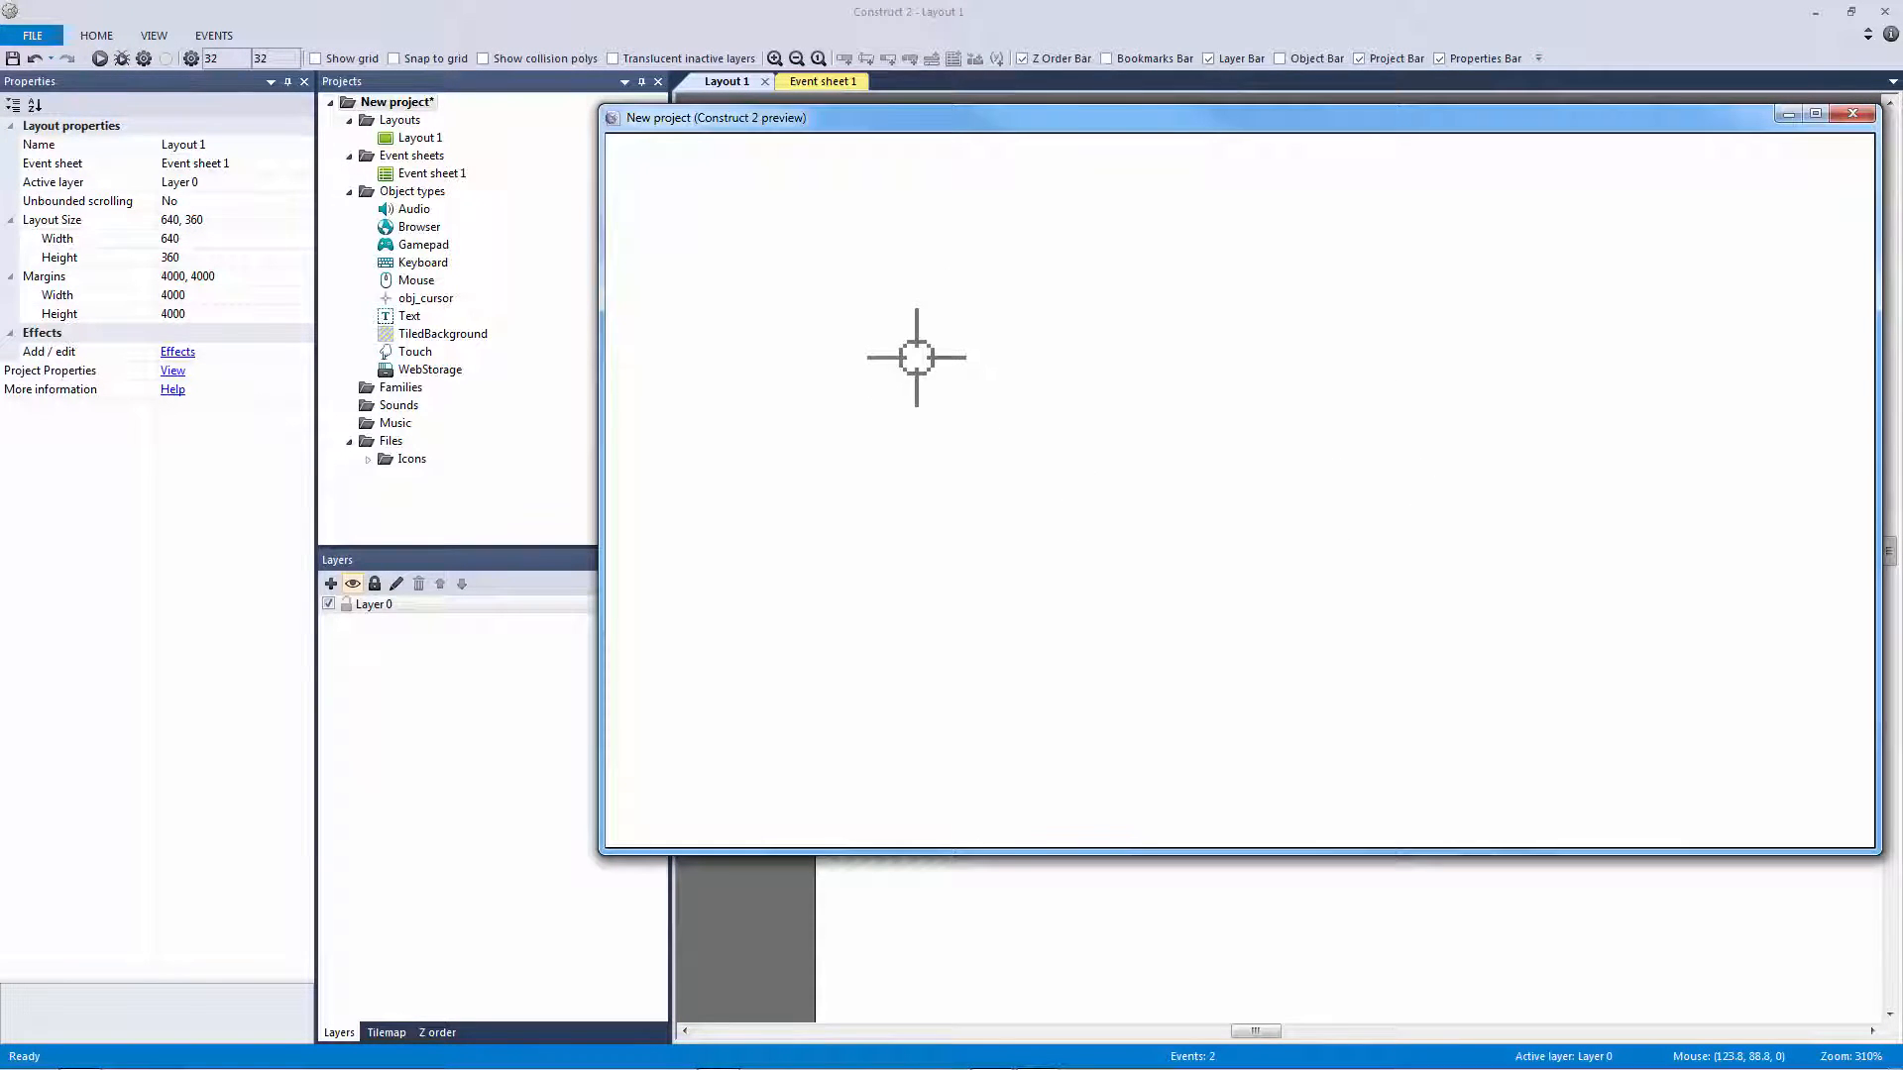
mouse_move(1018, 440)
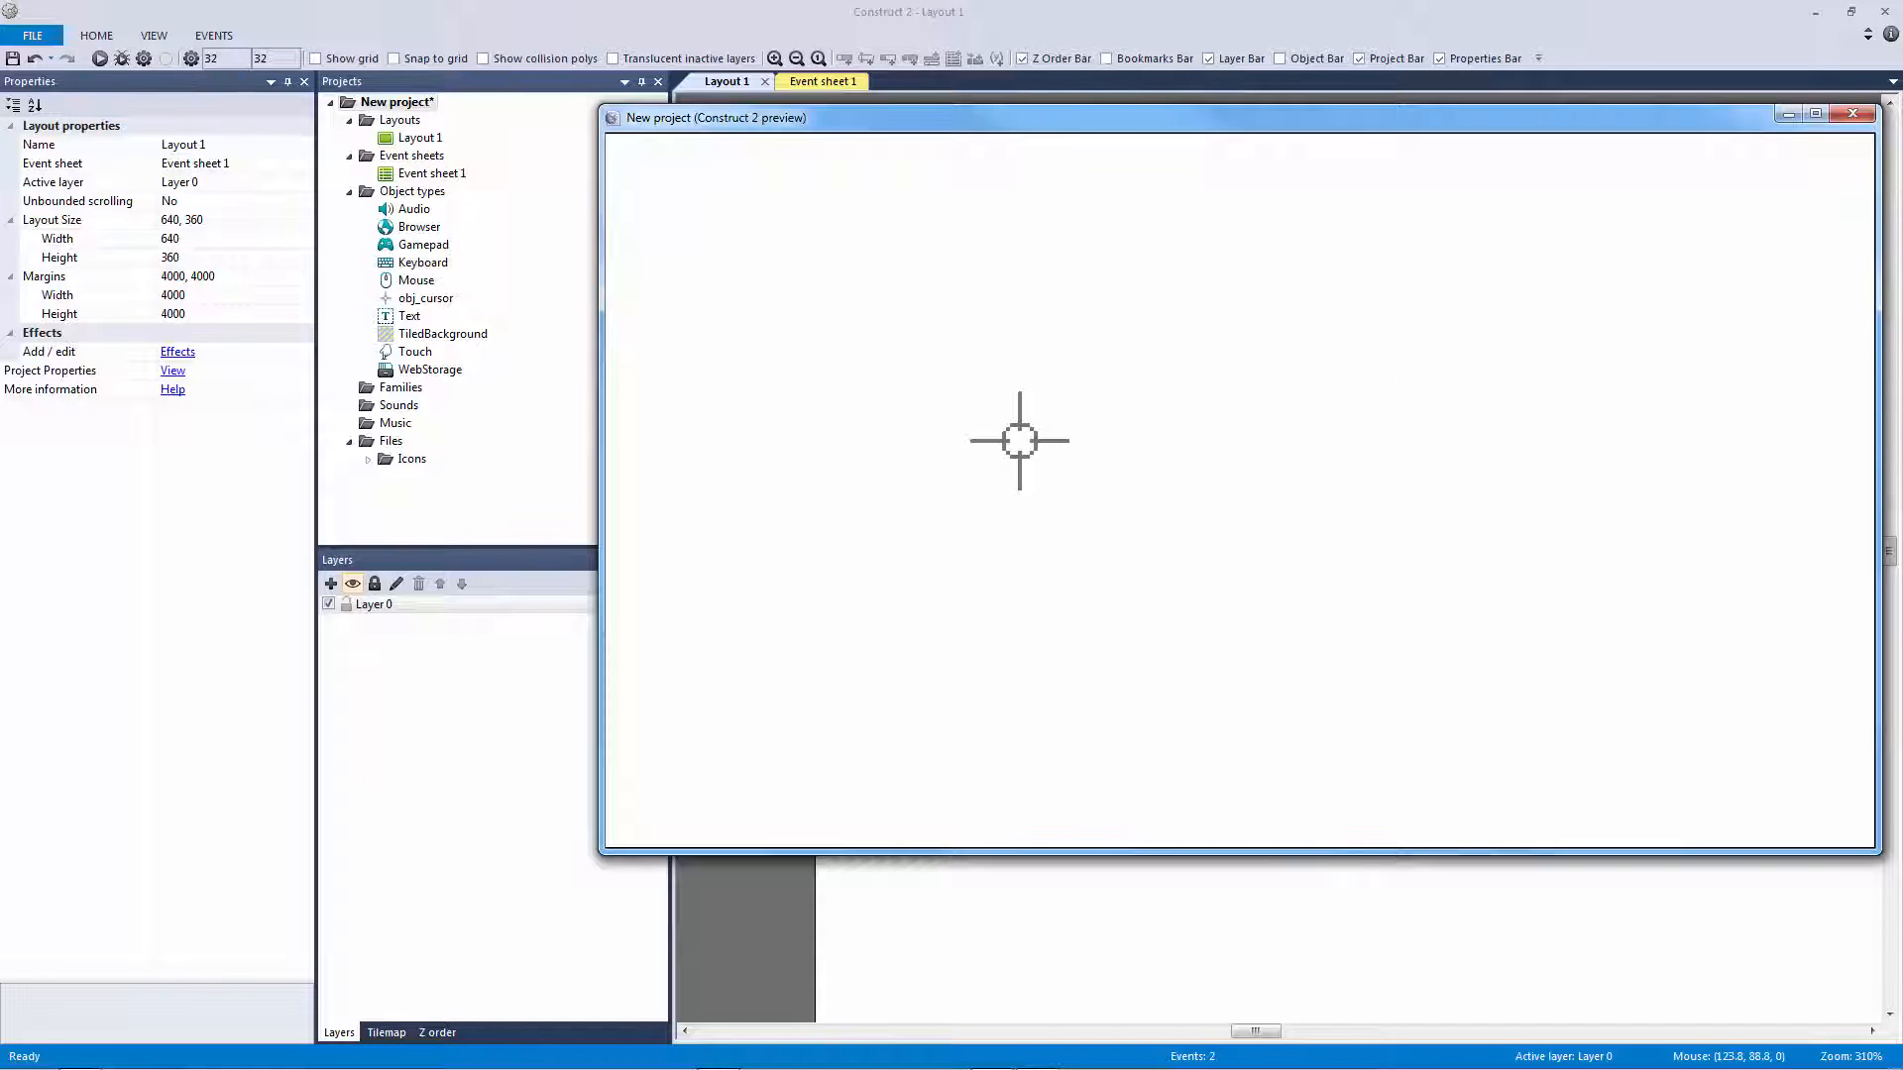
mouse_move(824, 325)
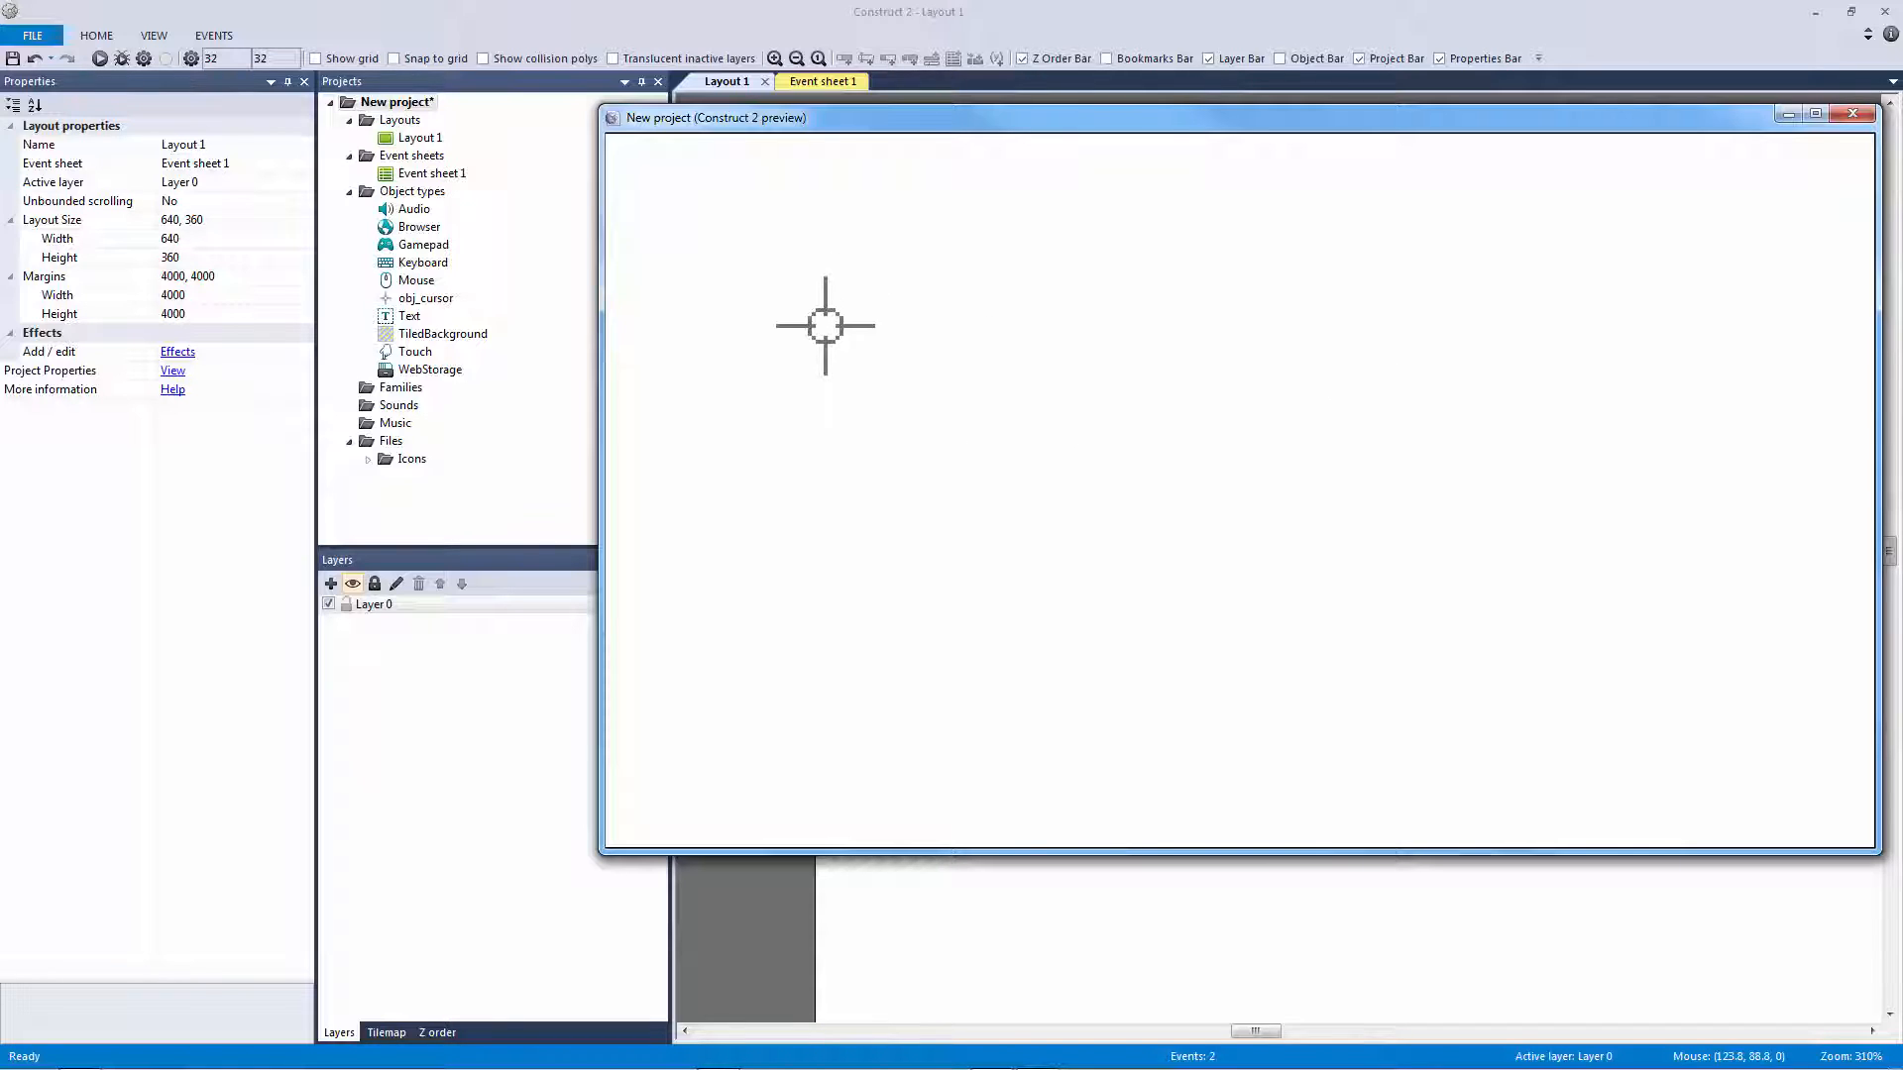
mouse_move(1538, 420)
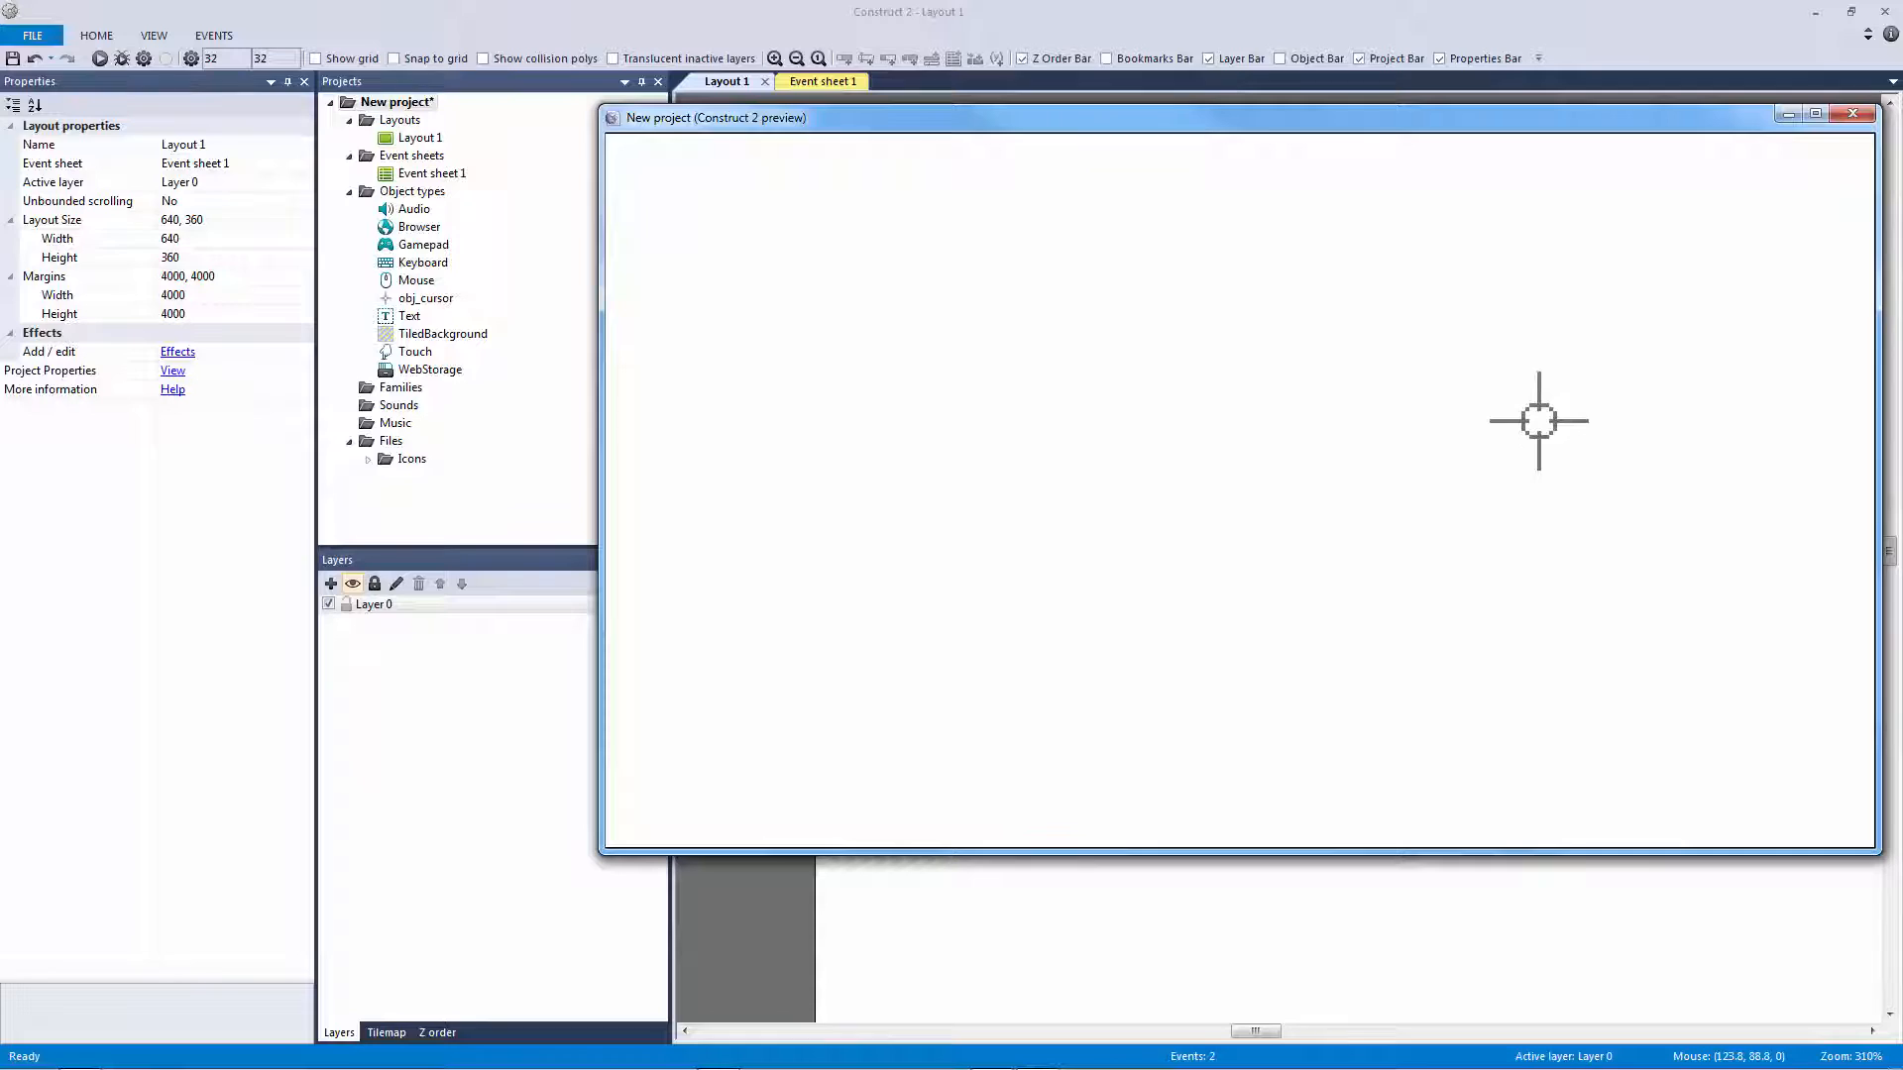
mouse_move(1240, 567)
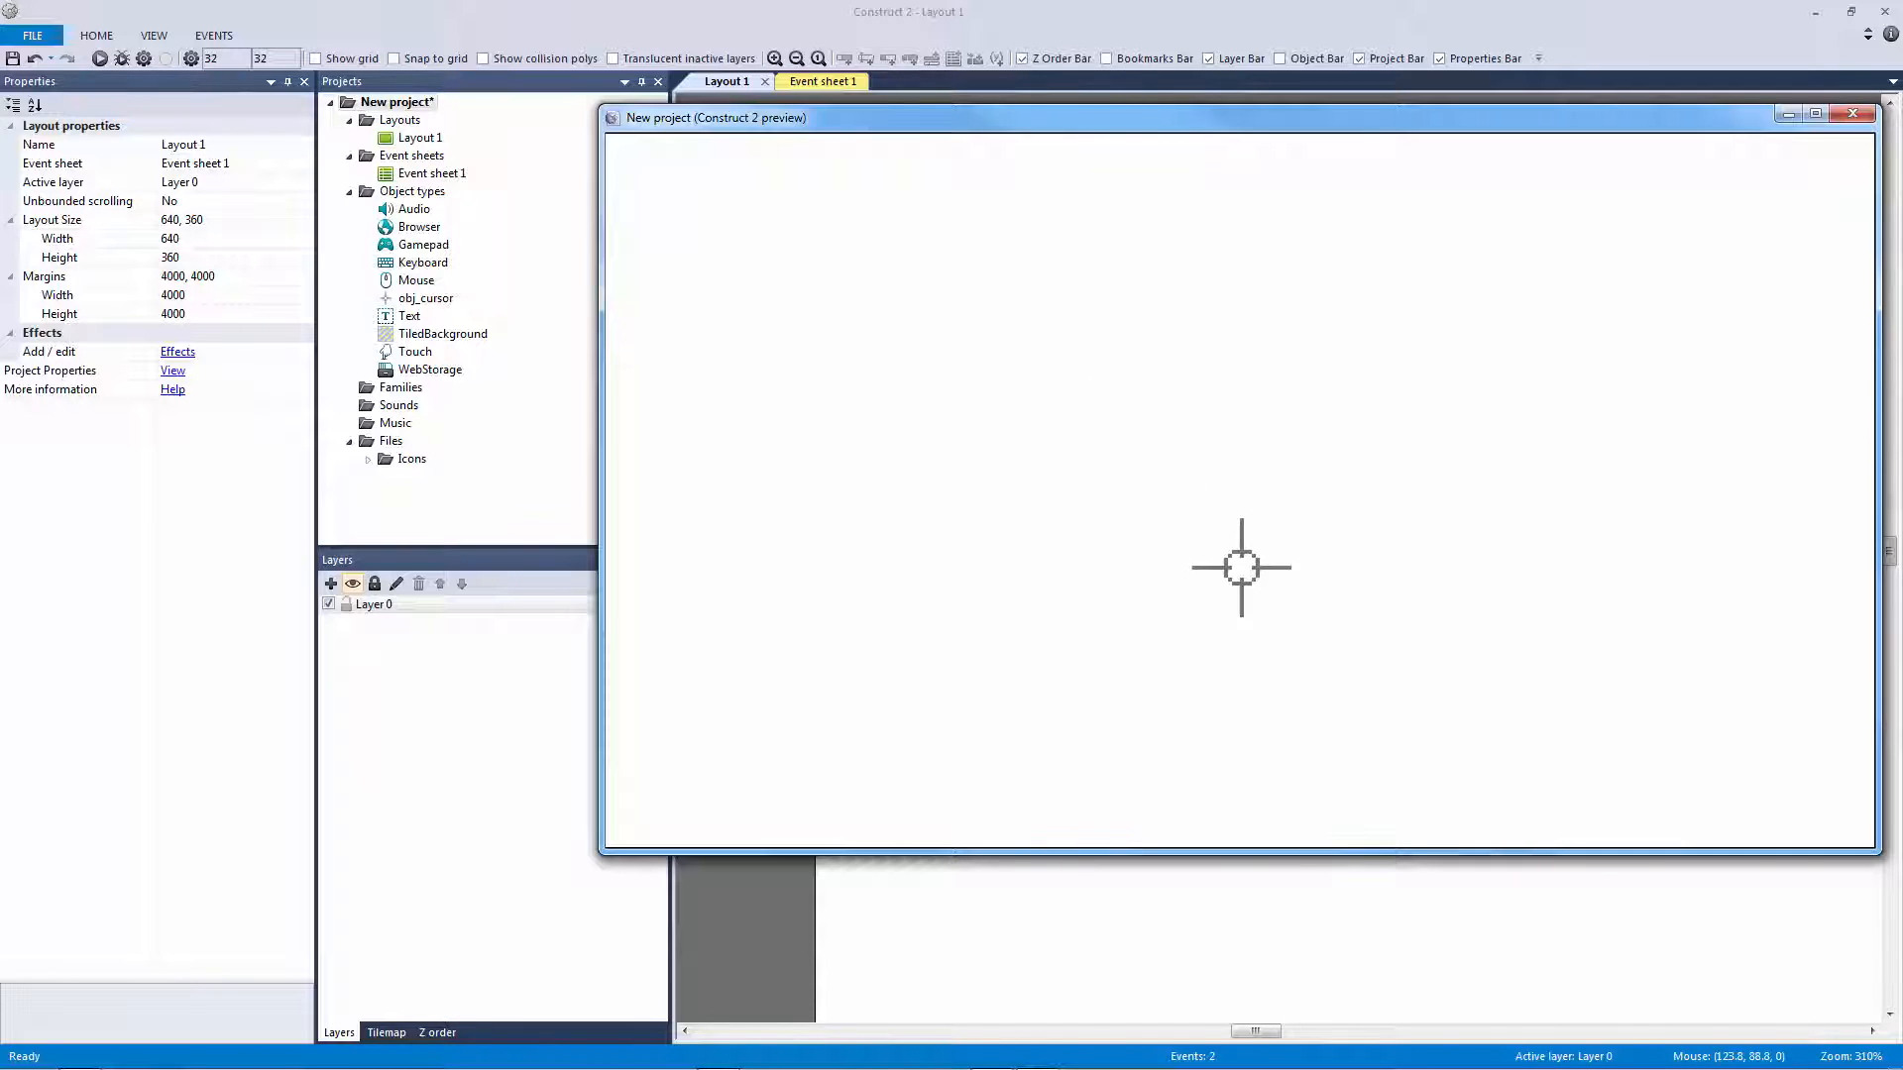
mouse_move(1288, 495)
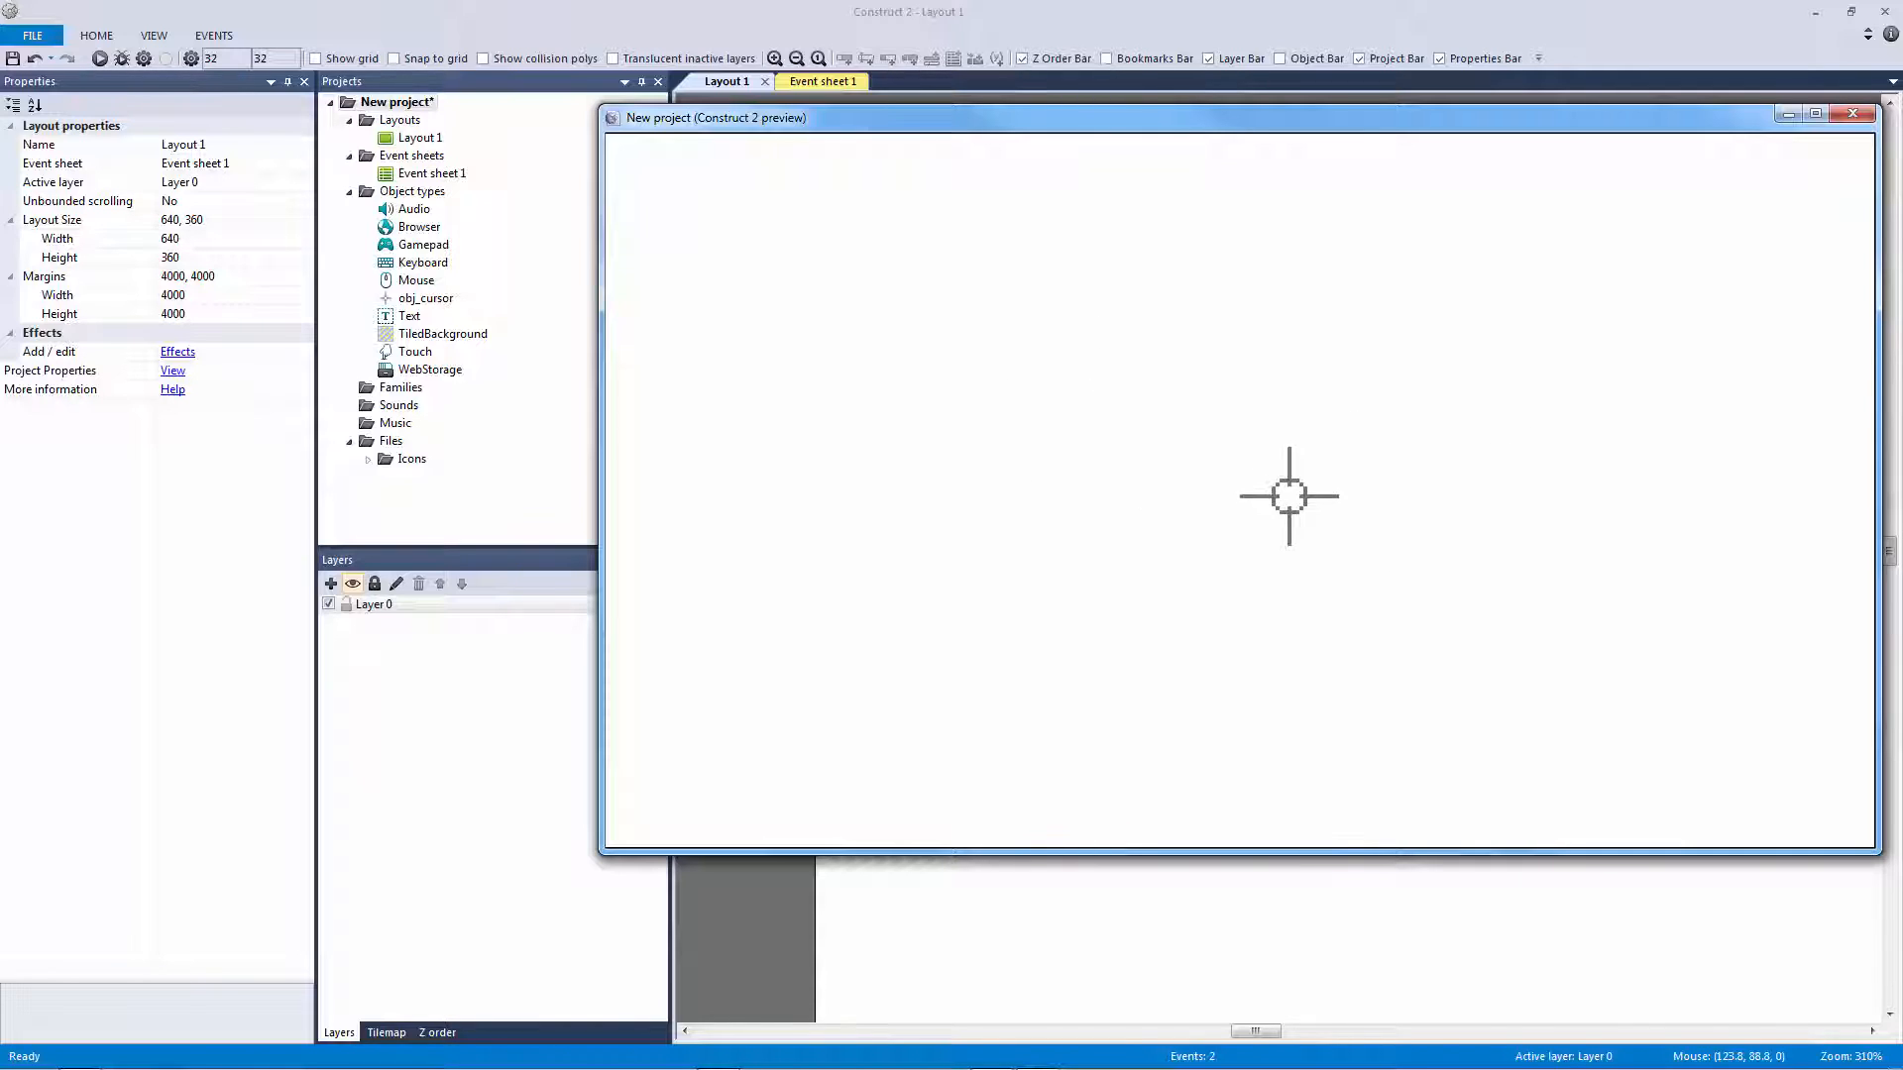
mouse_move(1173, 473)
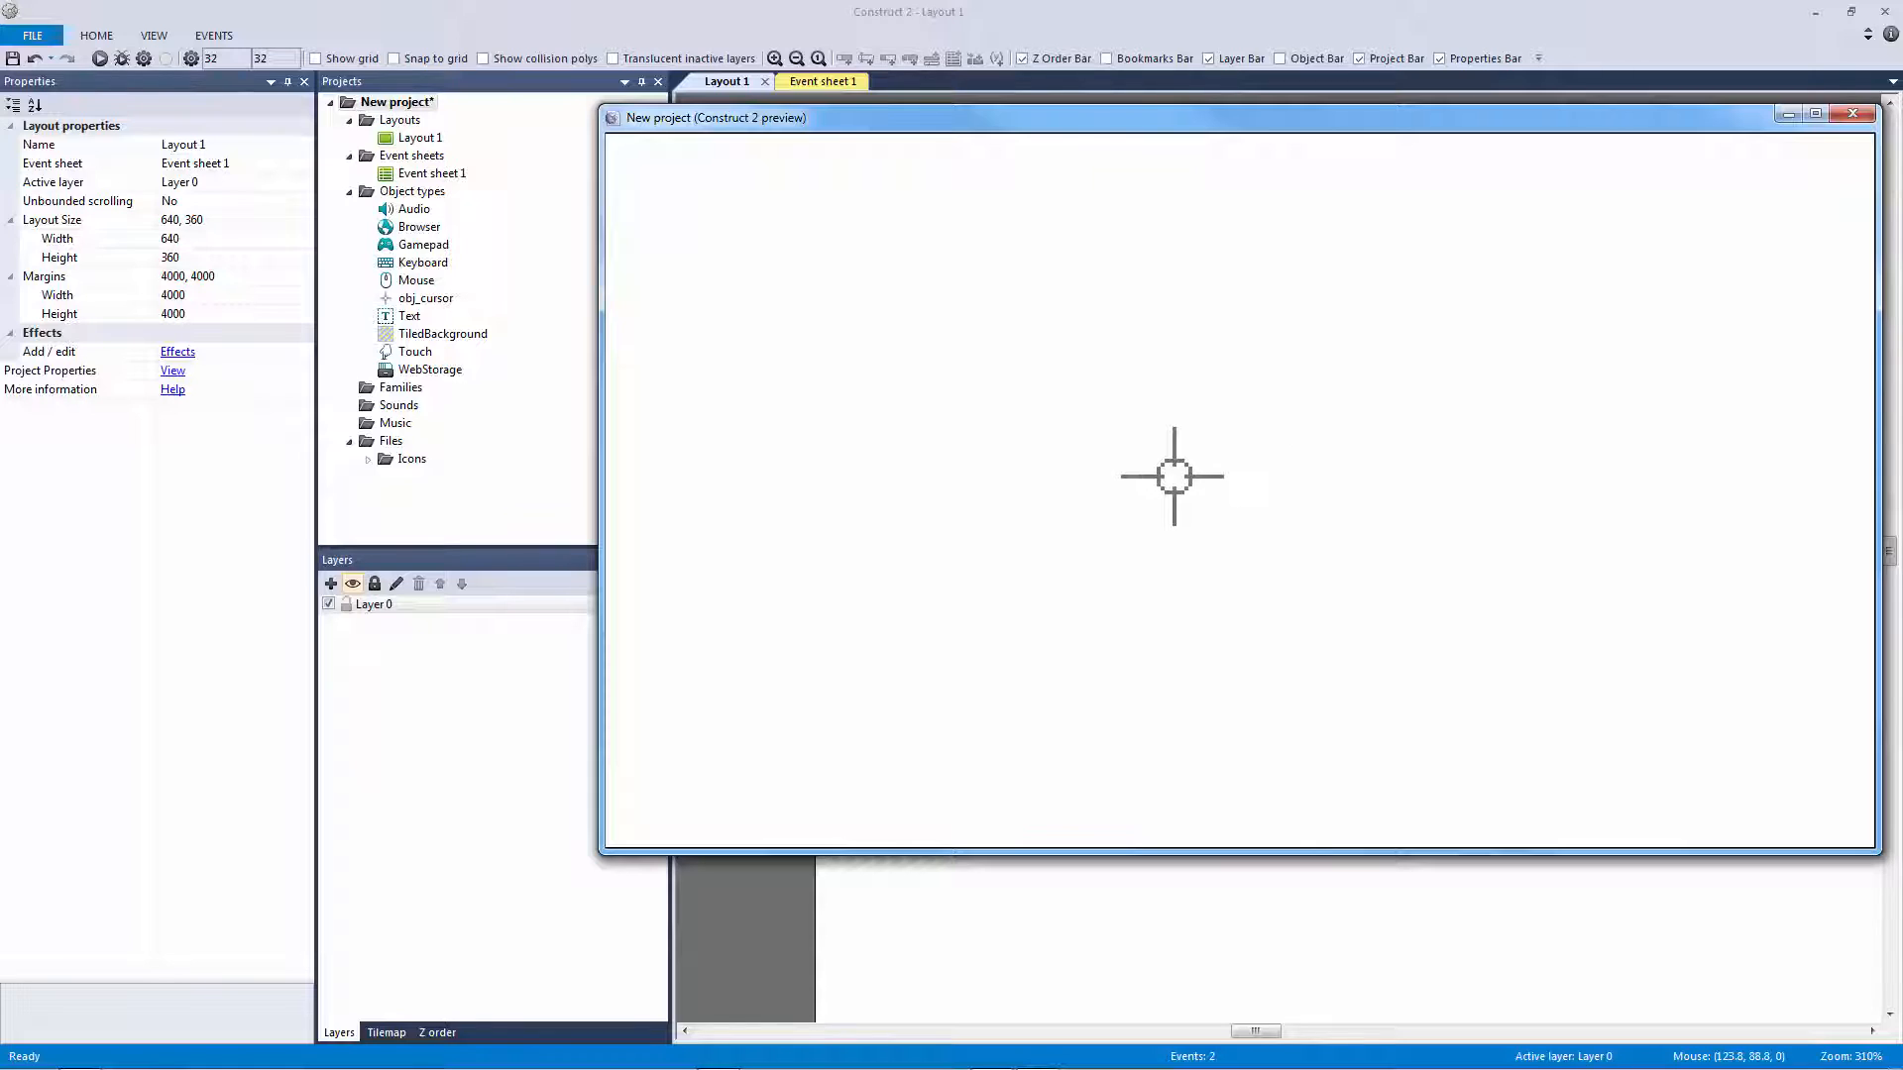
mouse_move(1416, 463)
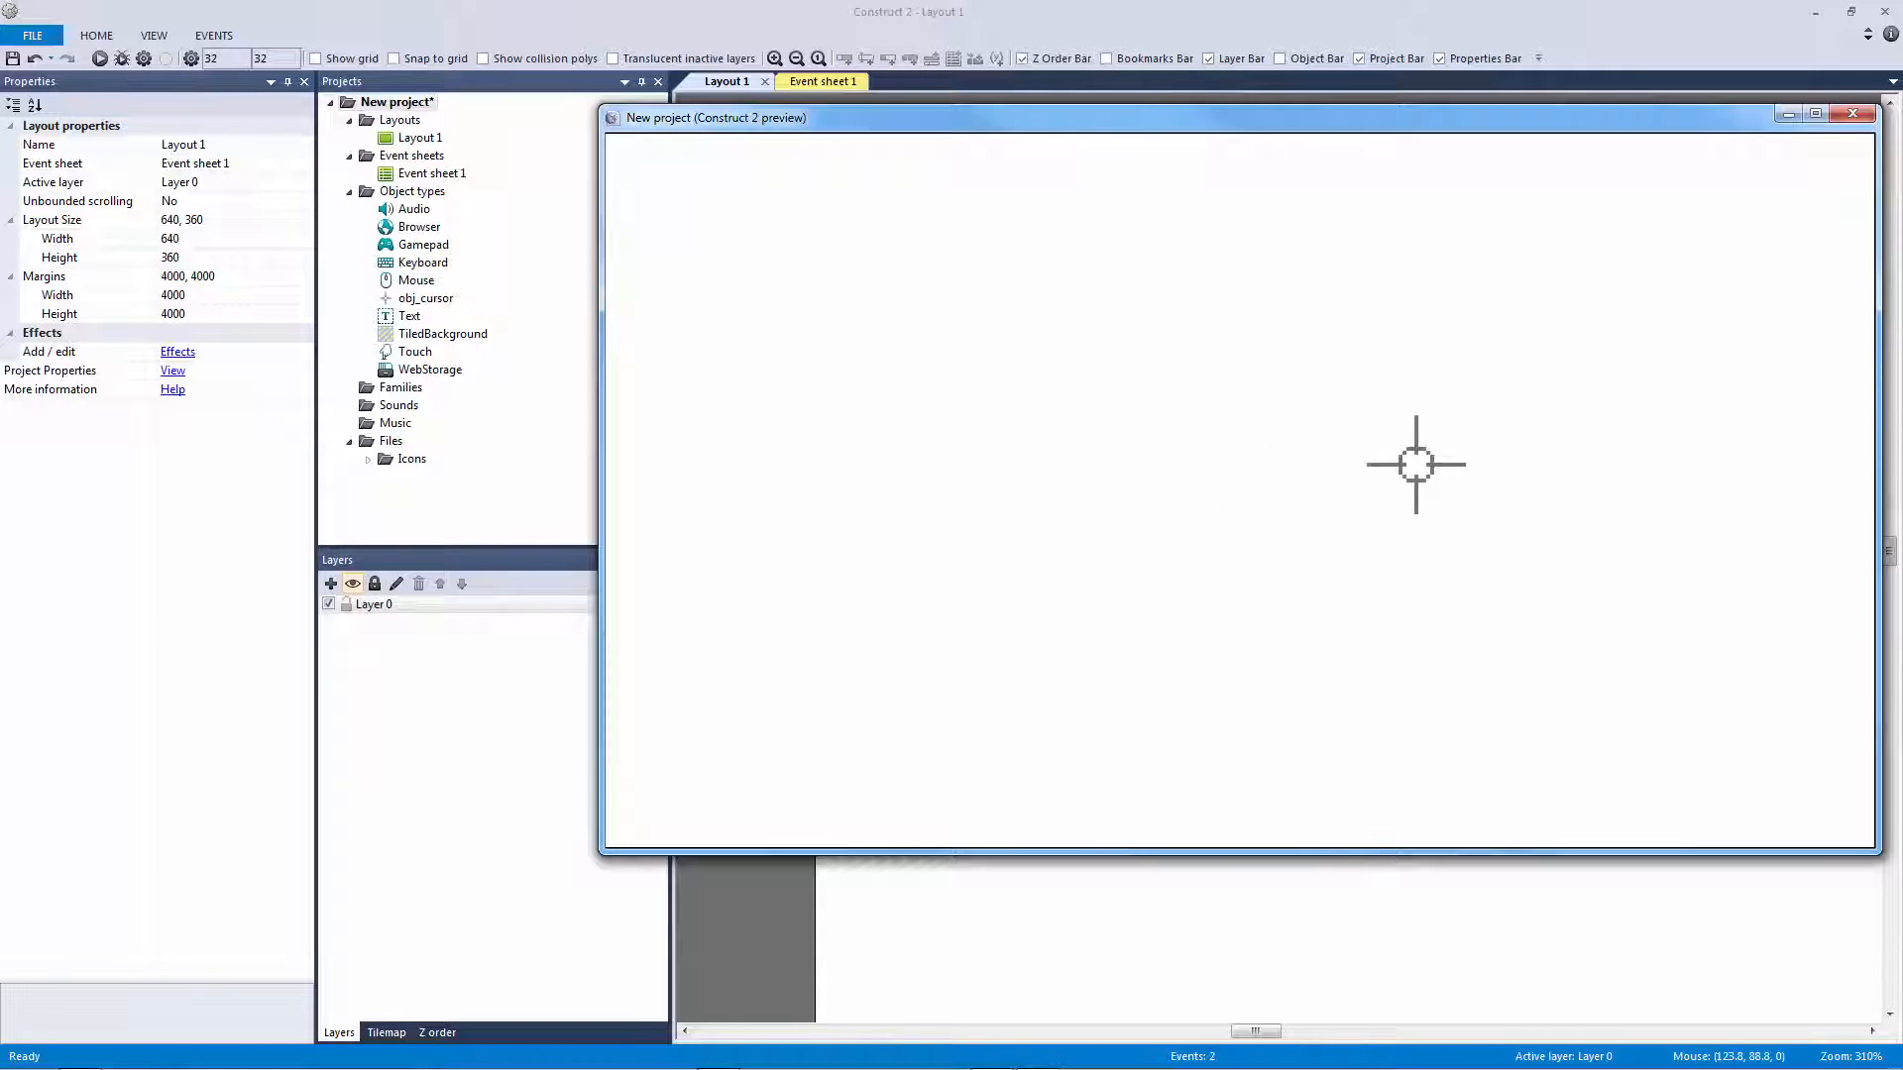
mouse_move(1810, 159)
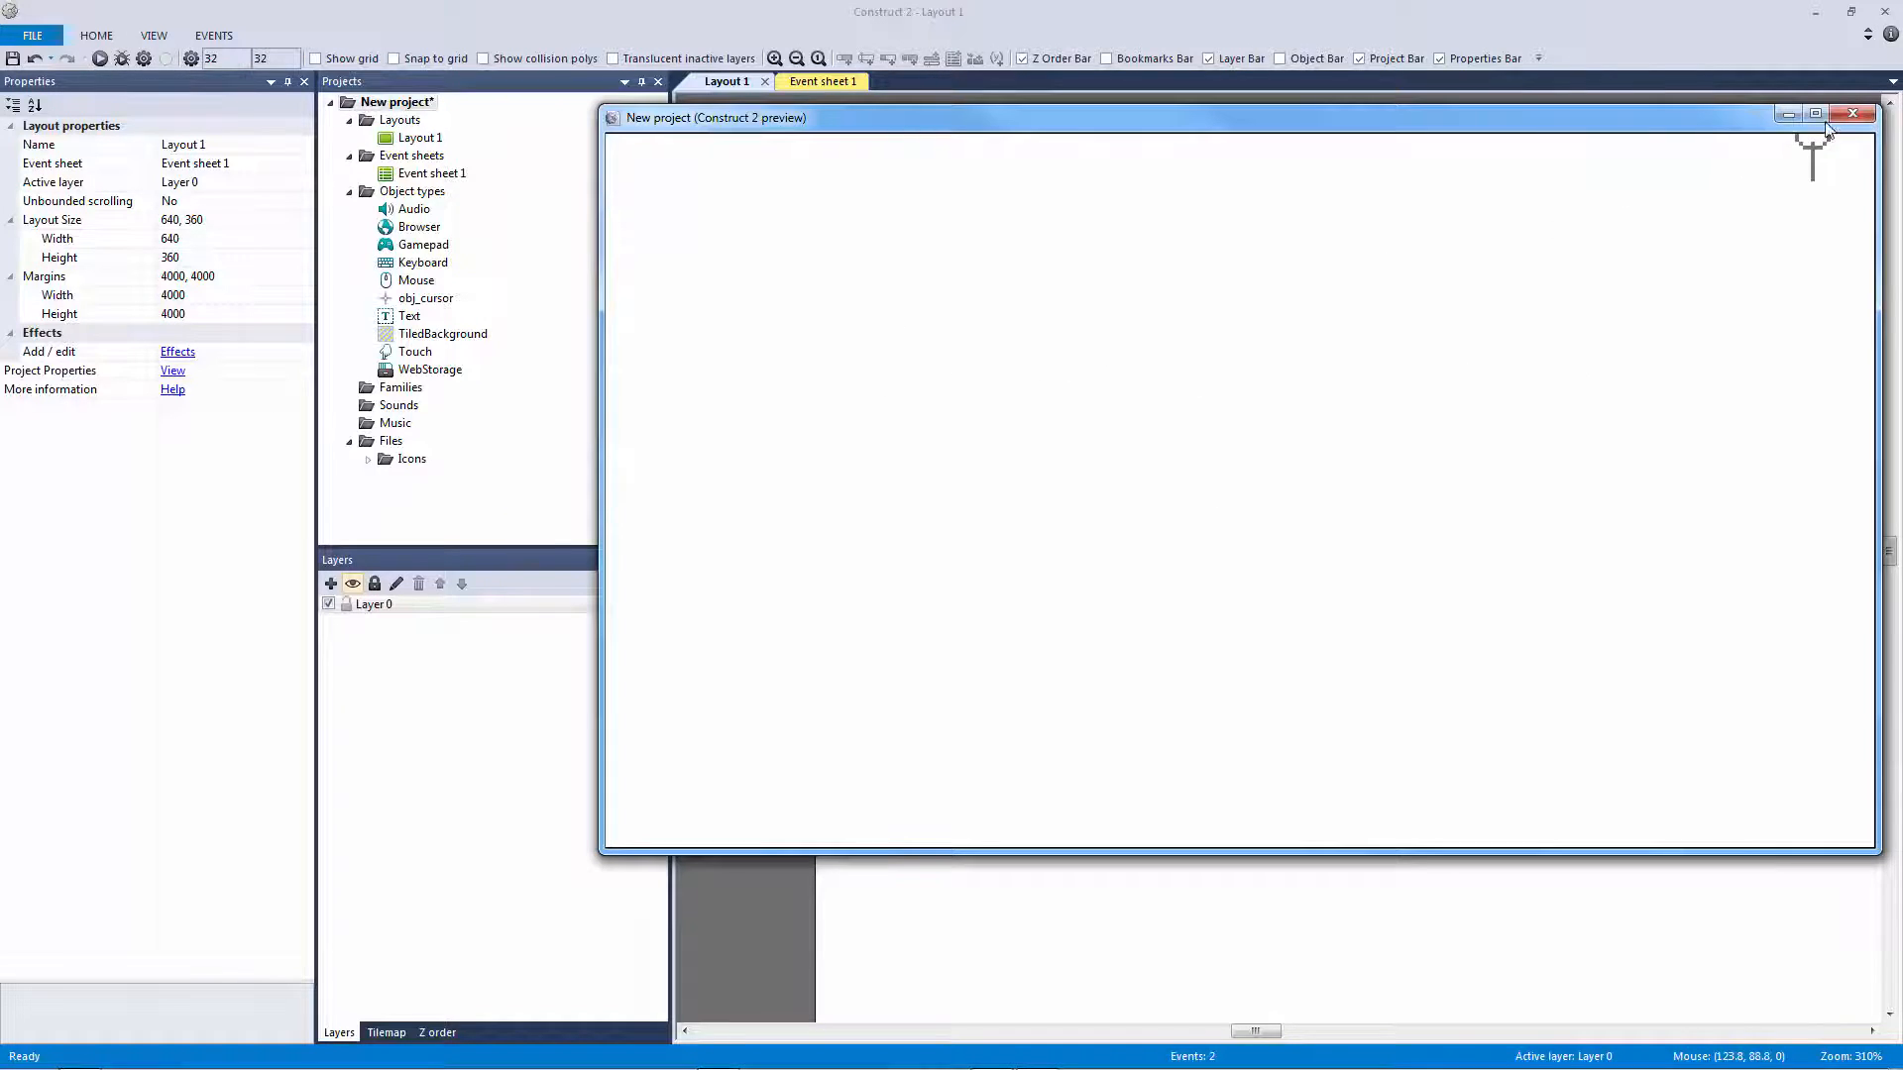
click(1853, 115)
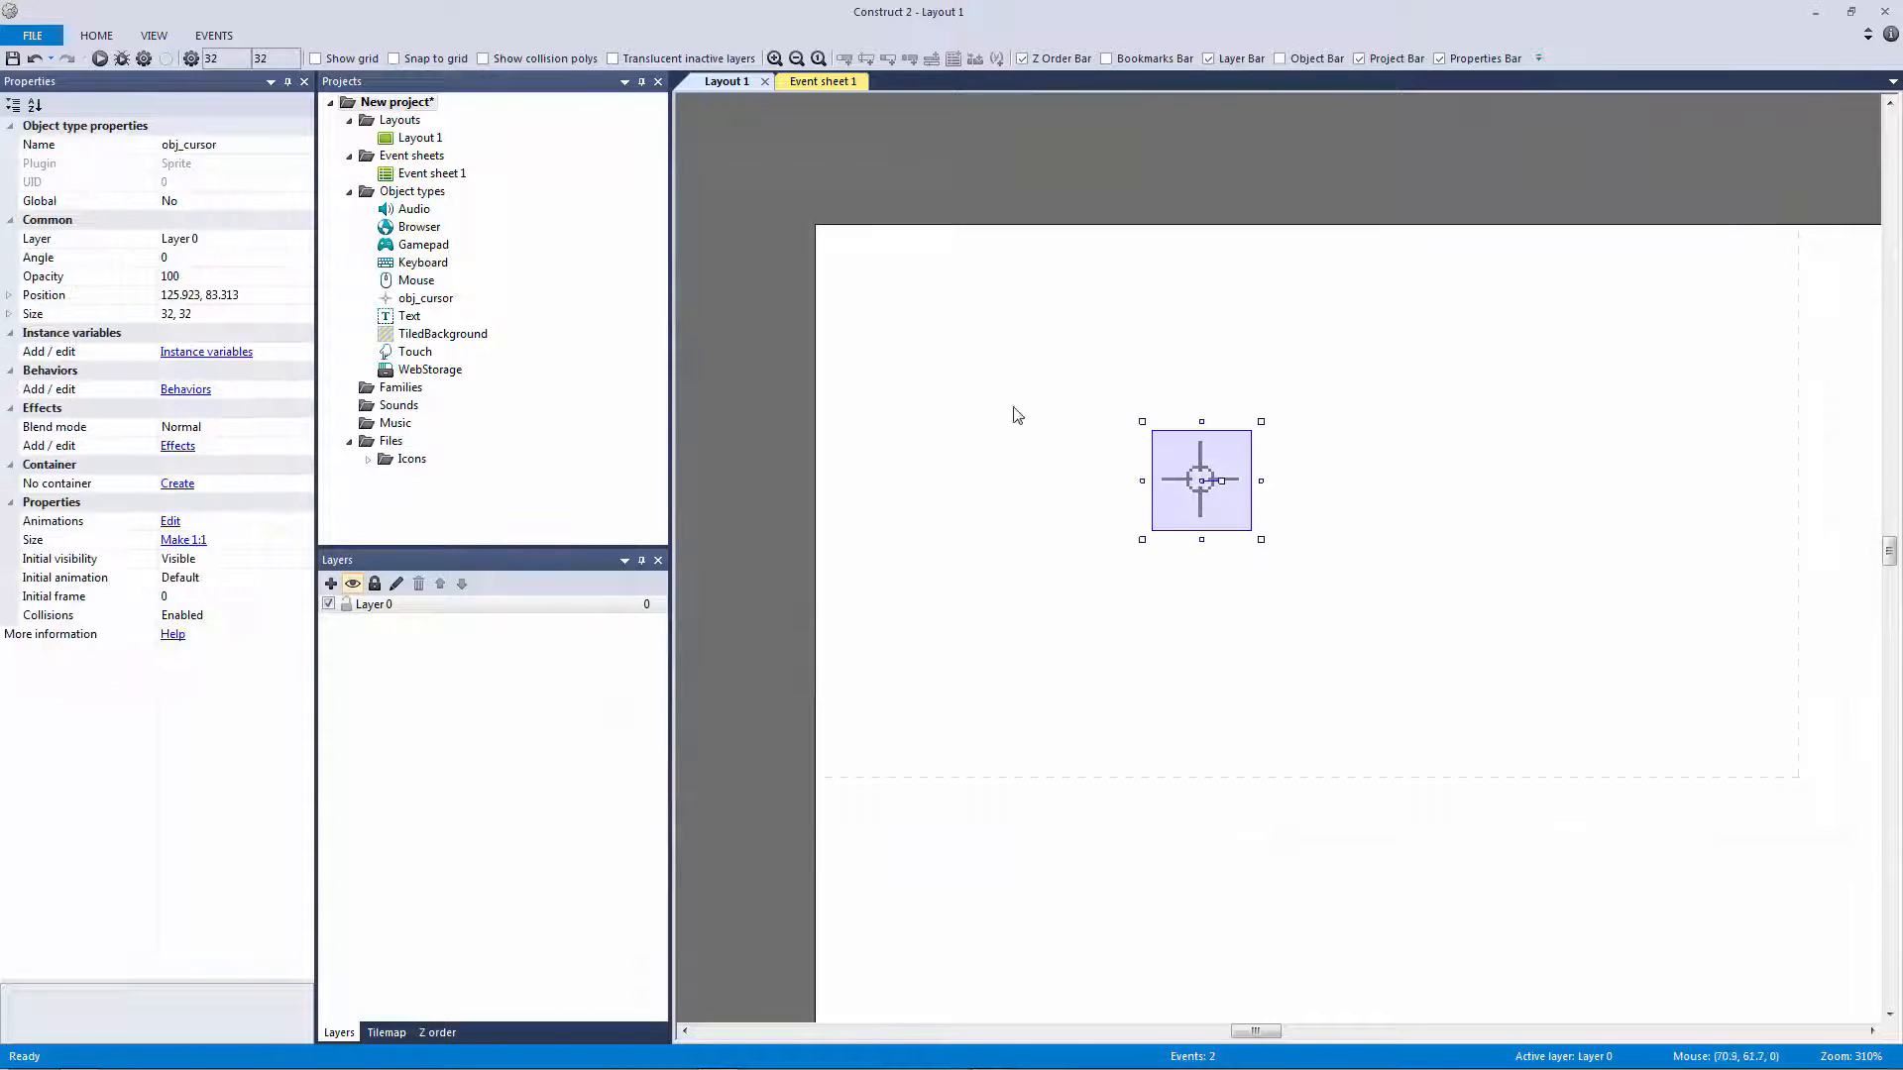
mouse_move(1201, 495)
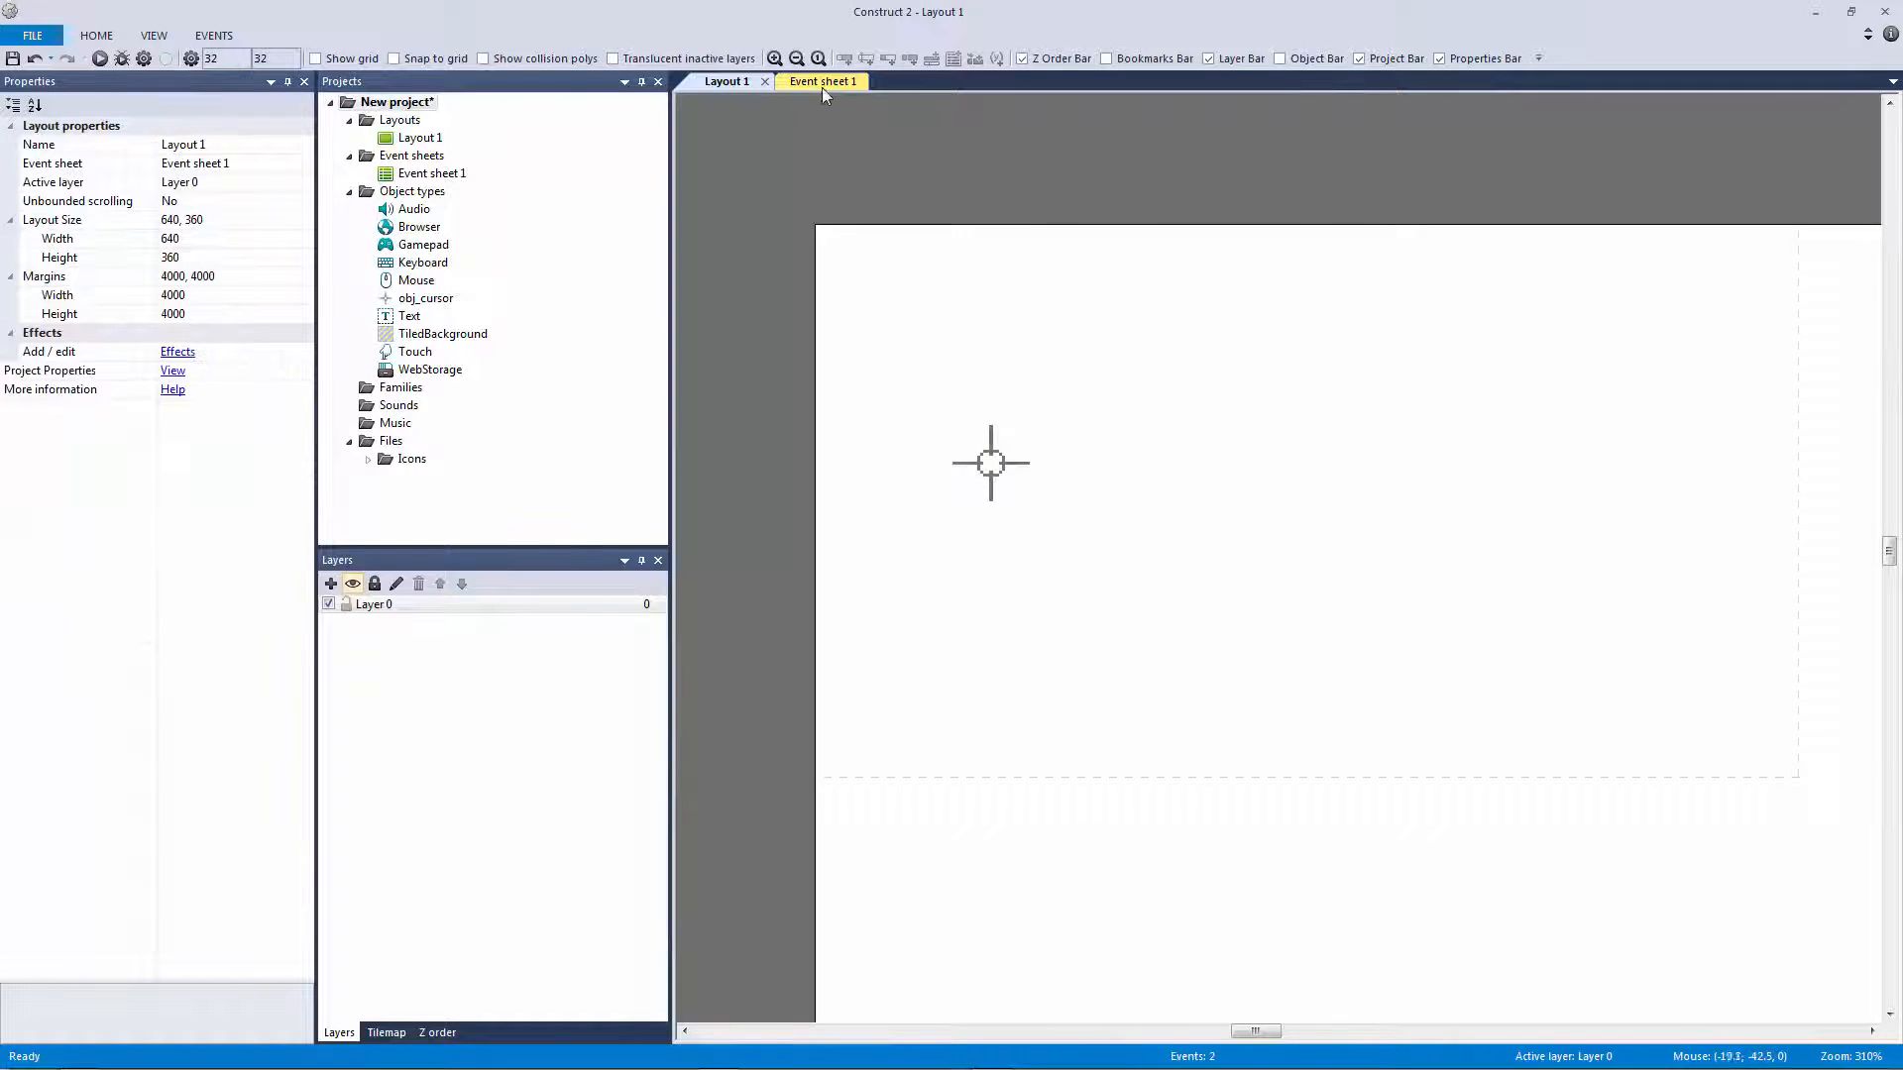
click(821, 81)
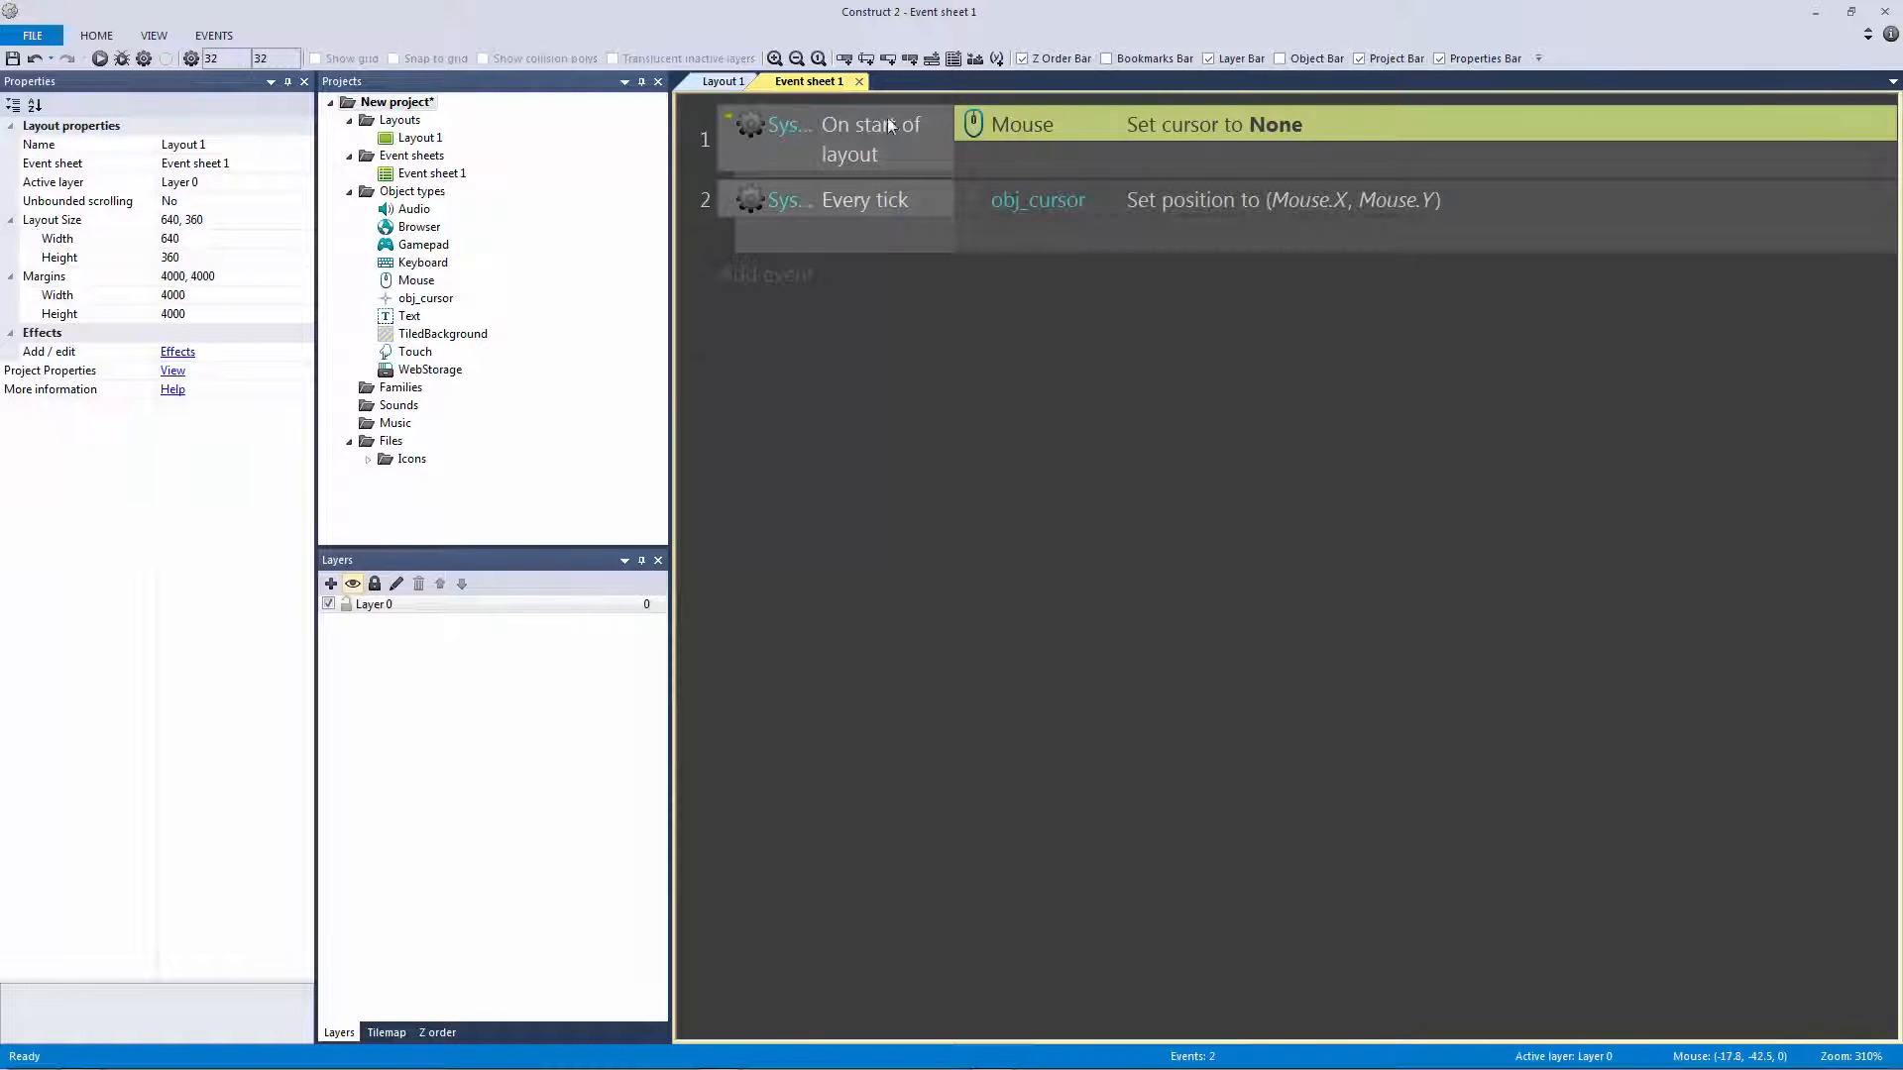
click(724, 81)
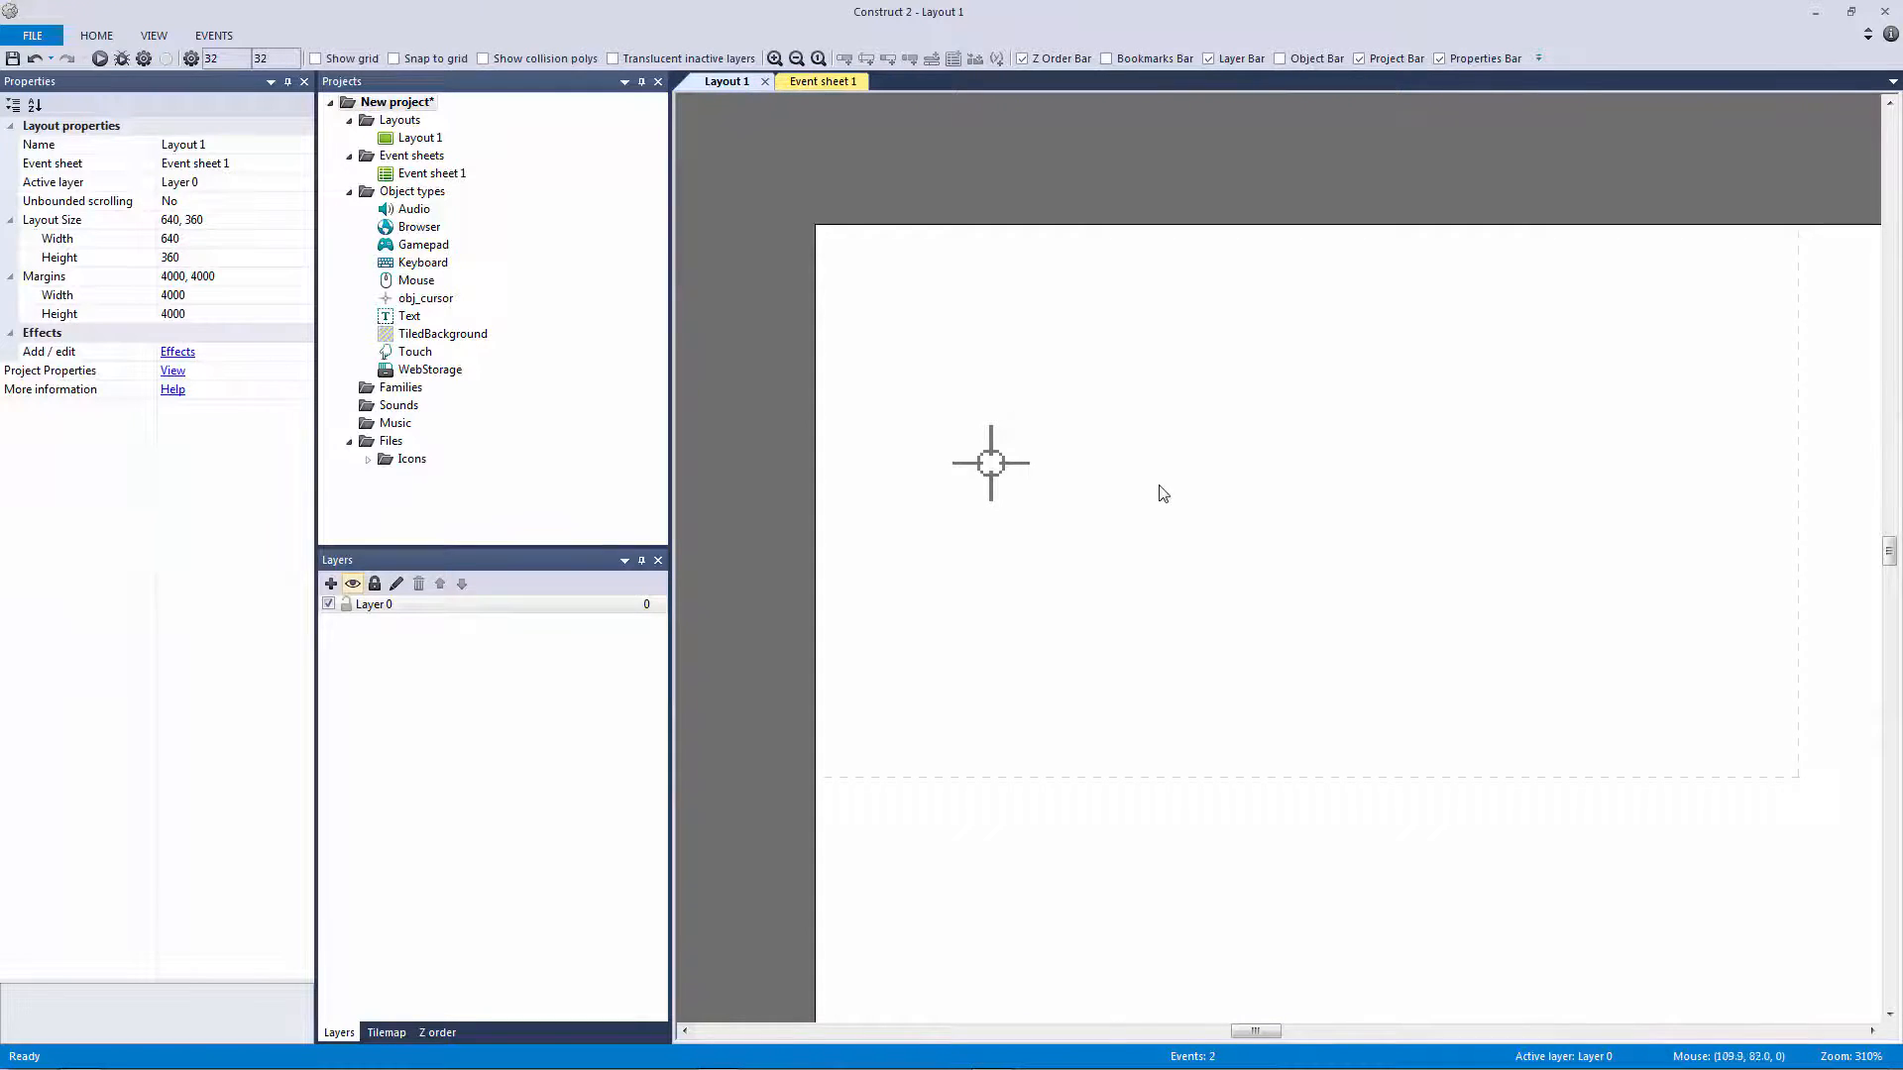
click(991, 464)
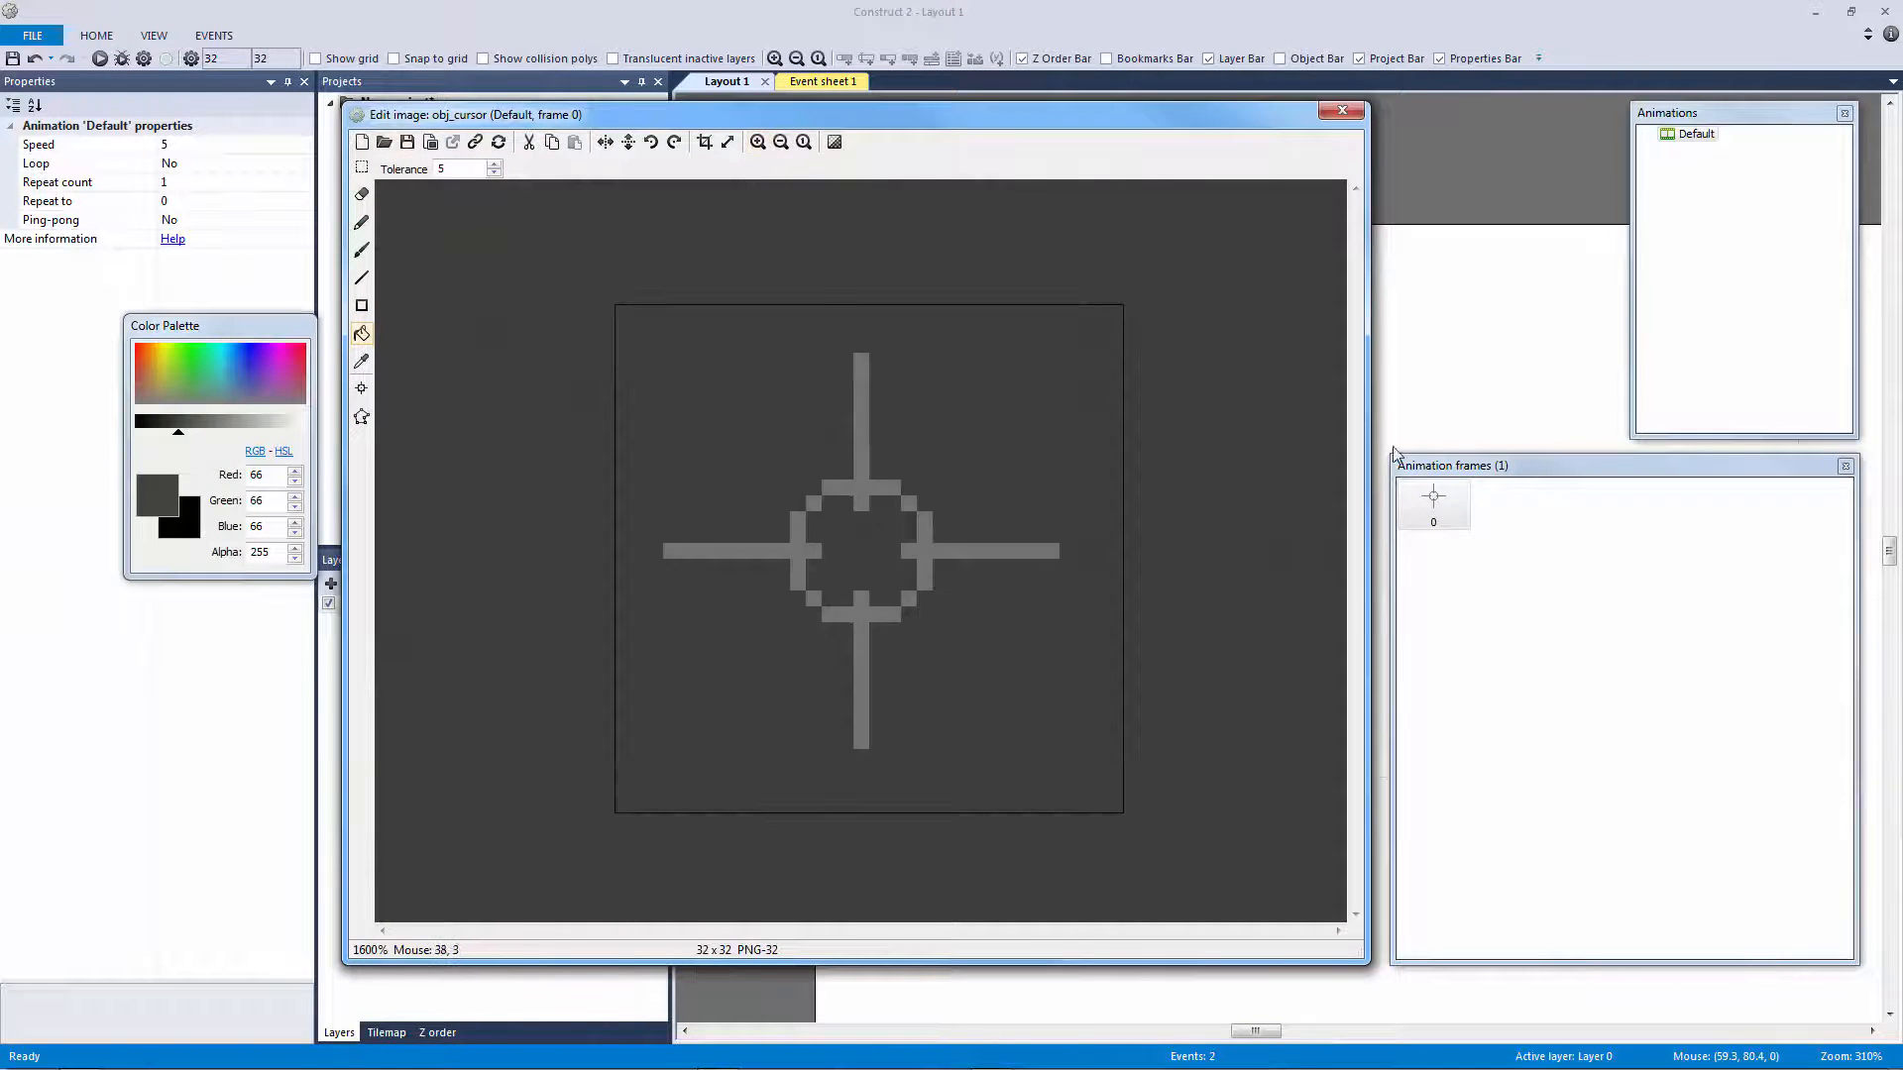
Make a new 32×32 red square sprite, name it obj_block and go to Event sheet 1
click(1431, 500)
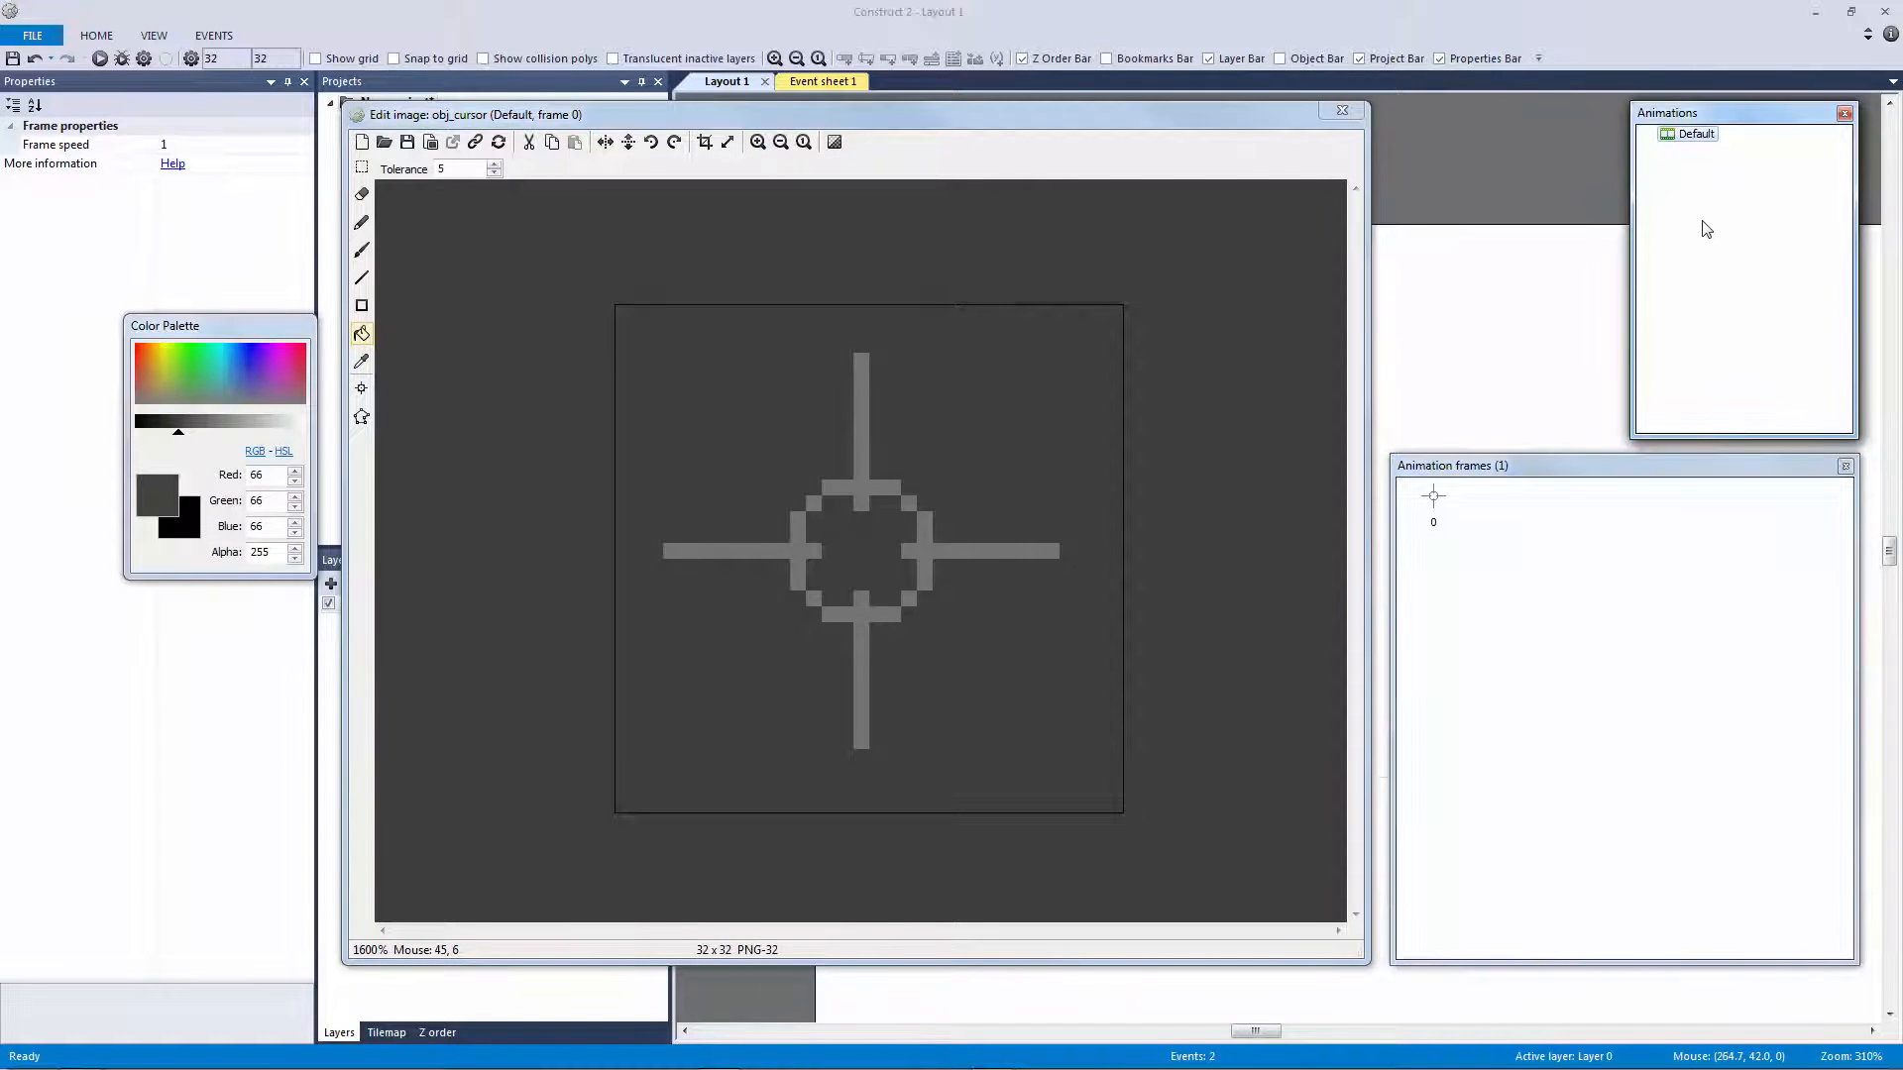
mouse_move(1383, 127)
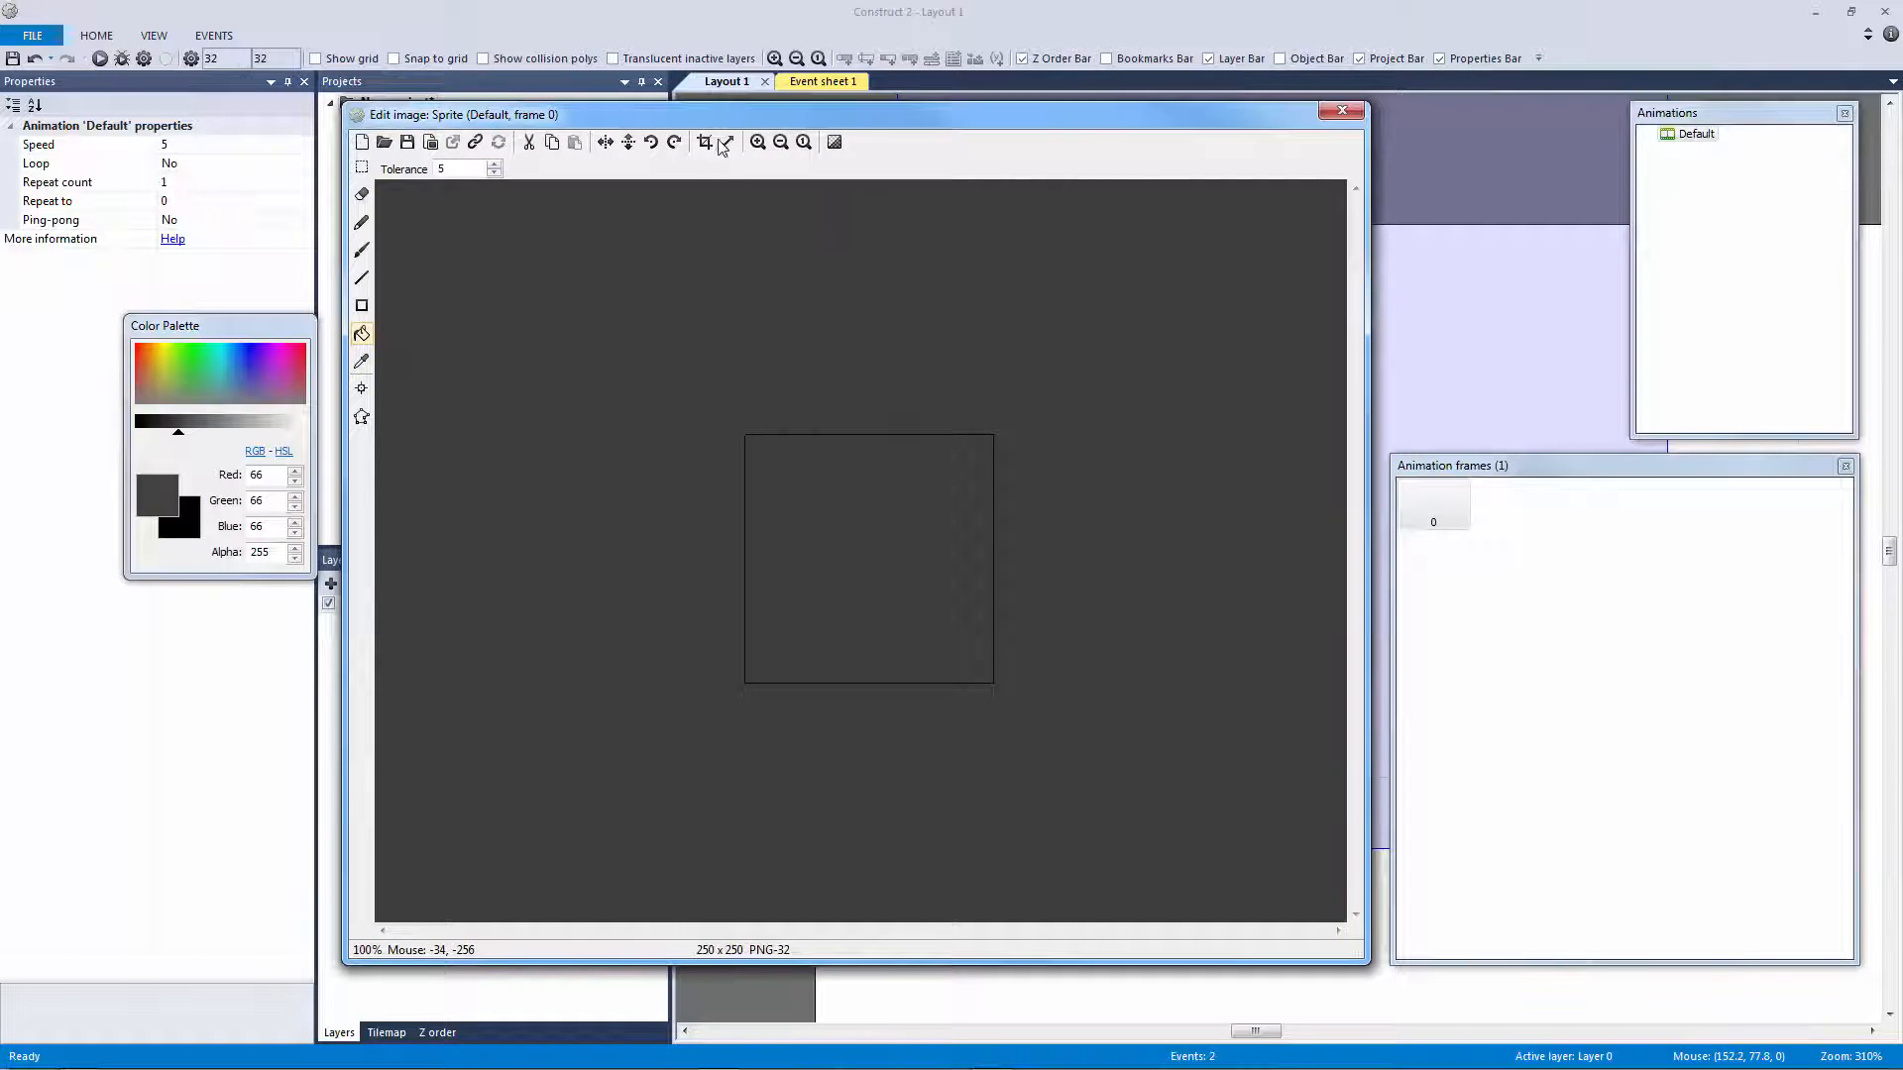
click(727, 143)
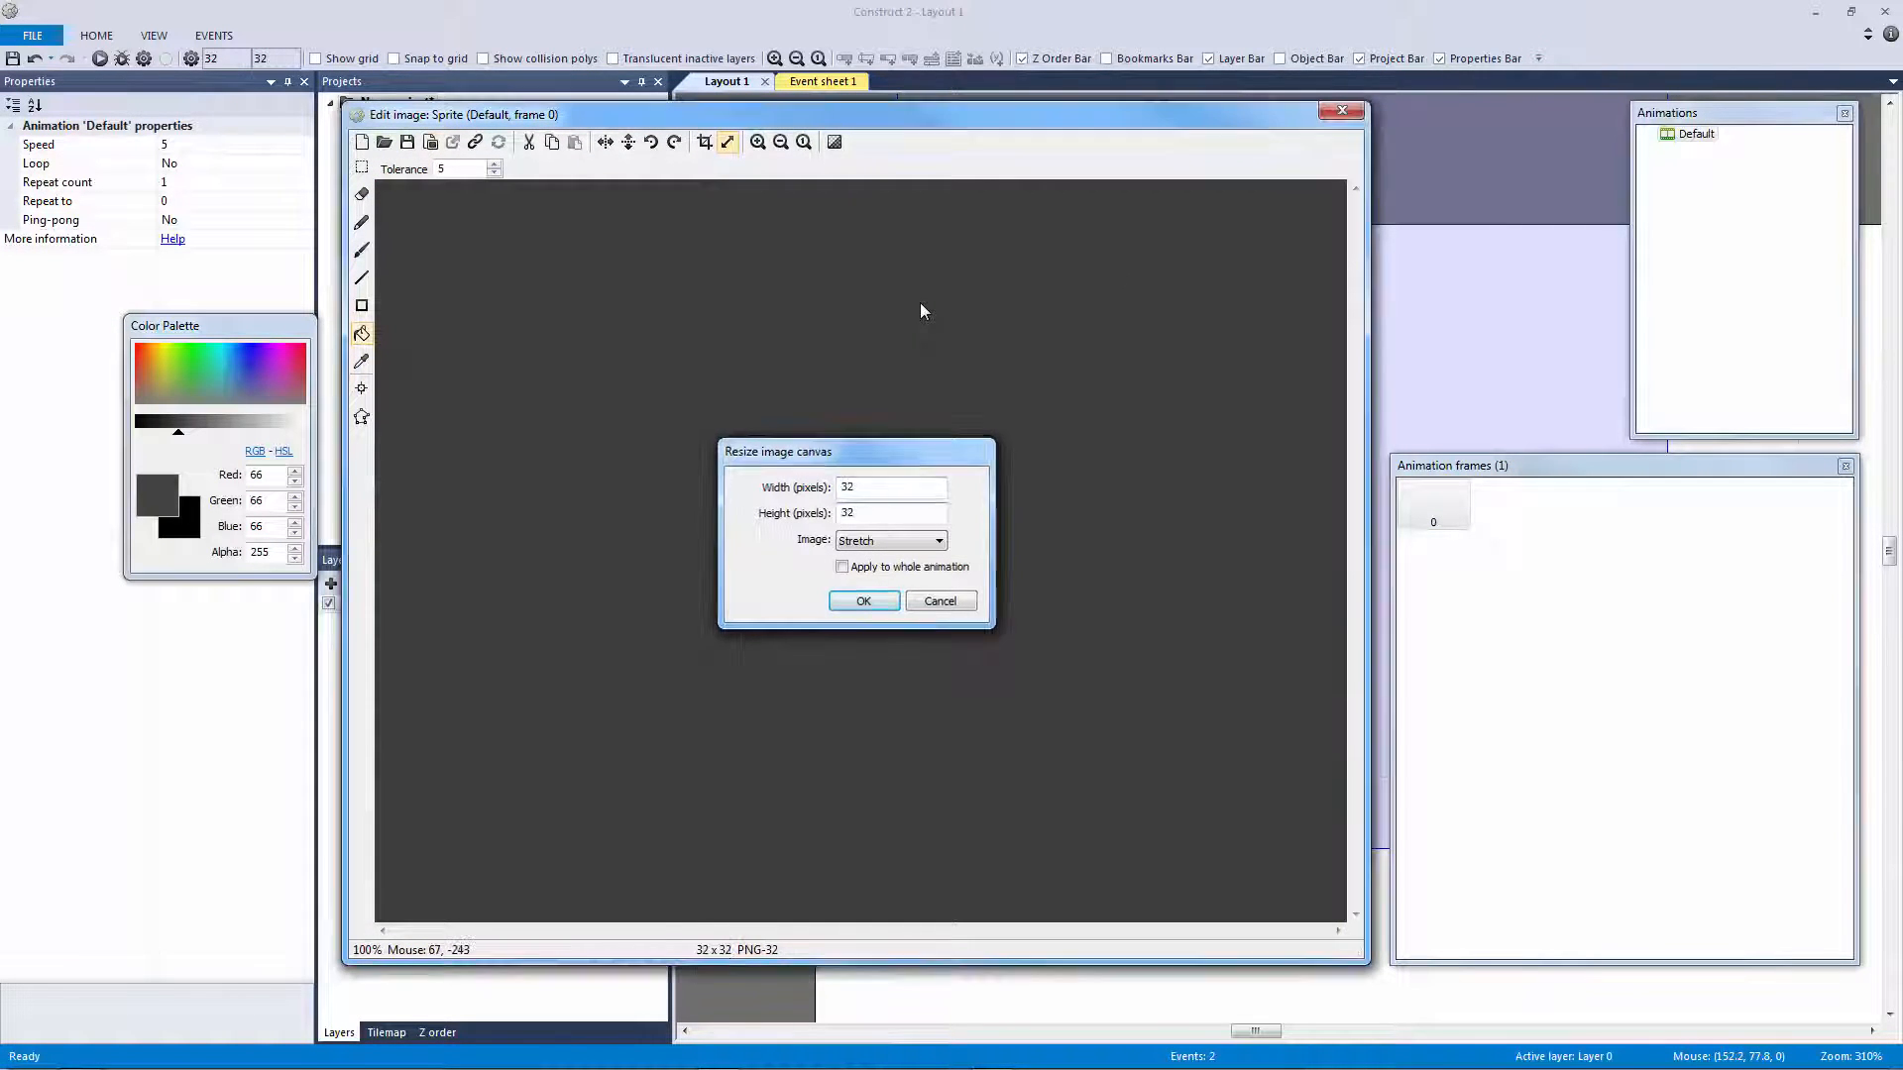
click(863, 600)
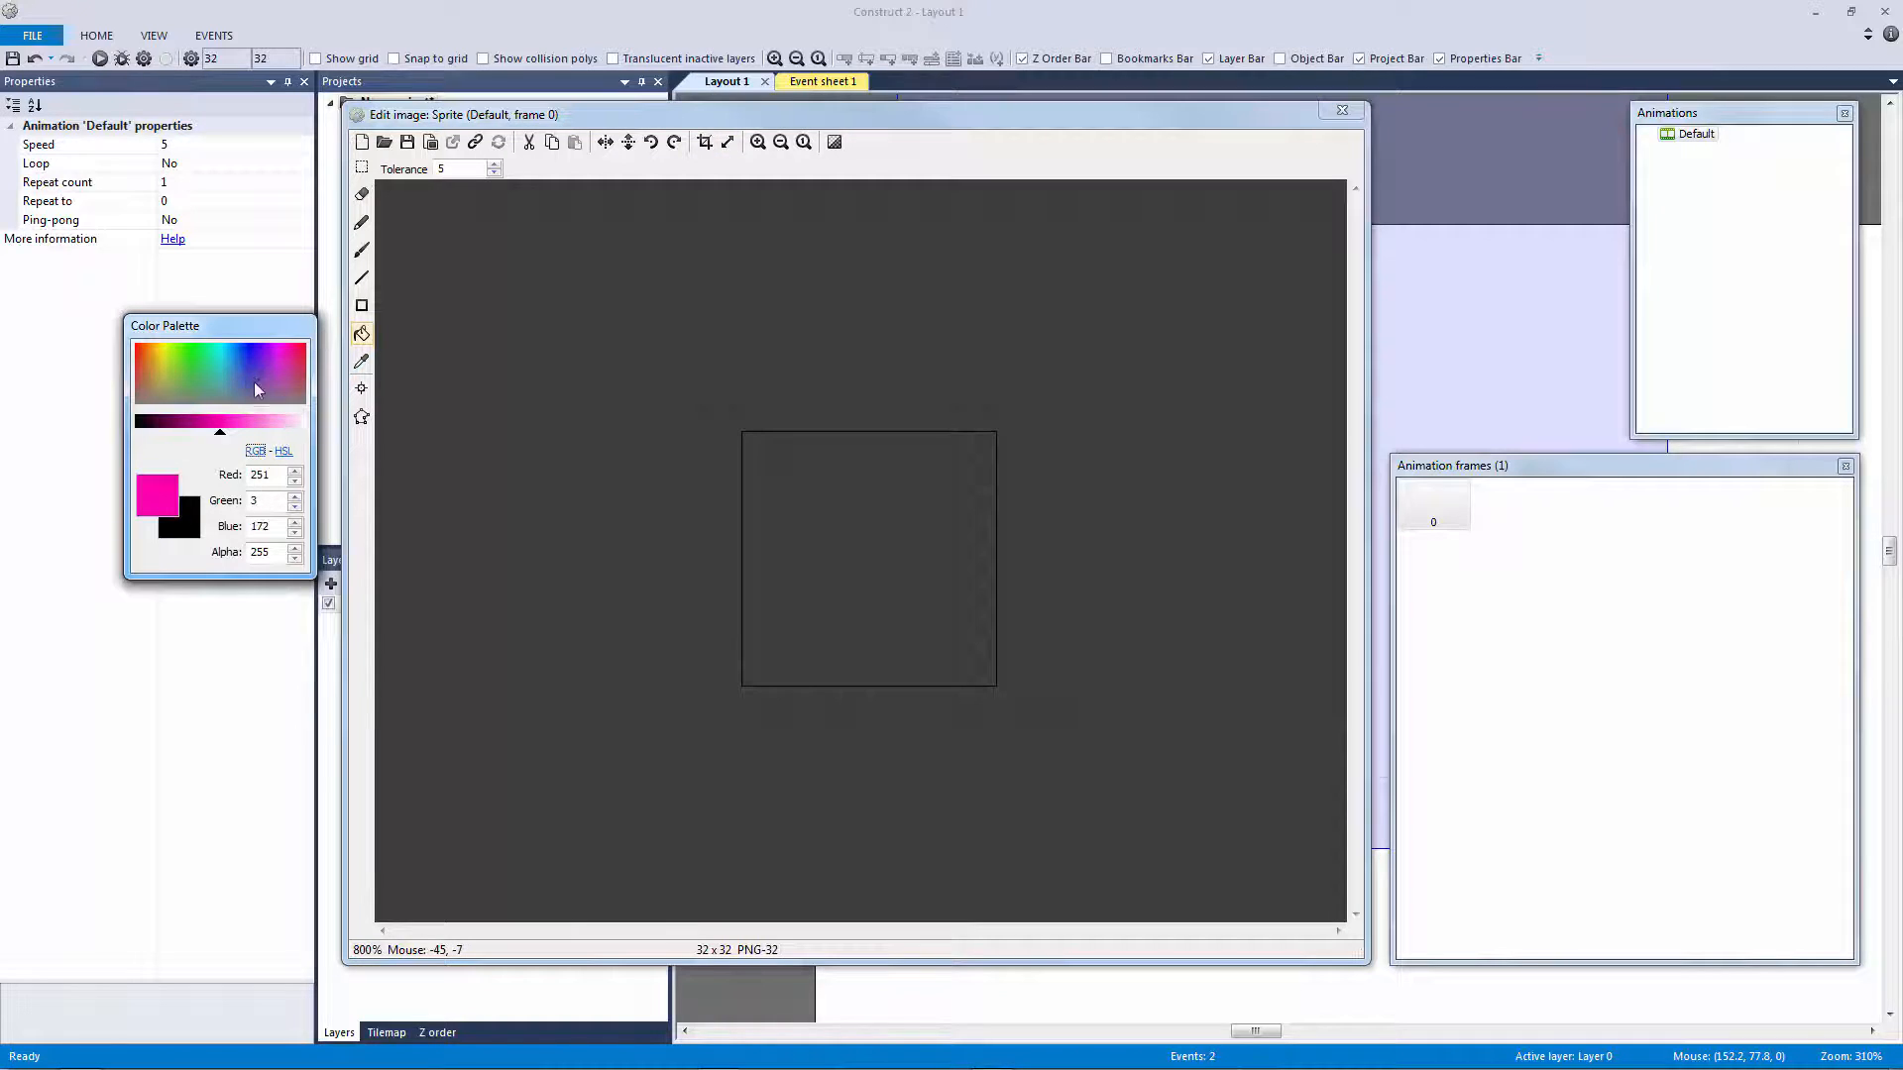
click(868, 559)
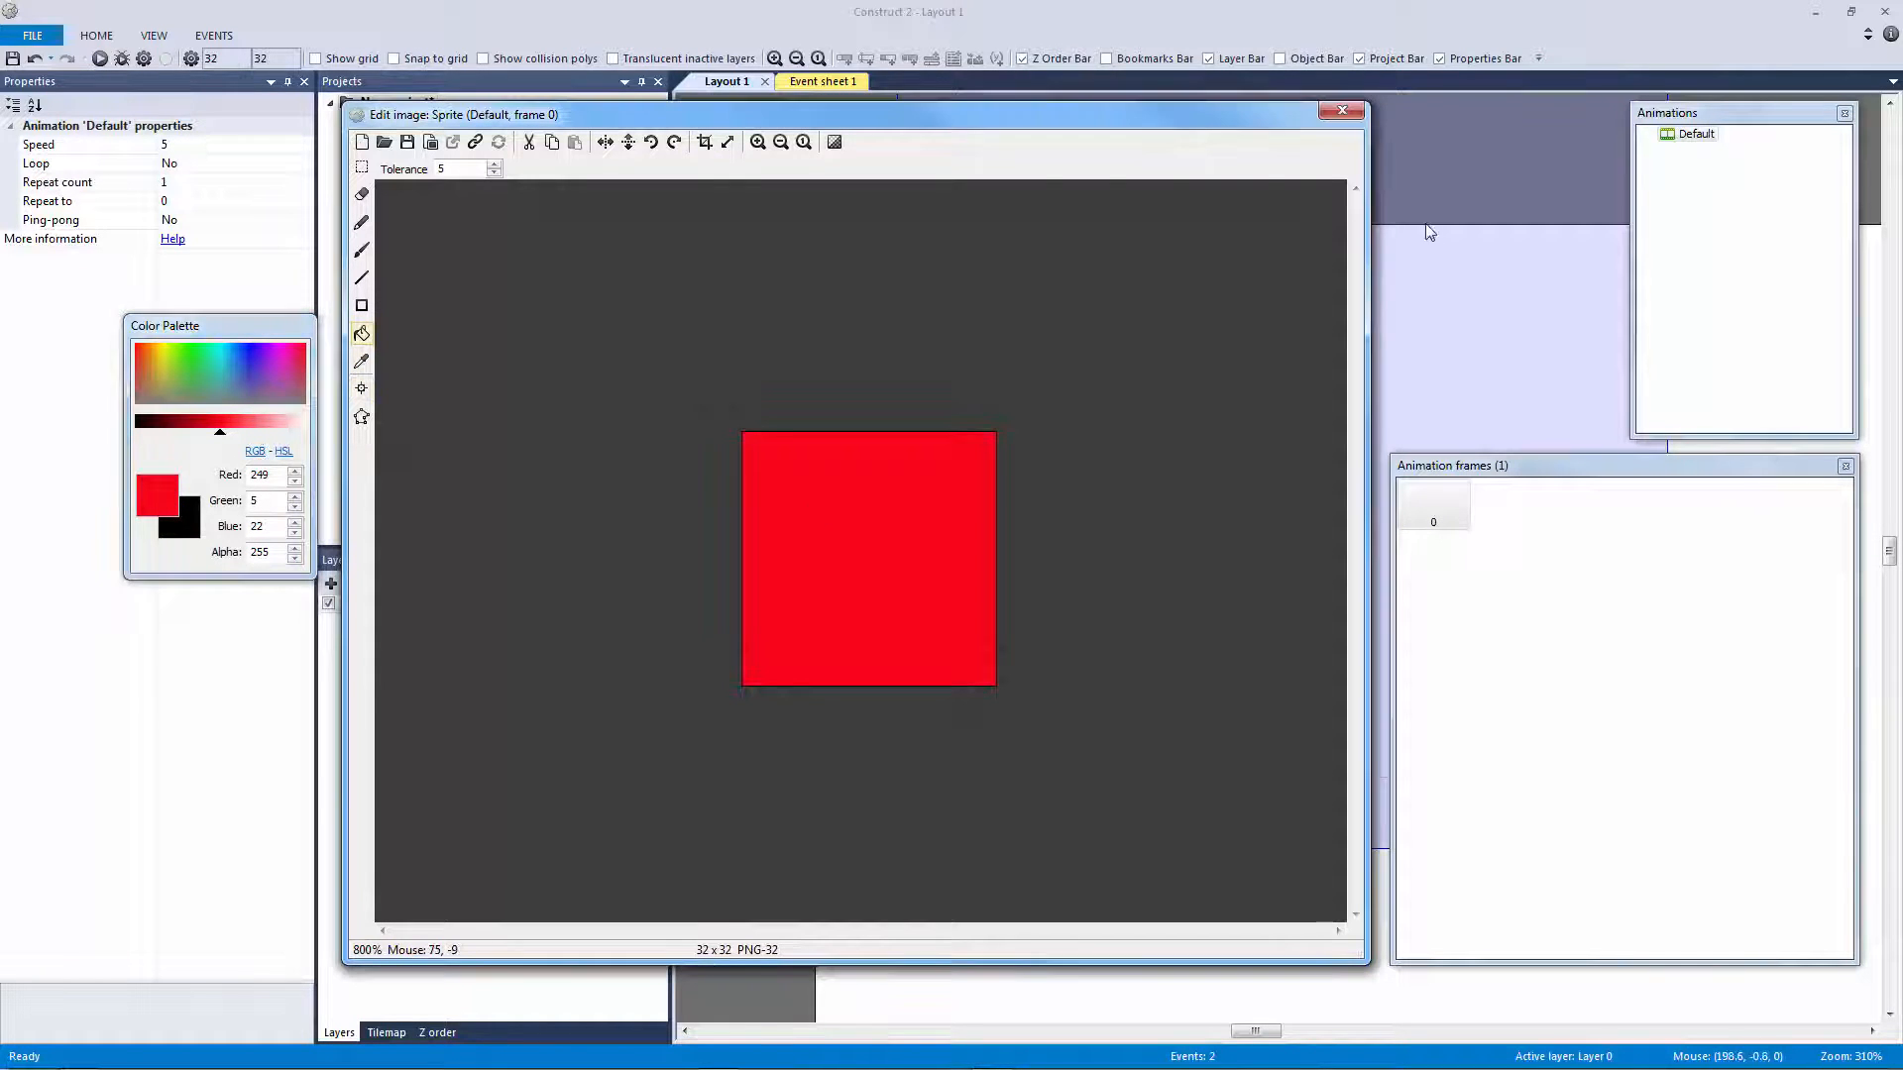
click(1342, 109)
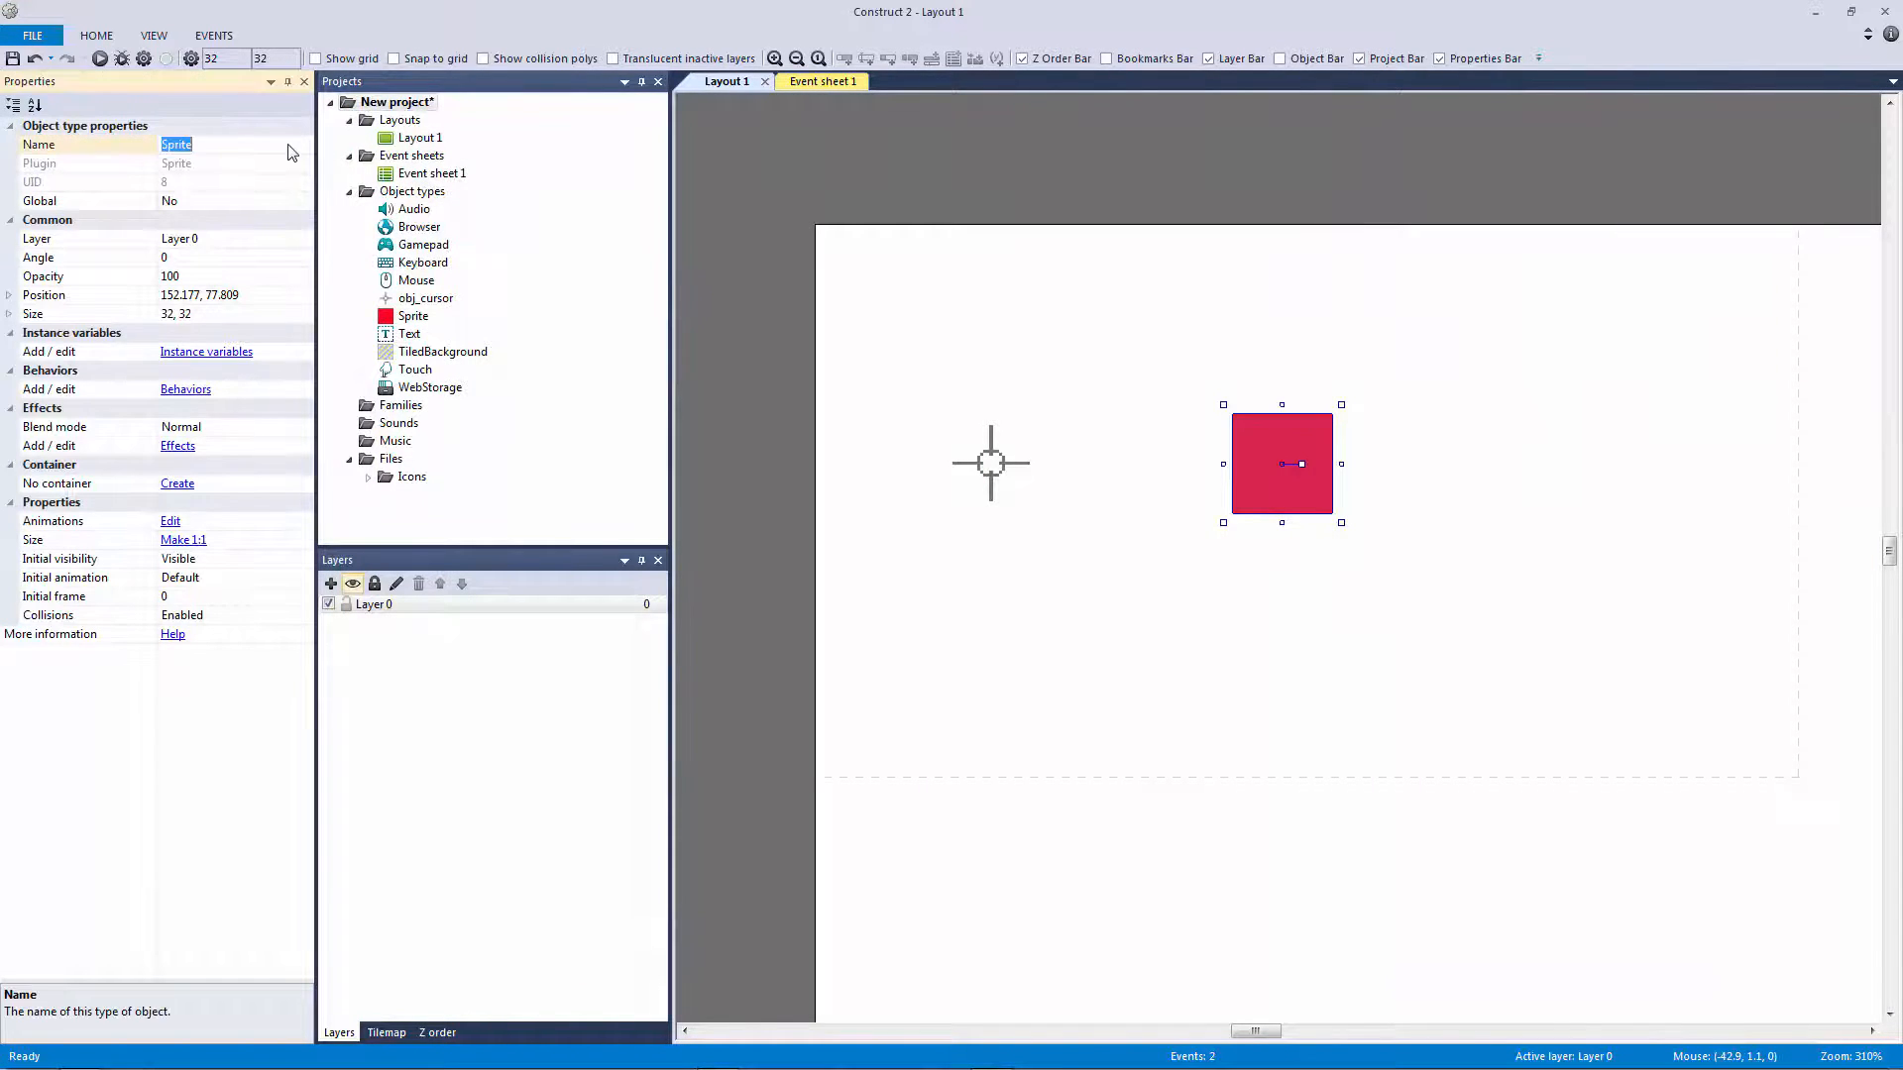
text(obj_block)
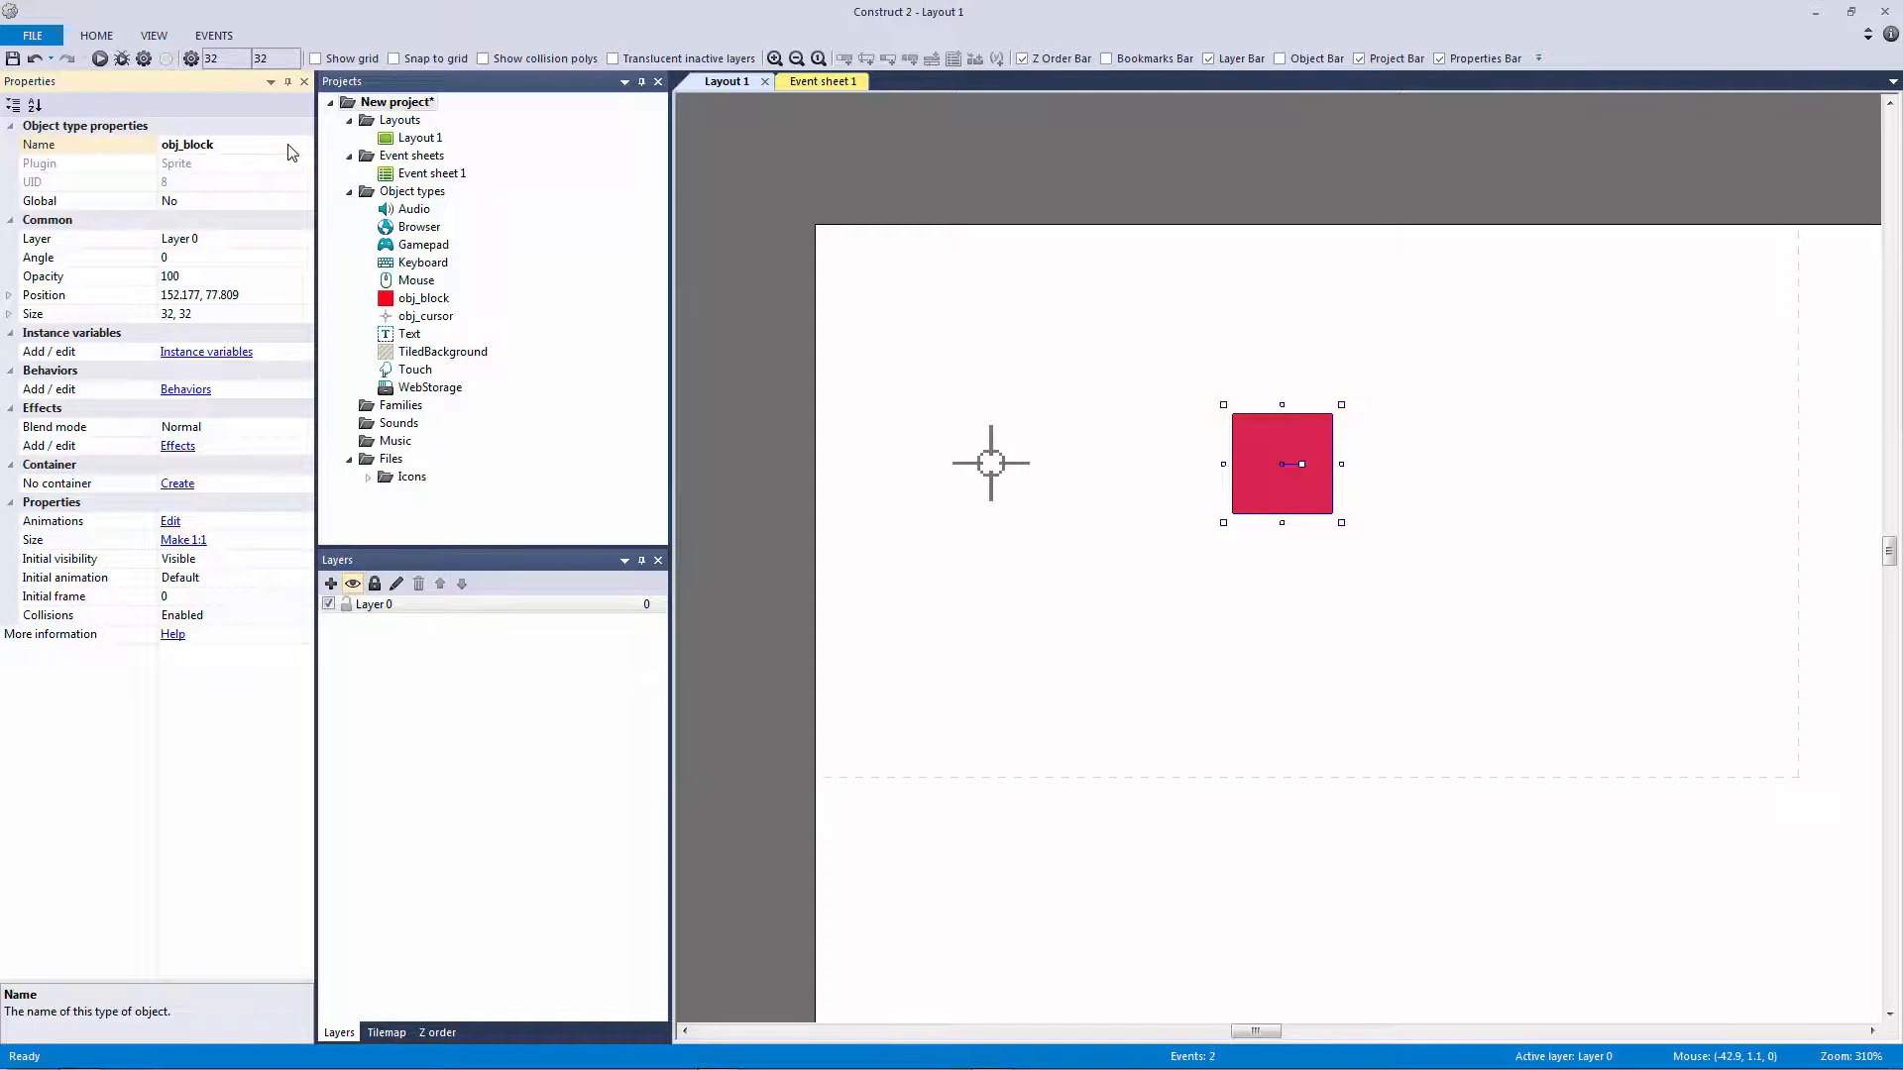
click(809, 81)
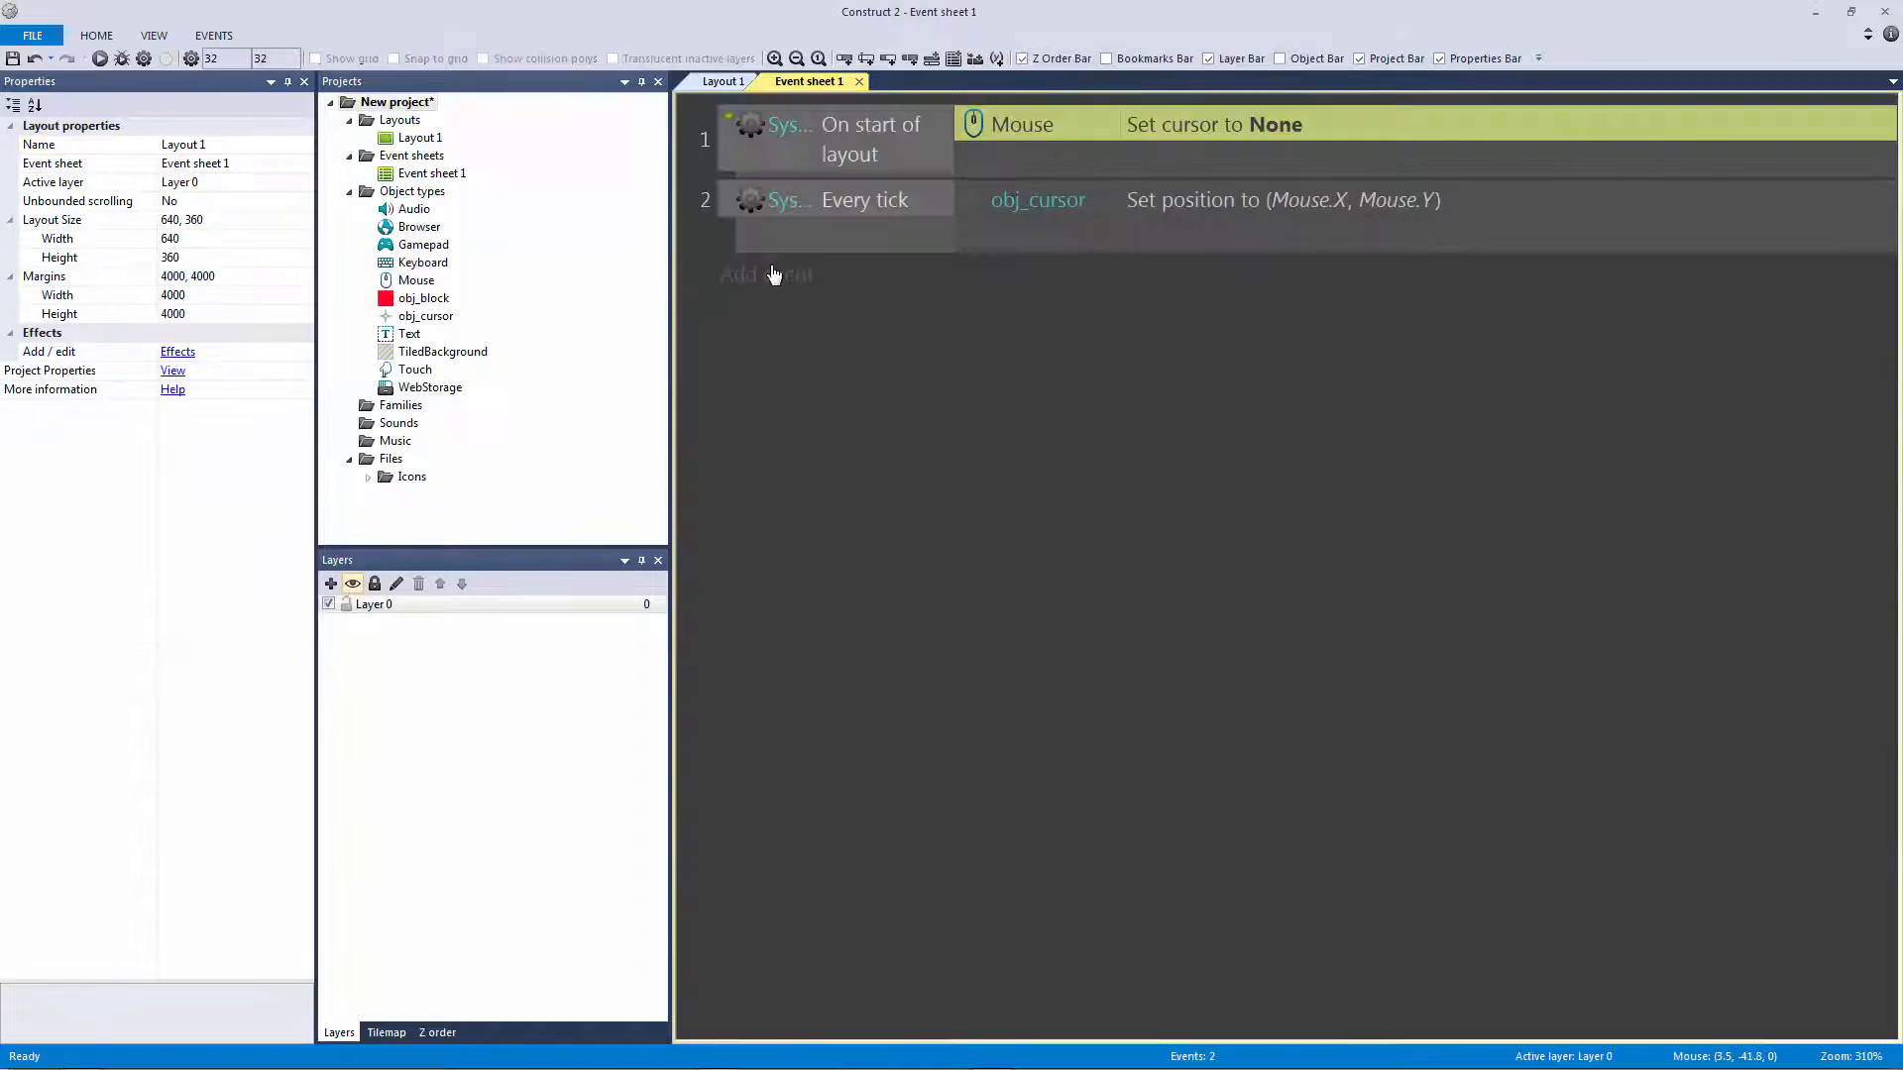
Add an obj_cursor Is overlapping obj_block event without an action, then reopen obj_cursor's image
click(765, 273)
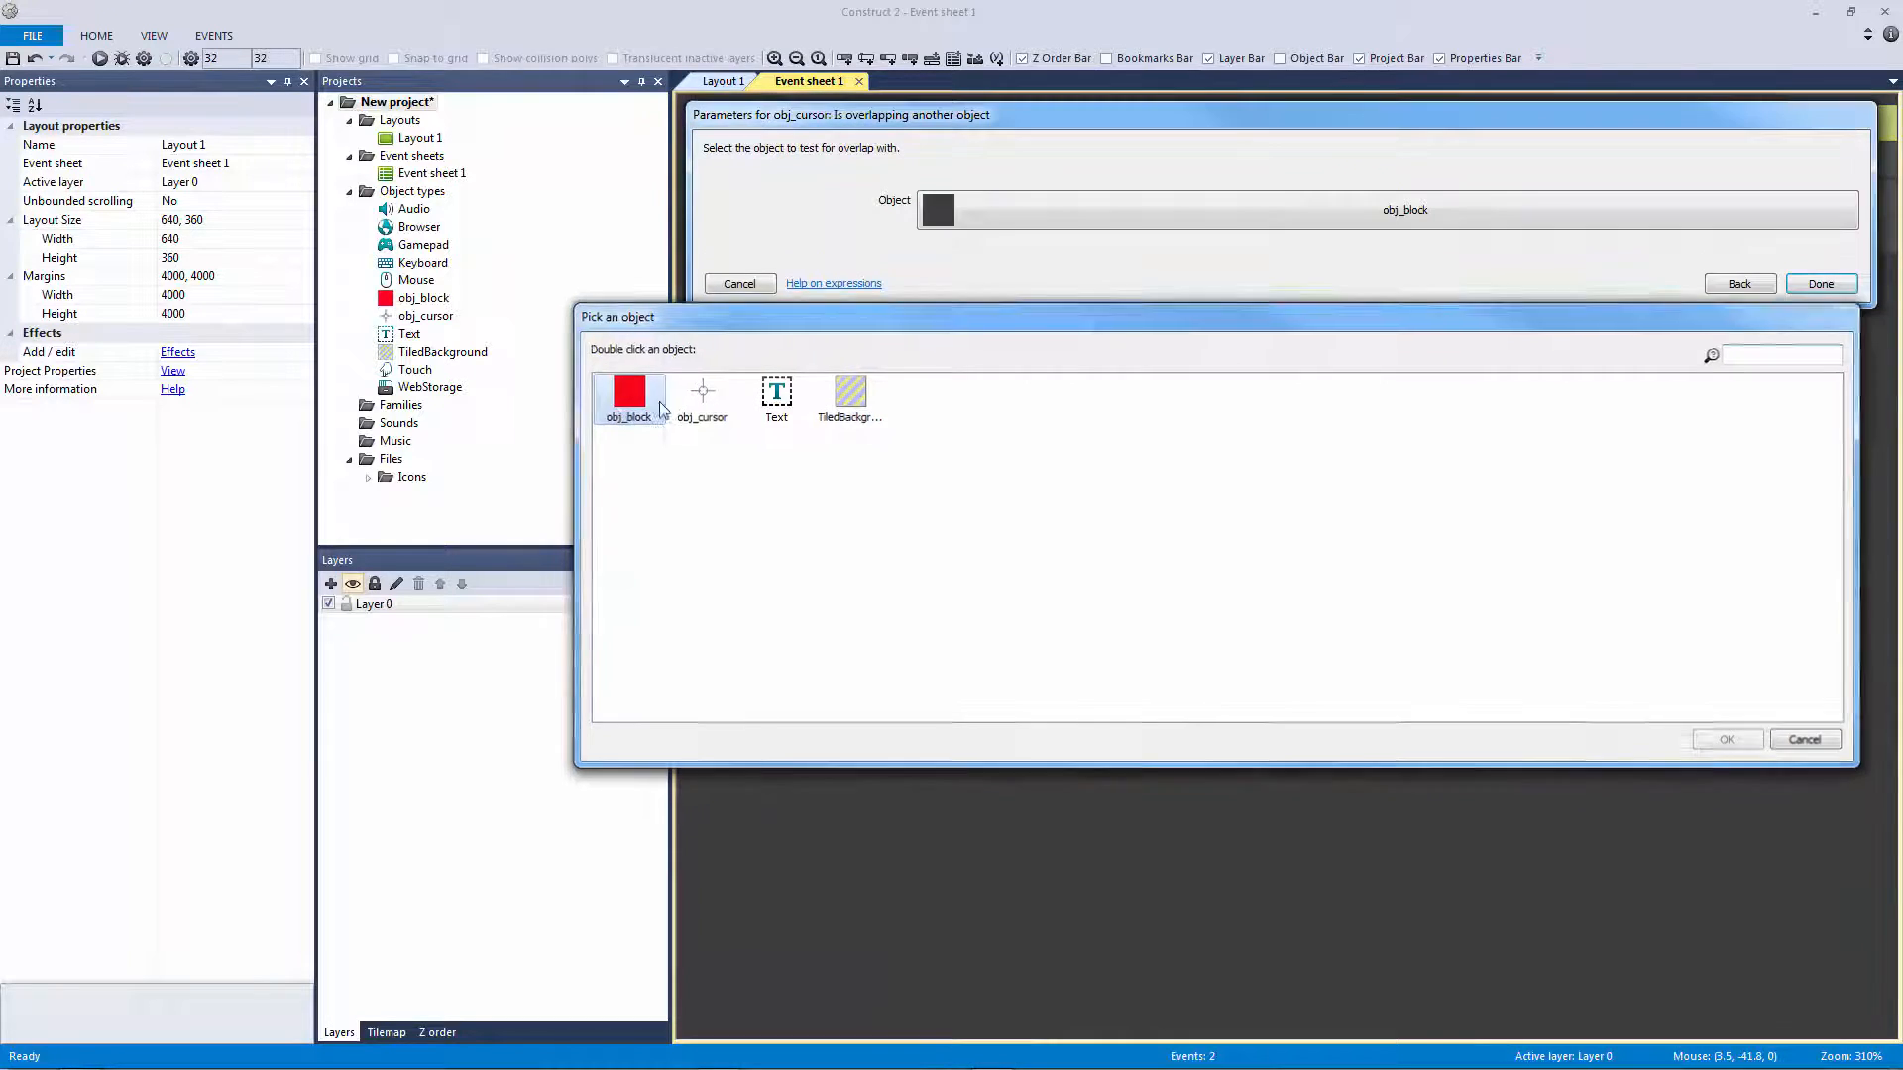
double_click(628, 390)
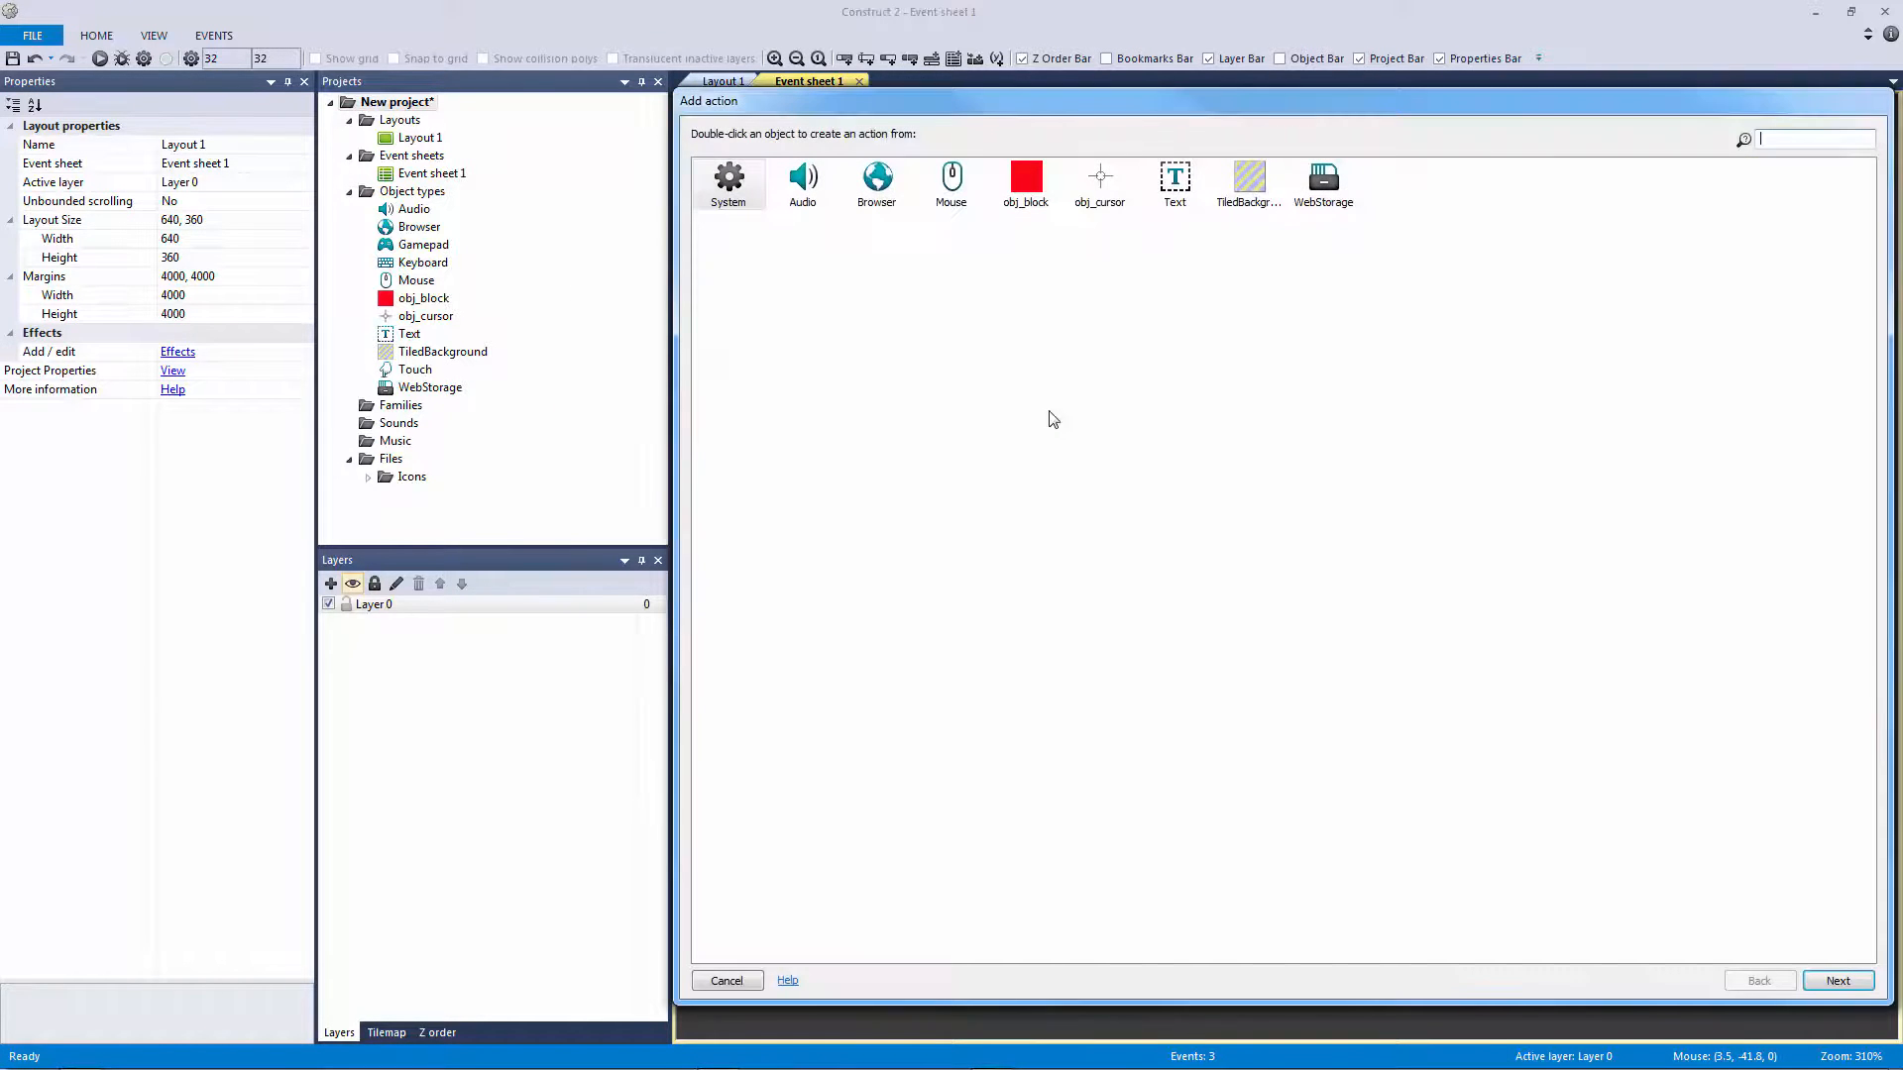
click(728, 981)
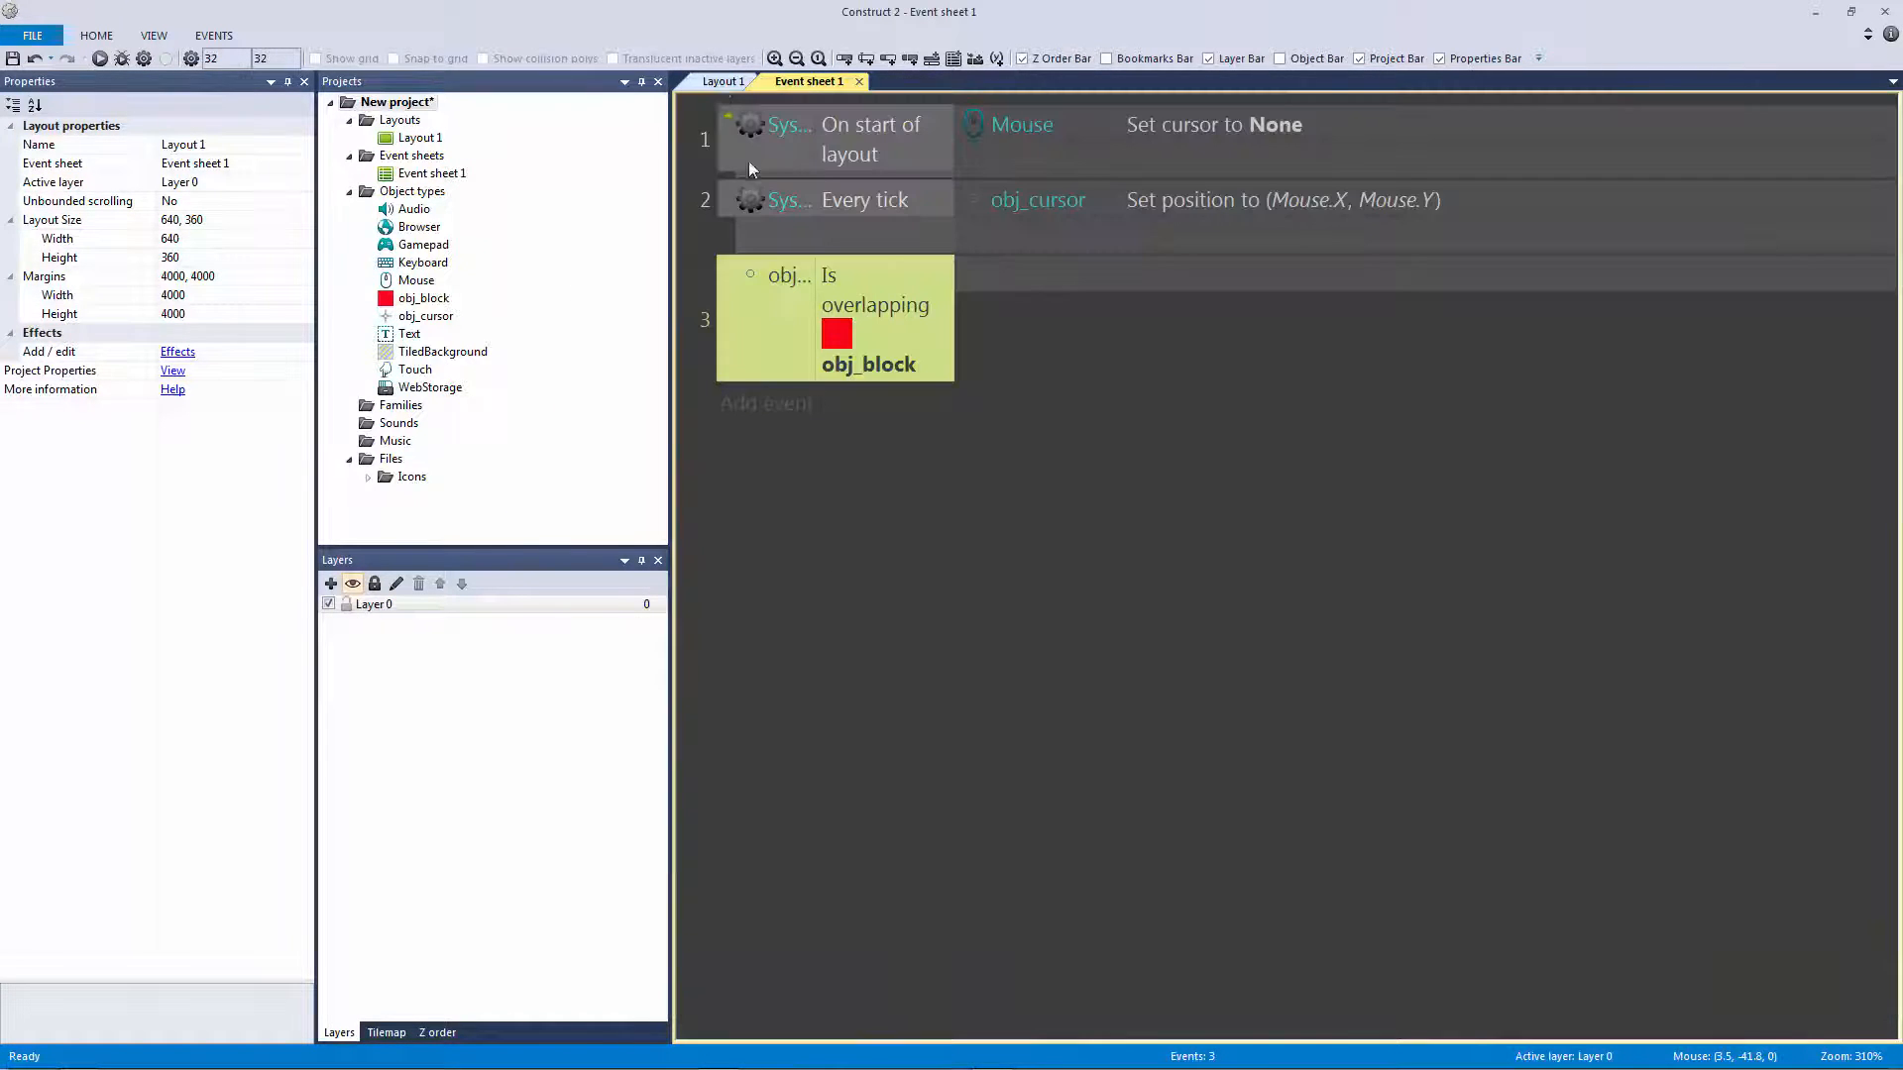
double_click(426, 316)
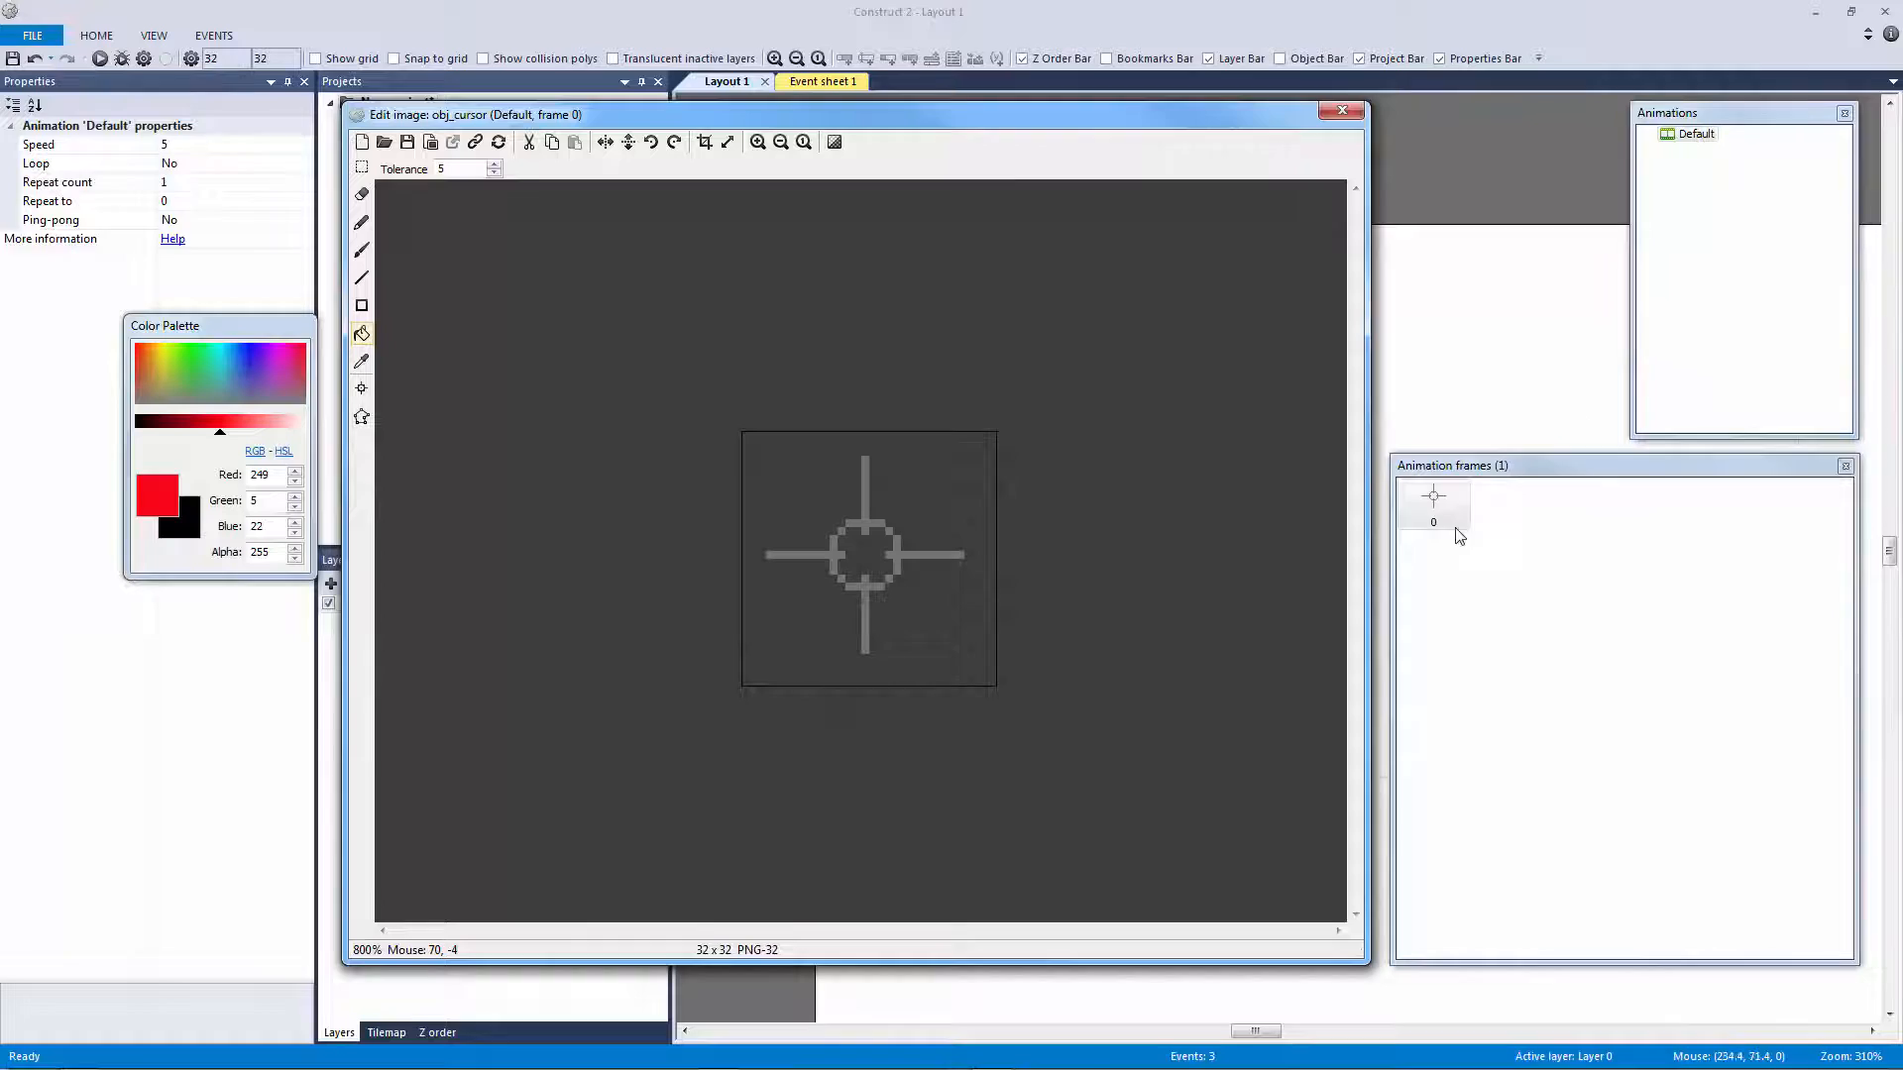
Set the Default animation speed to 0 and add a second crosshair frame
click(1433, 503)
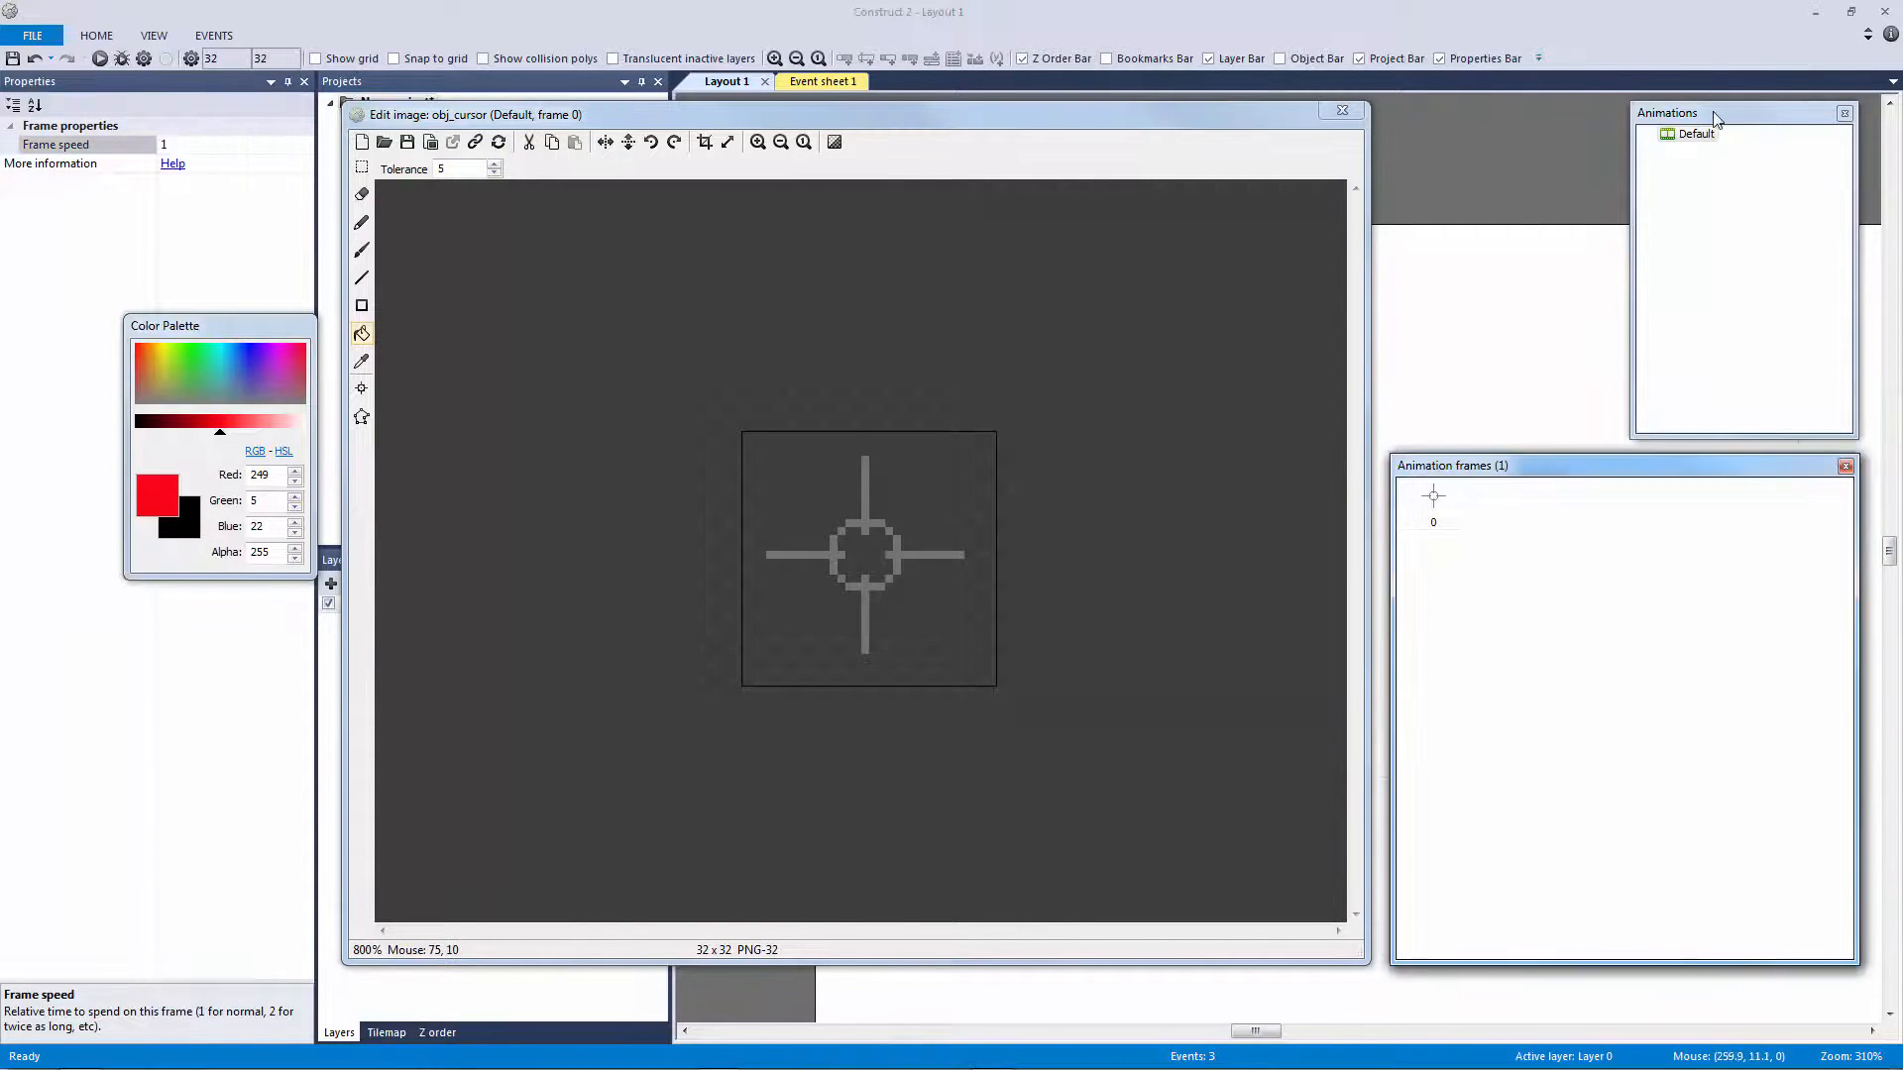
click(1695, 133)
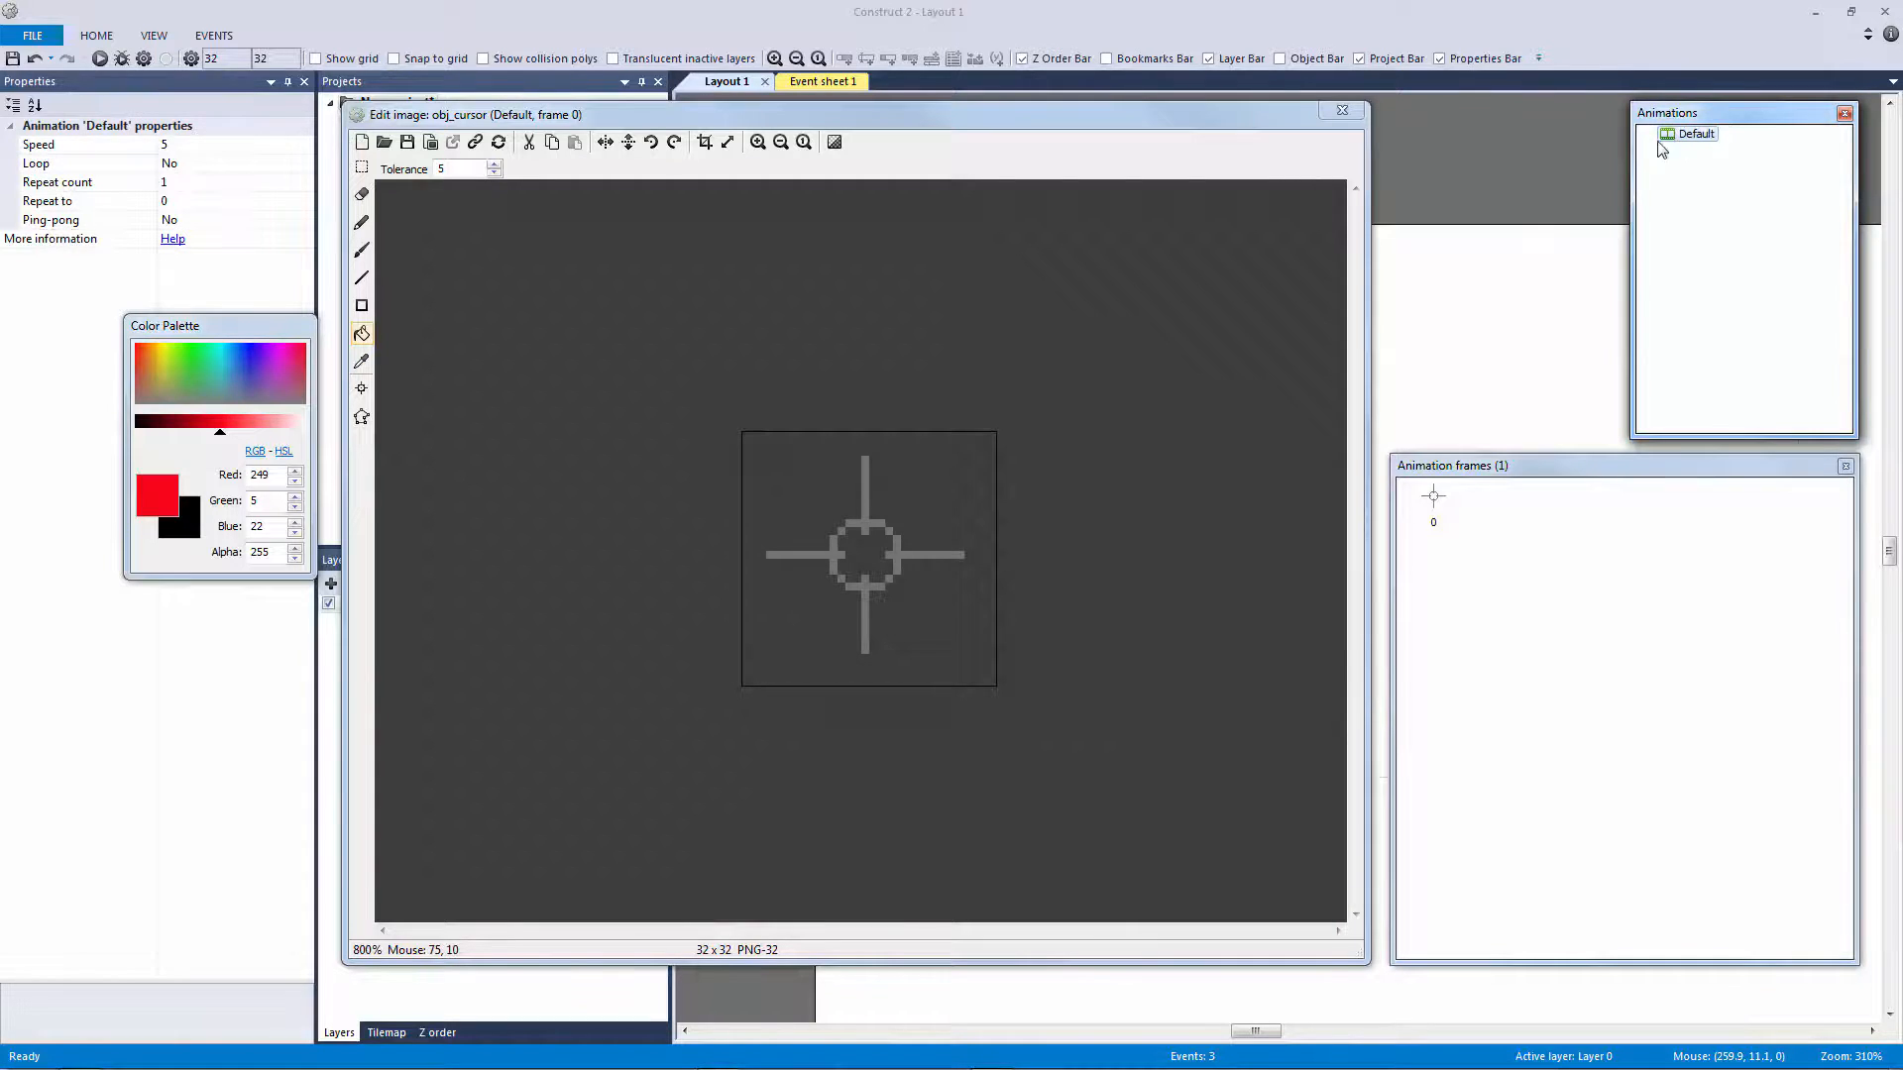
click(164, 144)
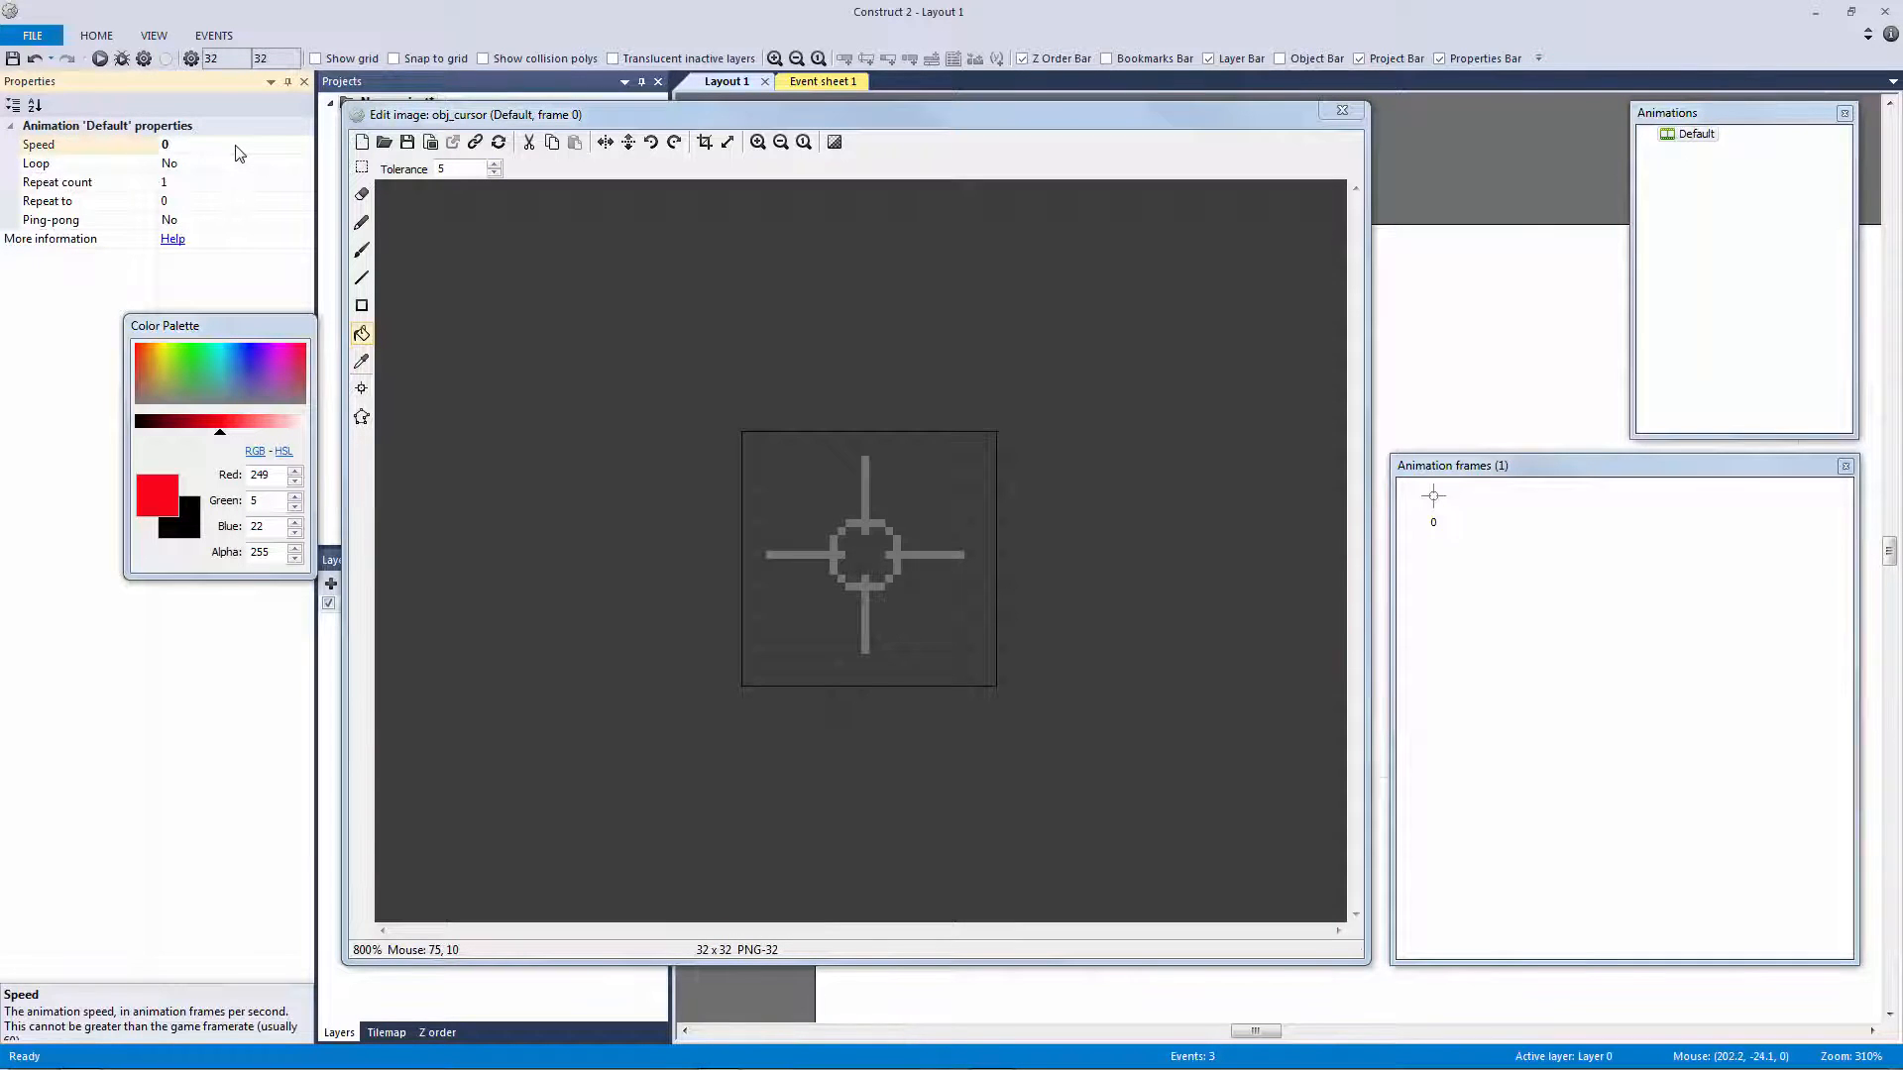
click(1431, 504)
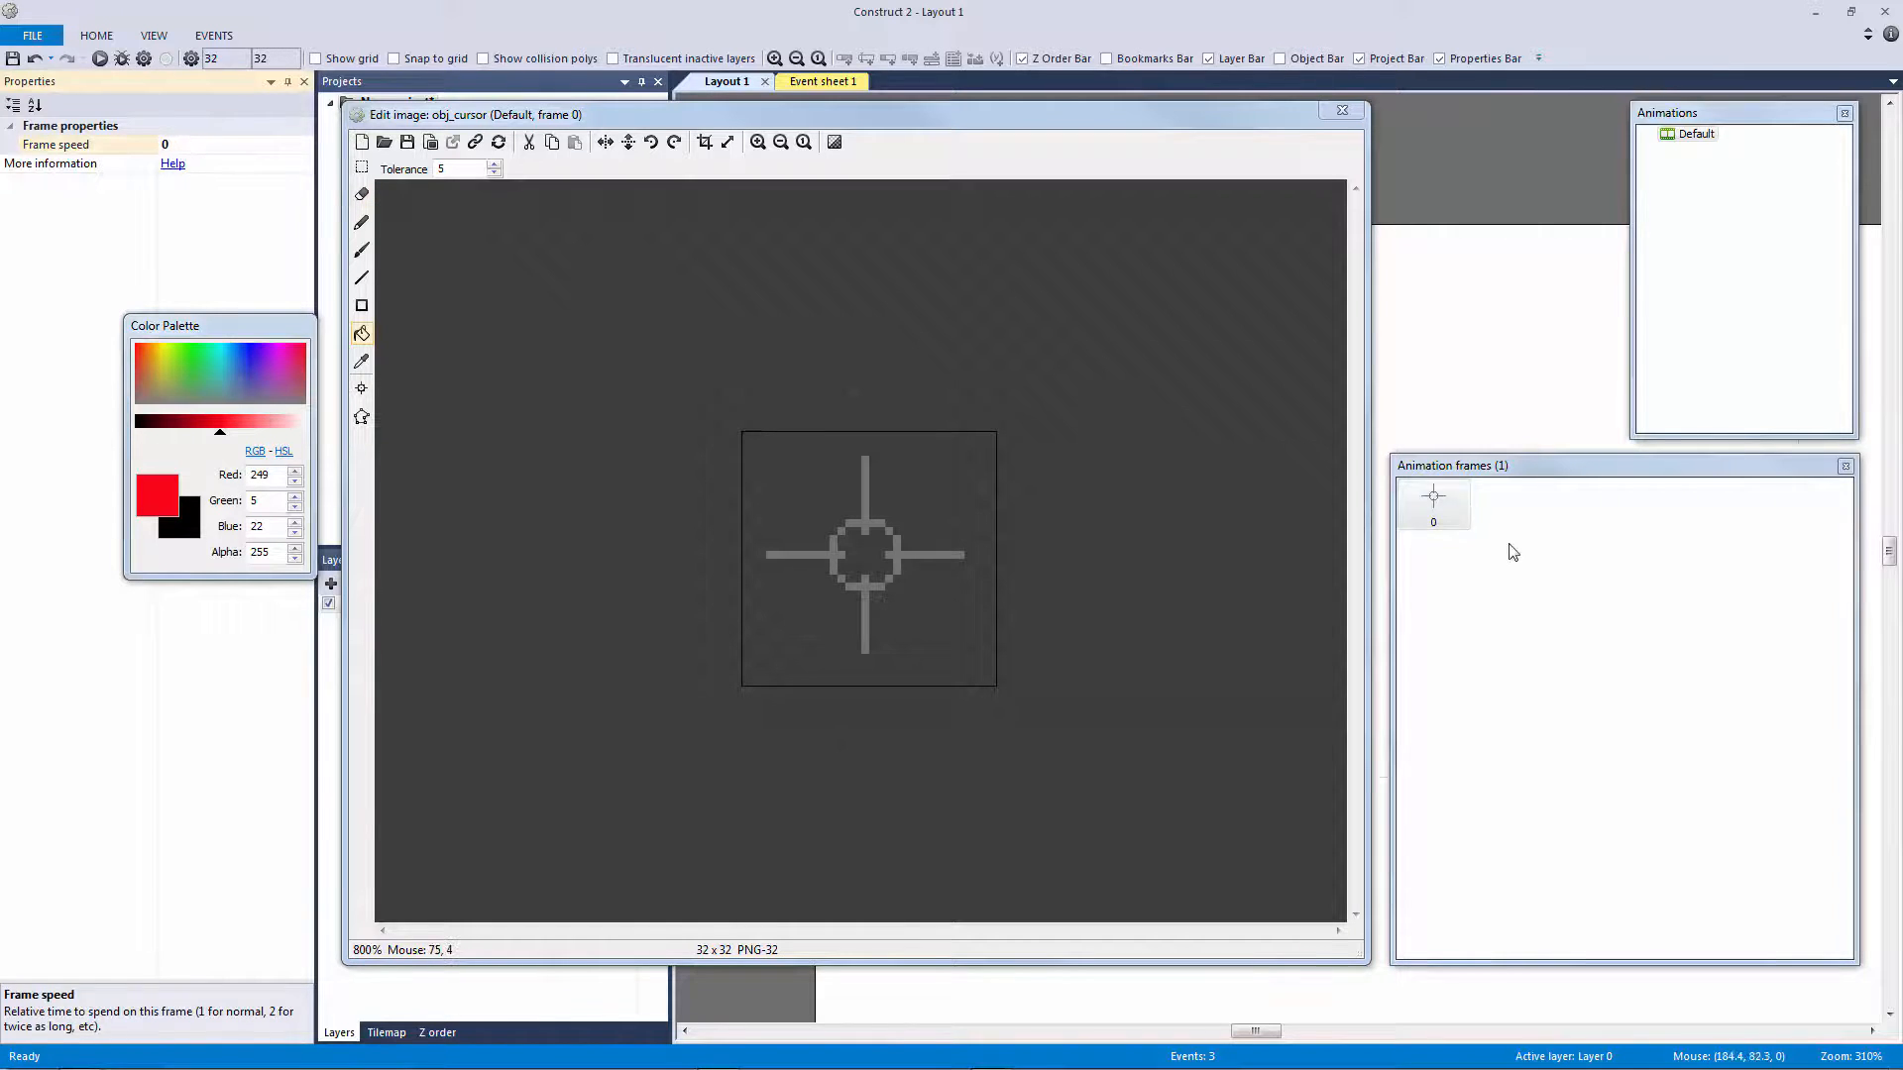
click(1433, 501)
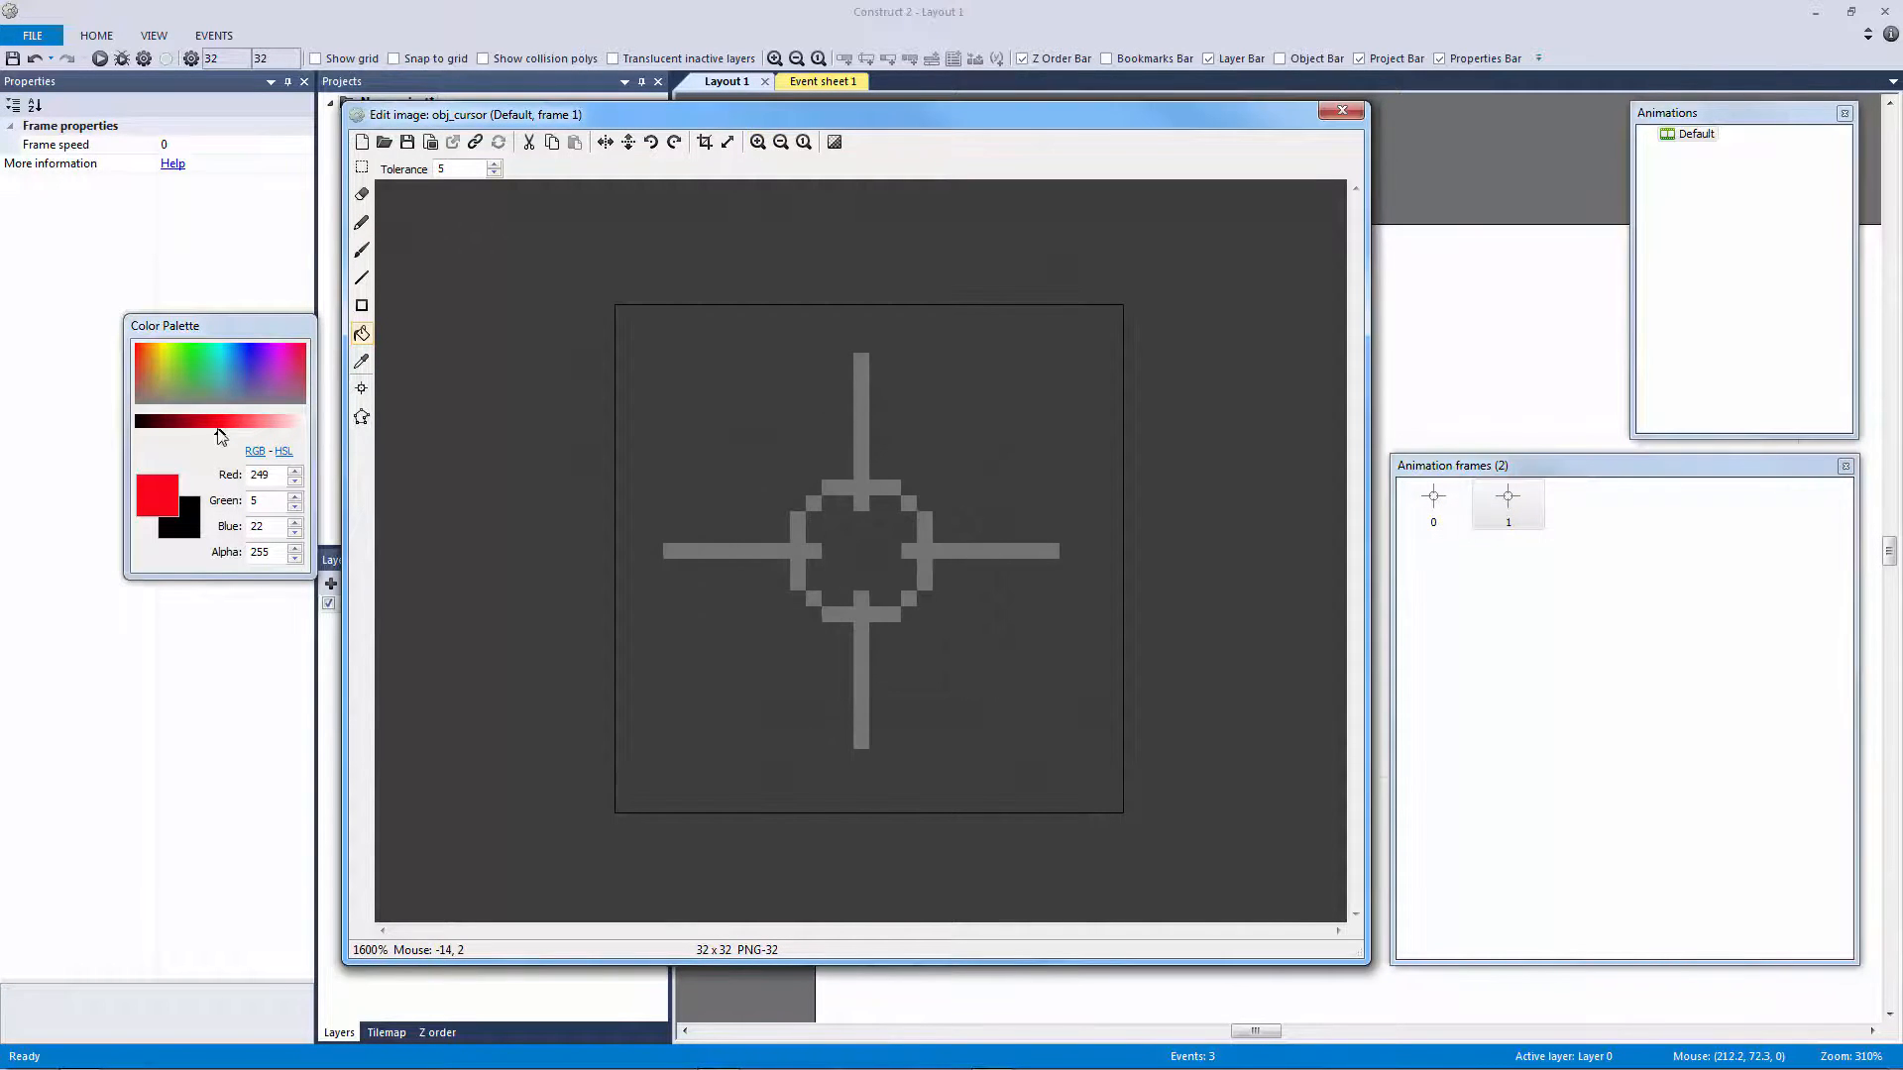
Fill the crosshair in frame 1 light pink and leave the image editor
click(218, 430)
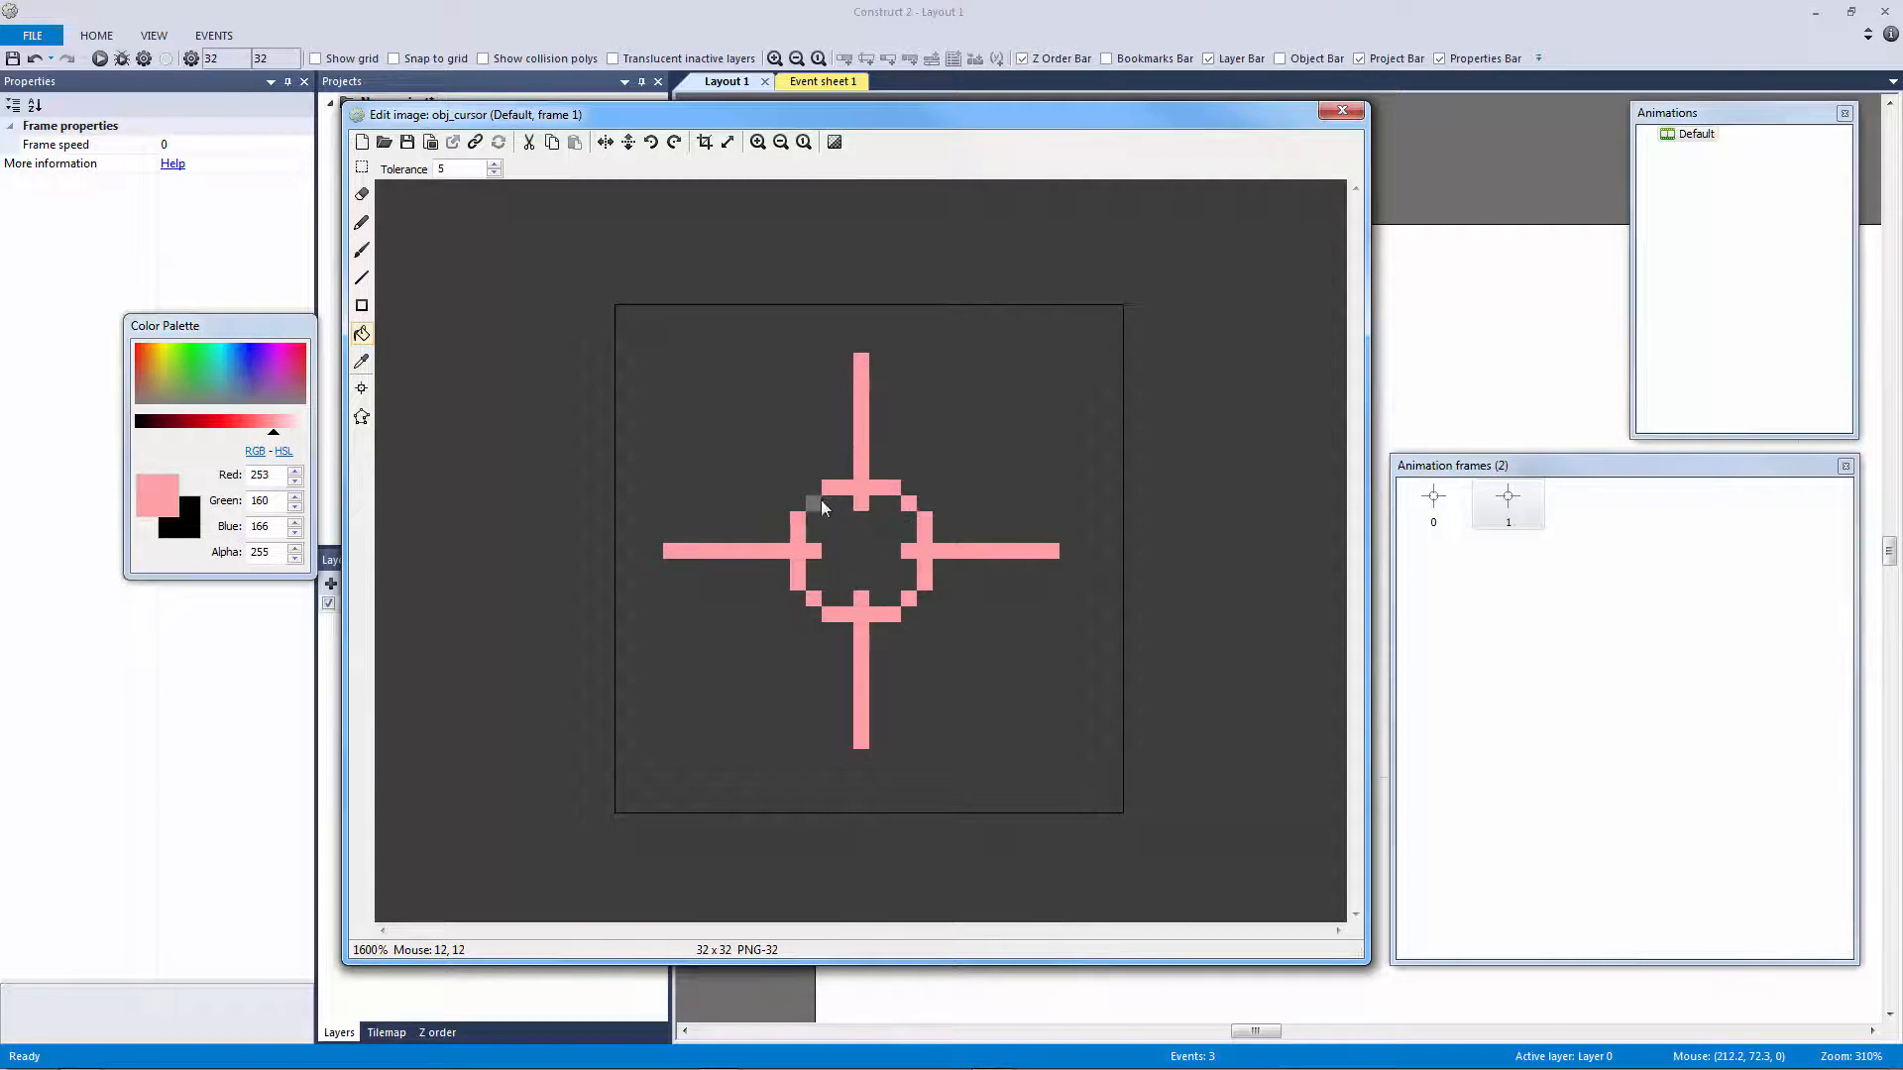
click(1433, 503)
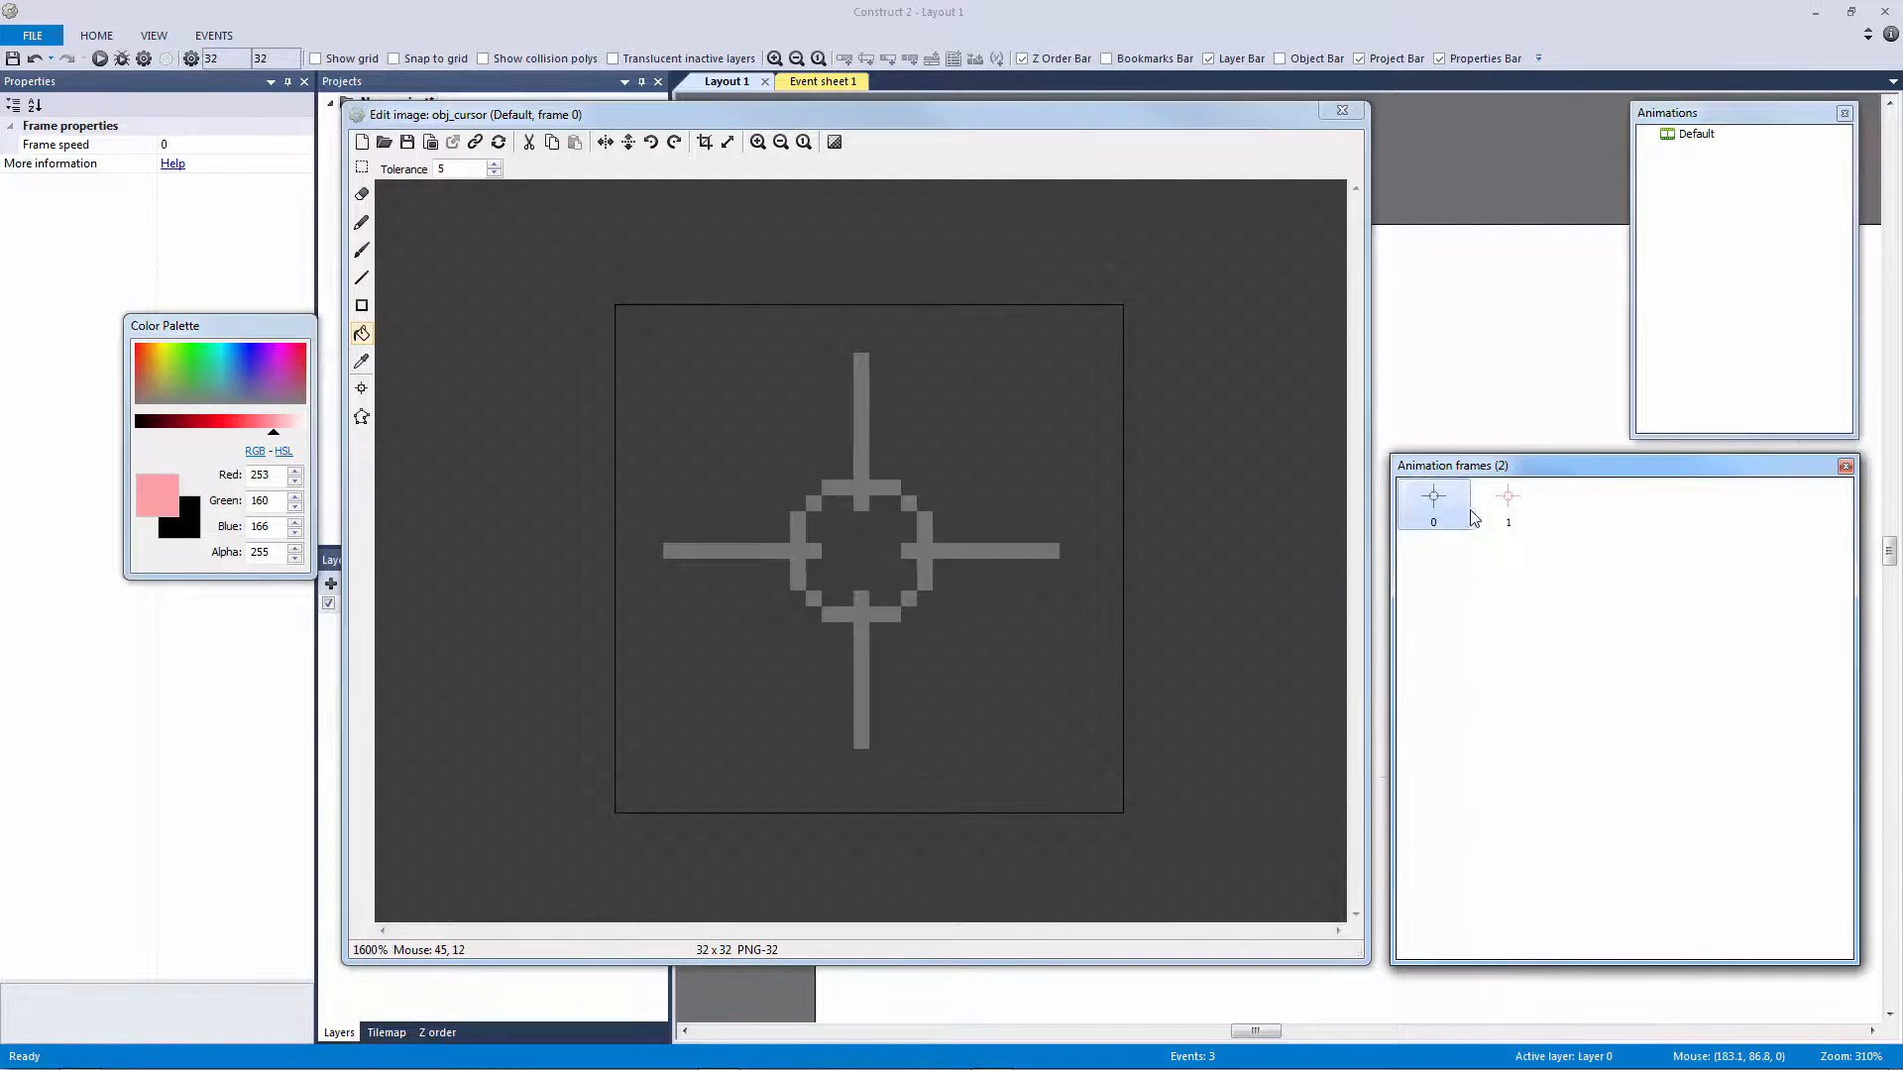
click(821, 81)
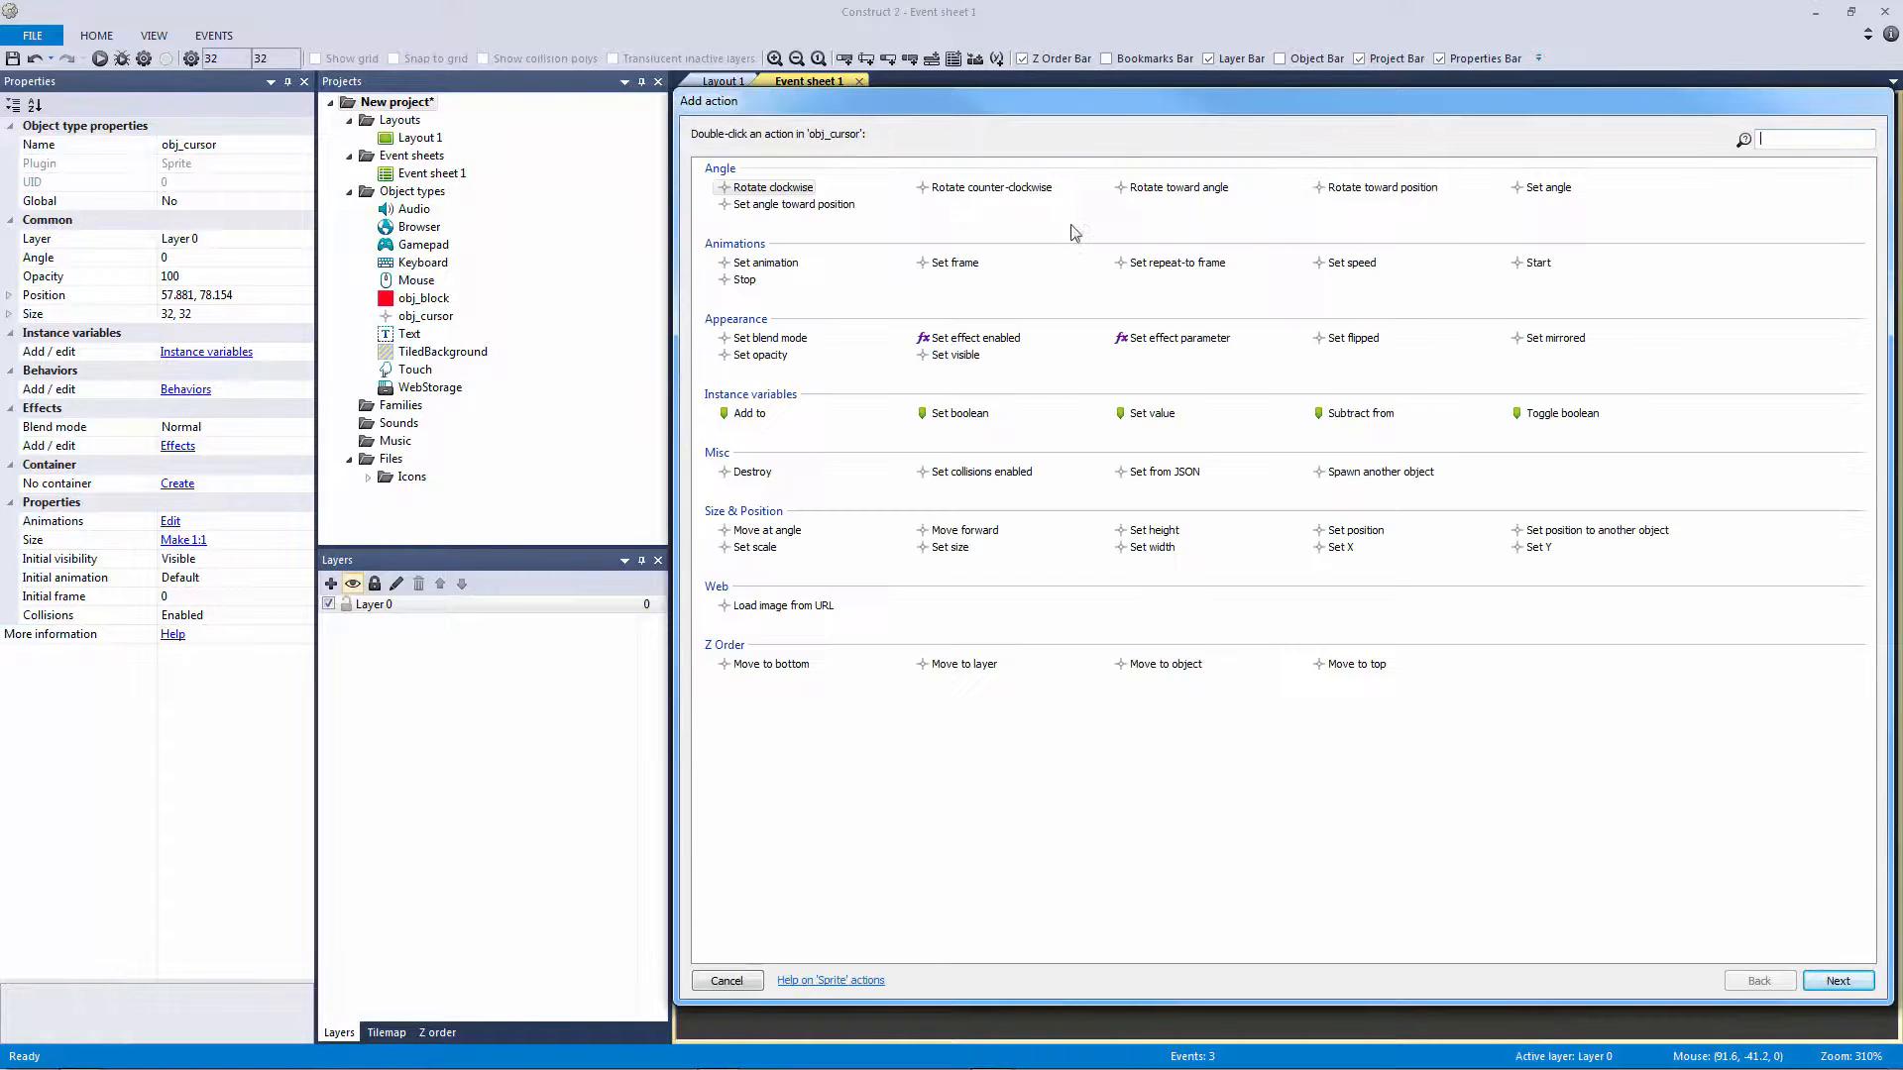
Set obj_cursor's frame to 1 in the overlap event and copy the action to the Else event for editing
double_click(955, 262)
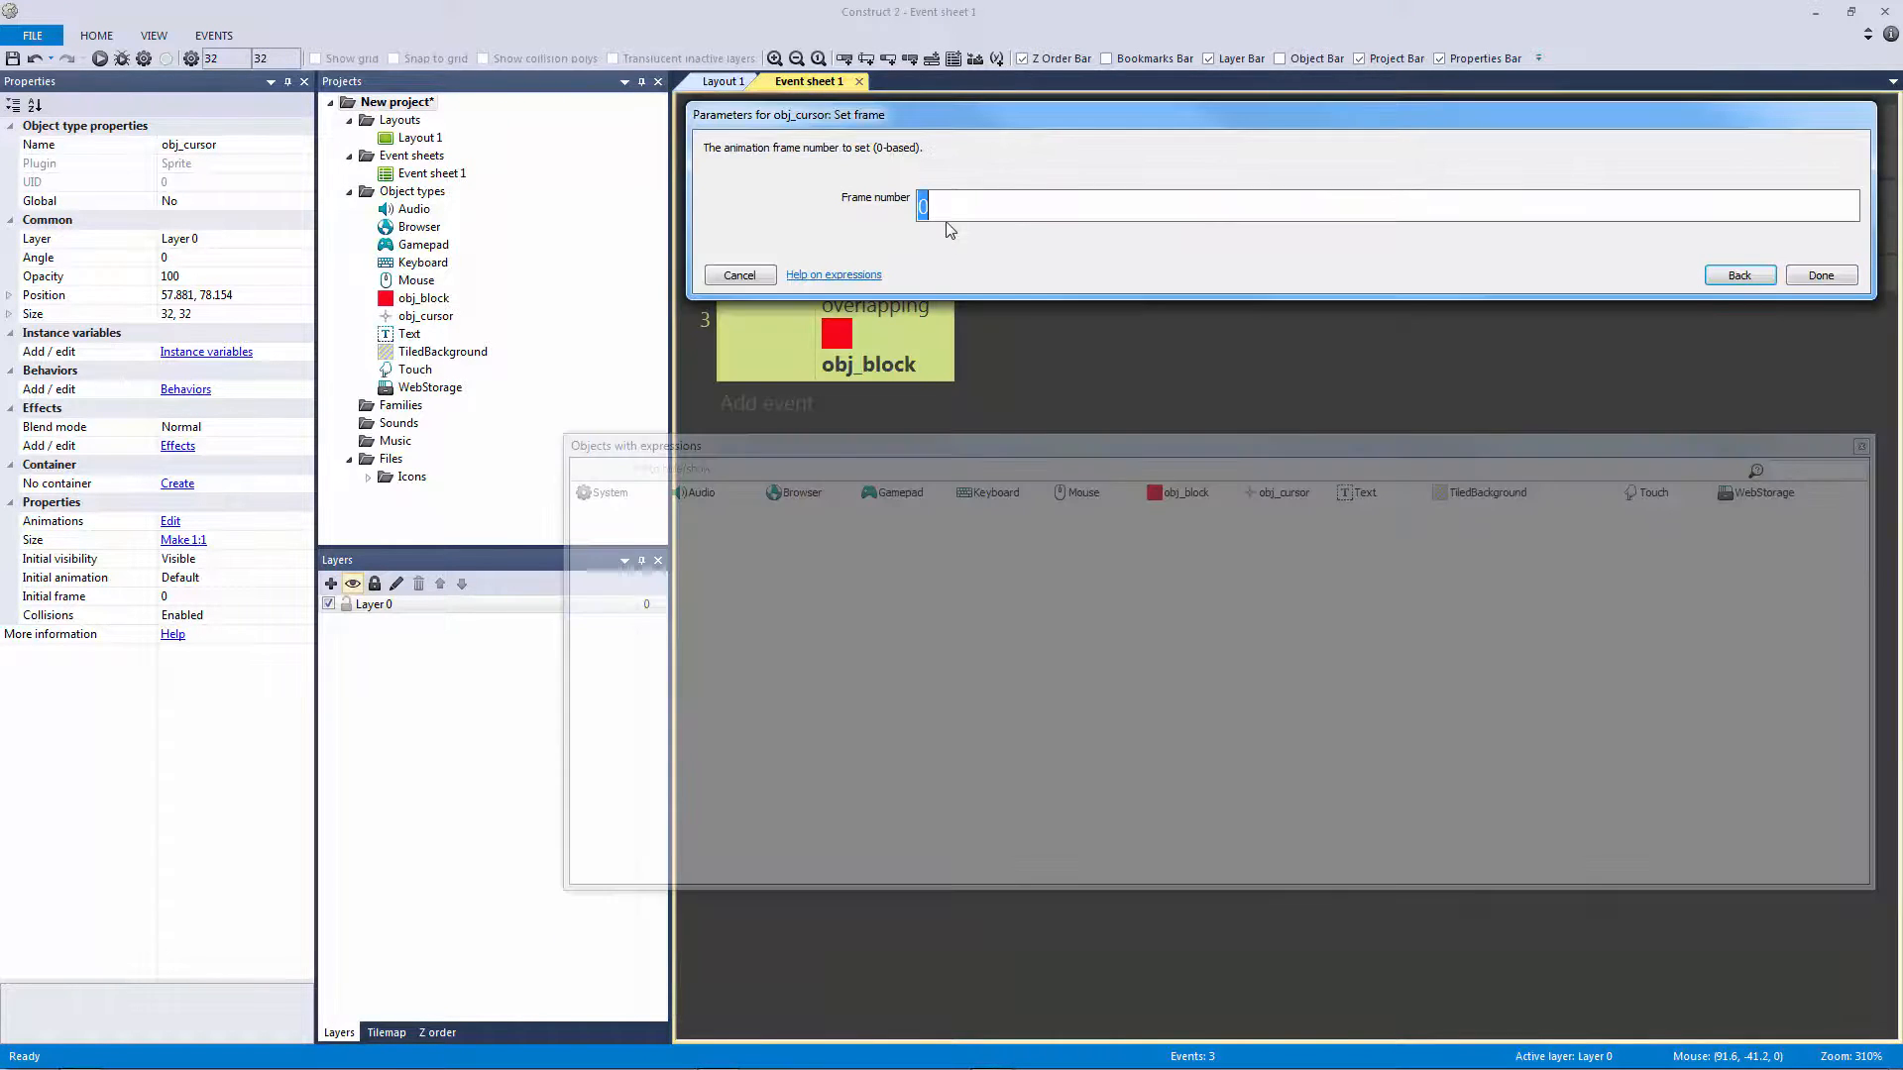
click(1820, 273)
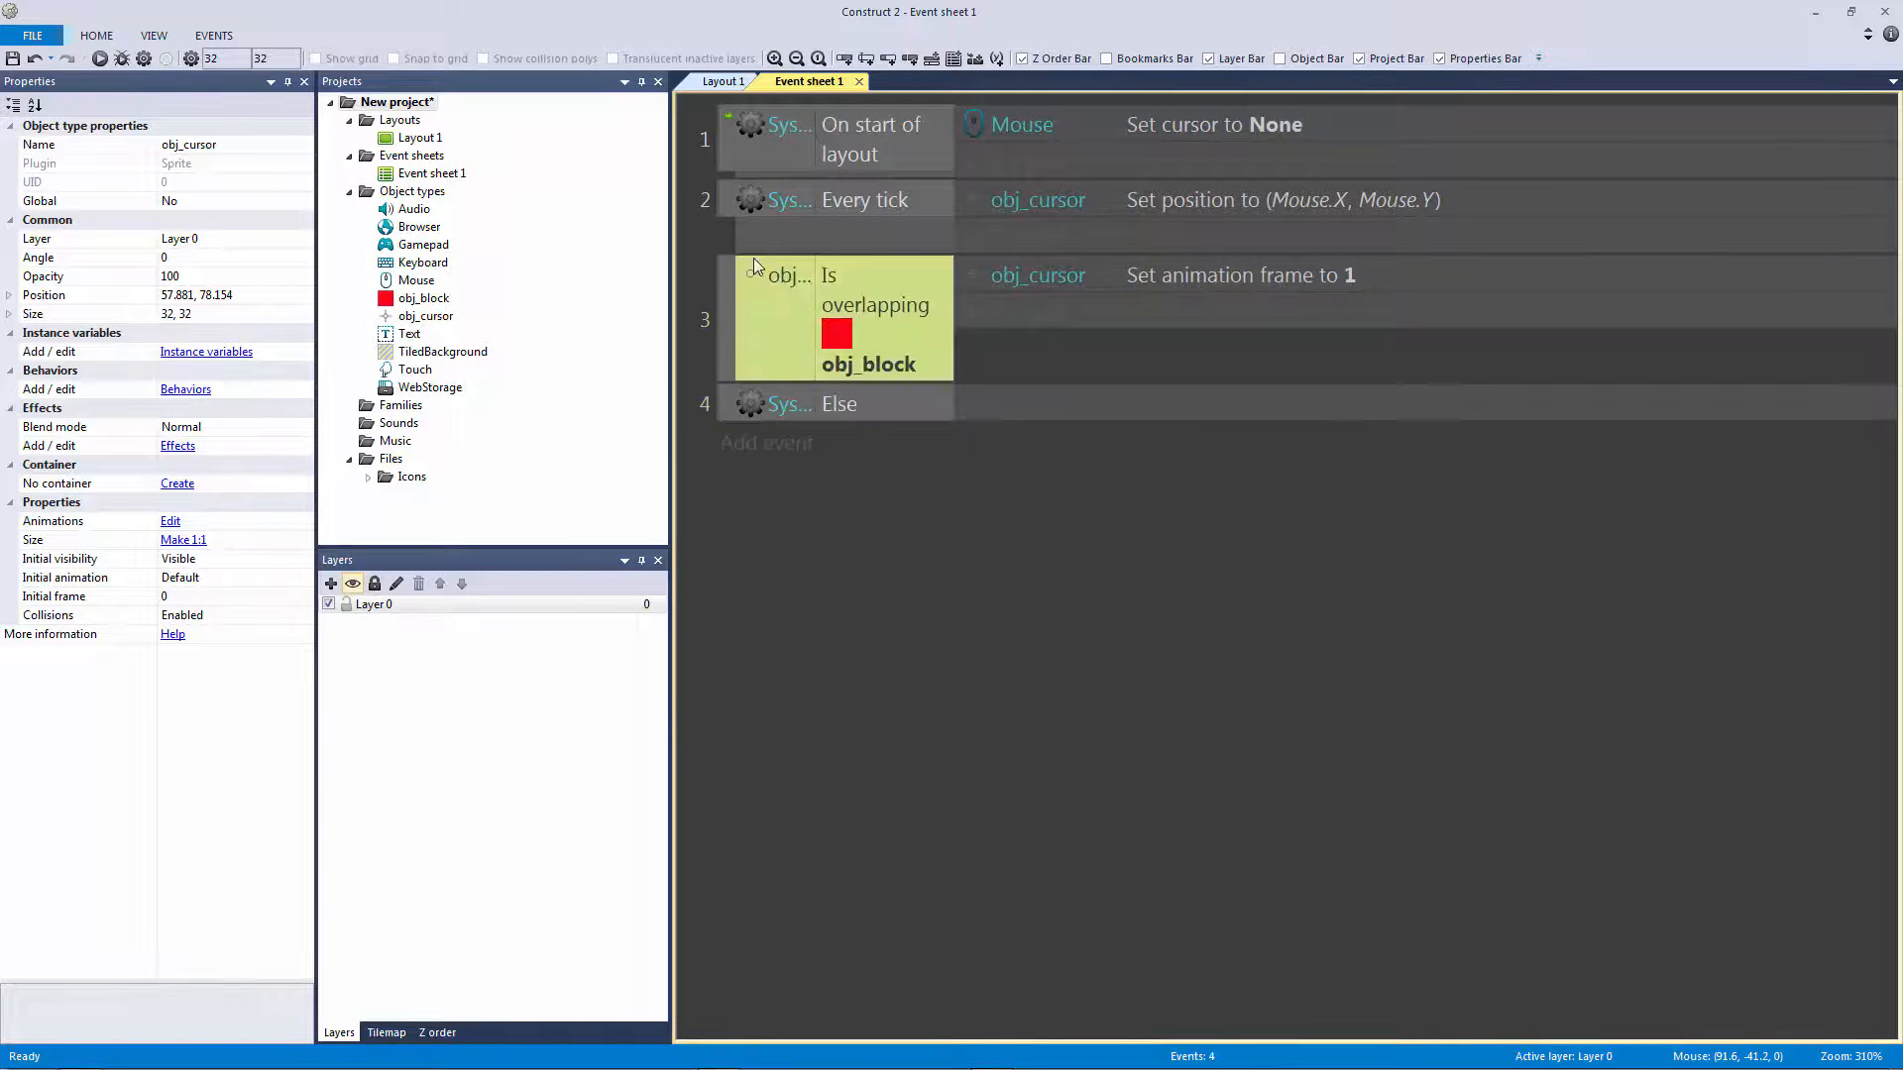
click(1237, 273)
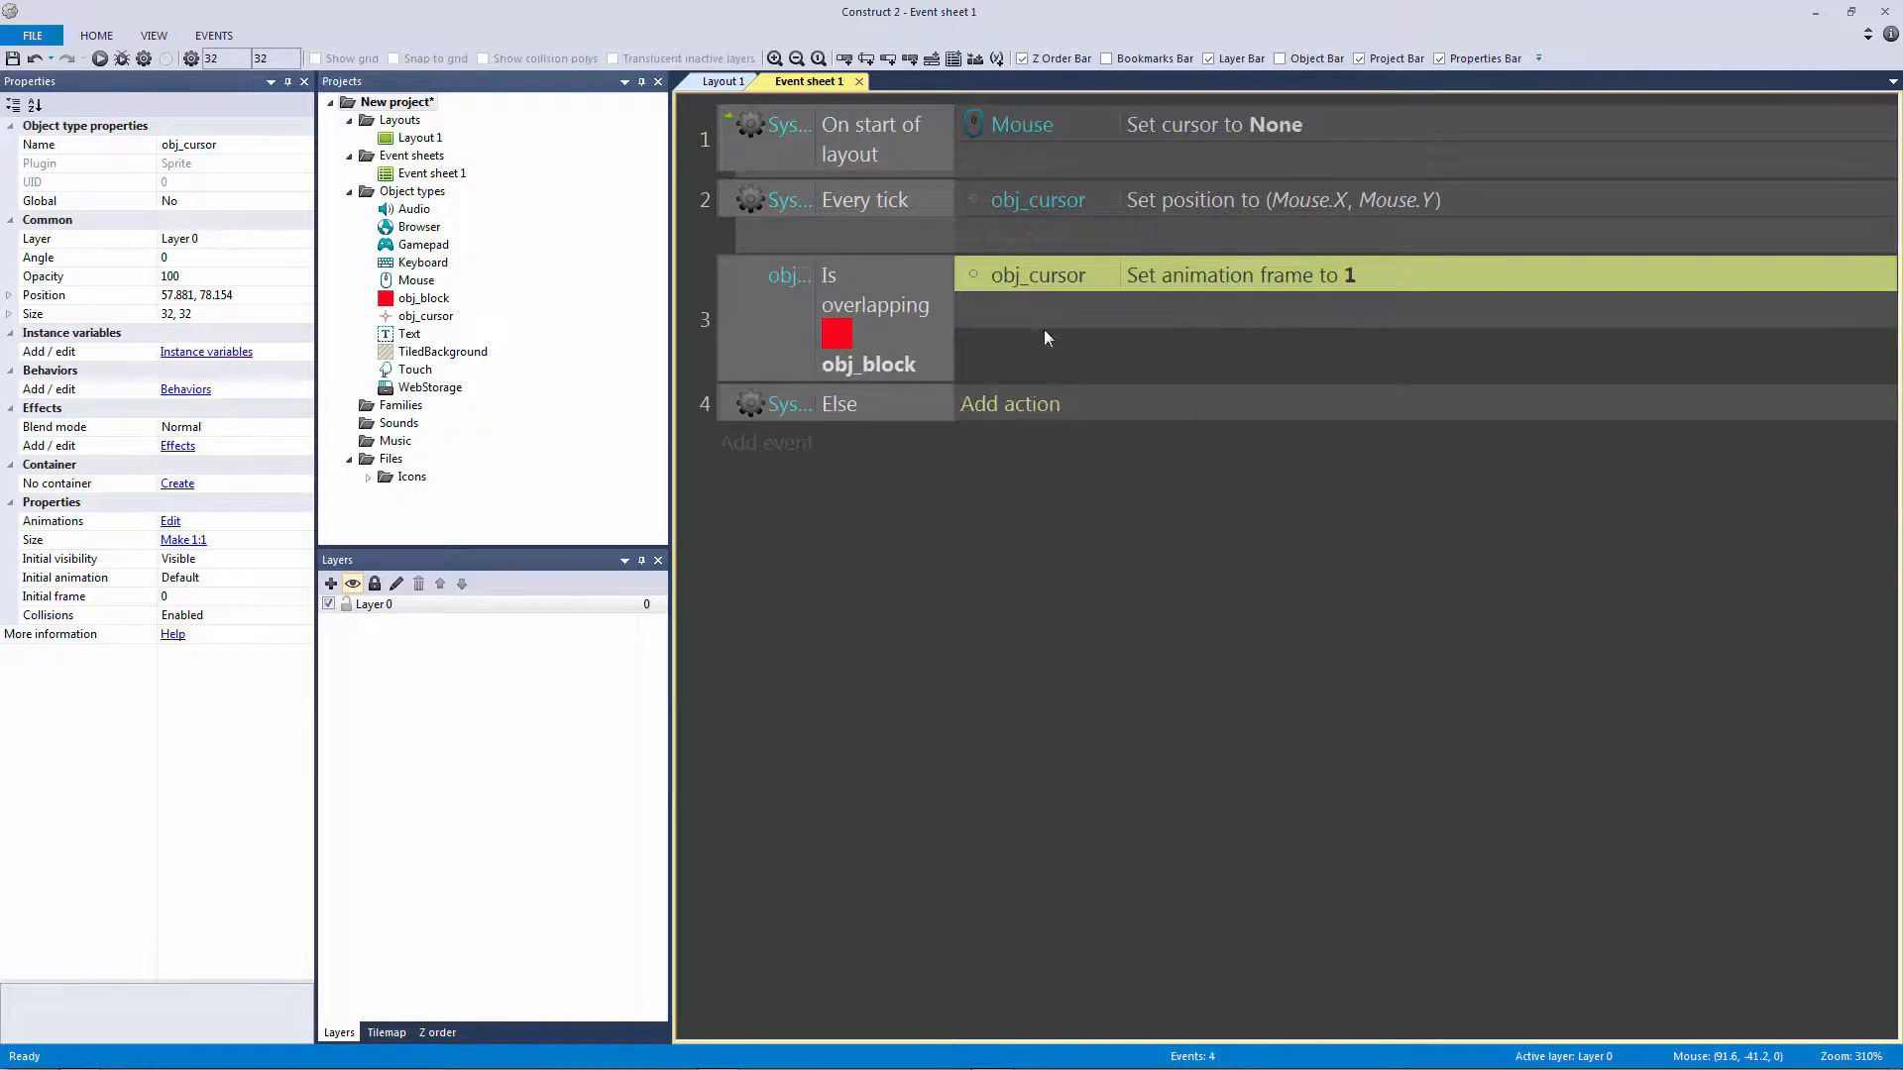
double_click(1239, 274)
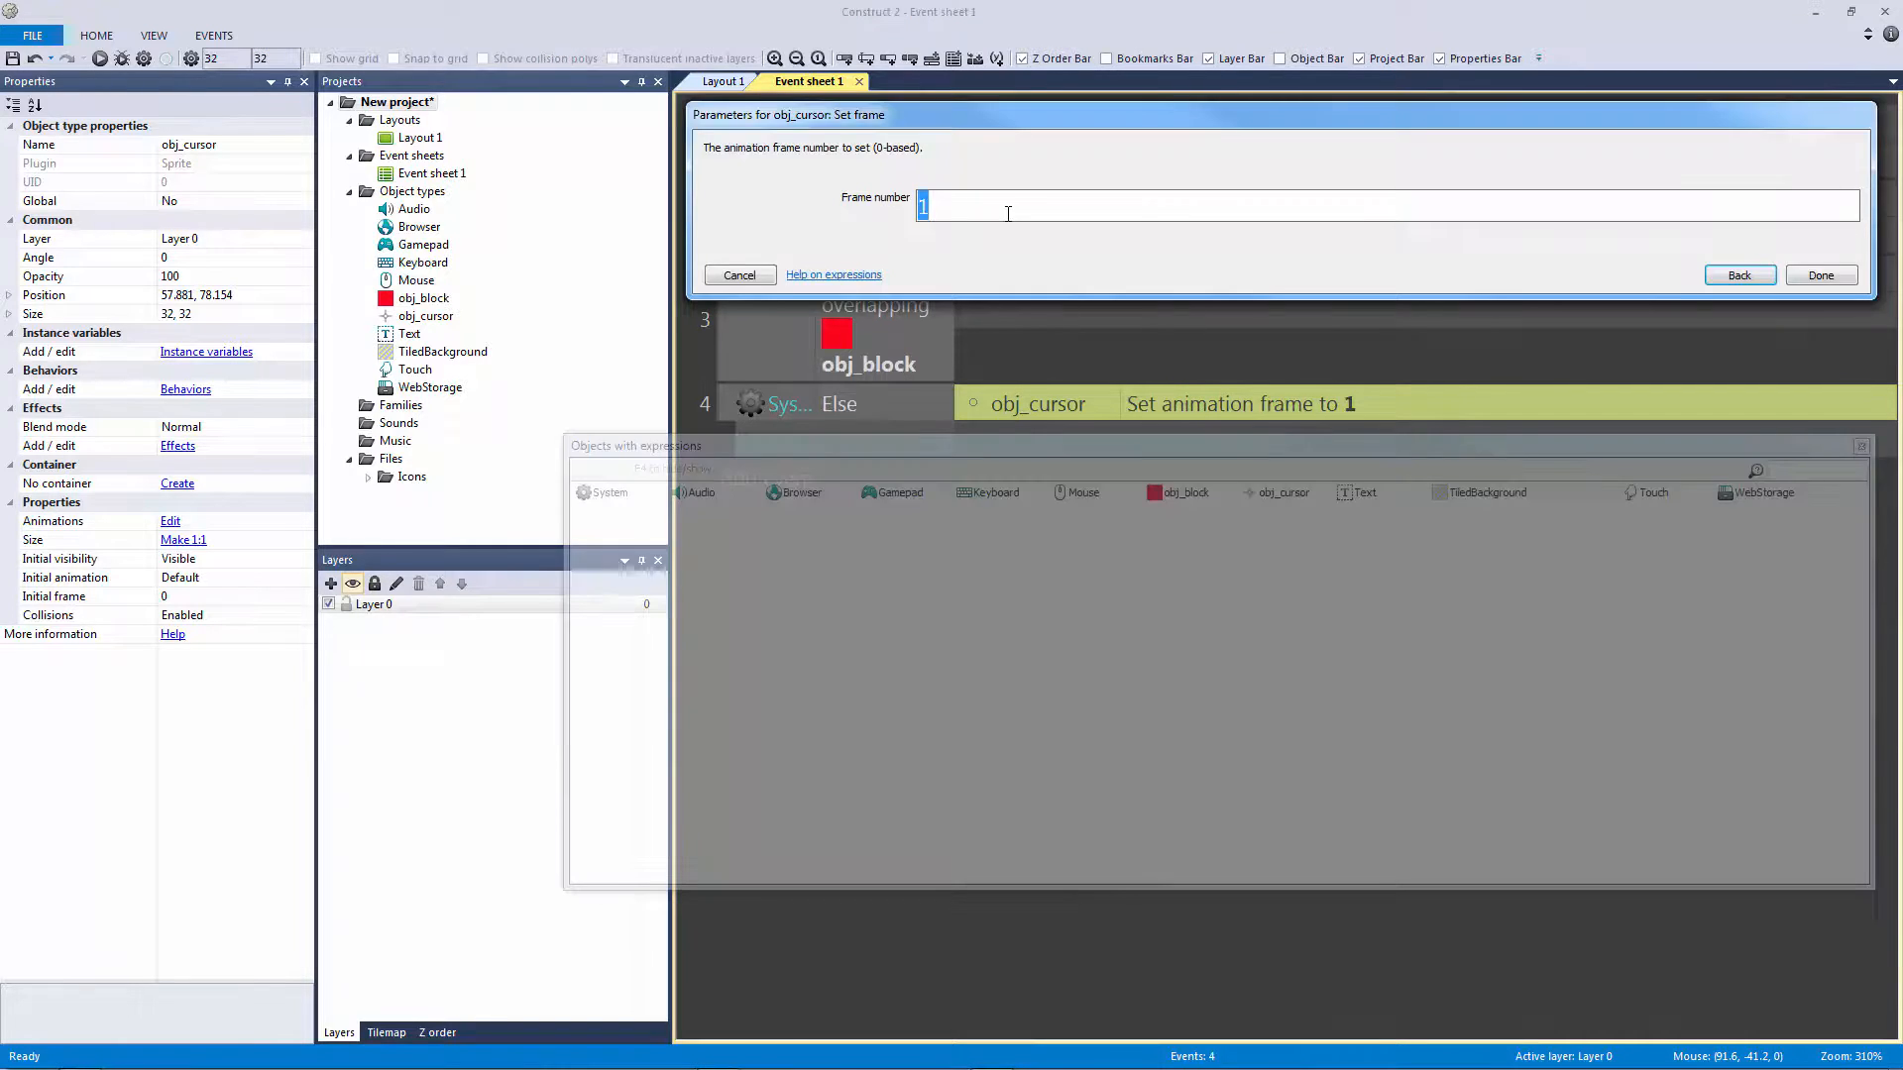
mouse_move(1176, 321)
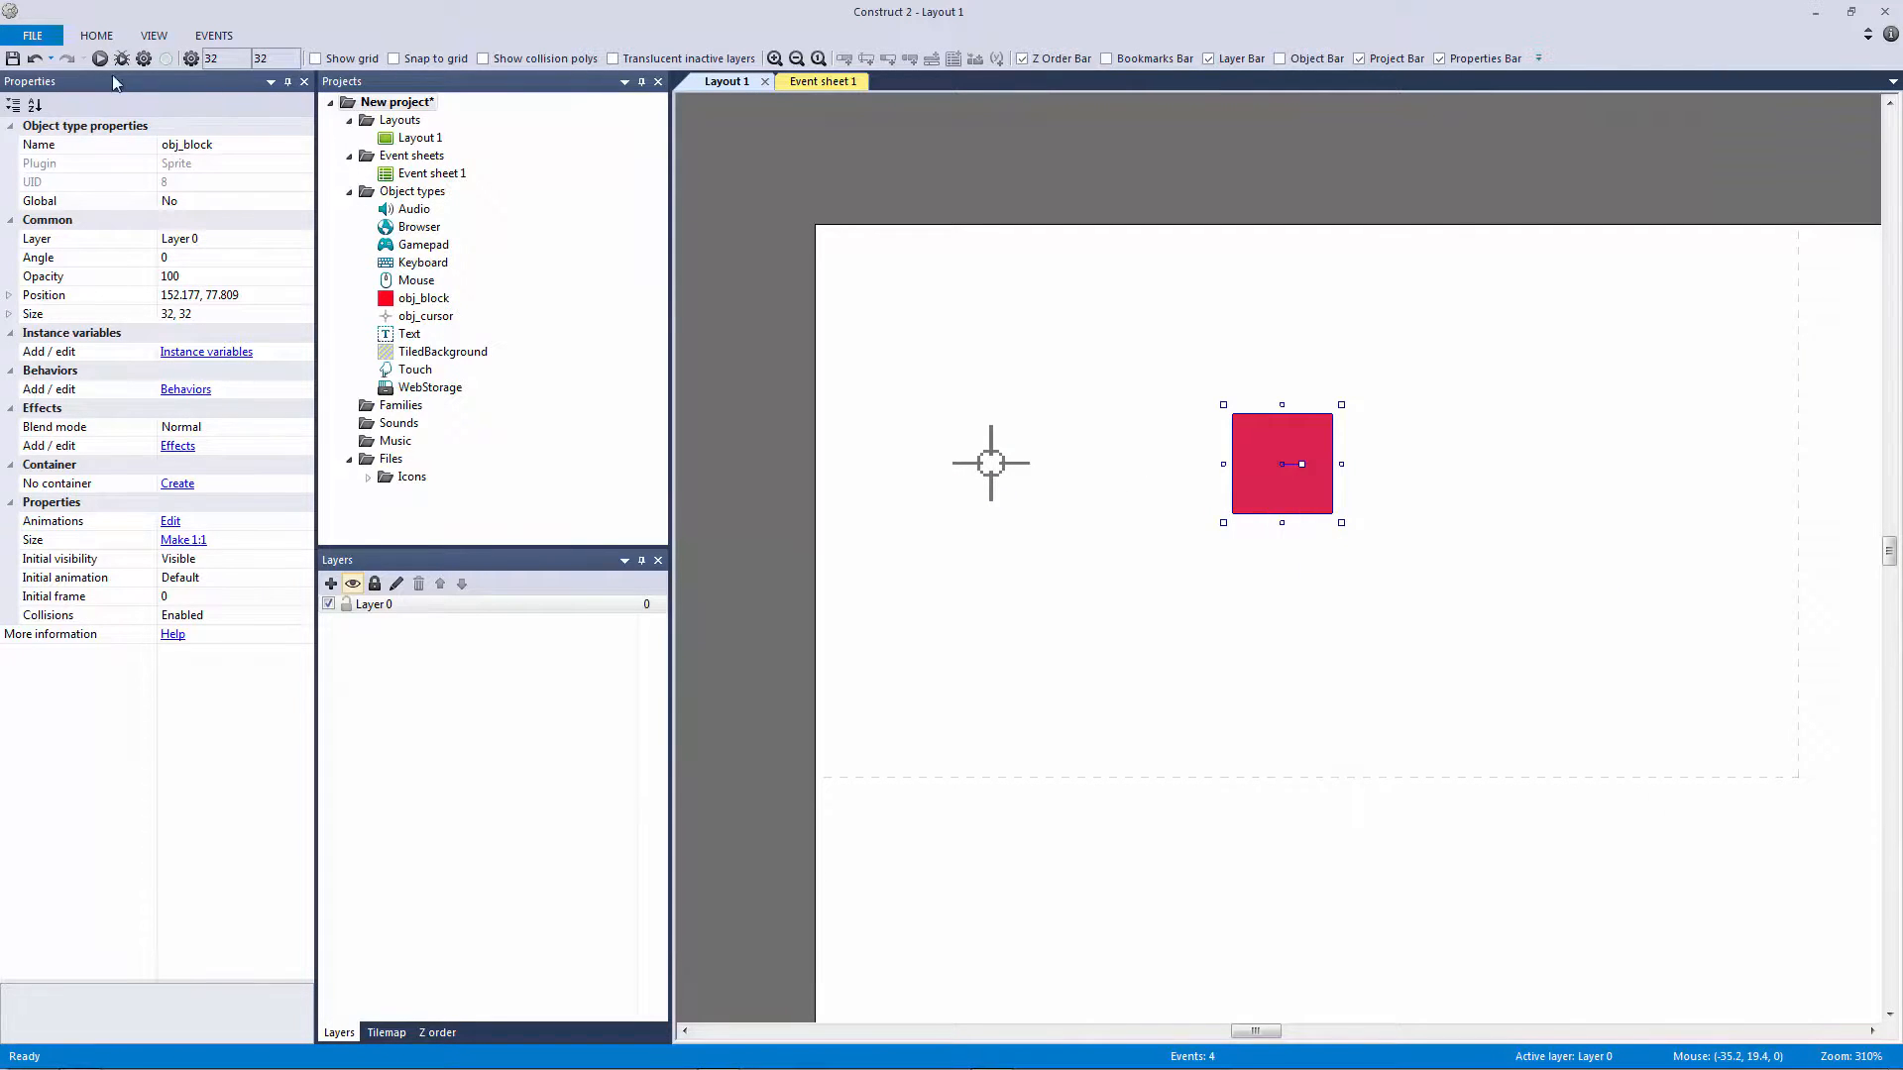
Run a preview and move the crosshair over and off the red obj_block to see it turn pink
click(101, 58)
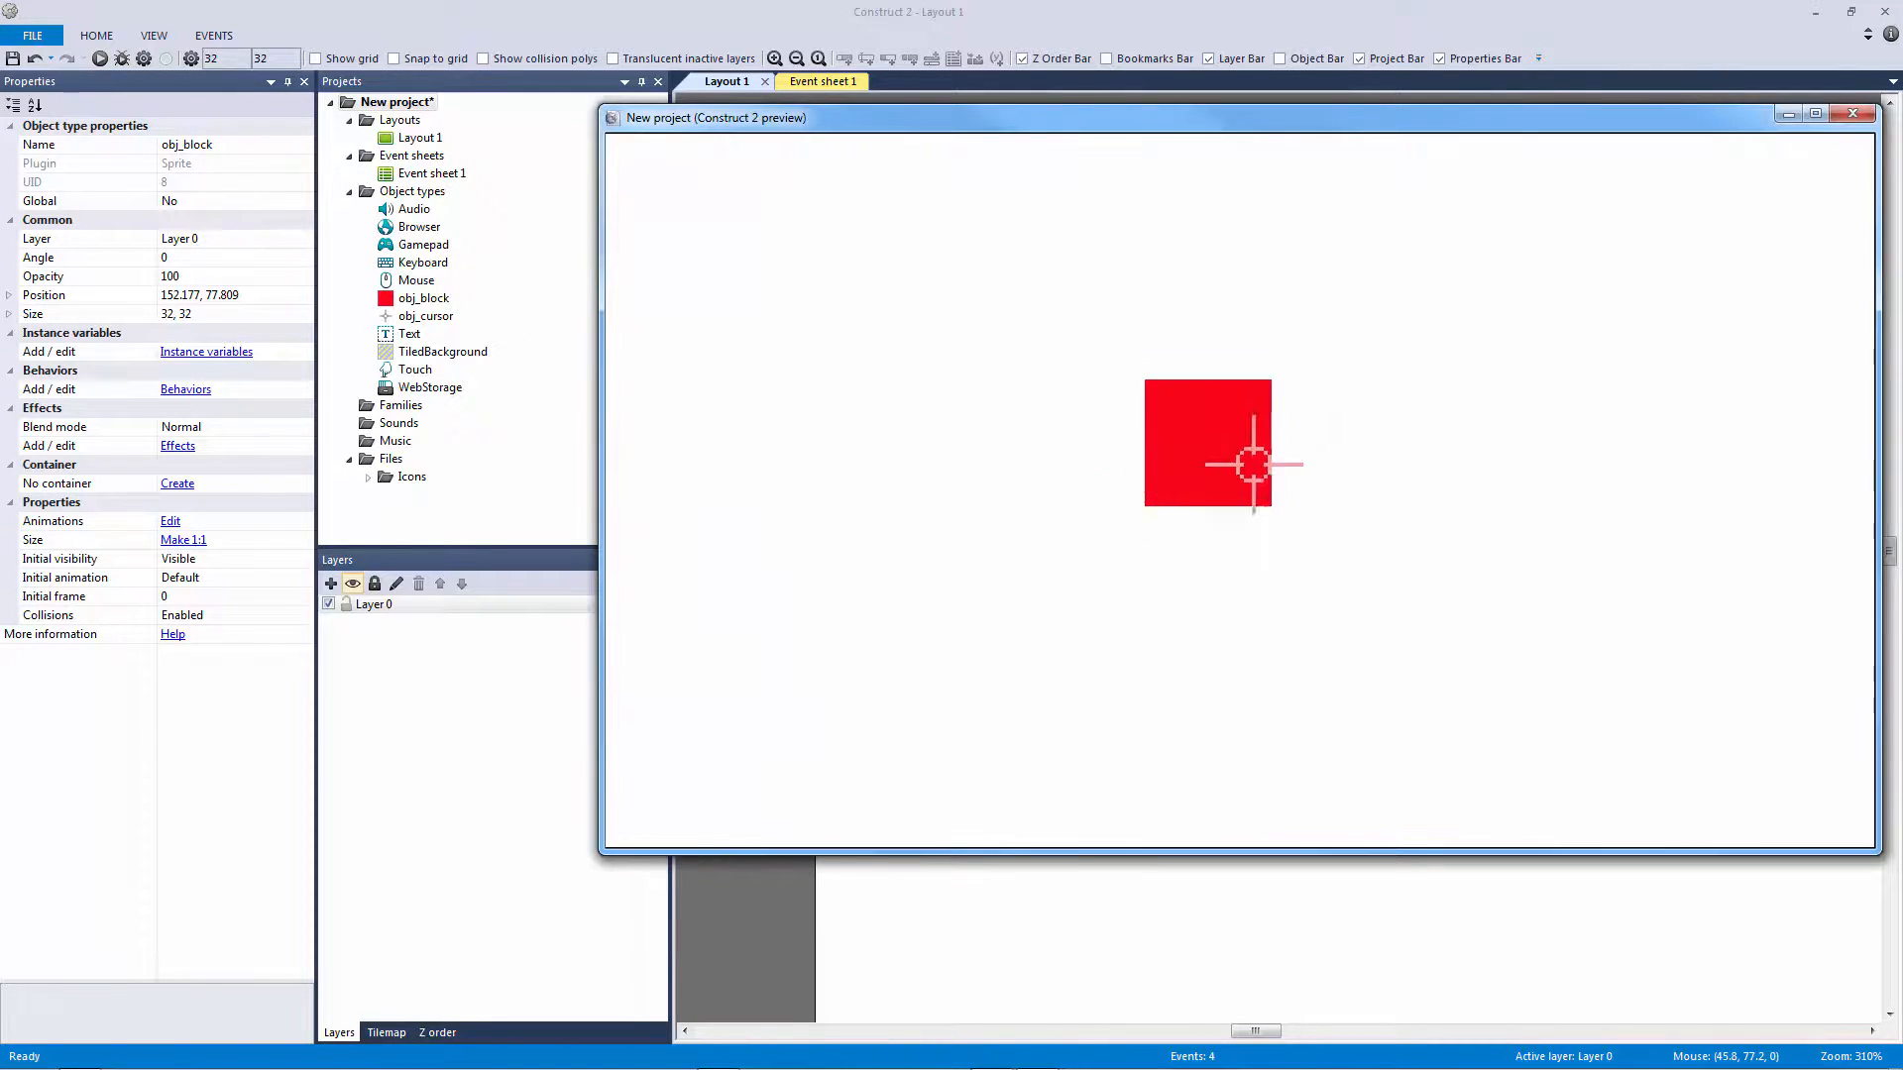
mouse_move(1138, 315)
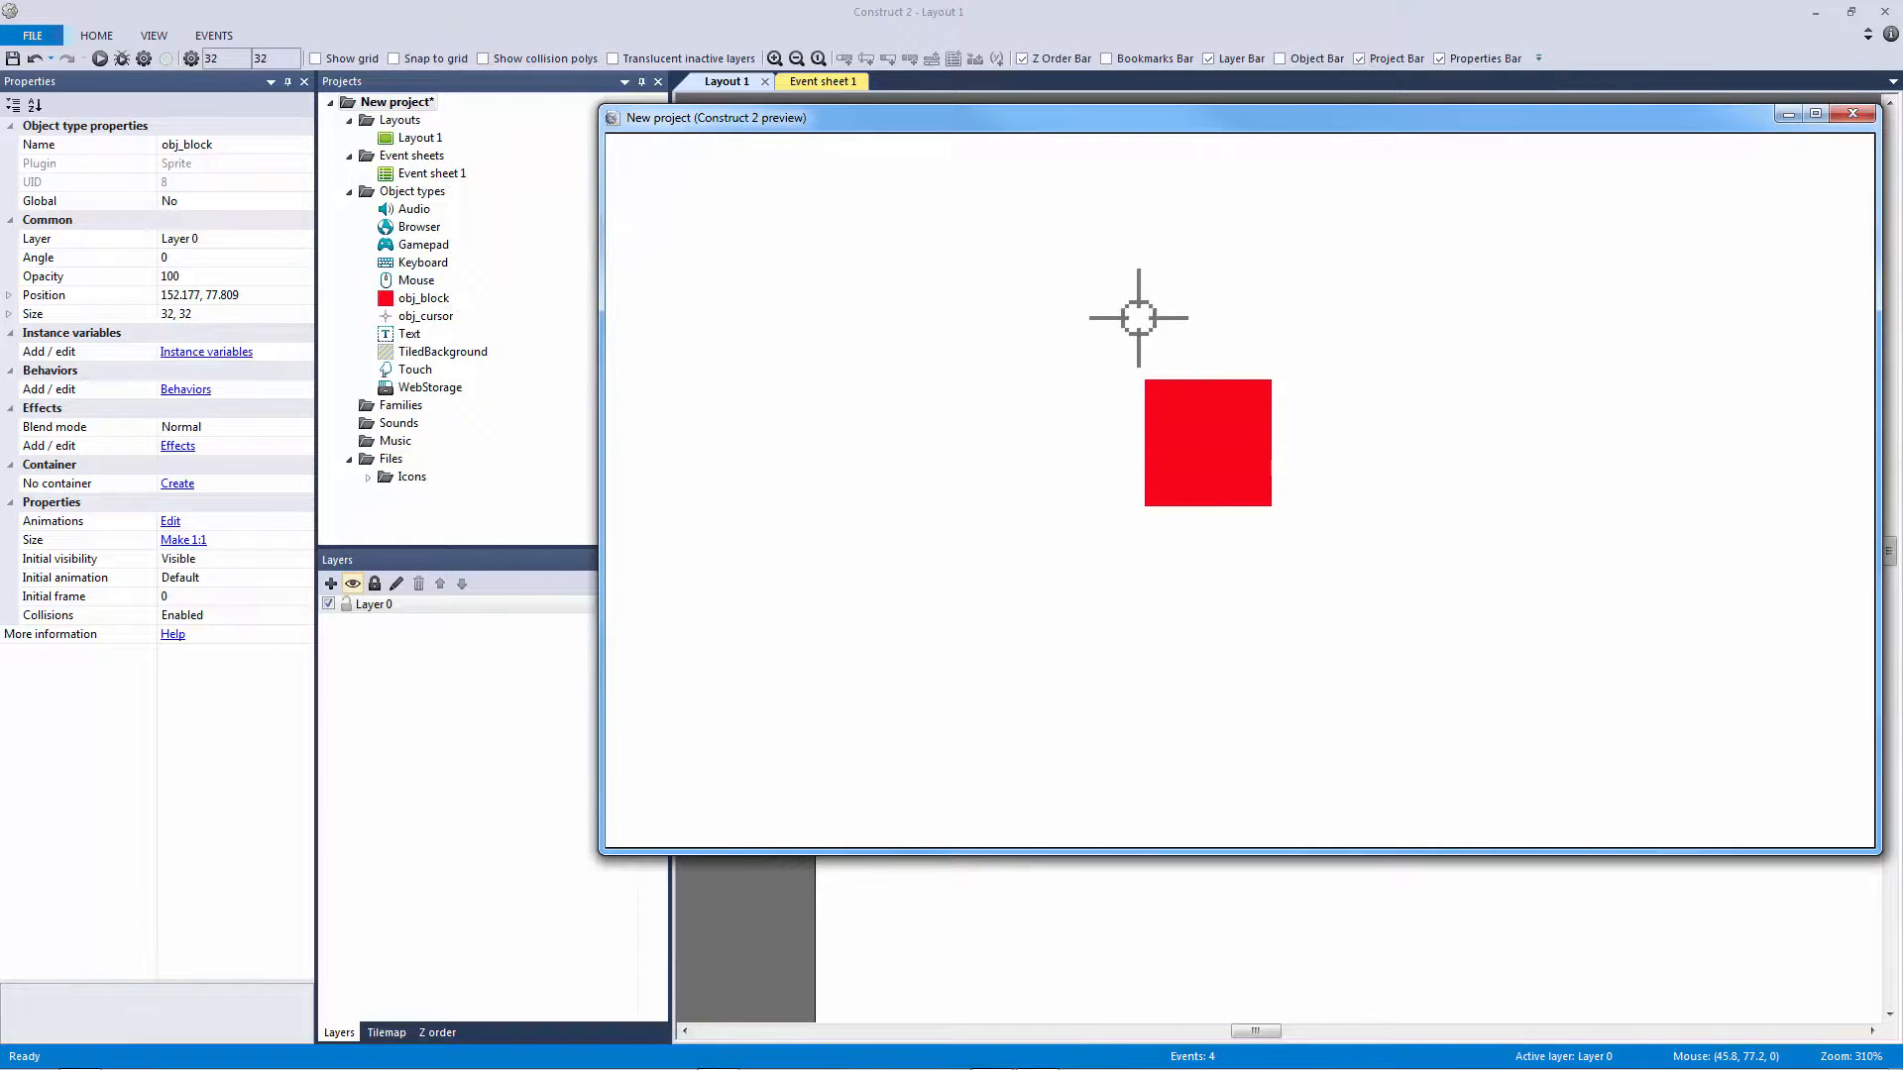
mouse_move(1296, 361)
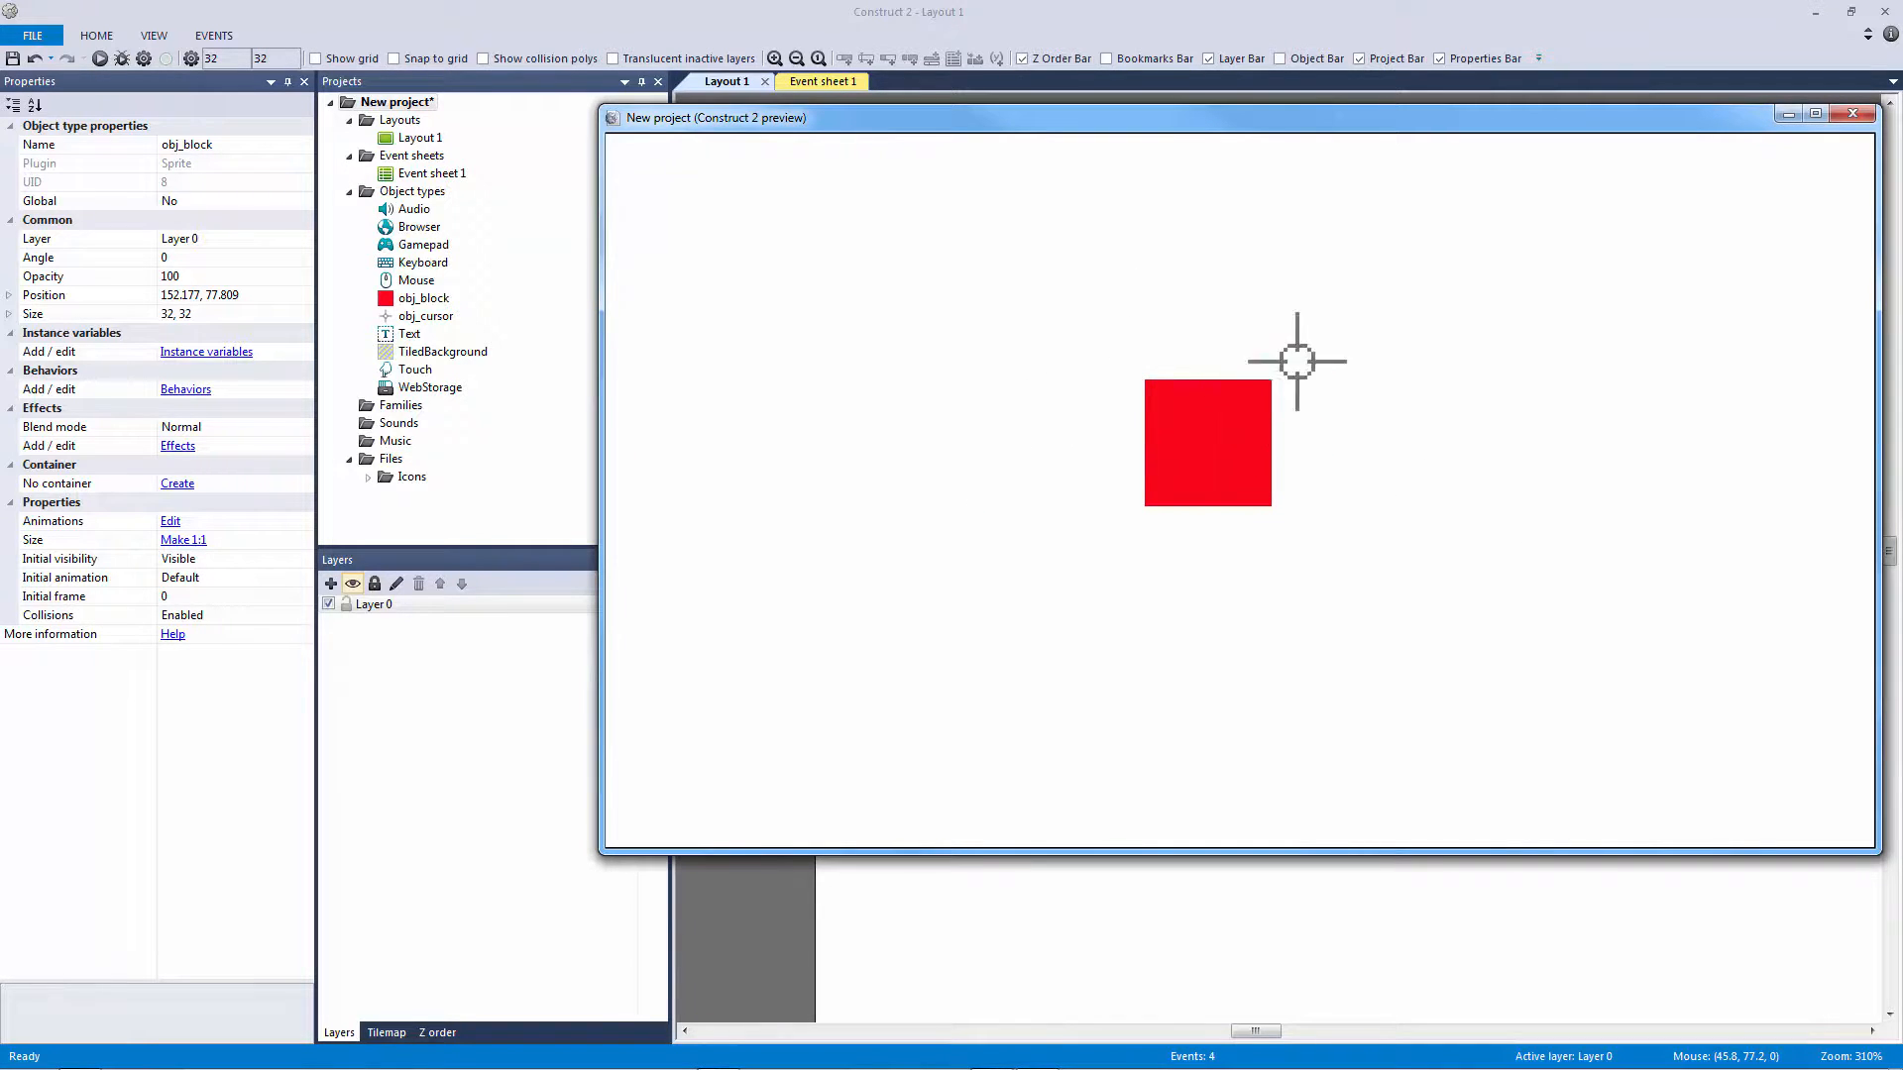
mouse_move(1293, 345)
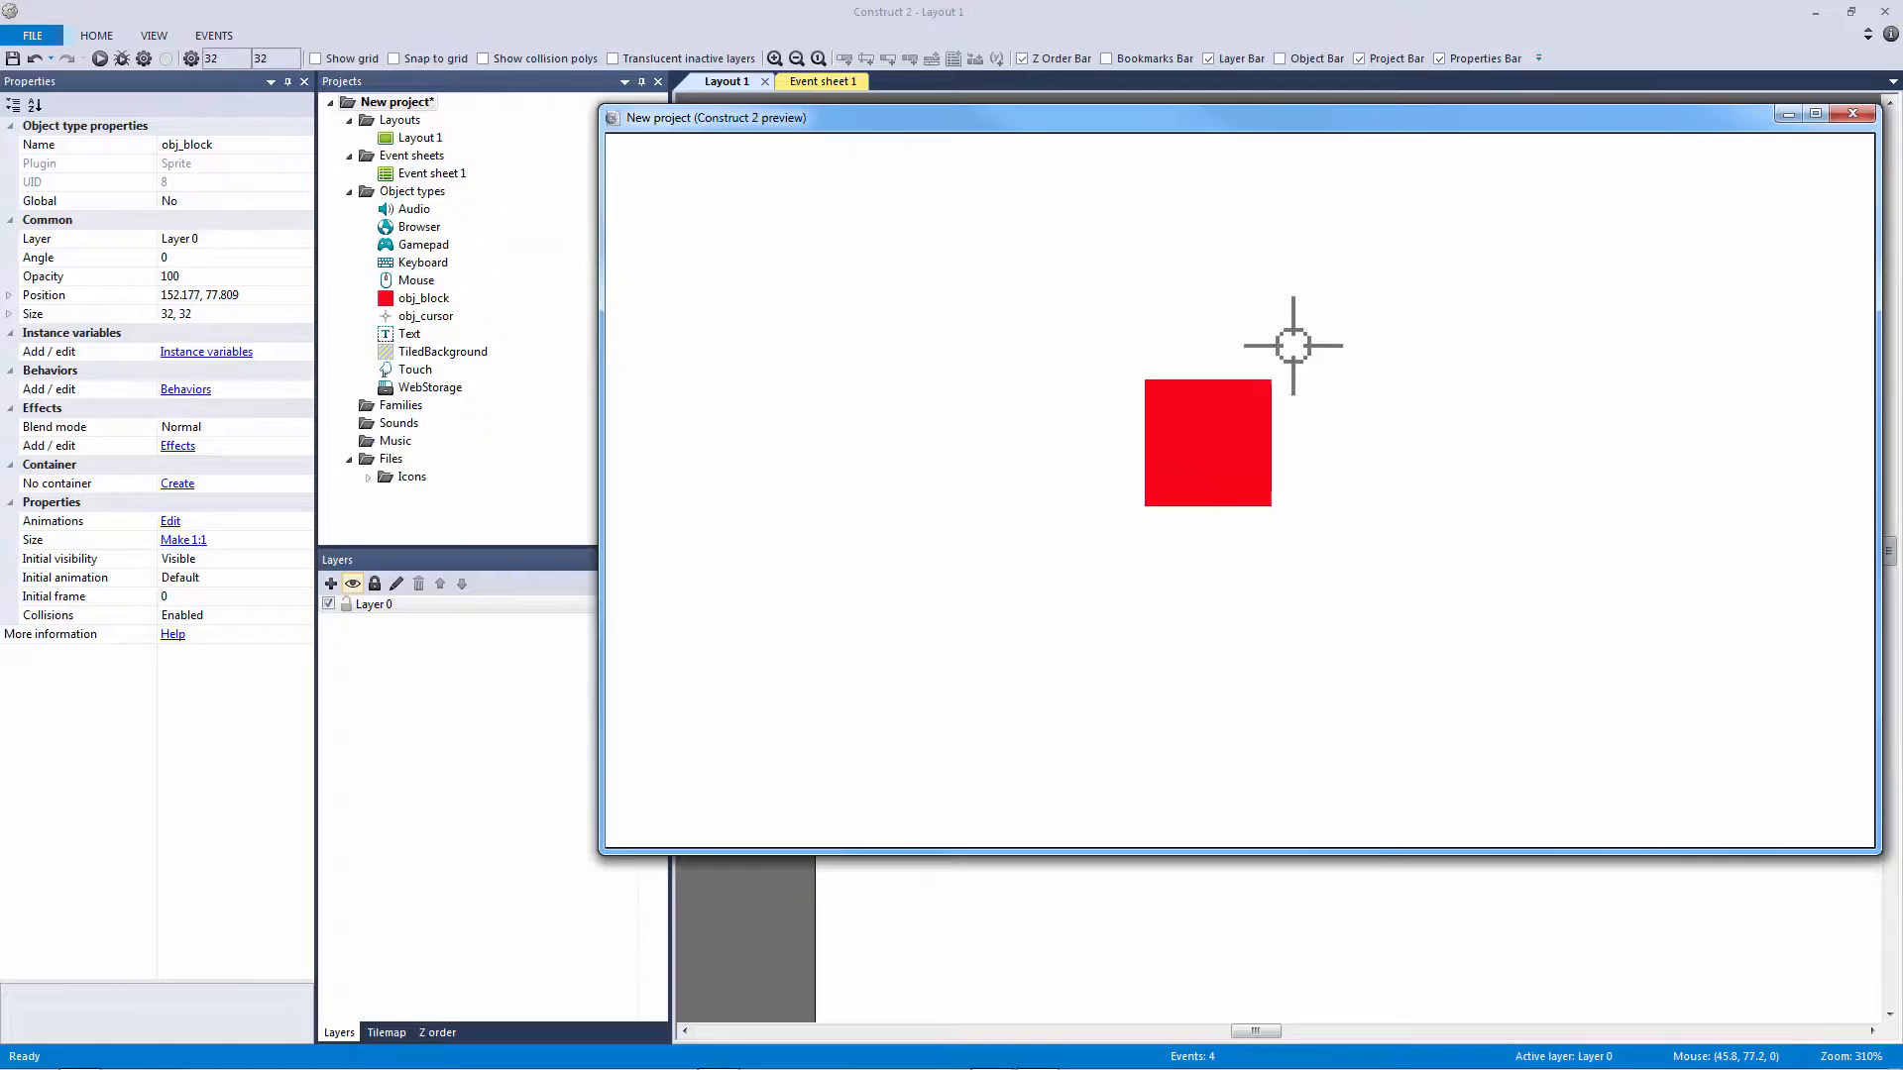
mouse_move(1231, 361)
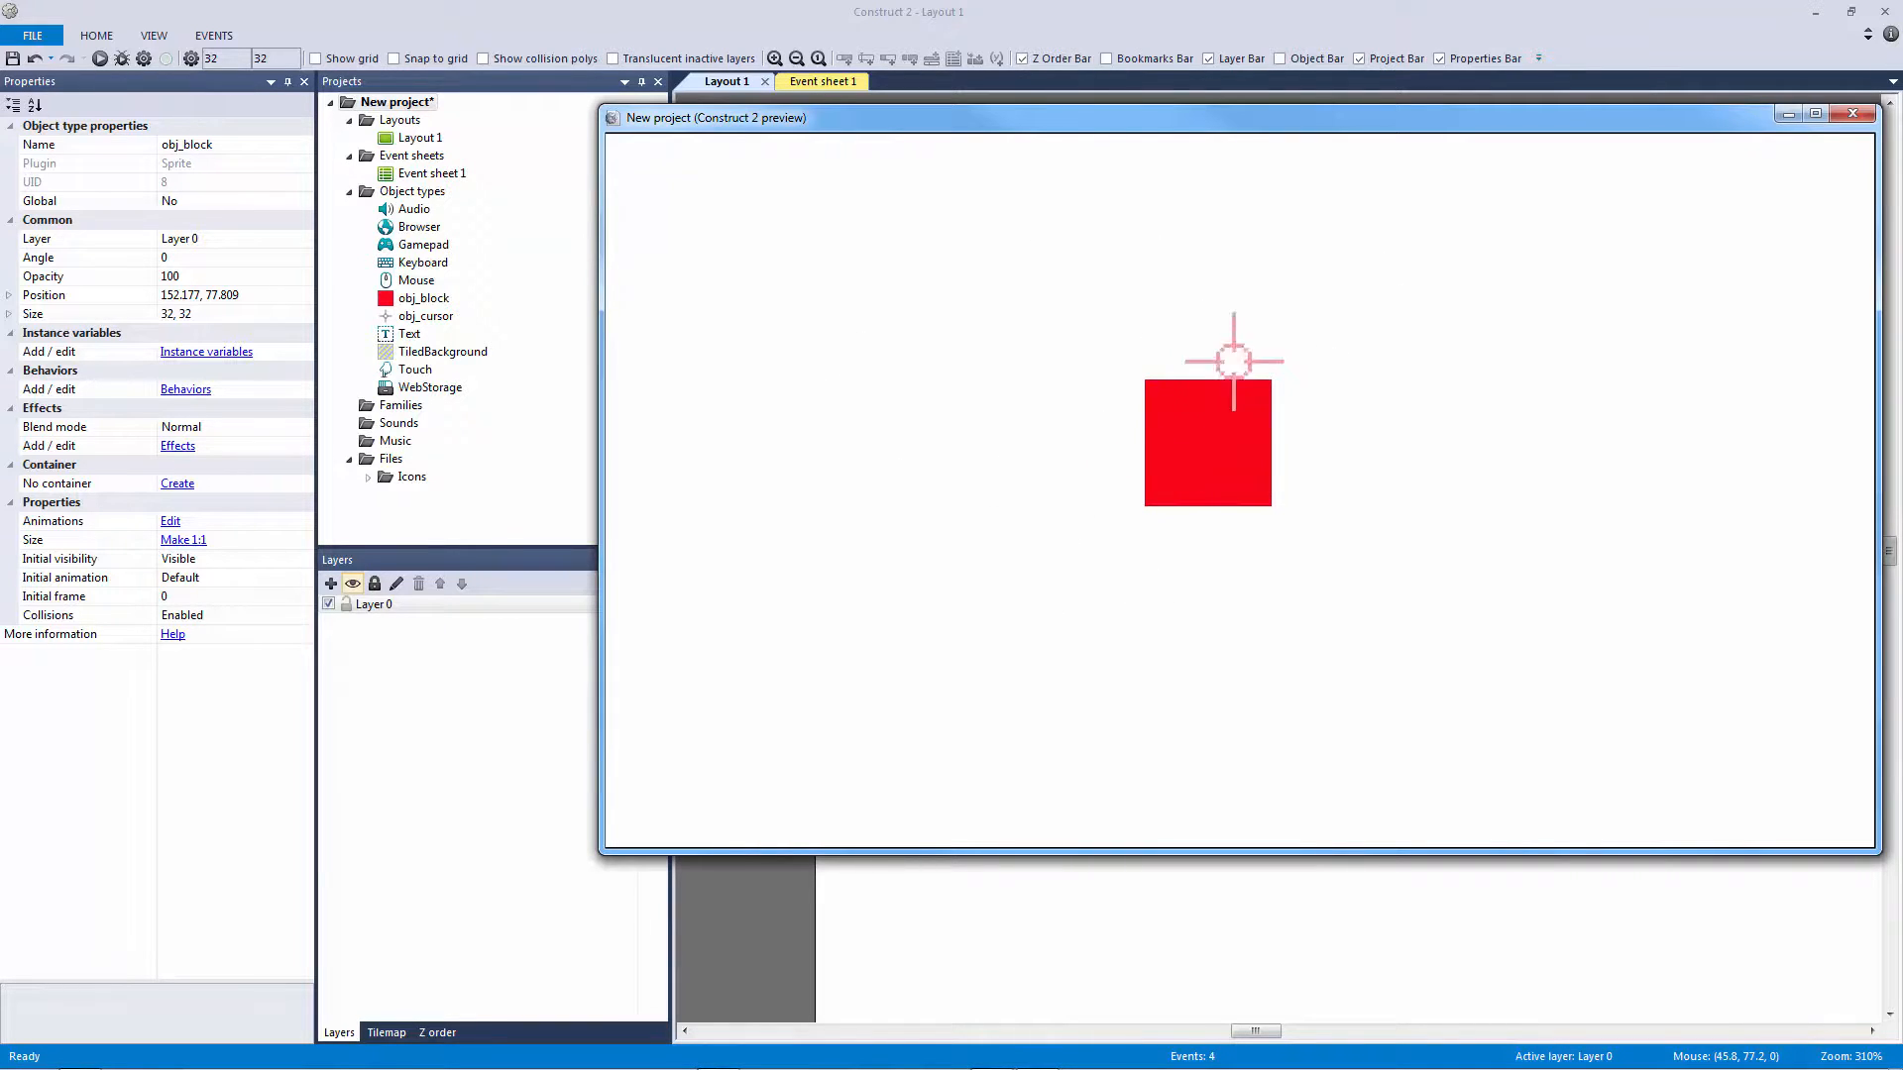
mouse_move(1193, 409)
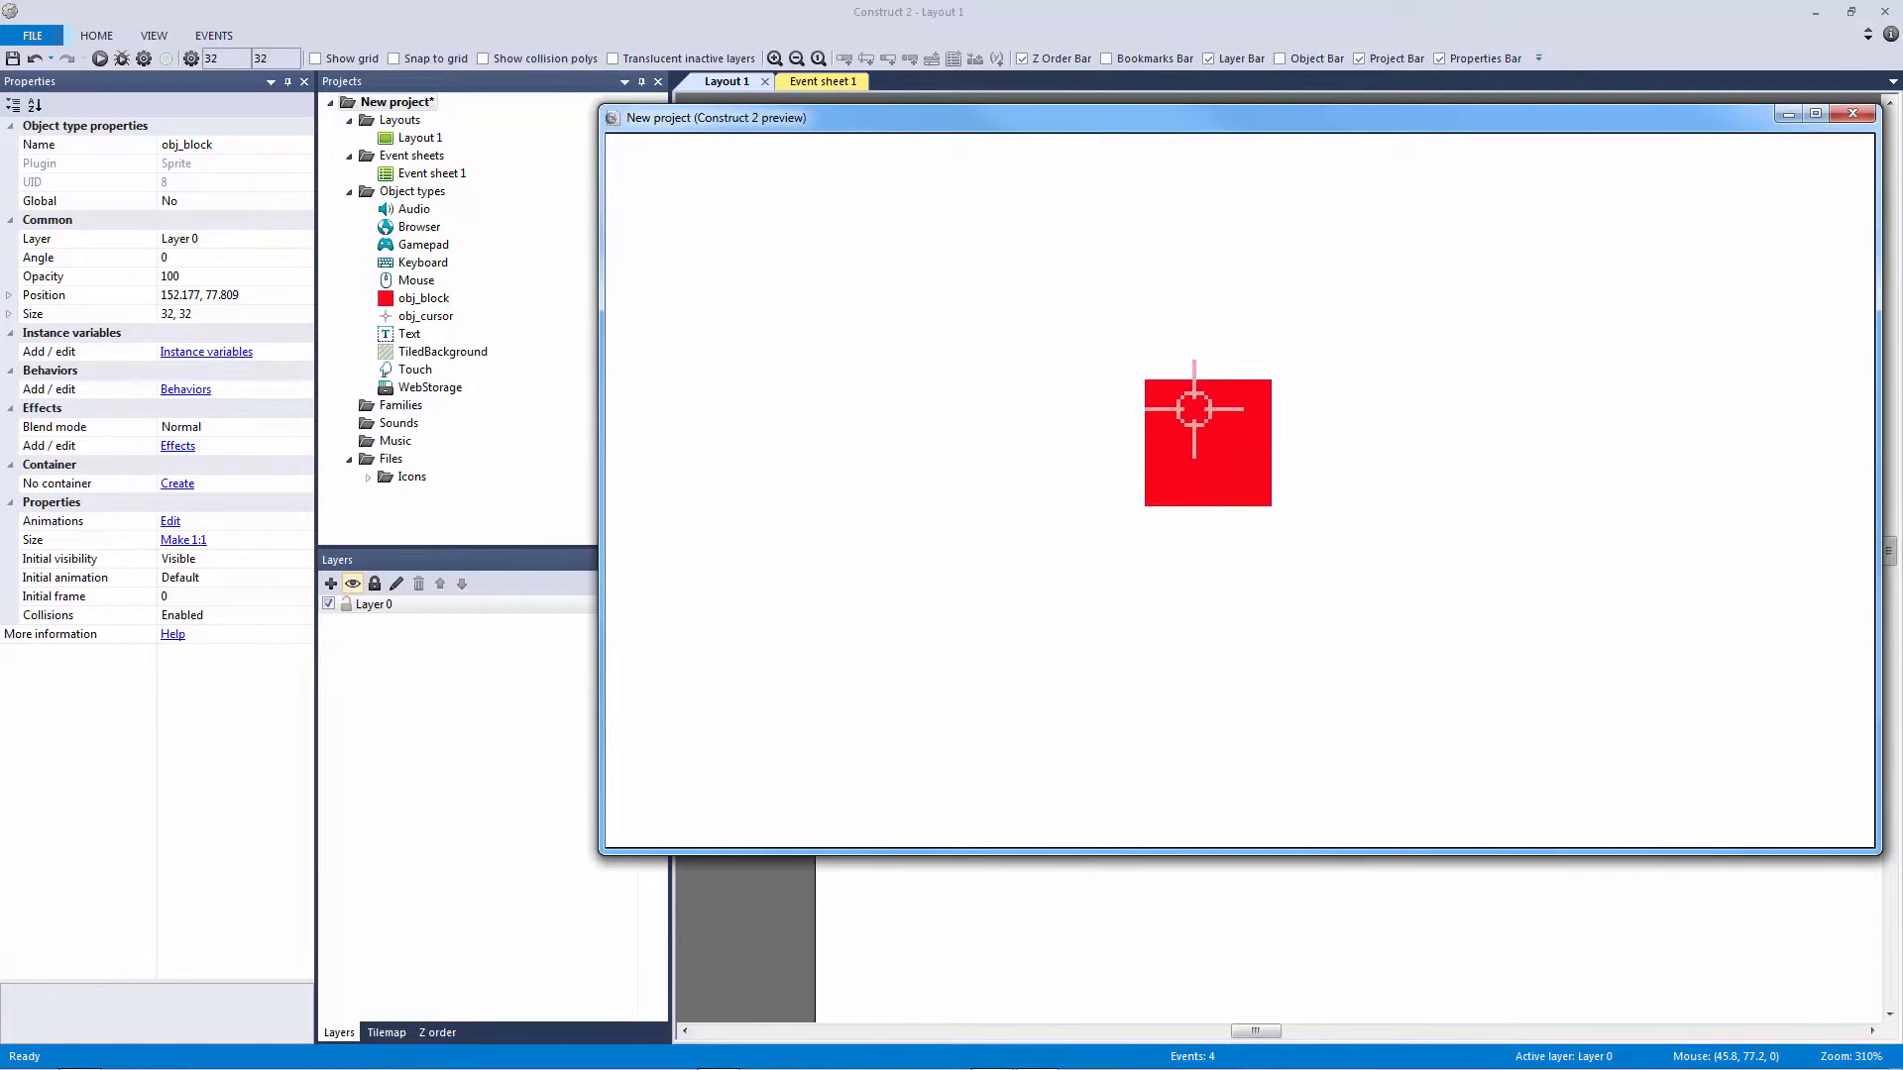
mouse_move(1231, 406)
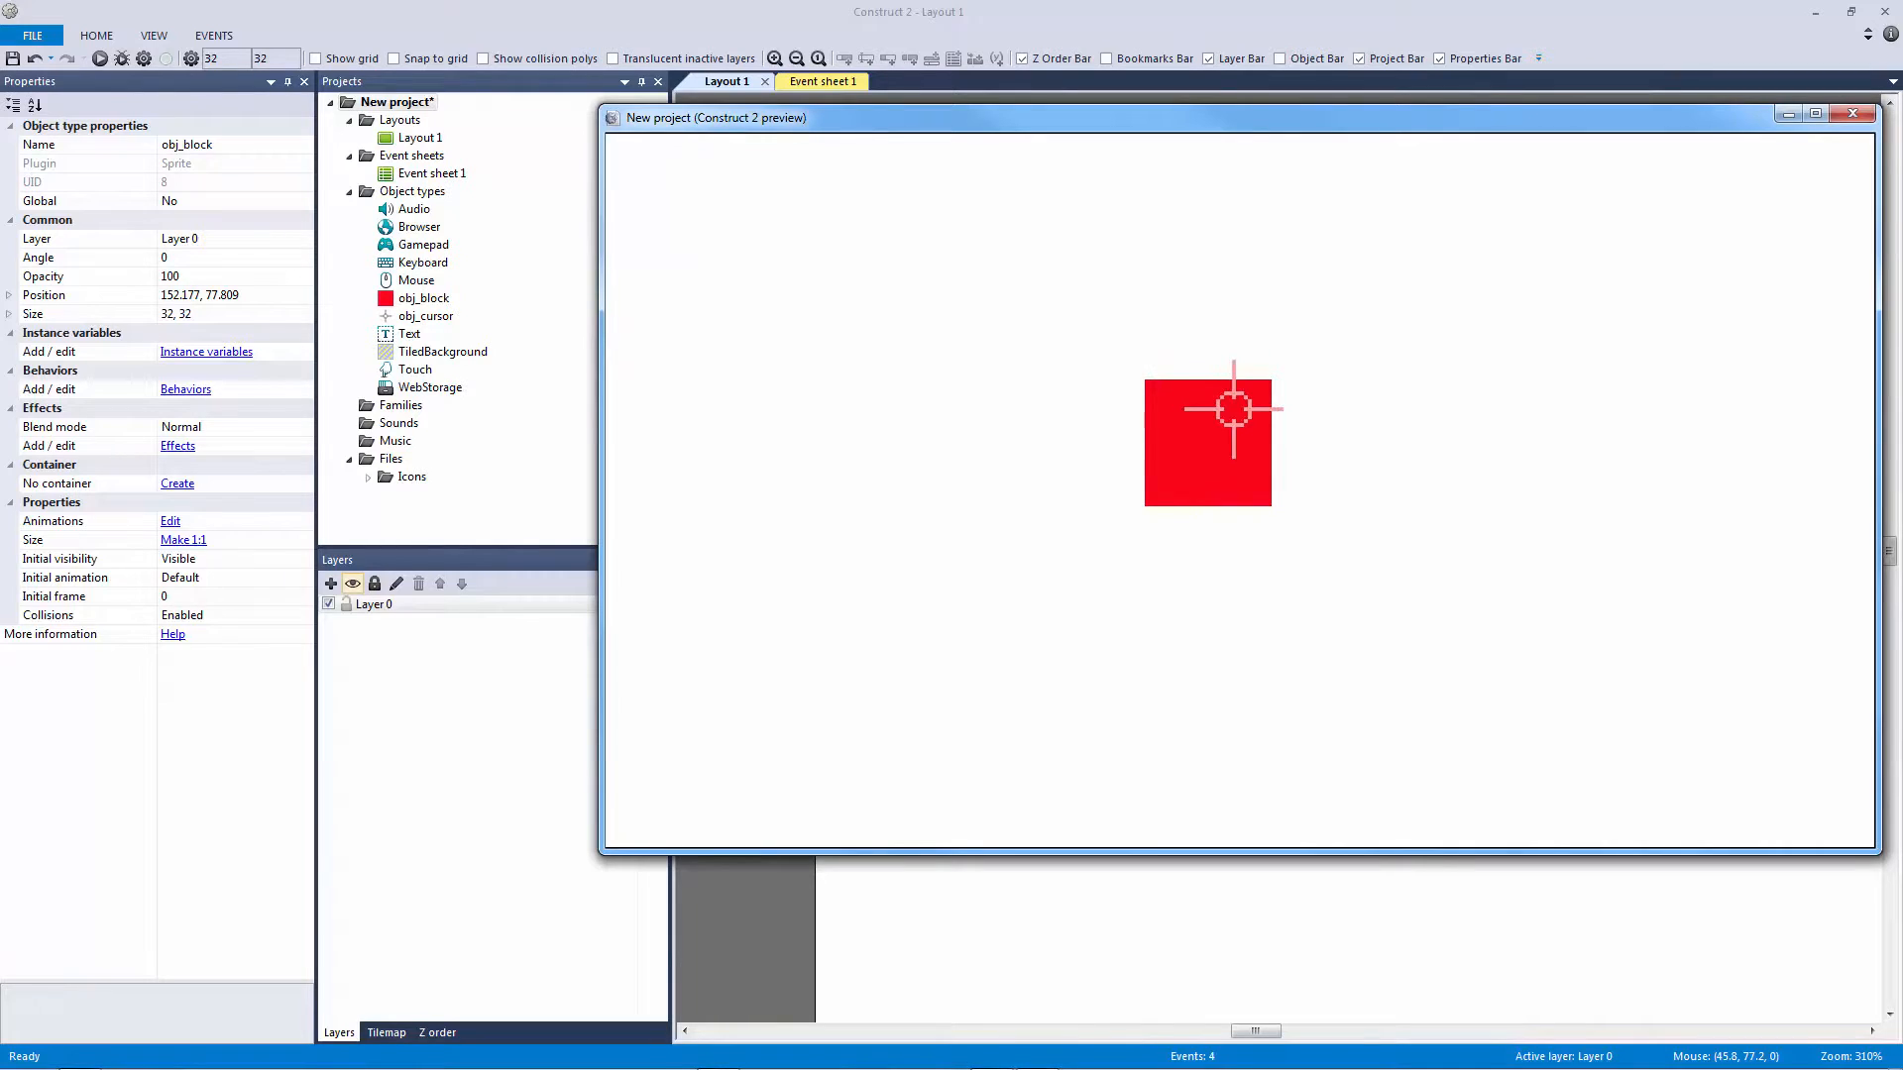
mouse_move(1250, 376)
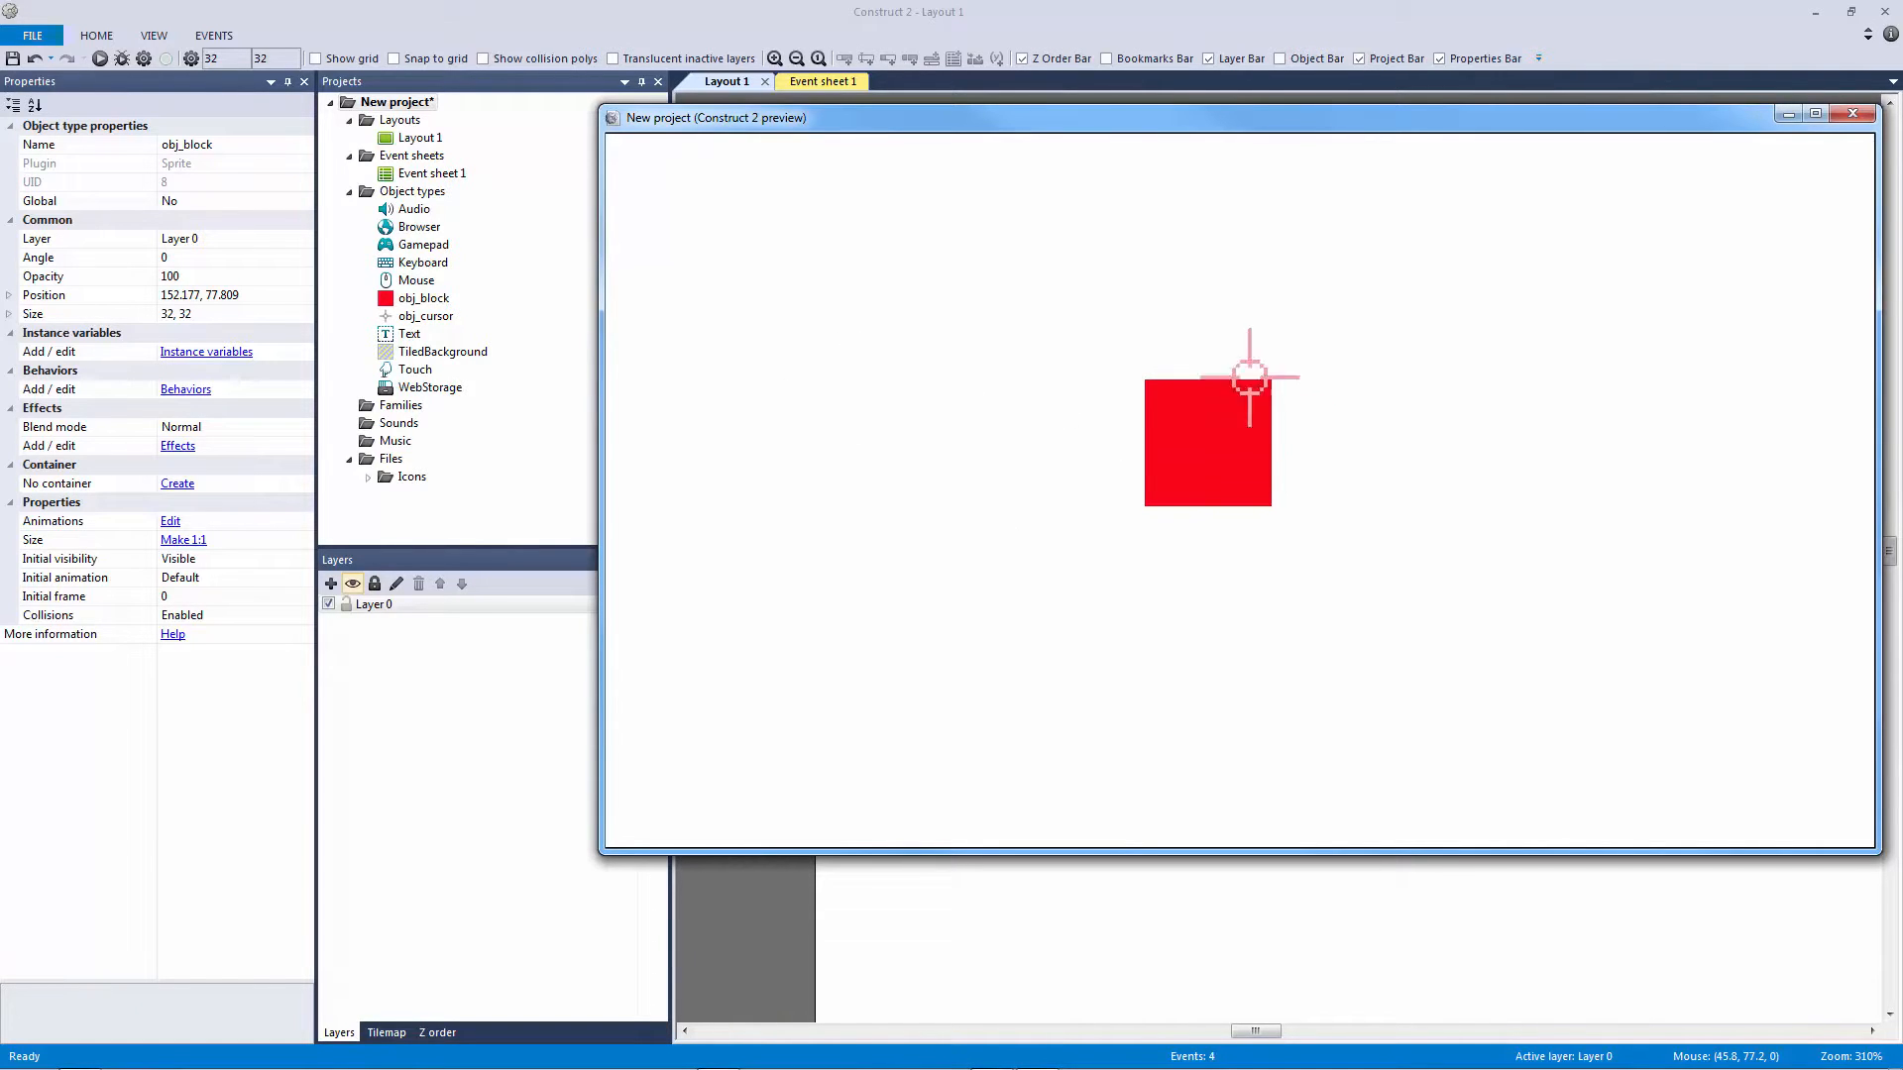
mouse_move(1350, 398)
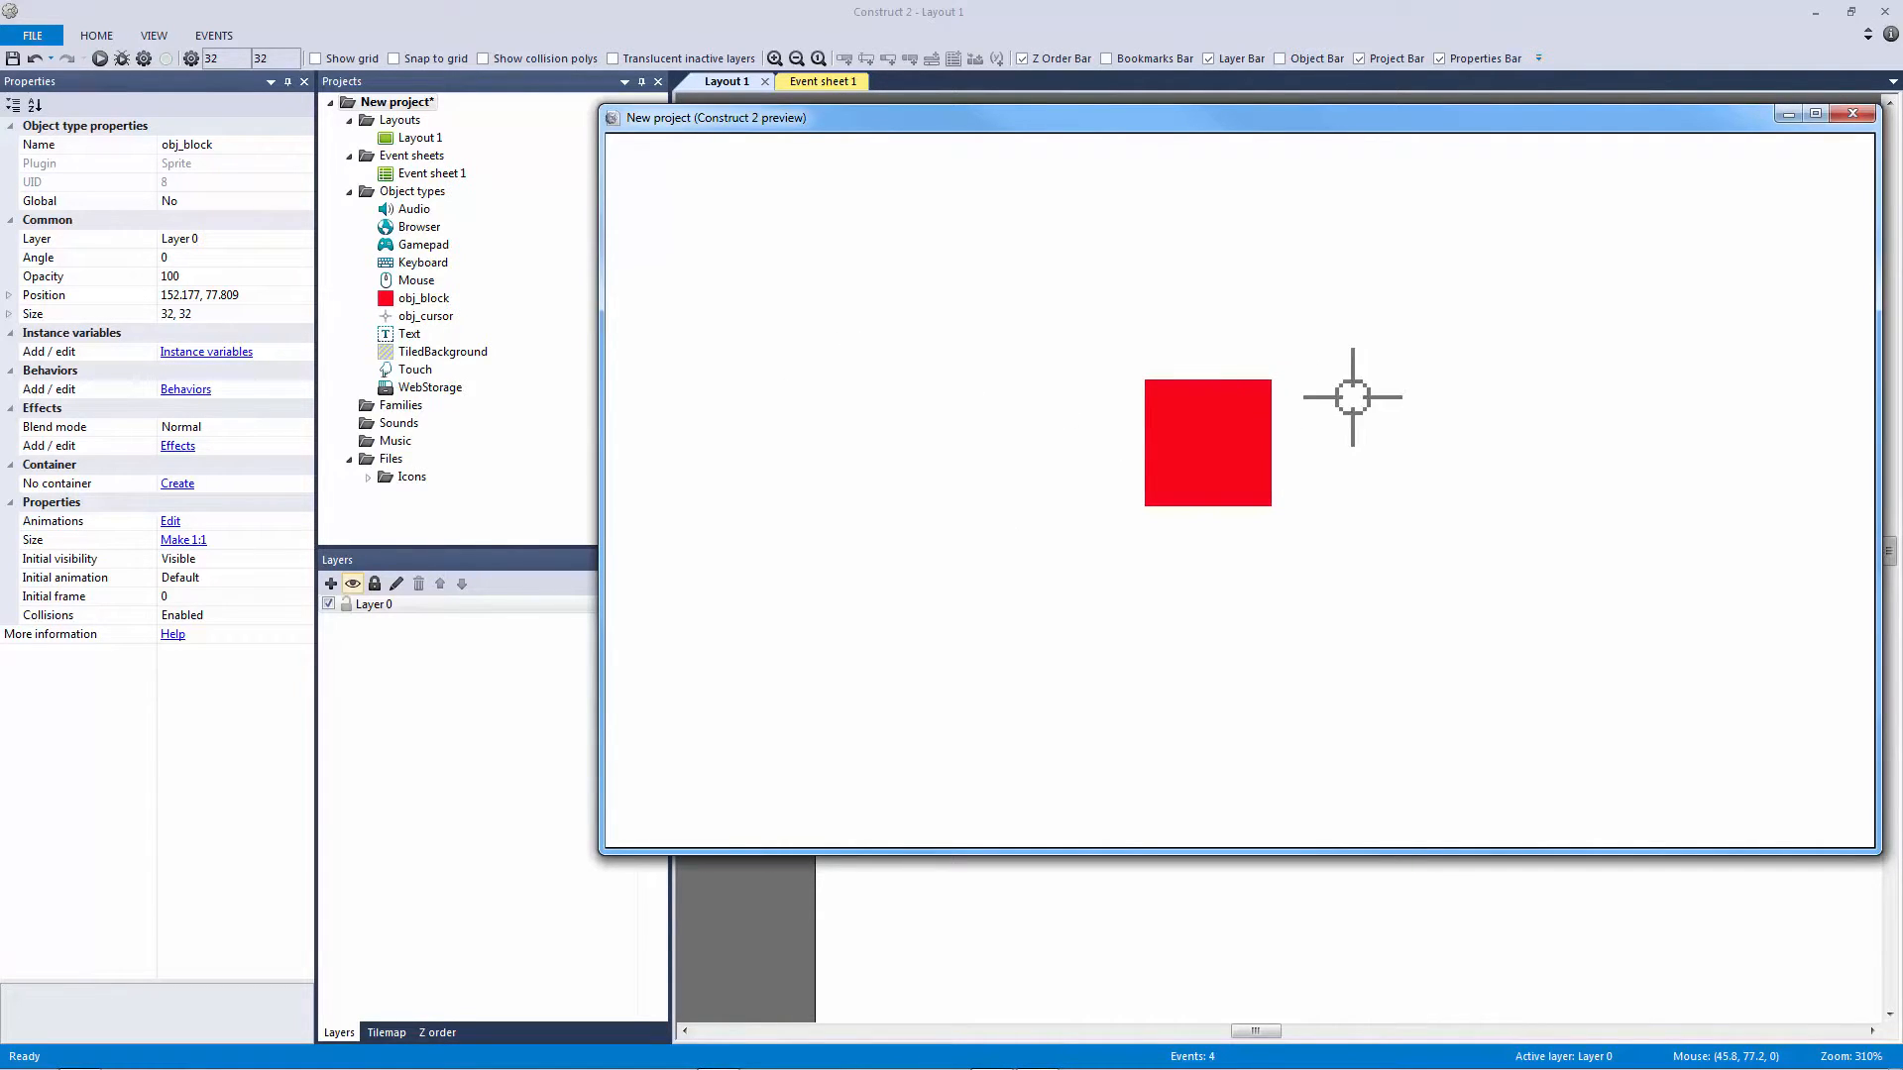
mouse_move(1593, 380)
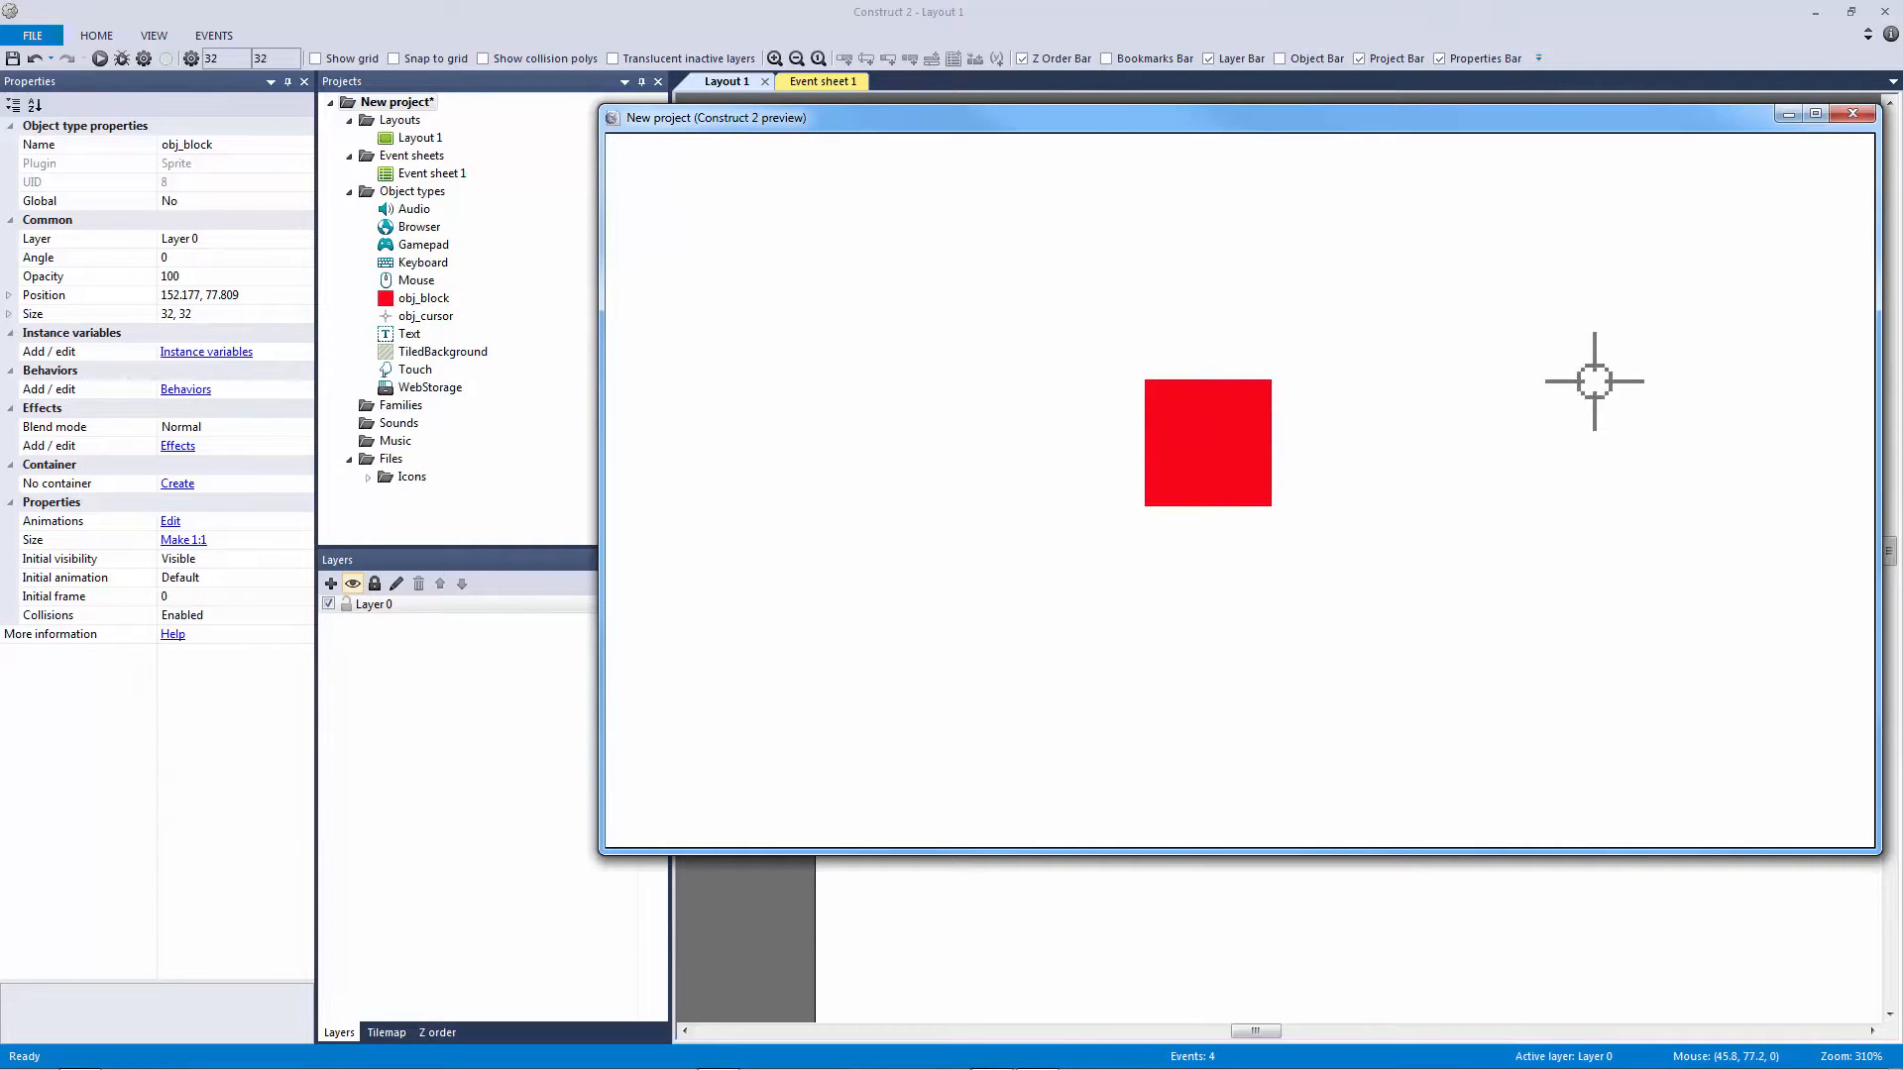
mouse_move(1855, 115)
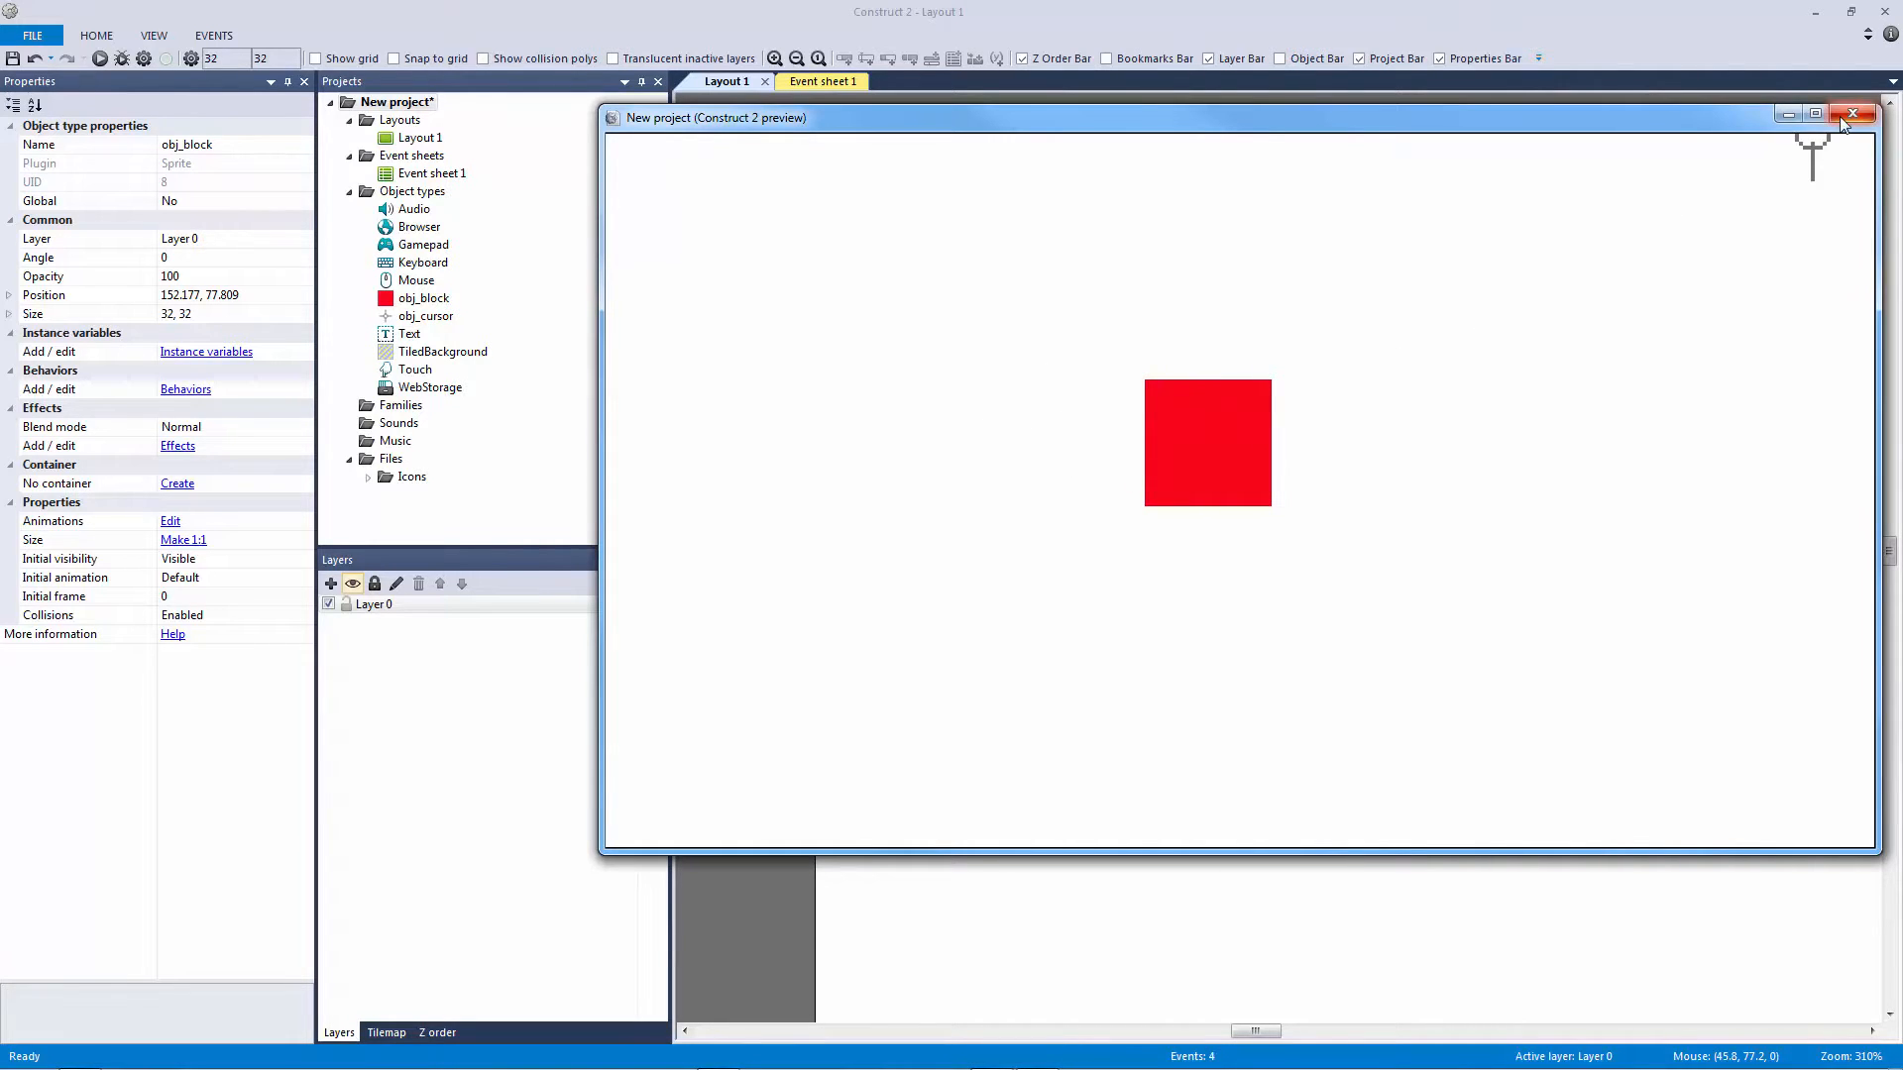
Close the preview window and deselect the crosshair back on Layout 1
click(1853, 115)
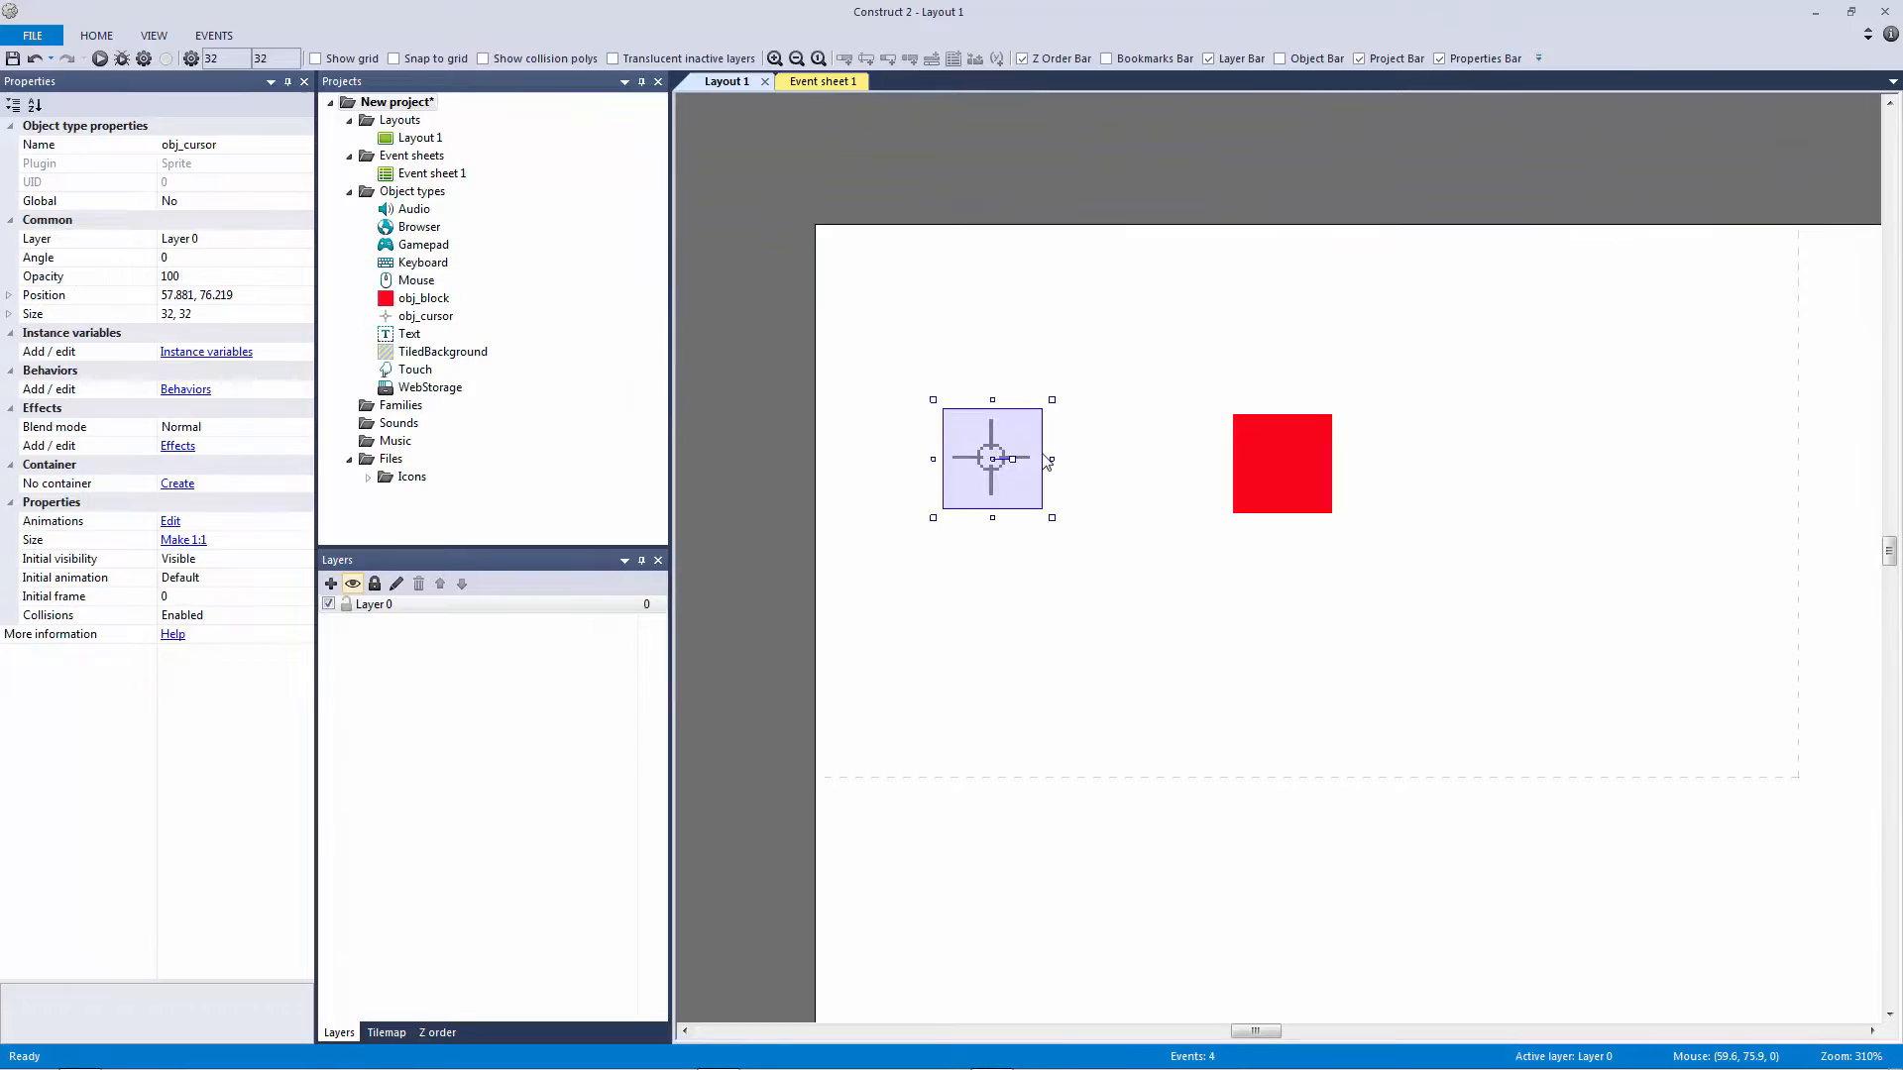
click(1619, 515)
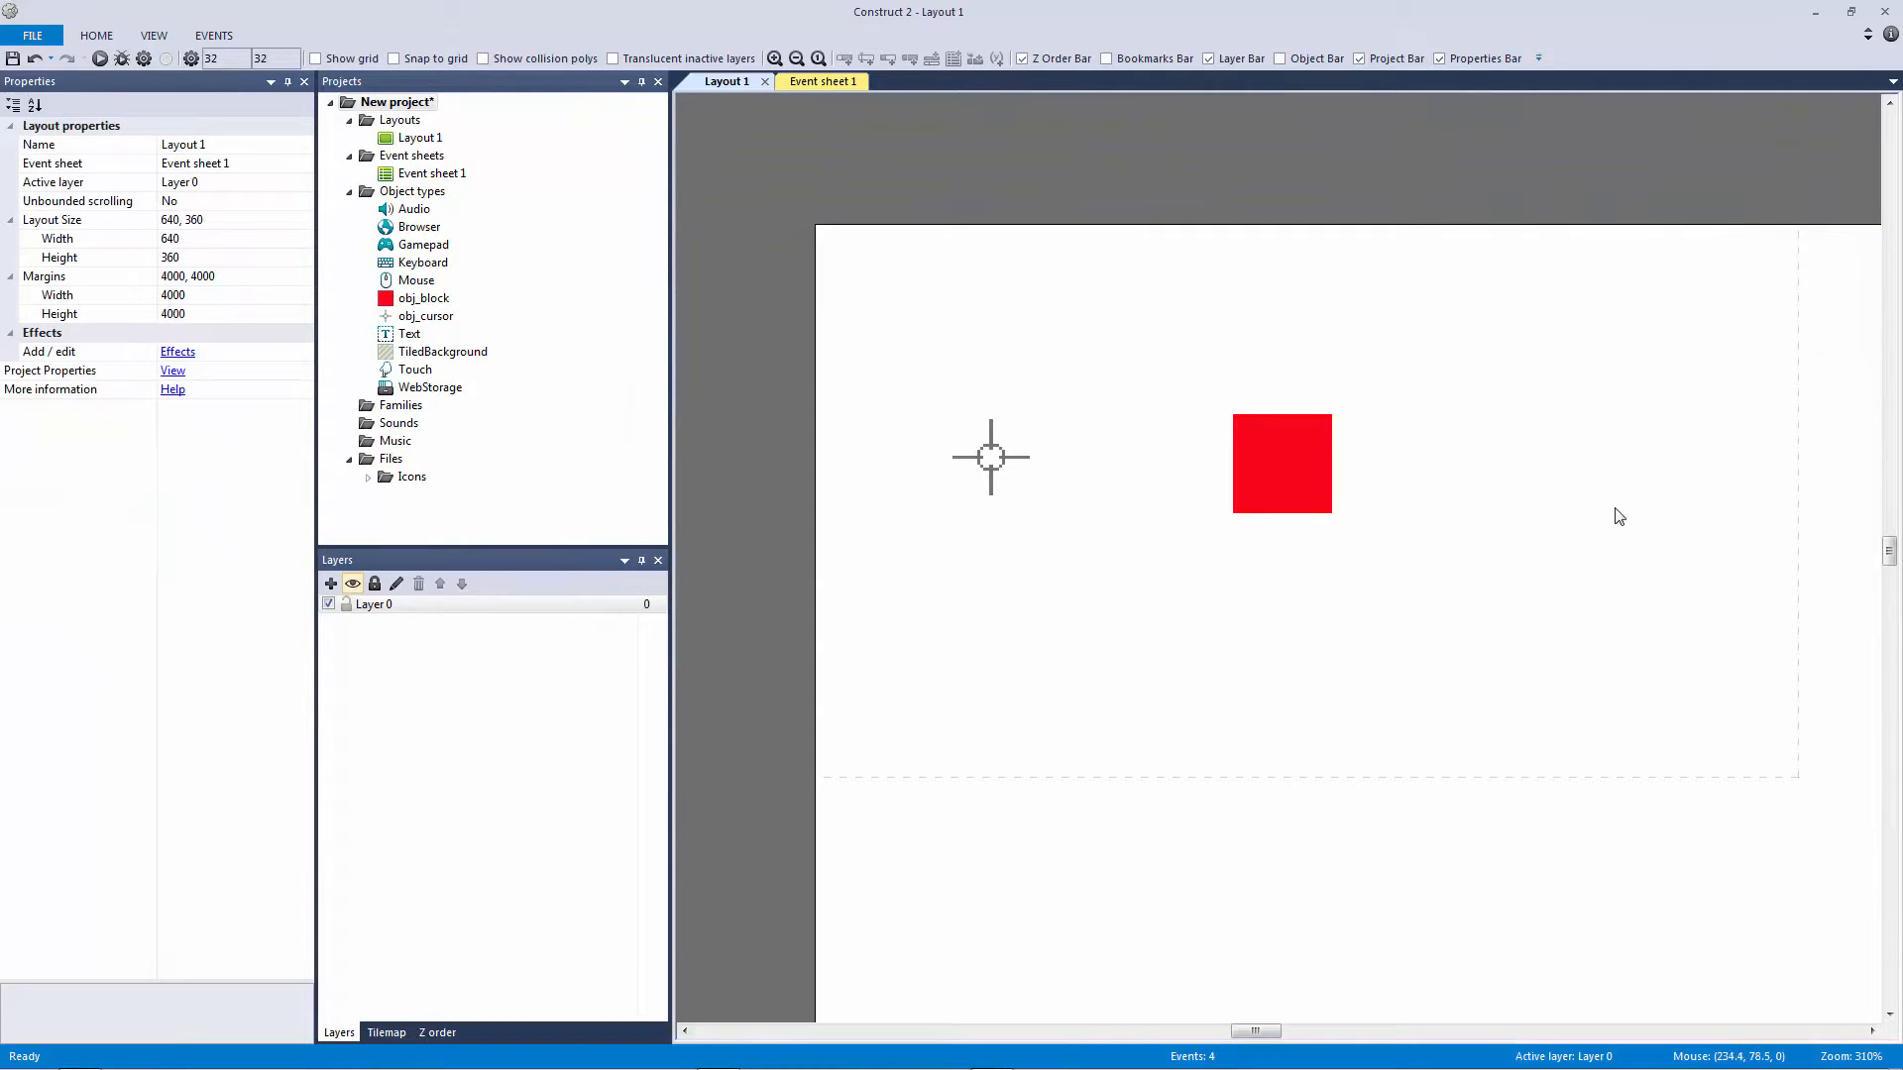